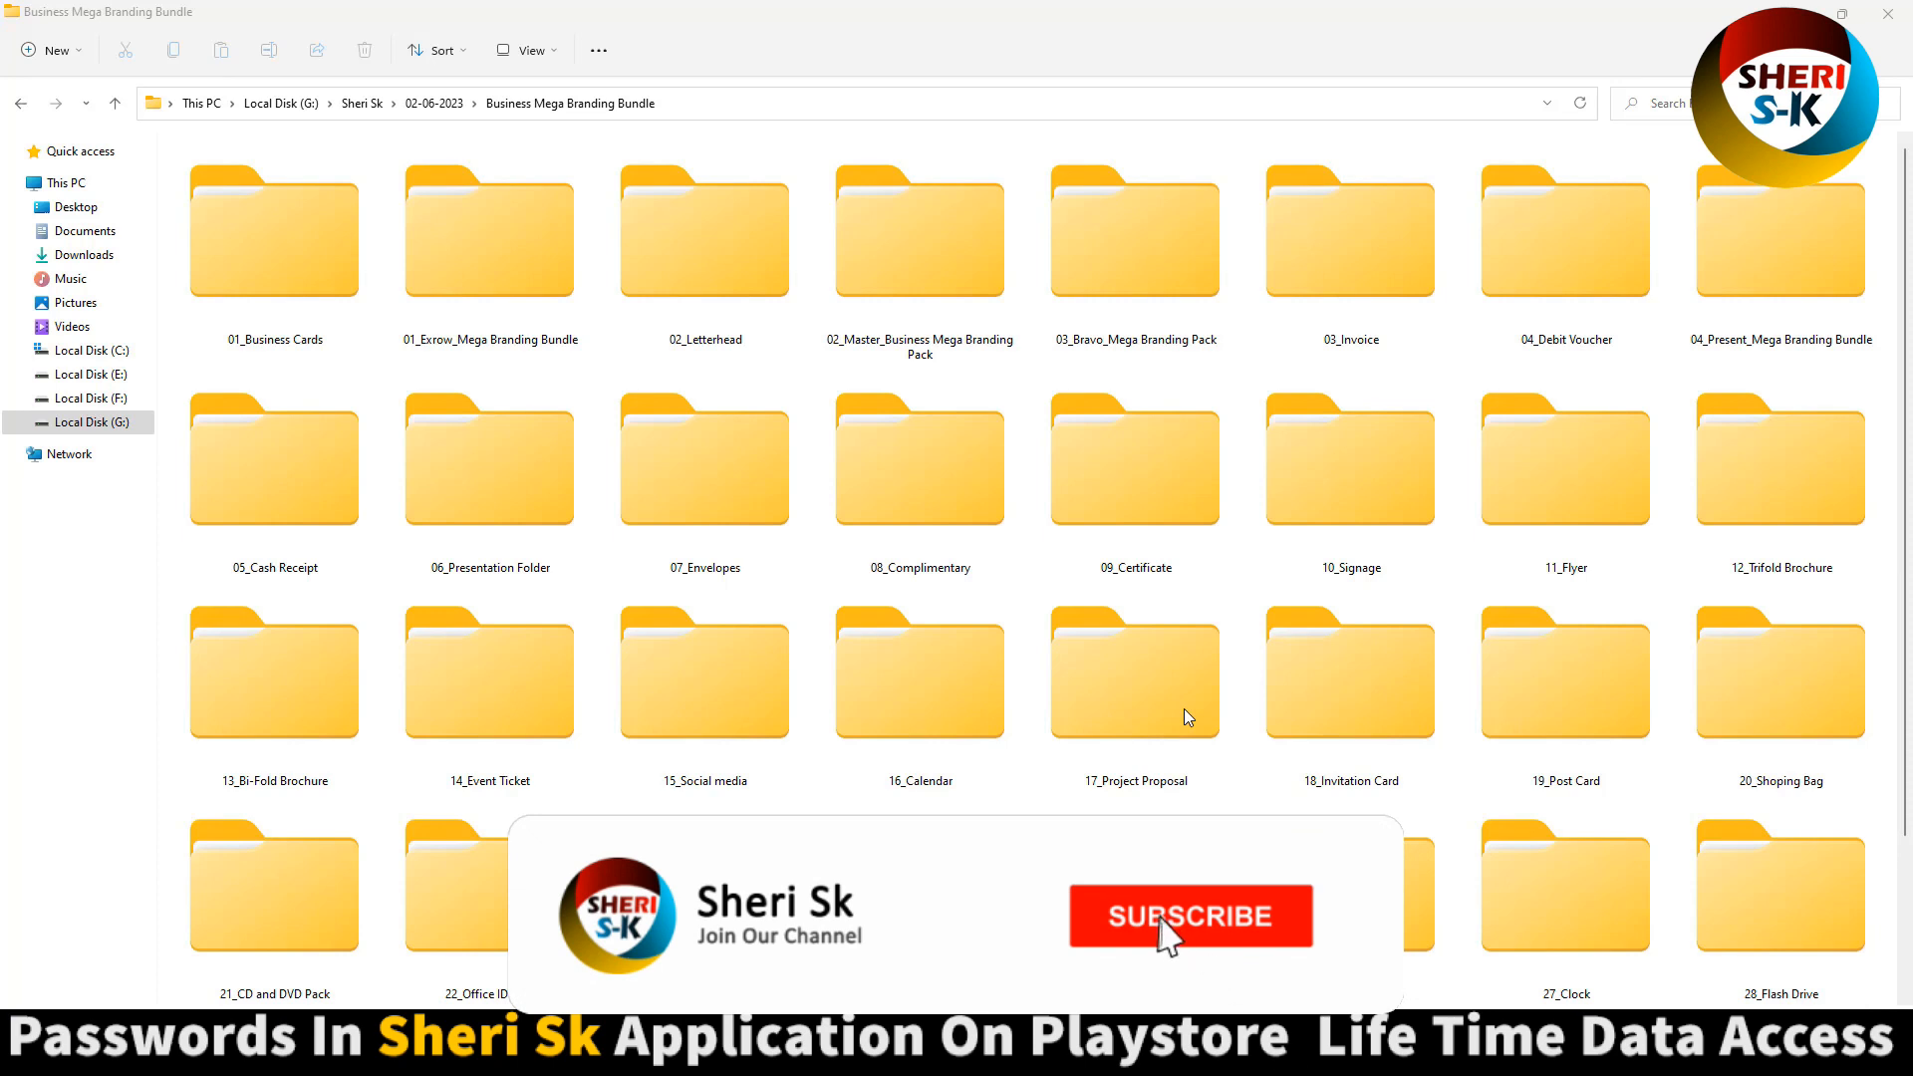
# - Scroll through the paid password app's Play Store listing, then switch away to another tab
pyautogui.click(1189, 916)
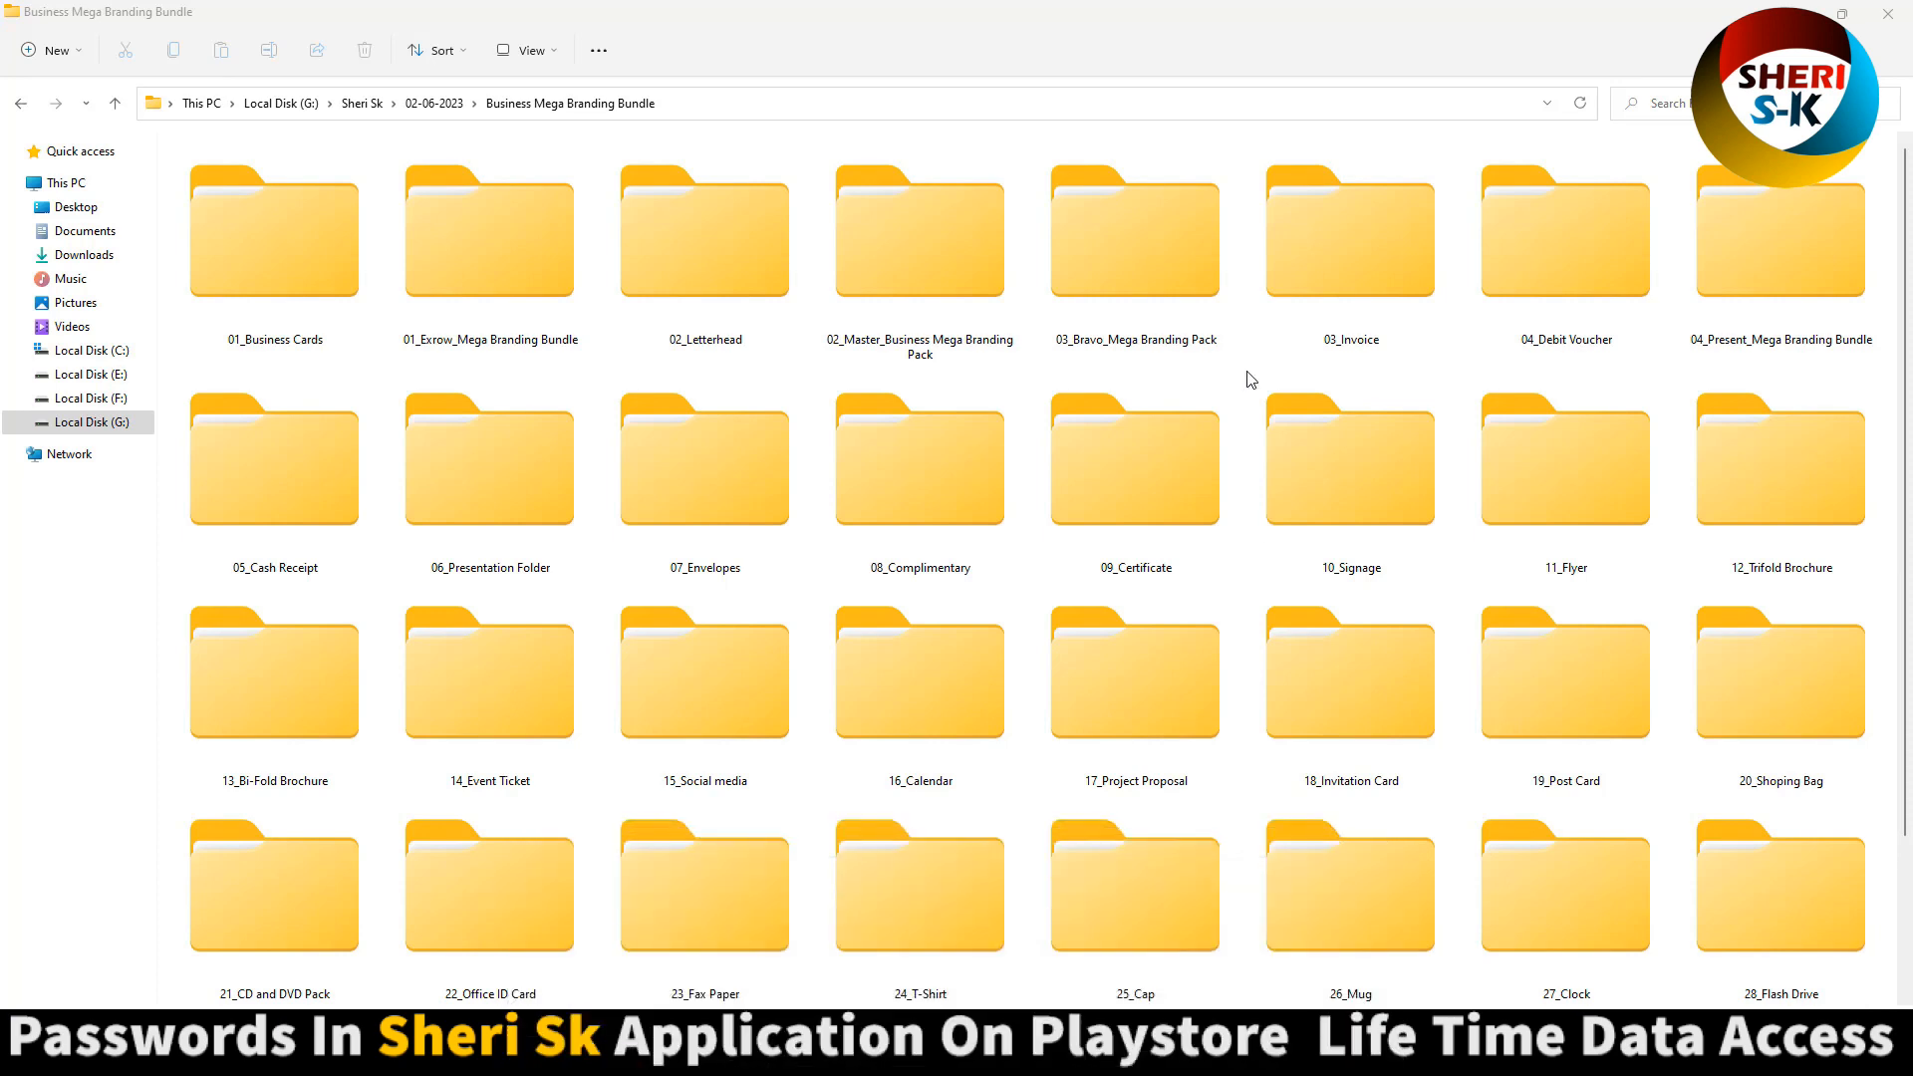
pyautogui.moveTo(1052, 8)
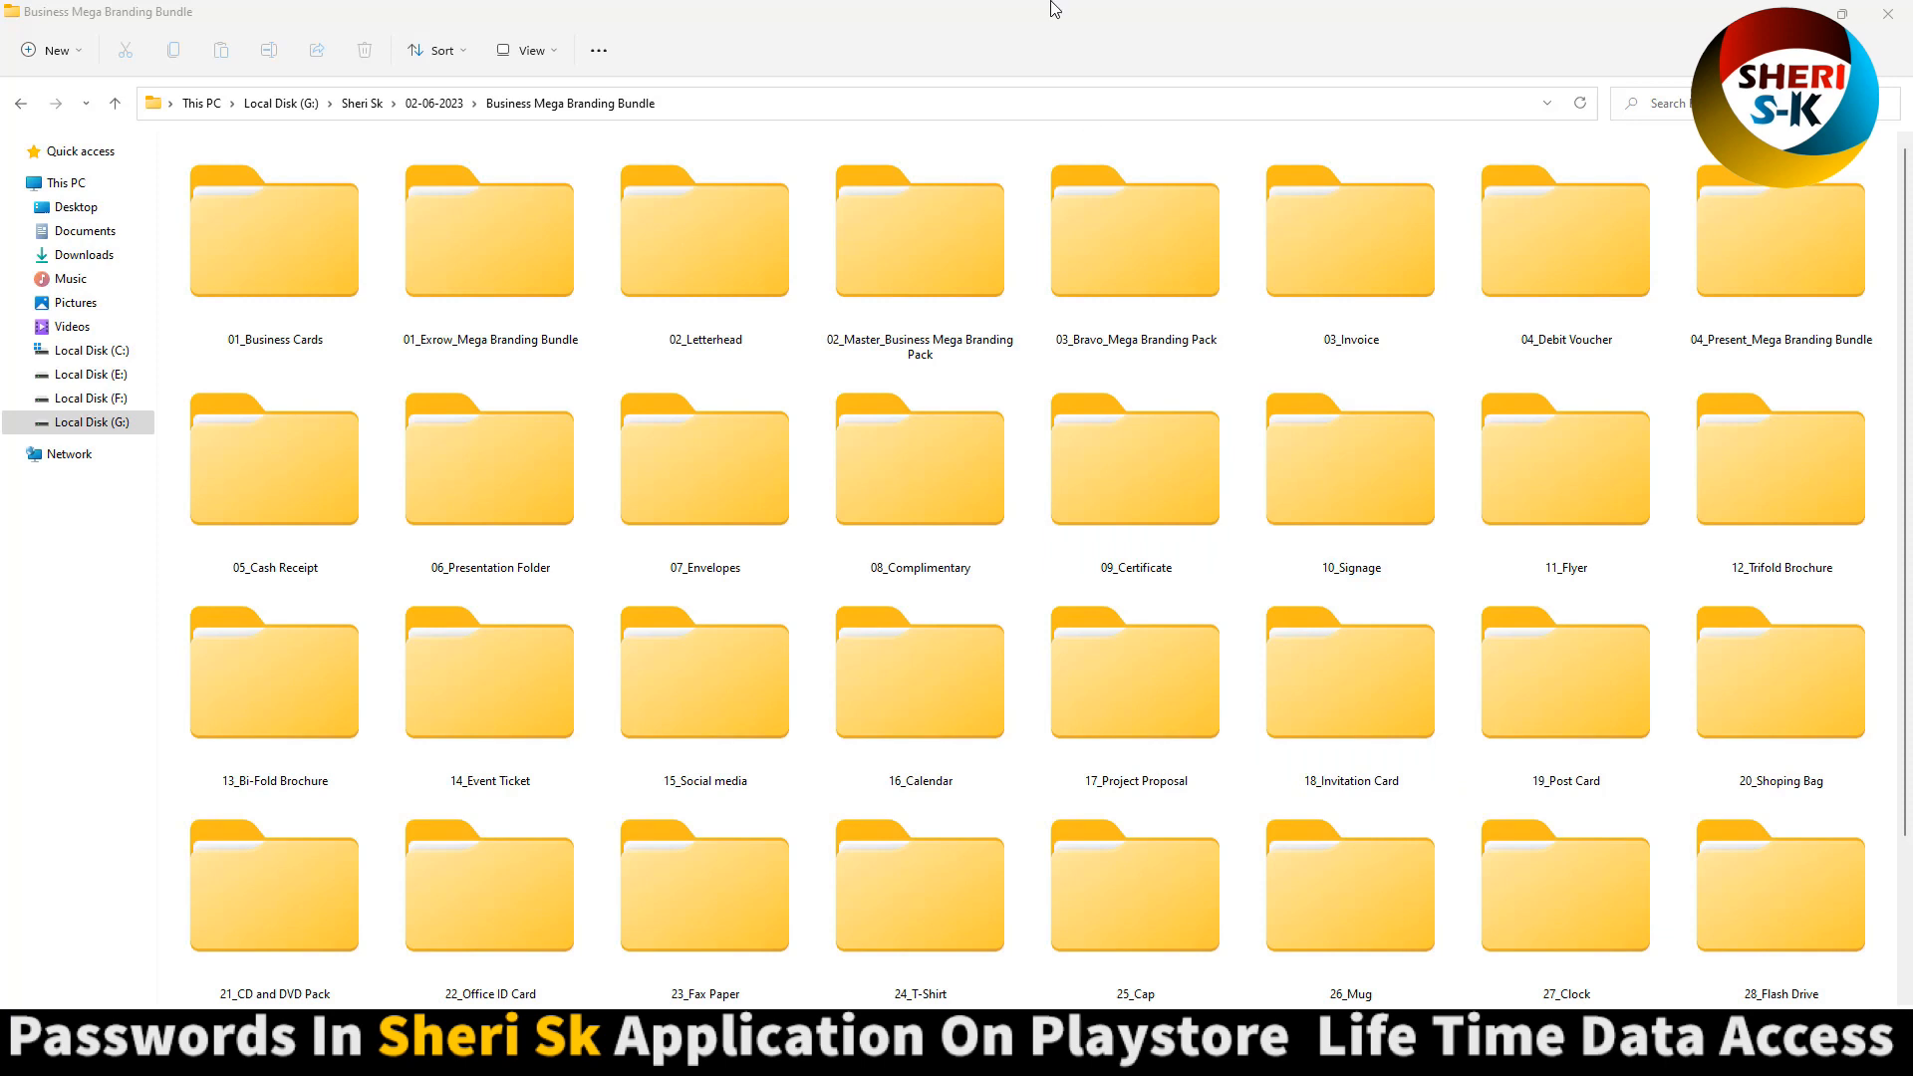
pyautogui.scroll(-3)
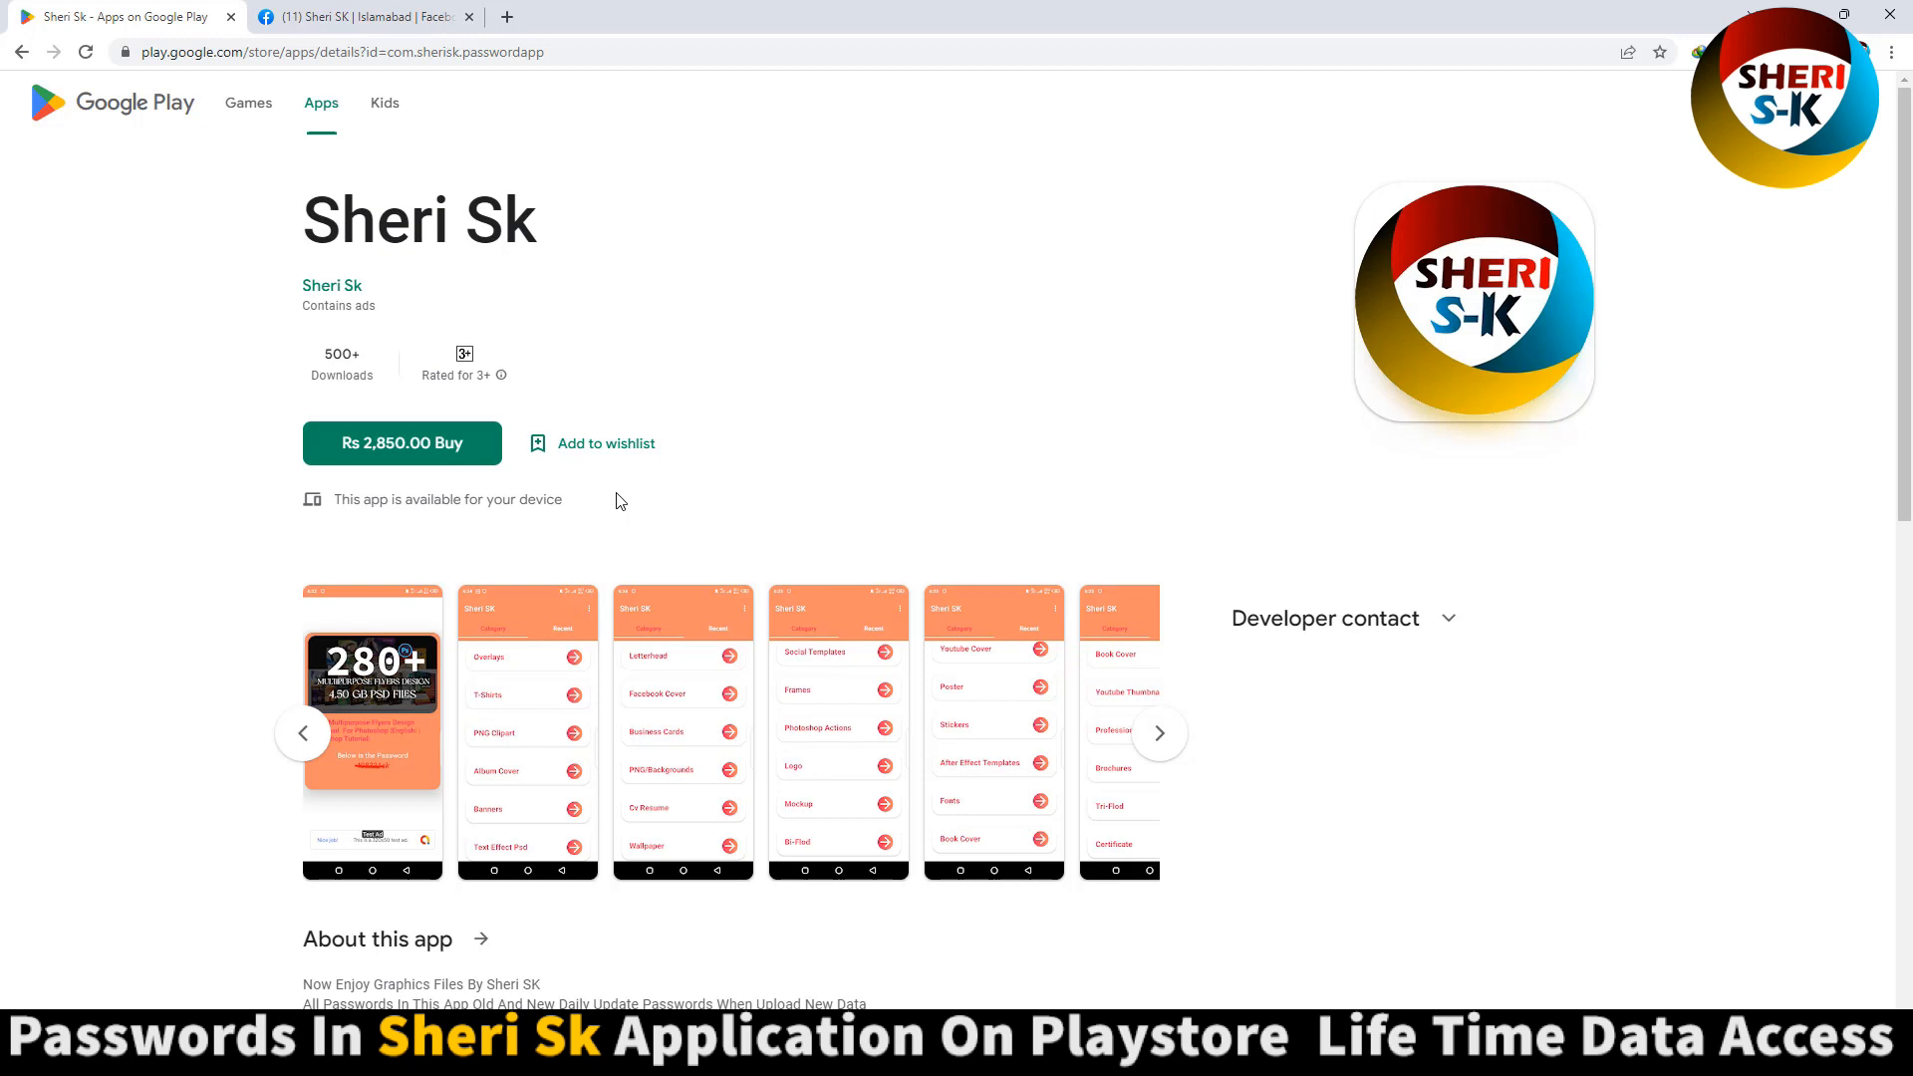
pyautogui.click(362, 16)
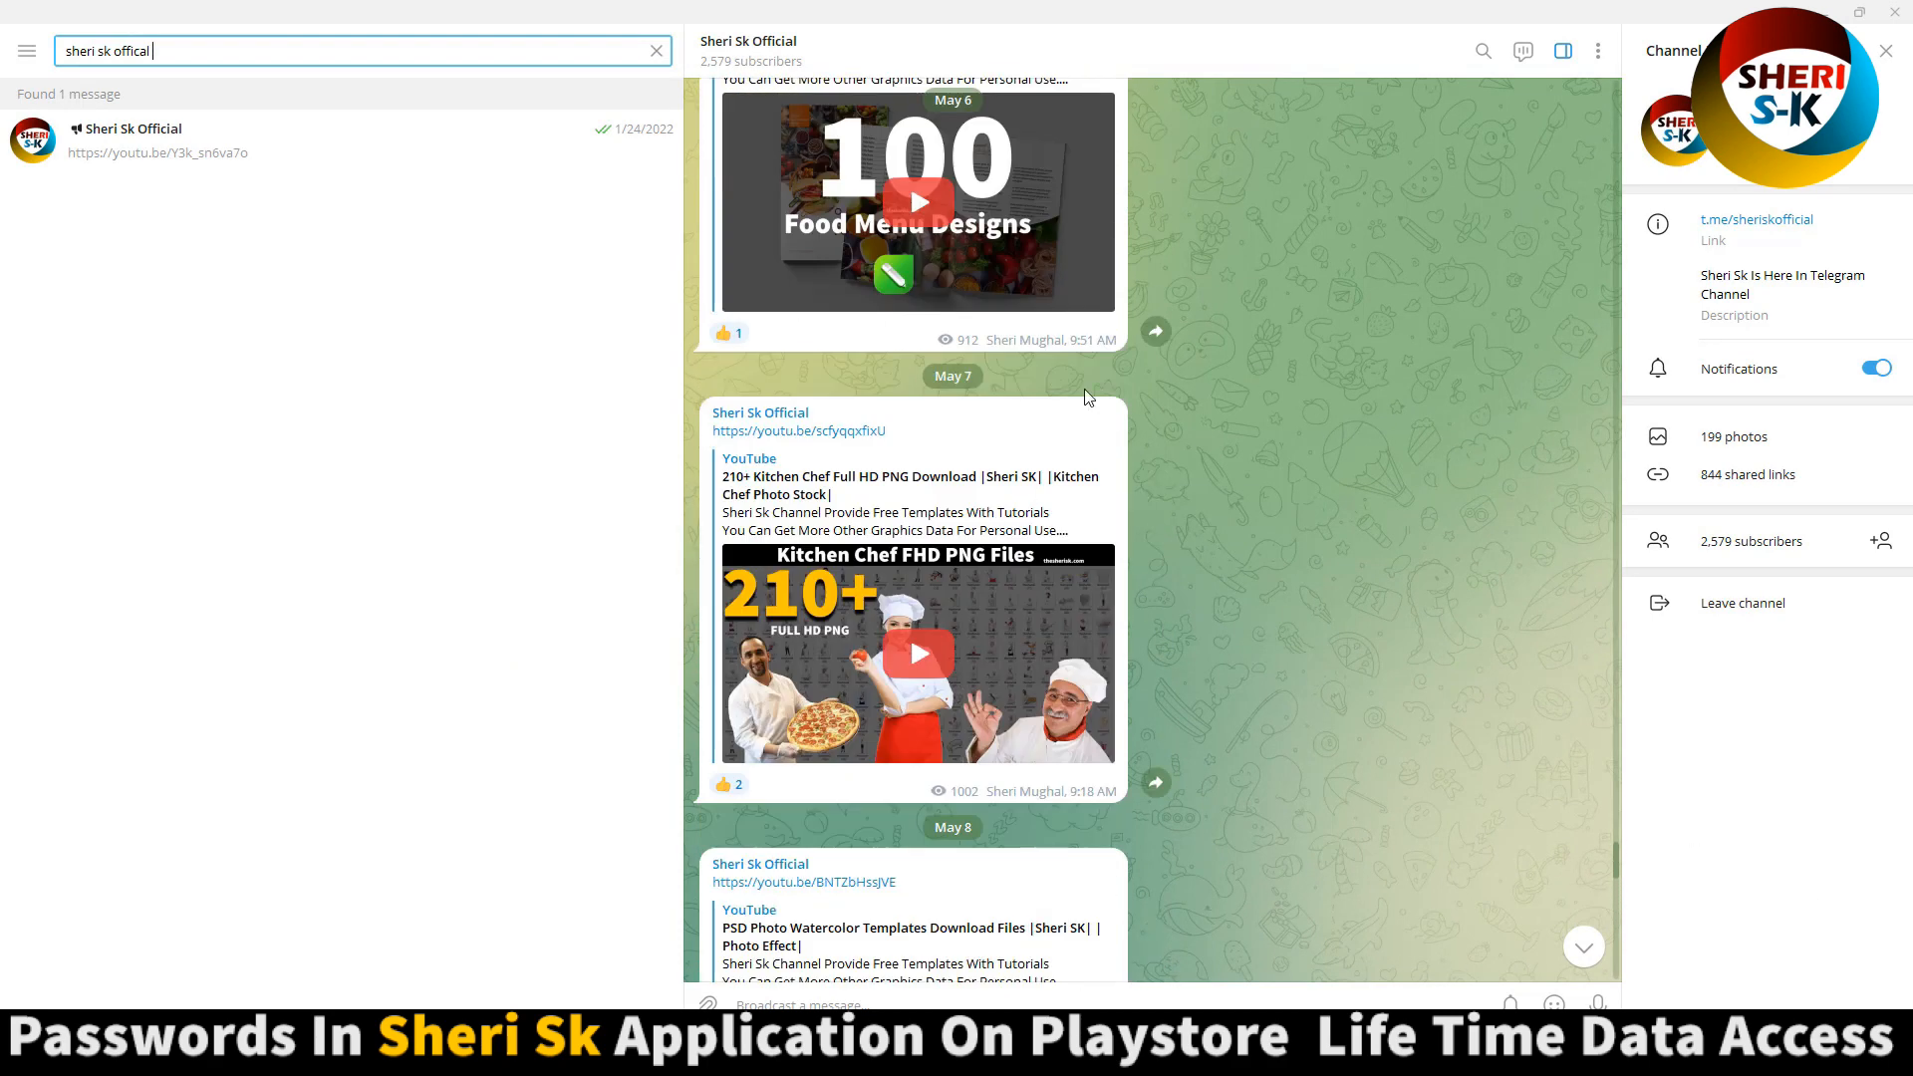
# - Scroll down through the channel's YouTube template posts in Telegram
pyautogui.scroll(-3)
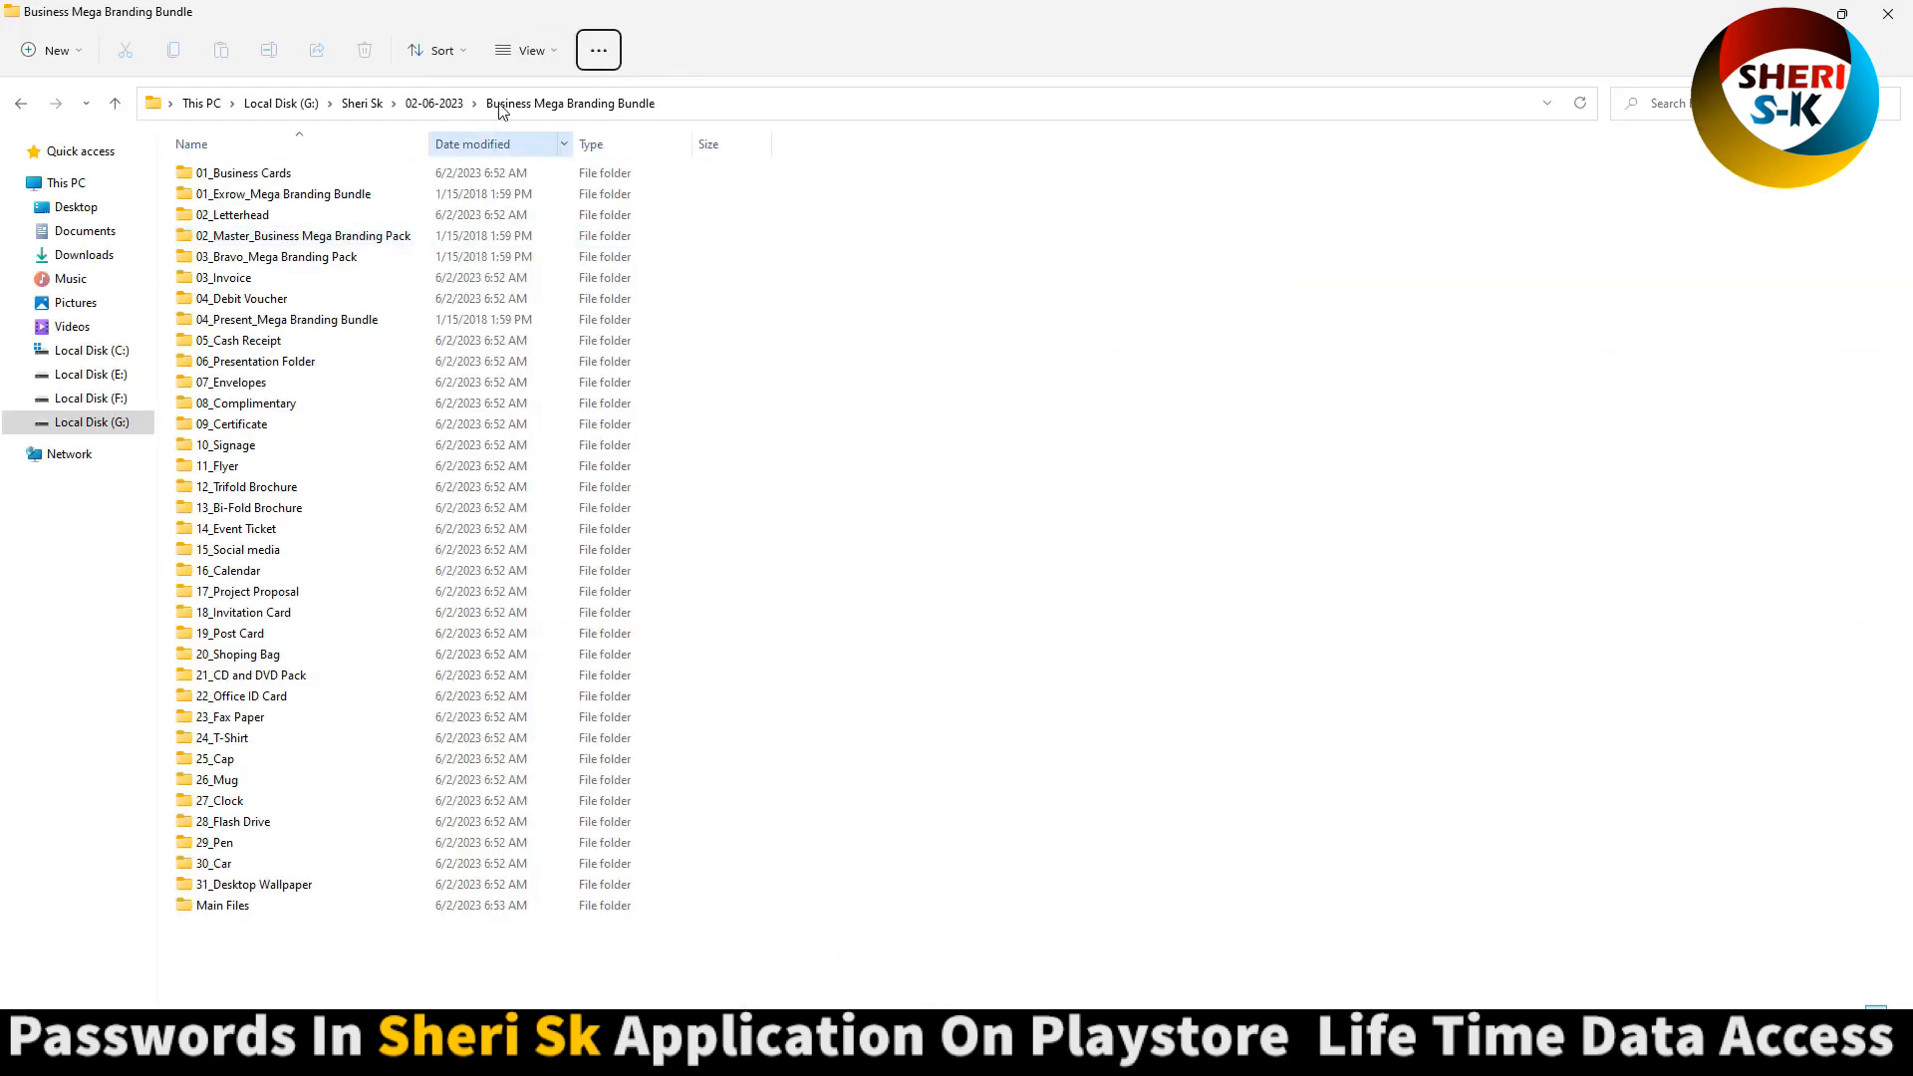
pyautogui.click(277, 257)
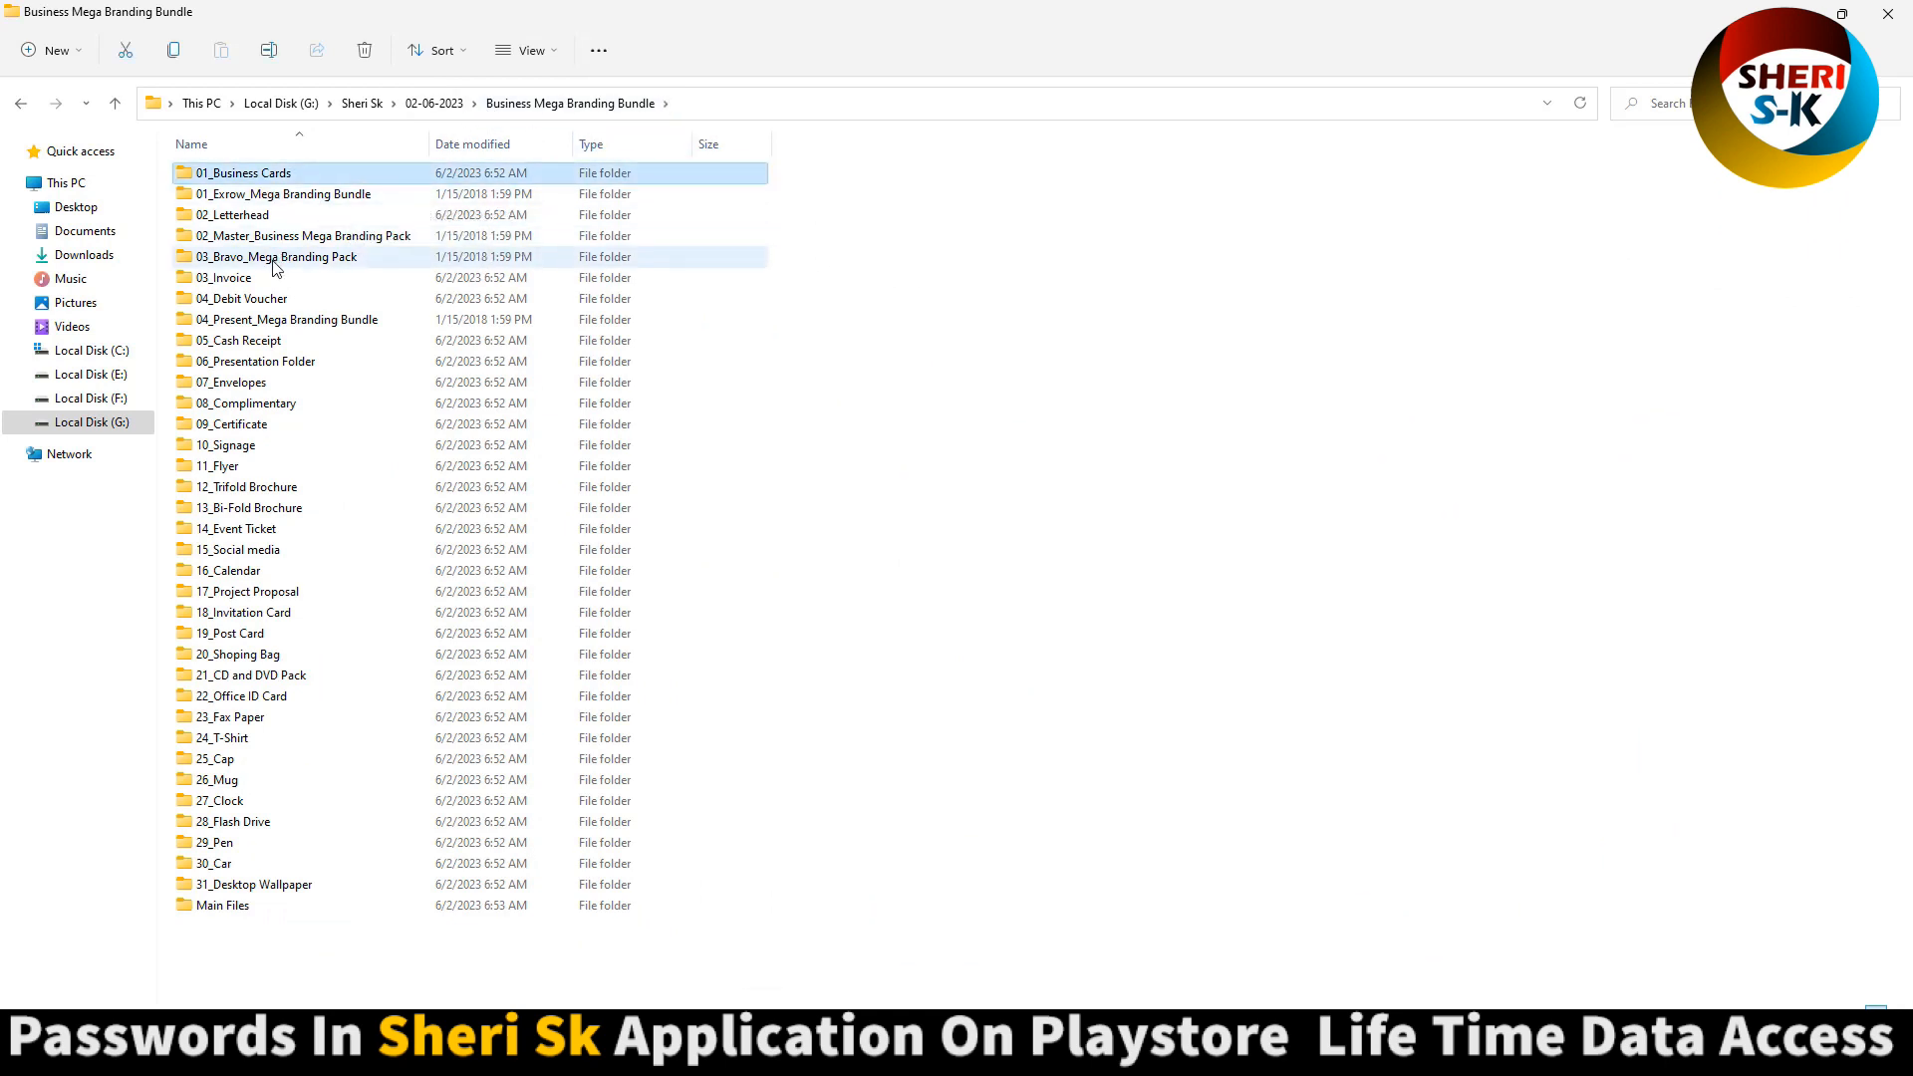
pyautogui.moveTo(311, 201)
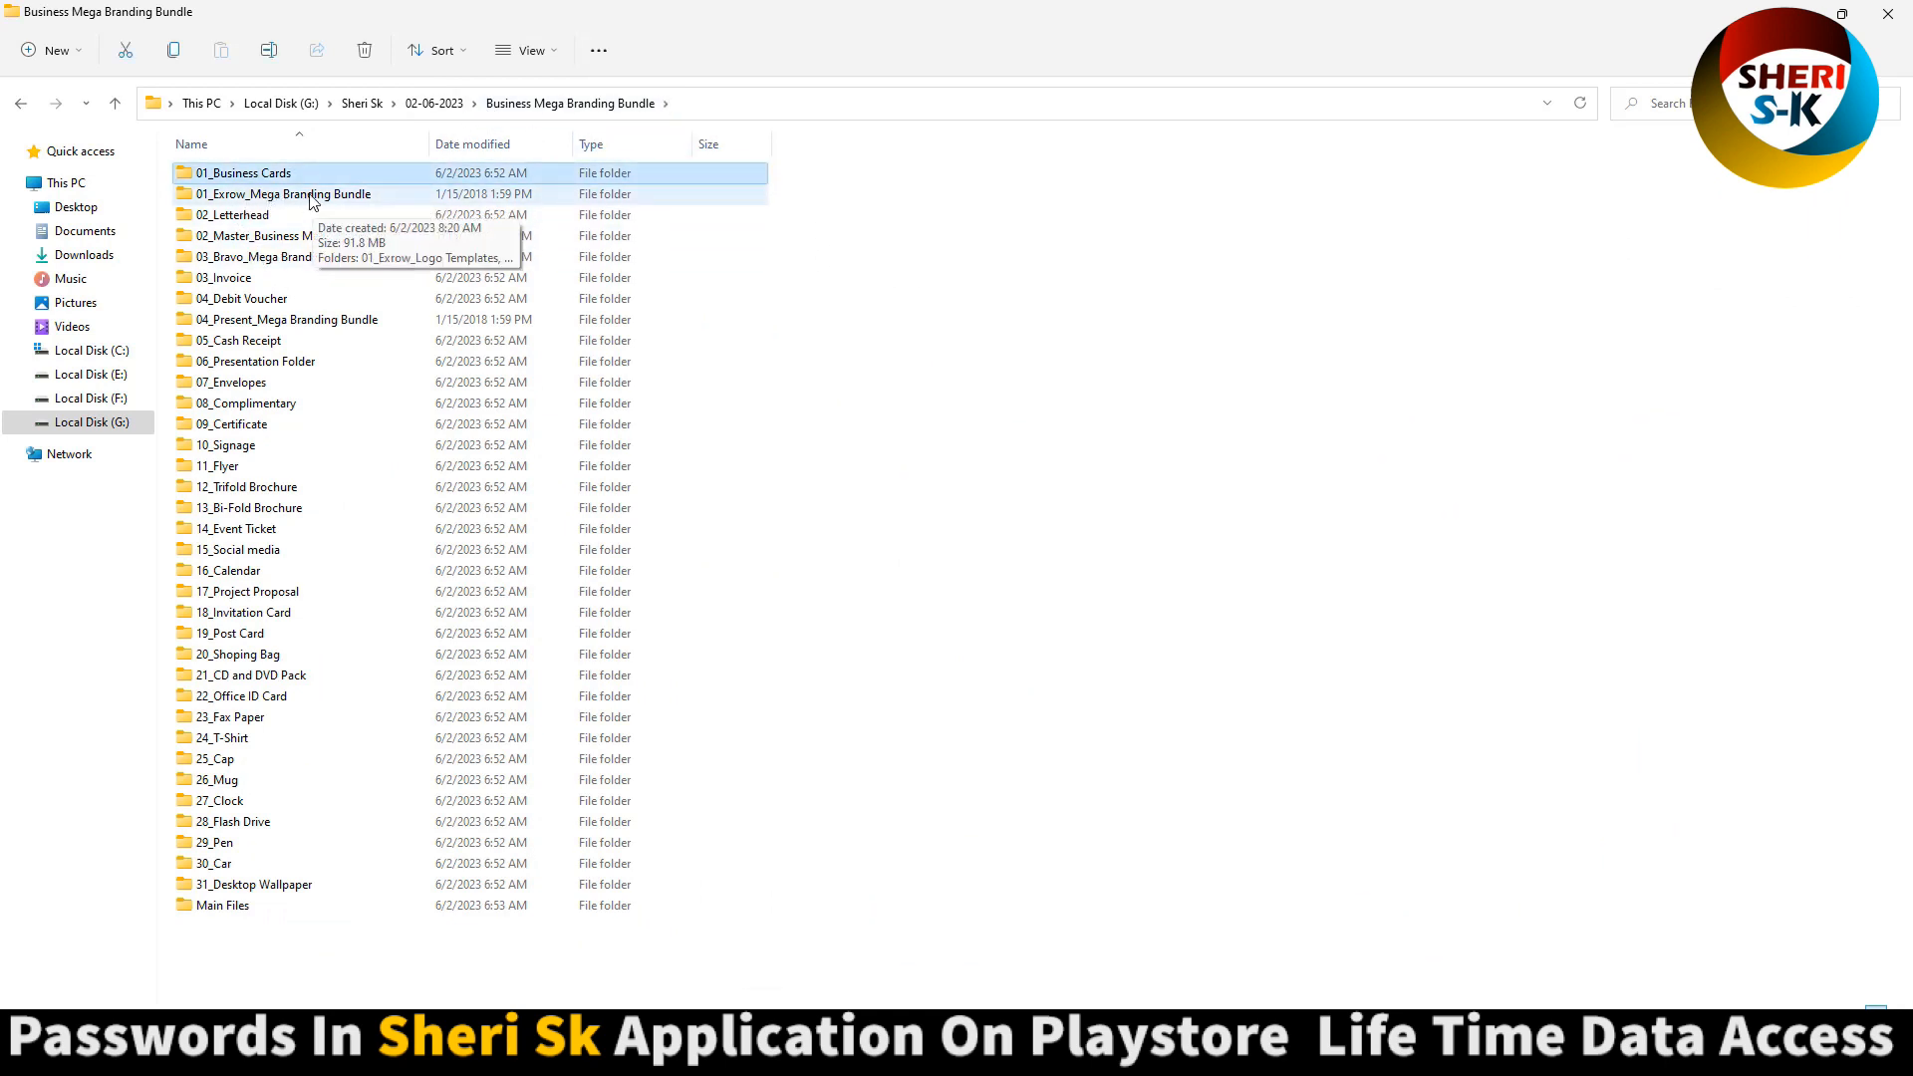
pyautogui.doubleClick(283, 193)
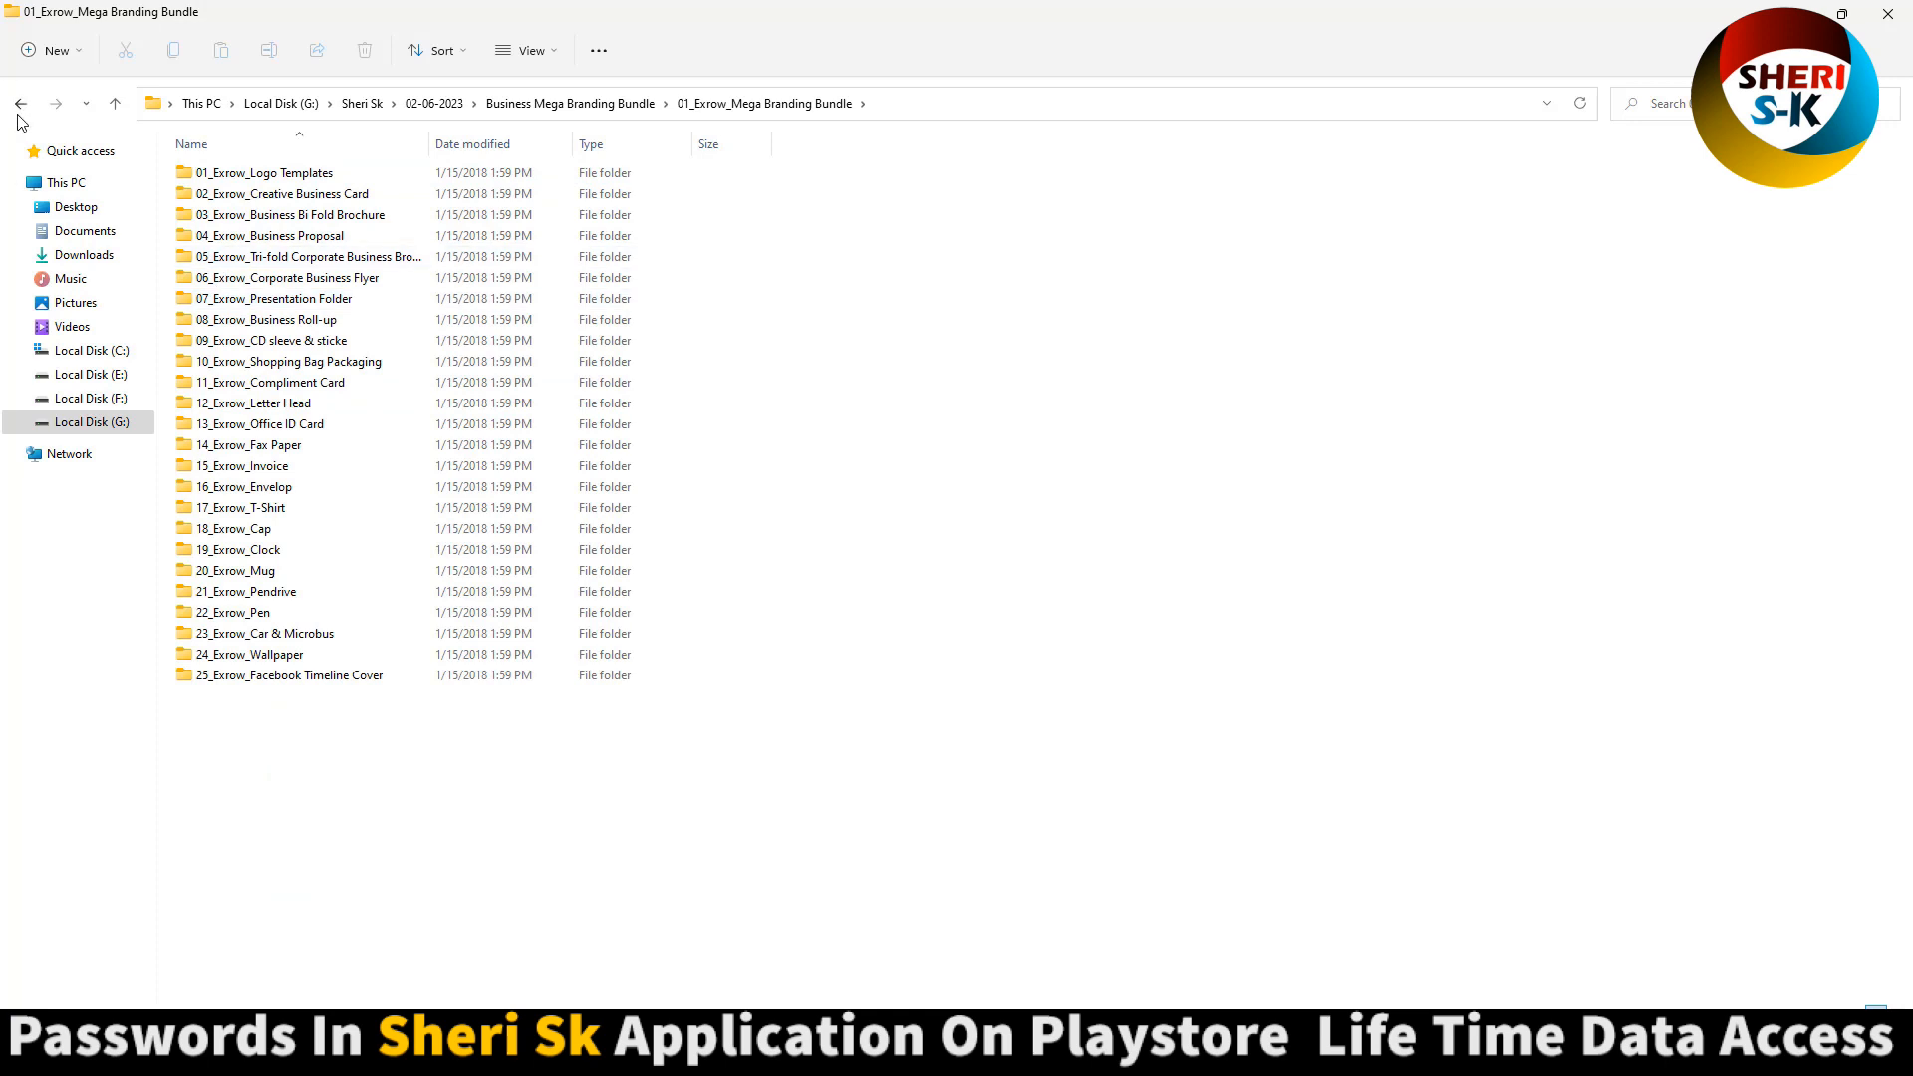
pyautogui.click(19, 102)
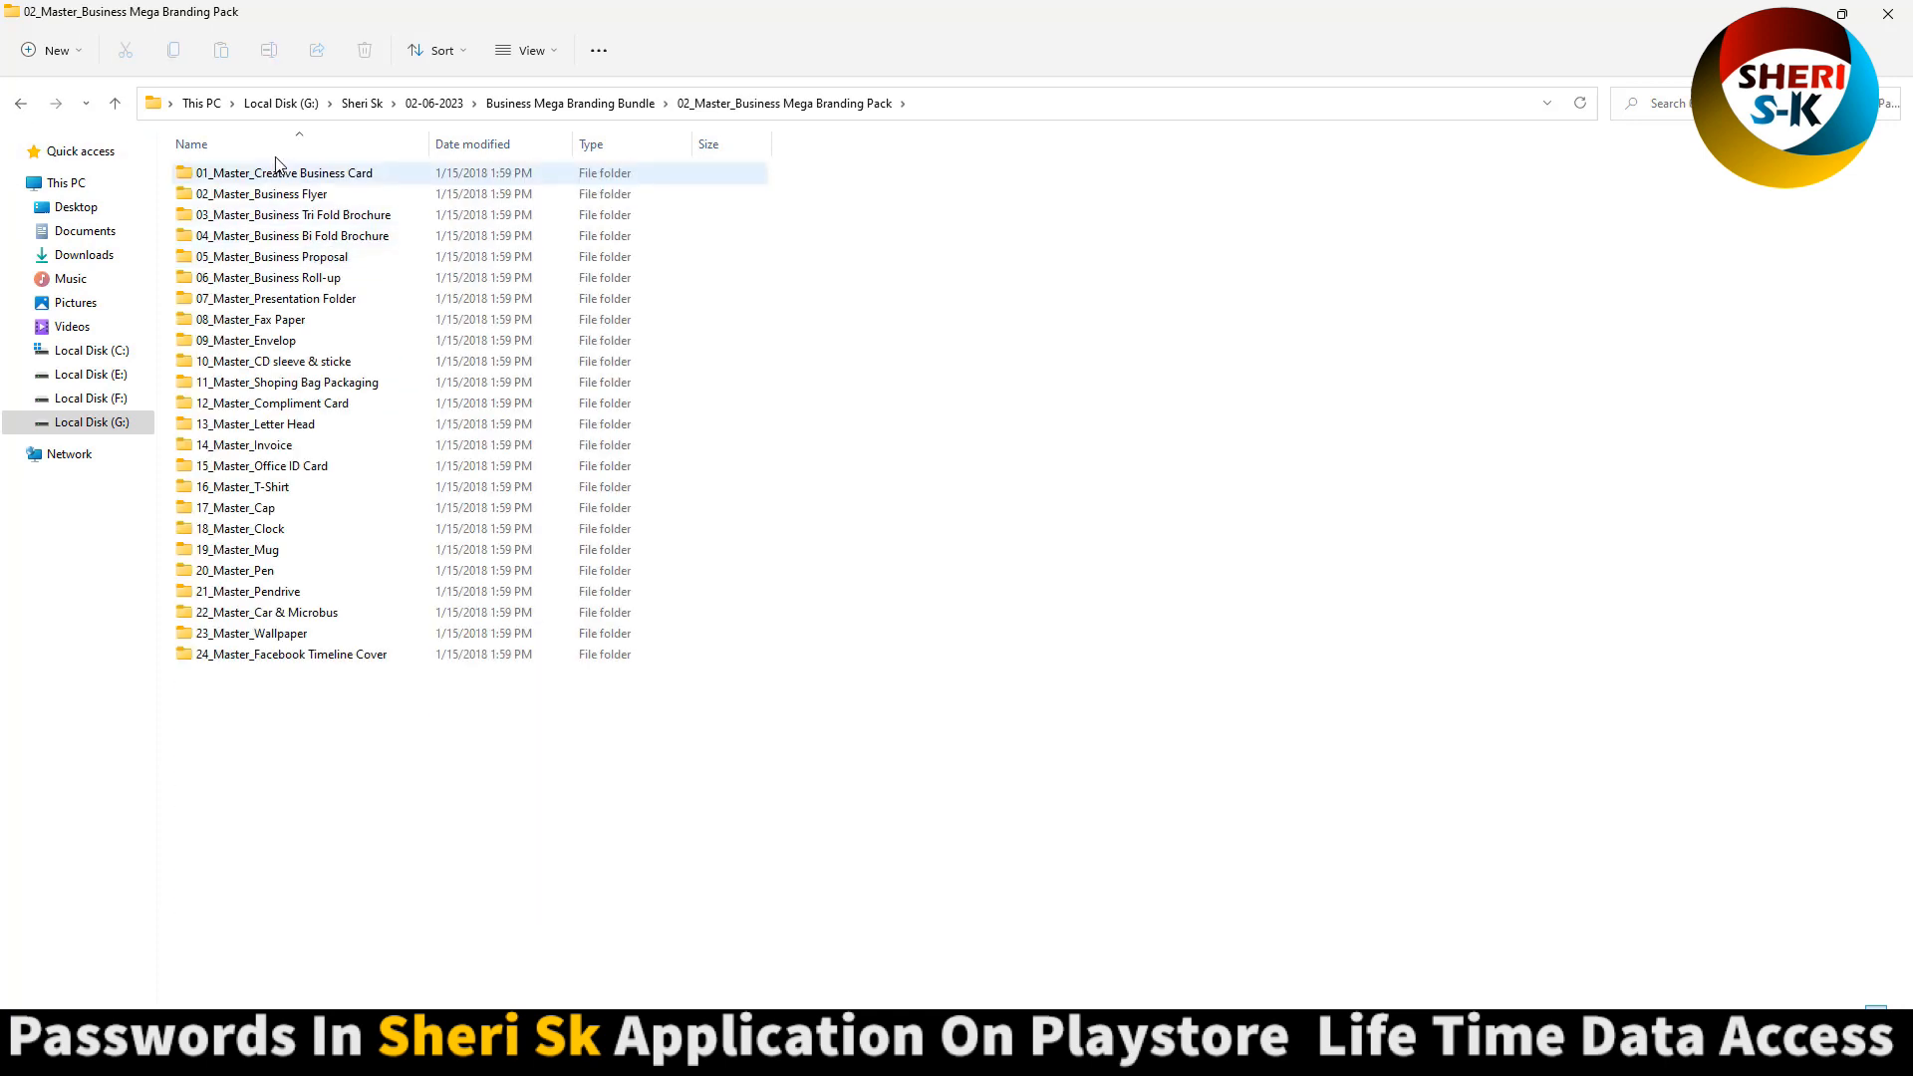
pyautogui.click(20, 101)
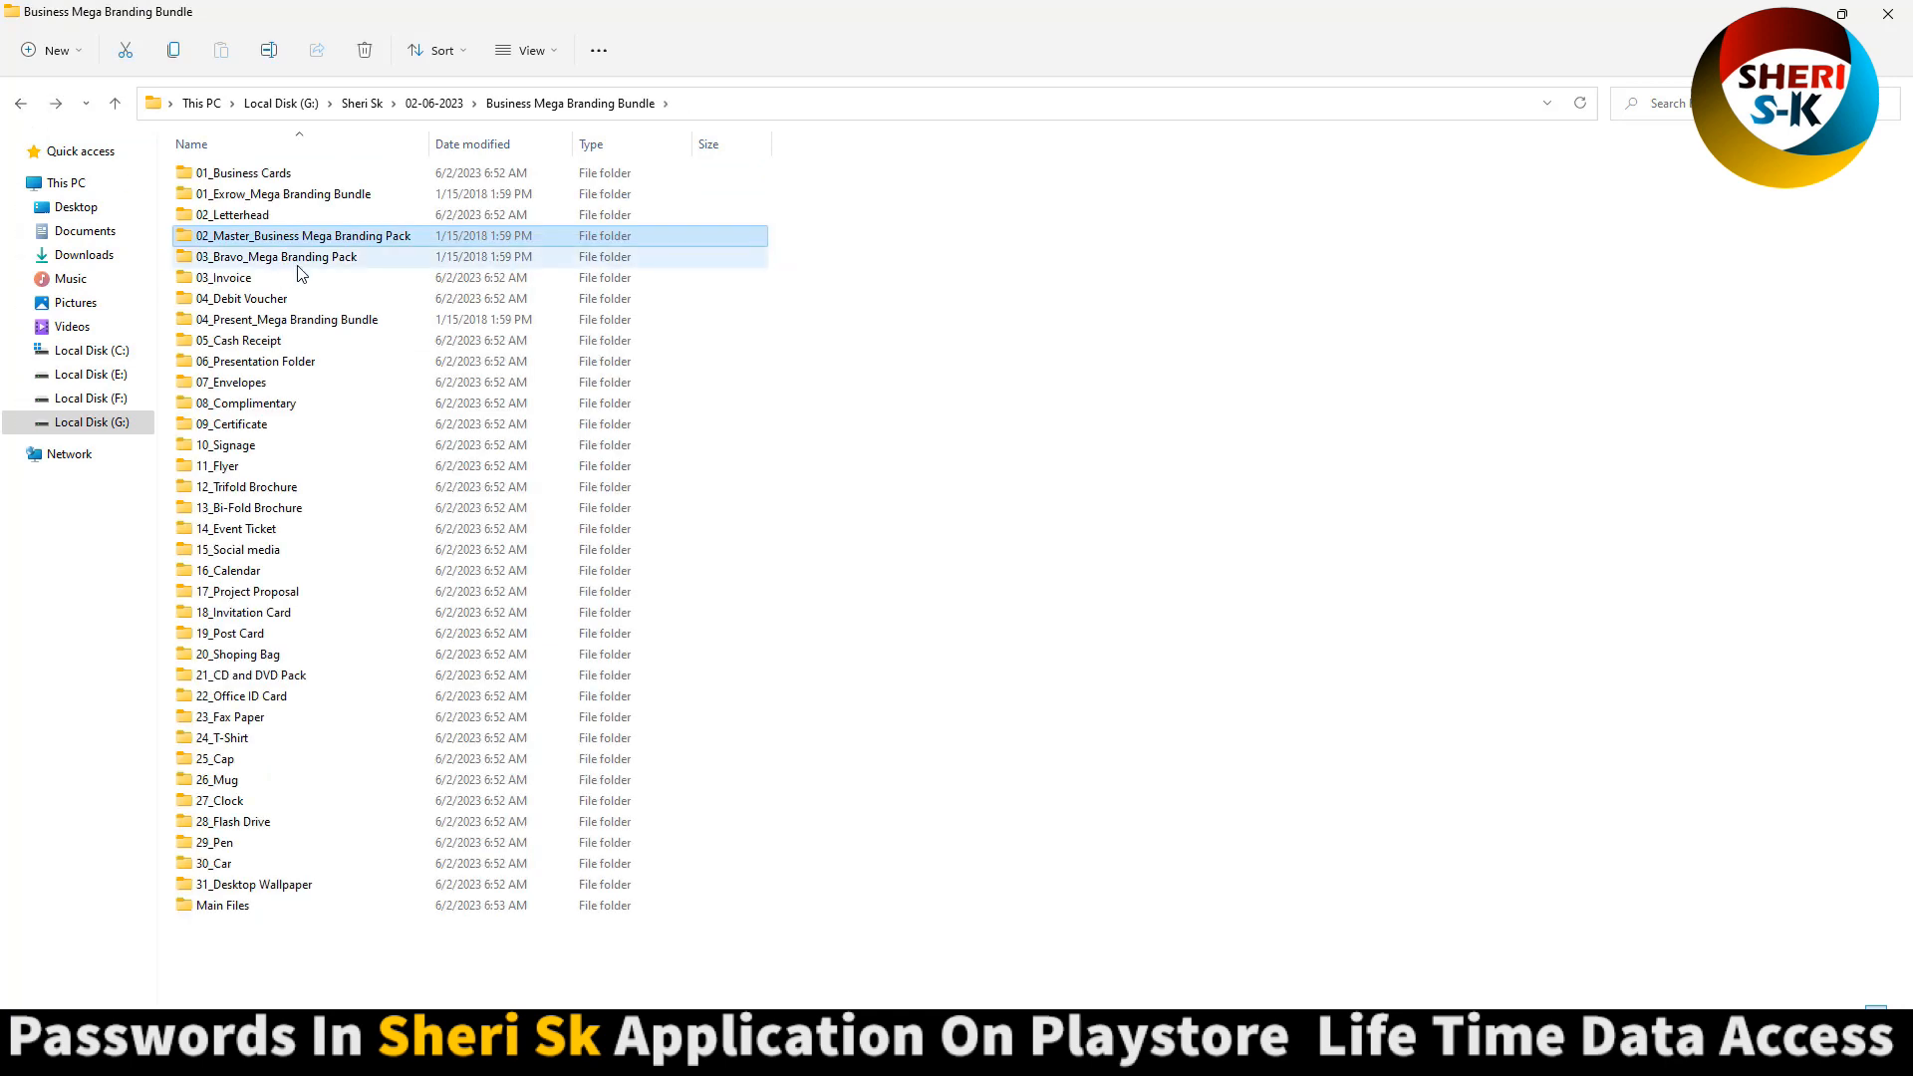
pyautogui.moveTo(298, 259)
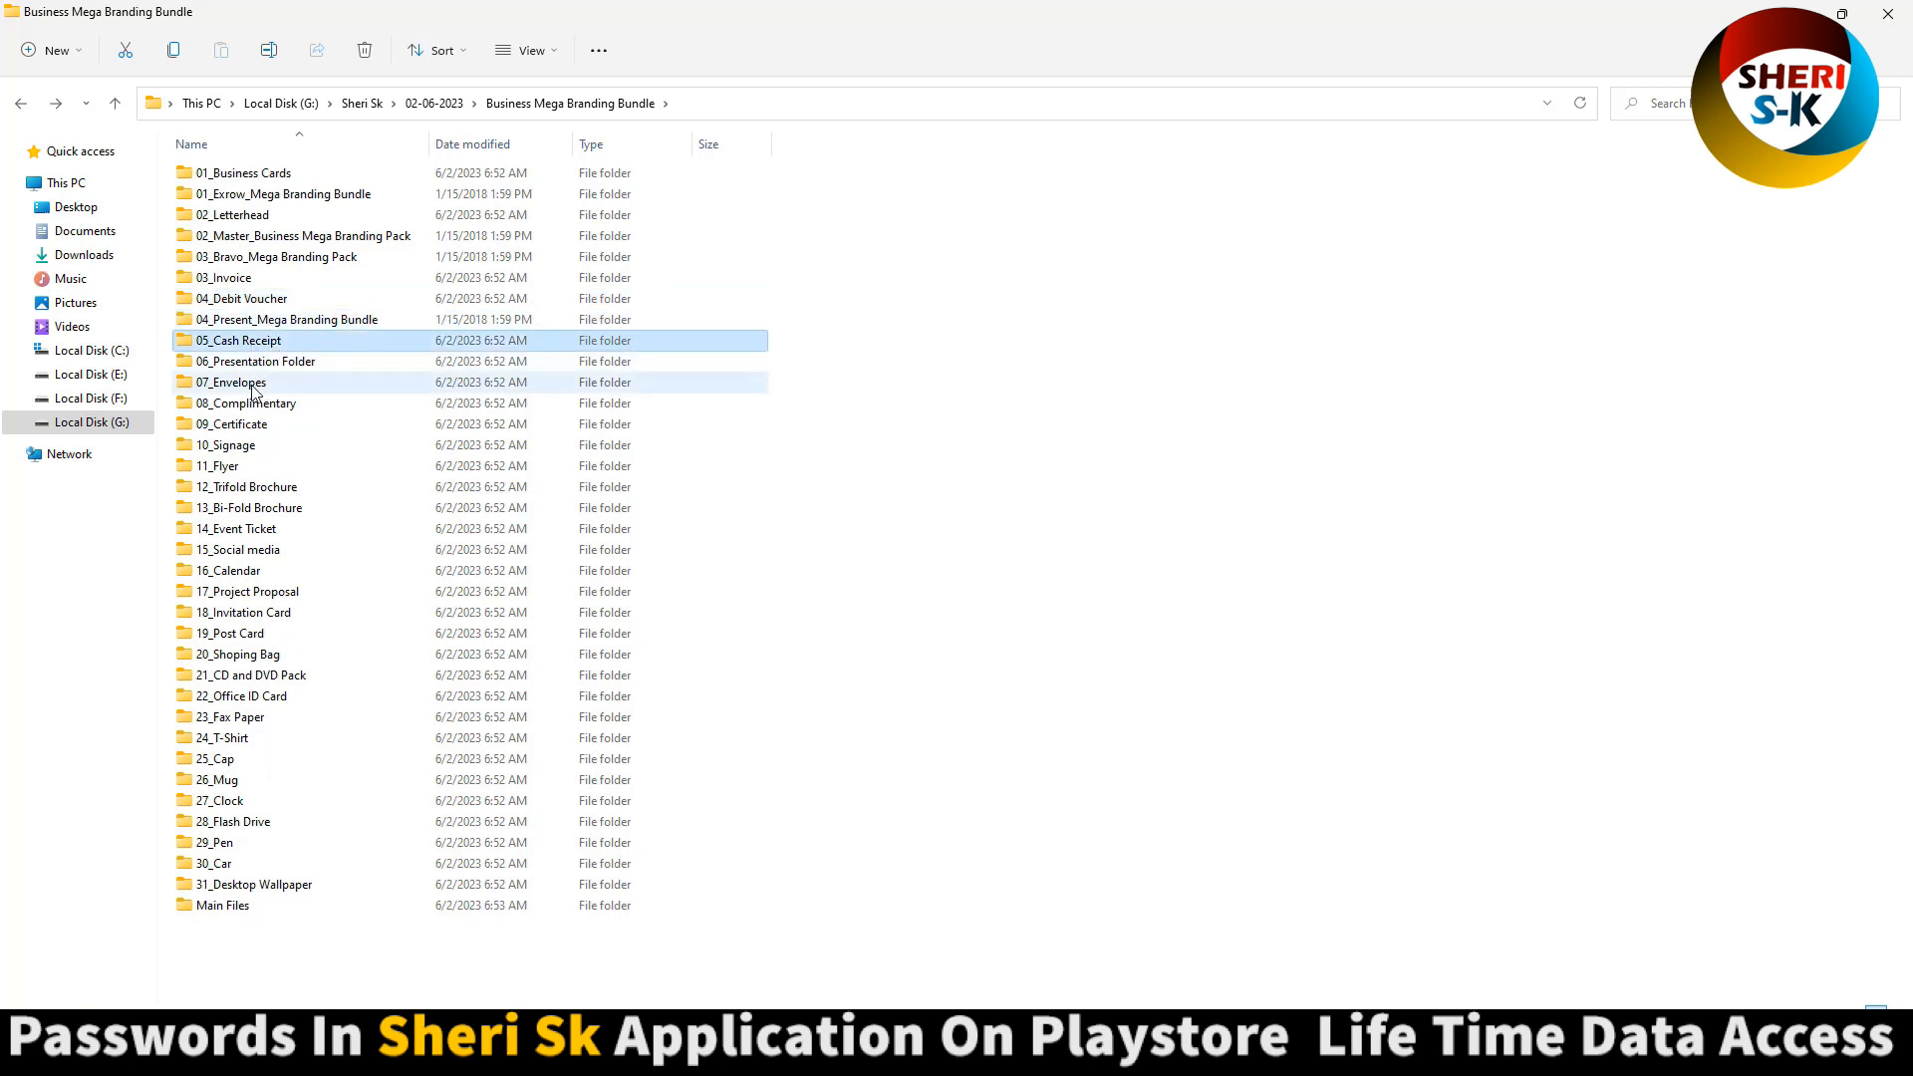
pyautogui.click(257, 361)
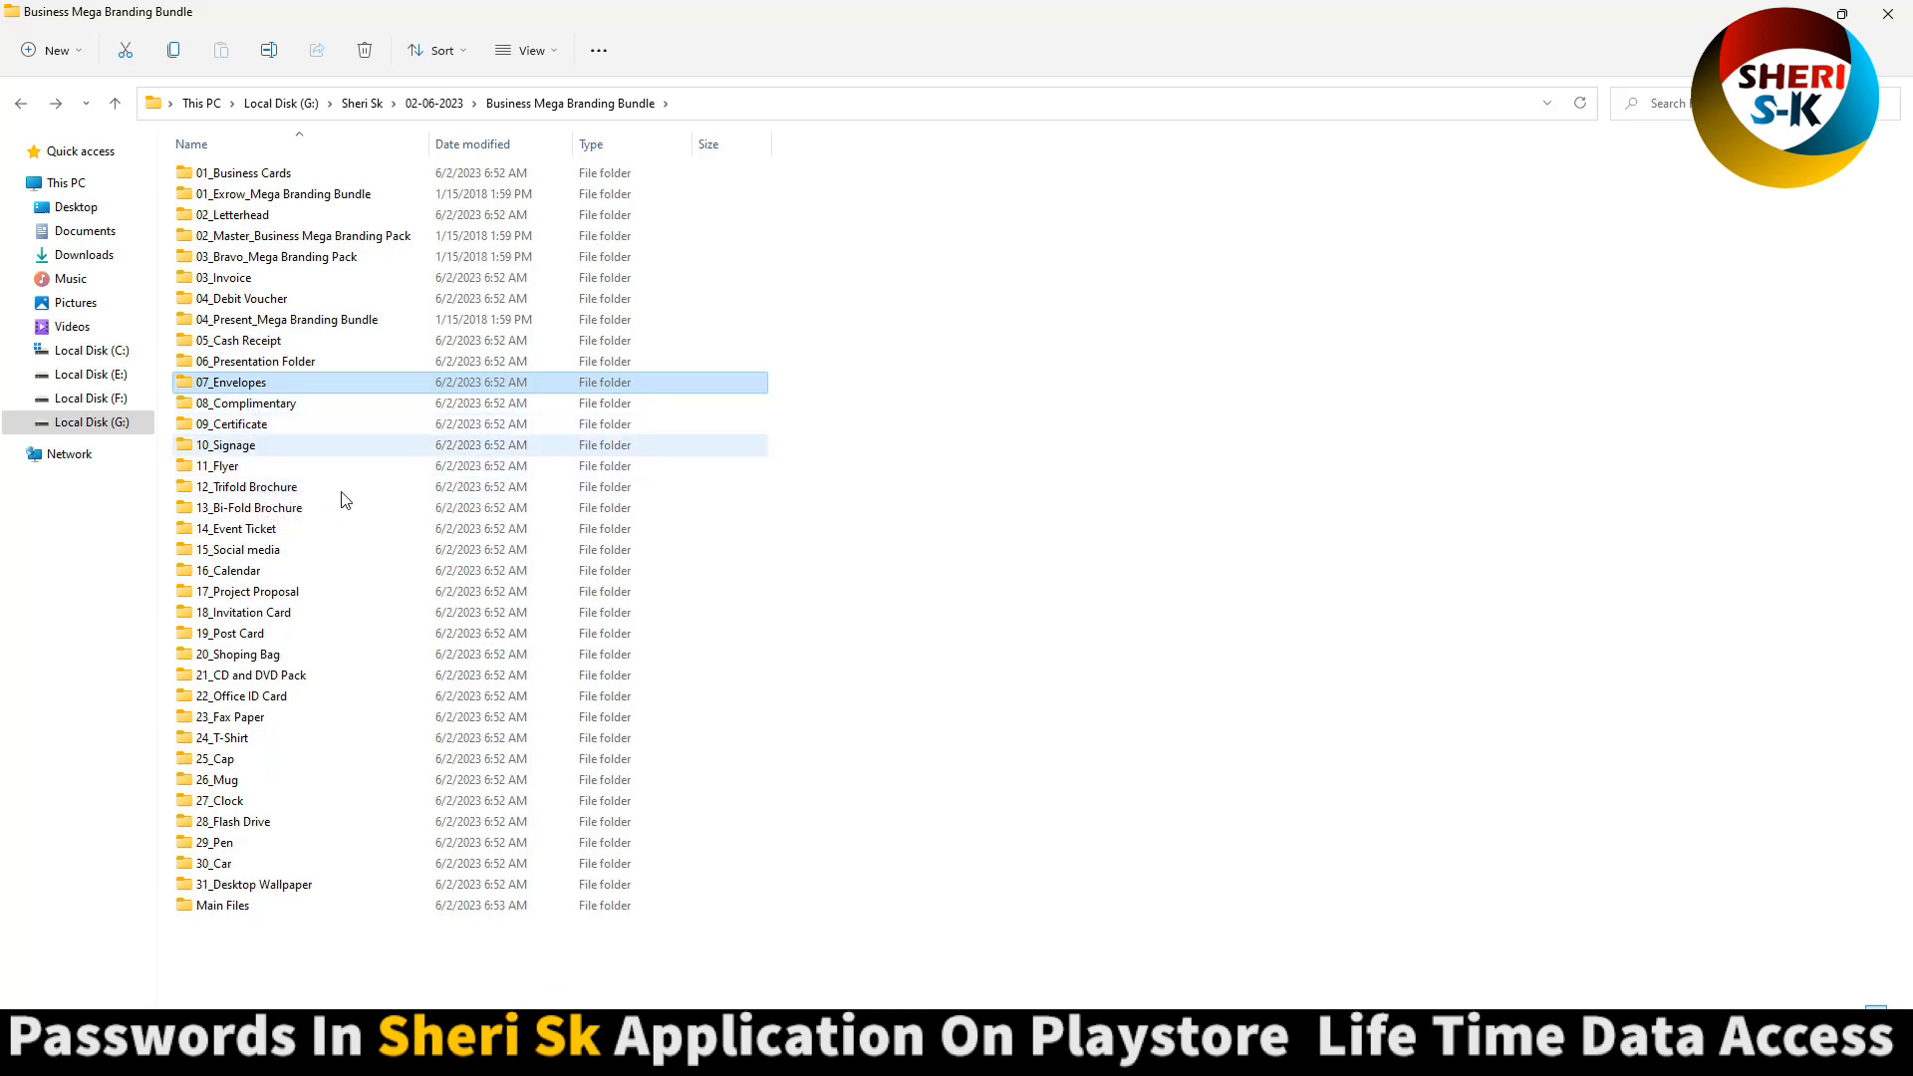
pyautogui.click(293, 549)
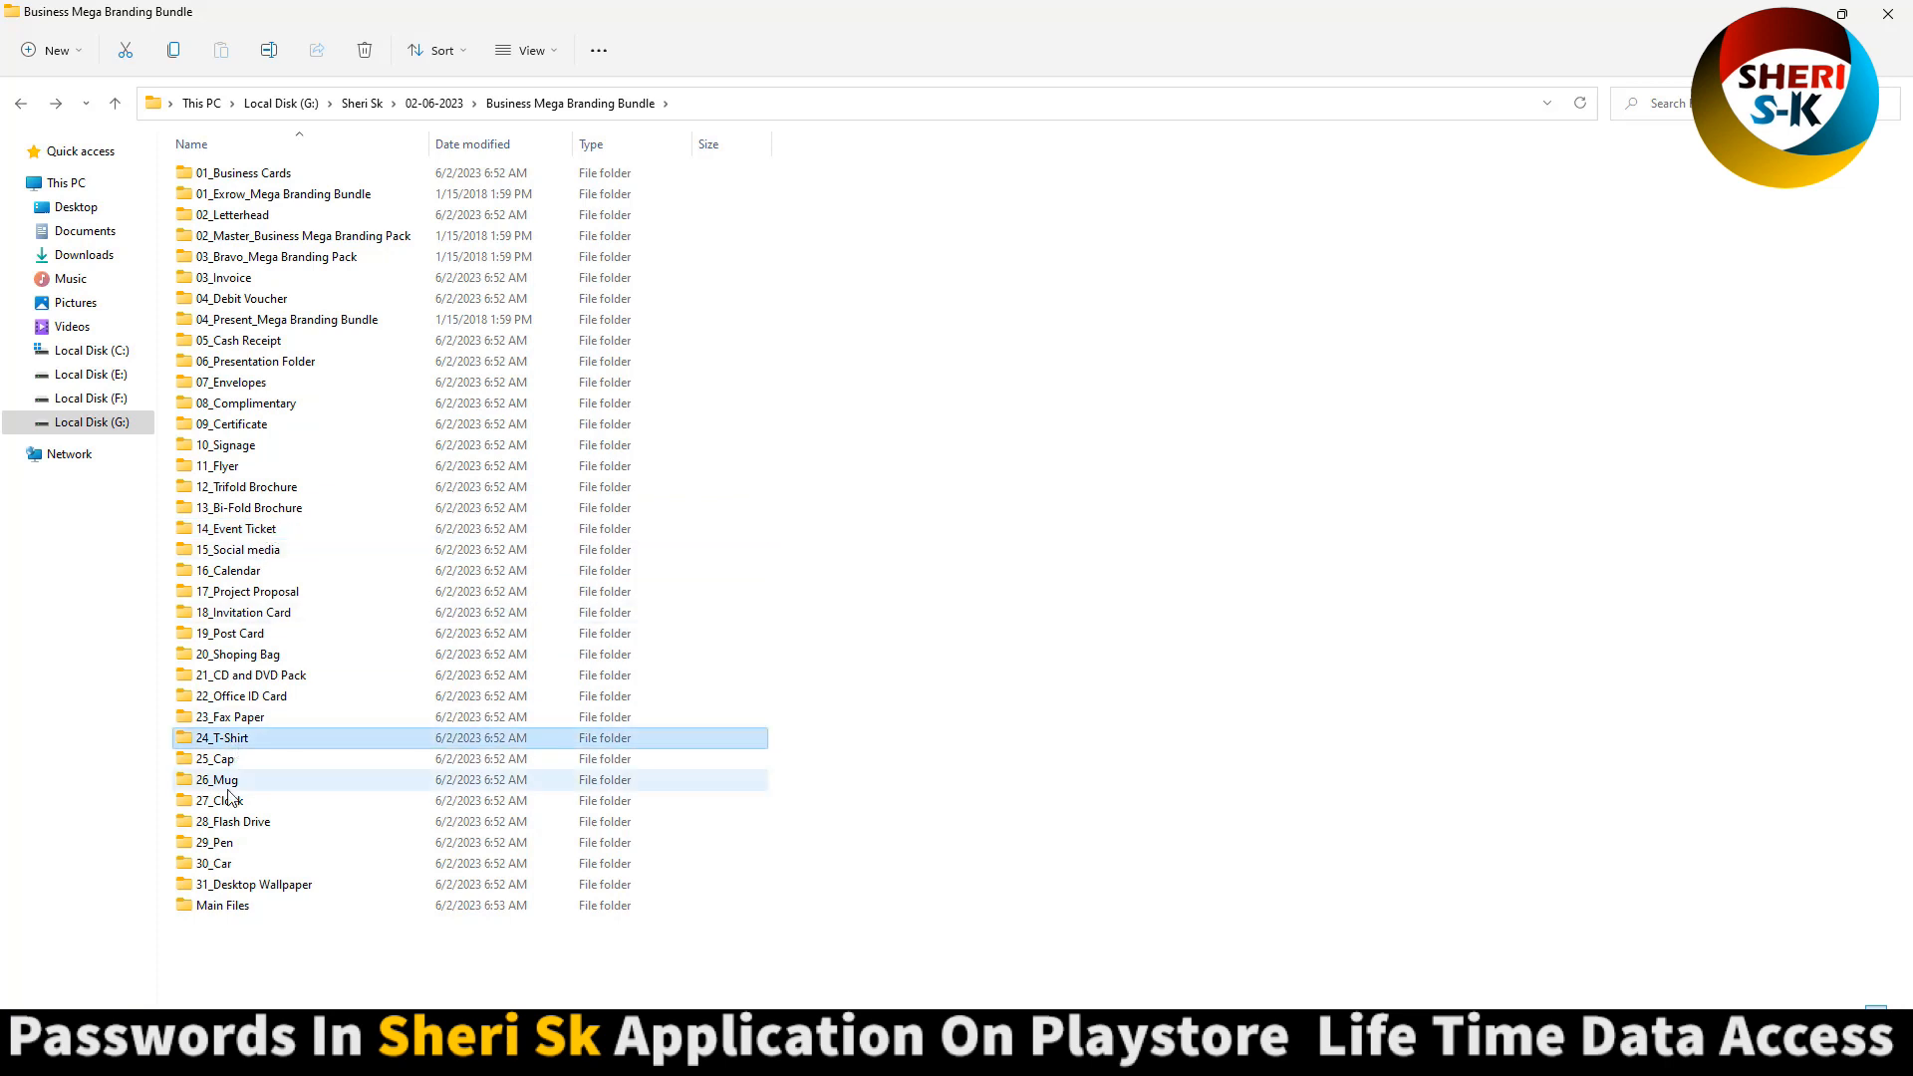
pyautogui.click(231, 841)
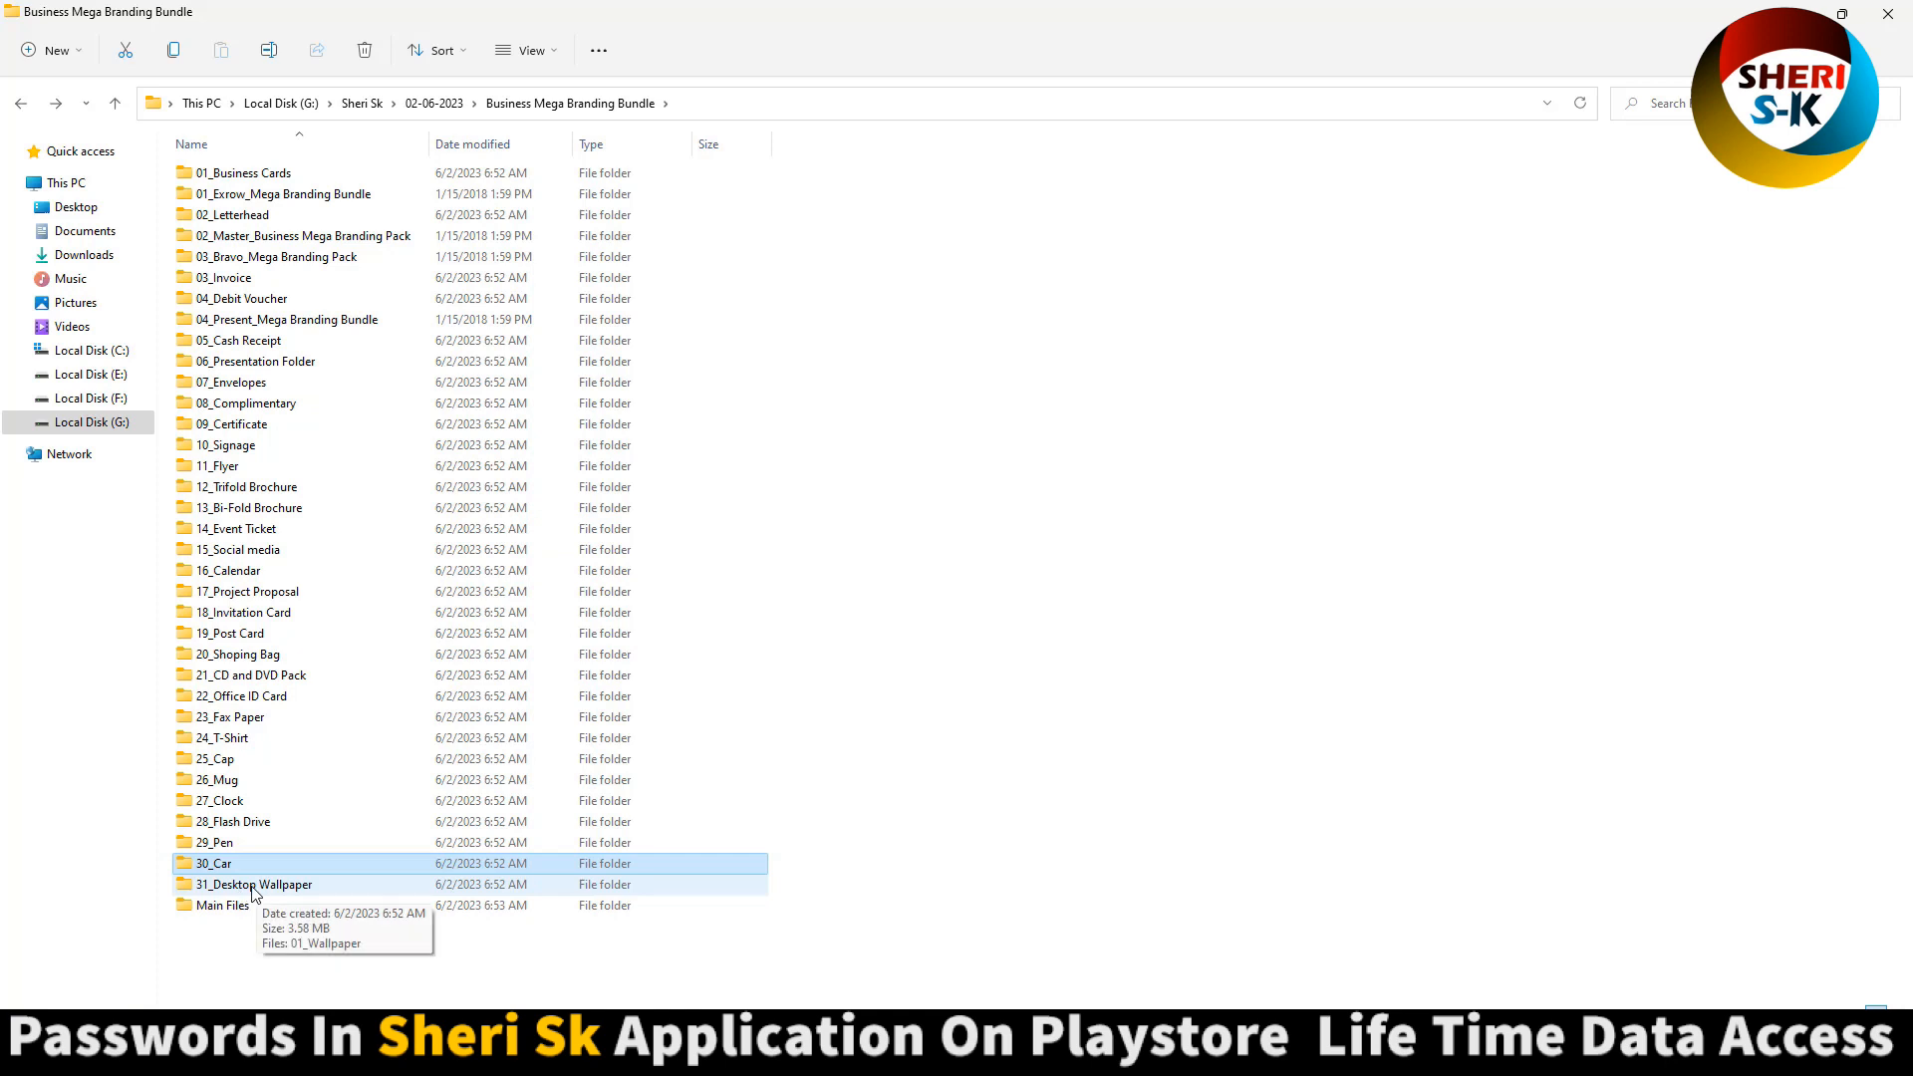
pyautogui.click(221, 905)
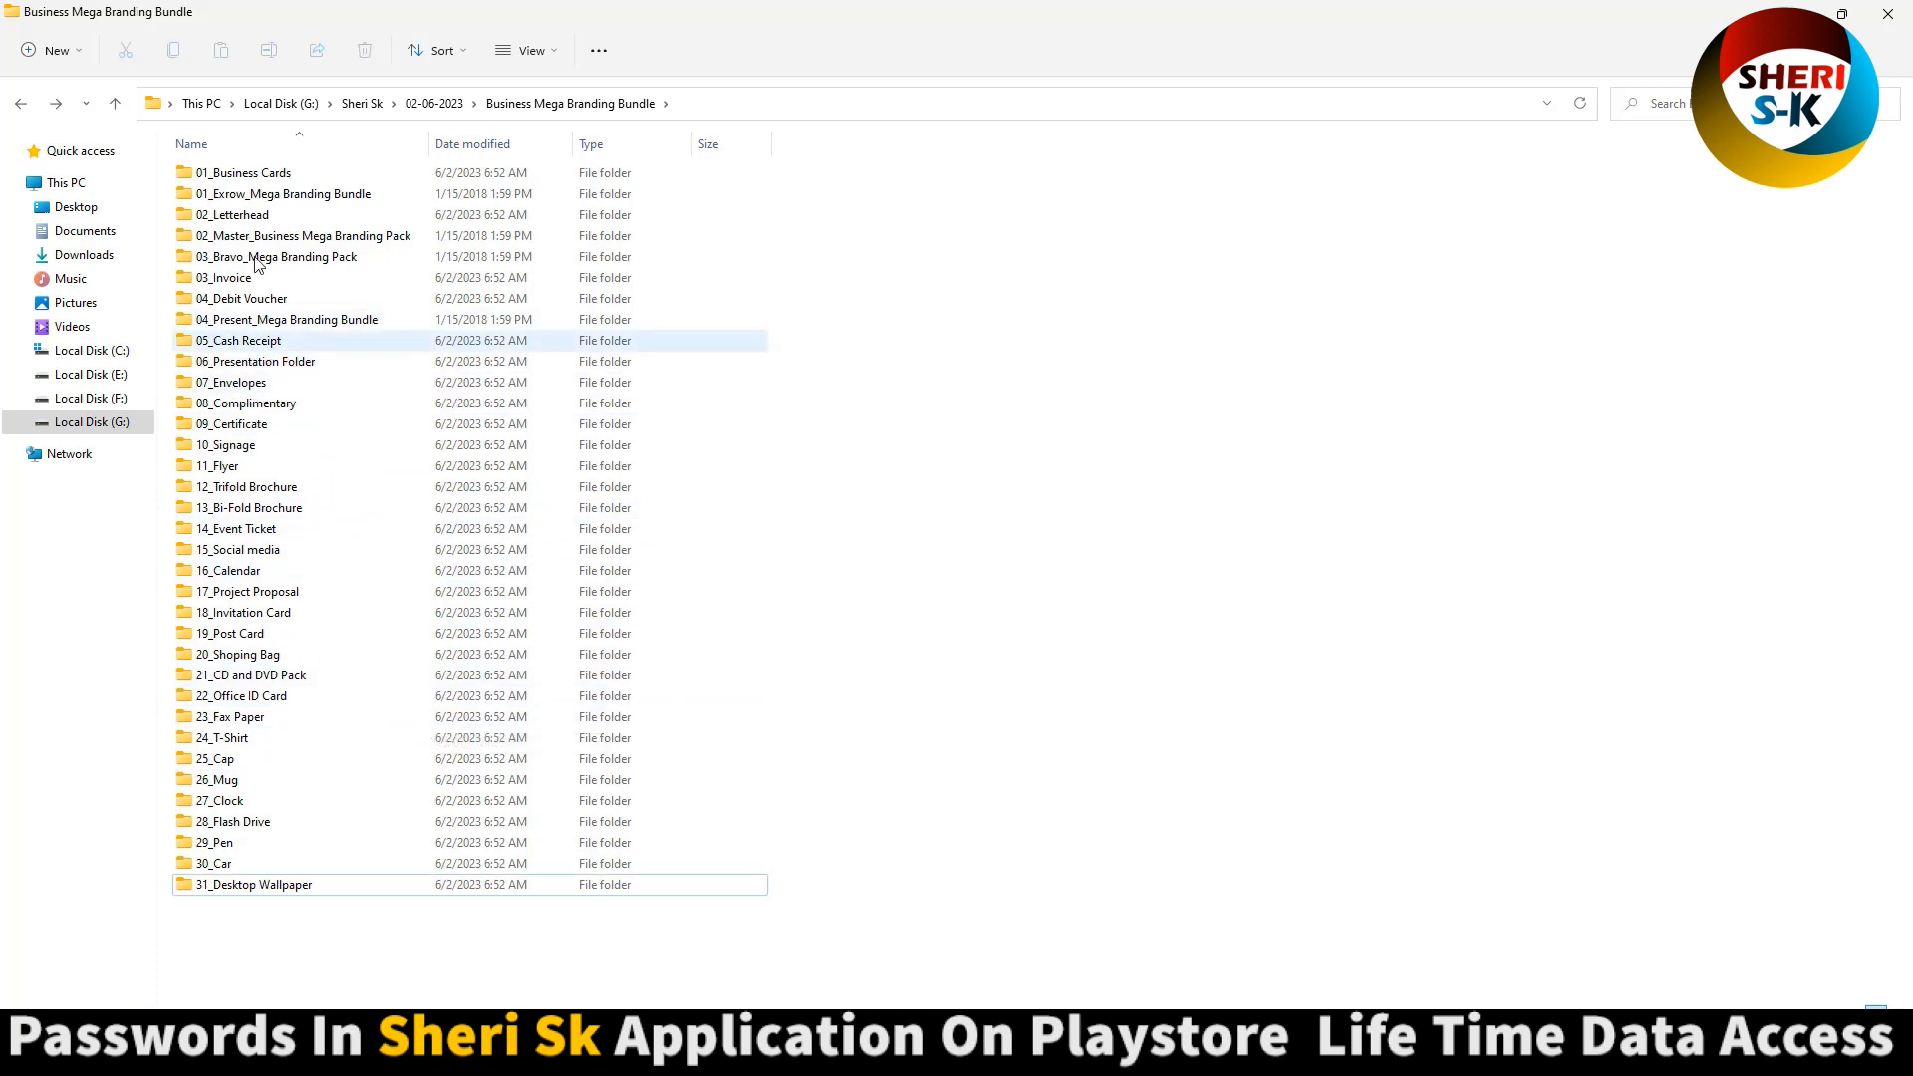
# - Enter 02_Letterhead, review its format folders, and open 02_Back Side from 03_Photoshop (PSD)
pyautogui.doubleClick(233, 215)
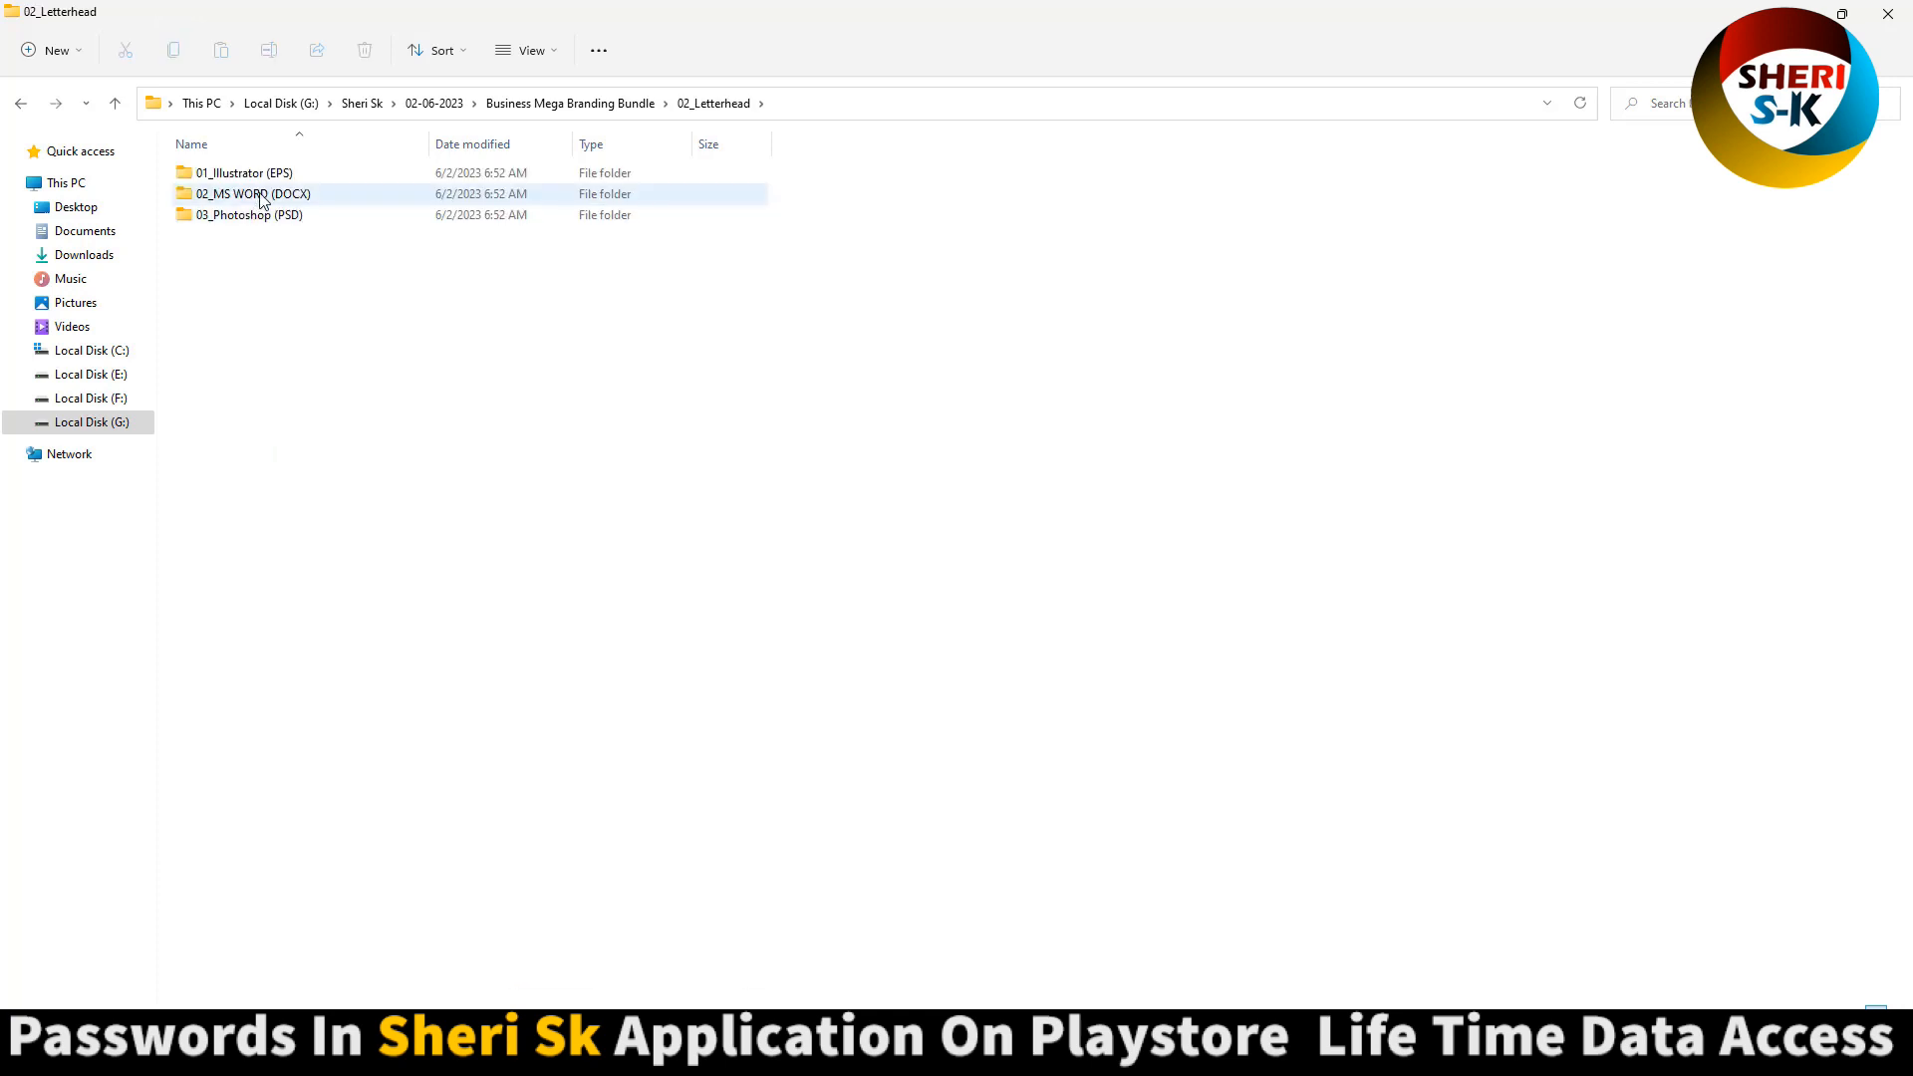
pyautogui.press('ctrl+a')
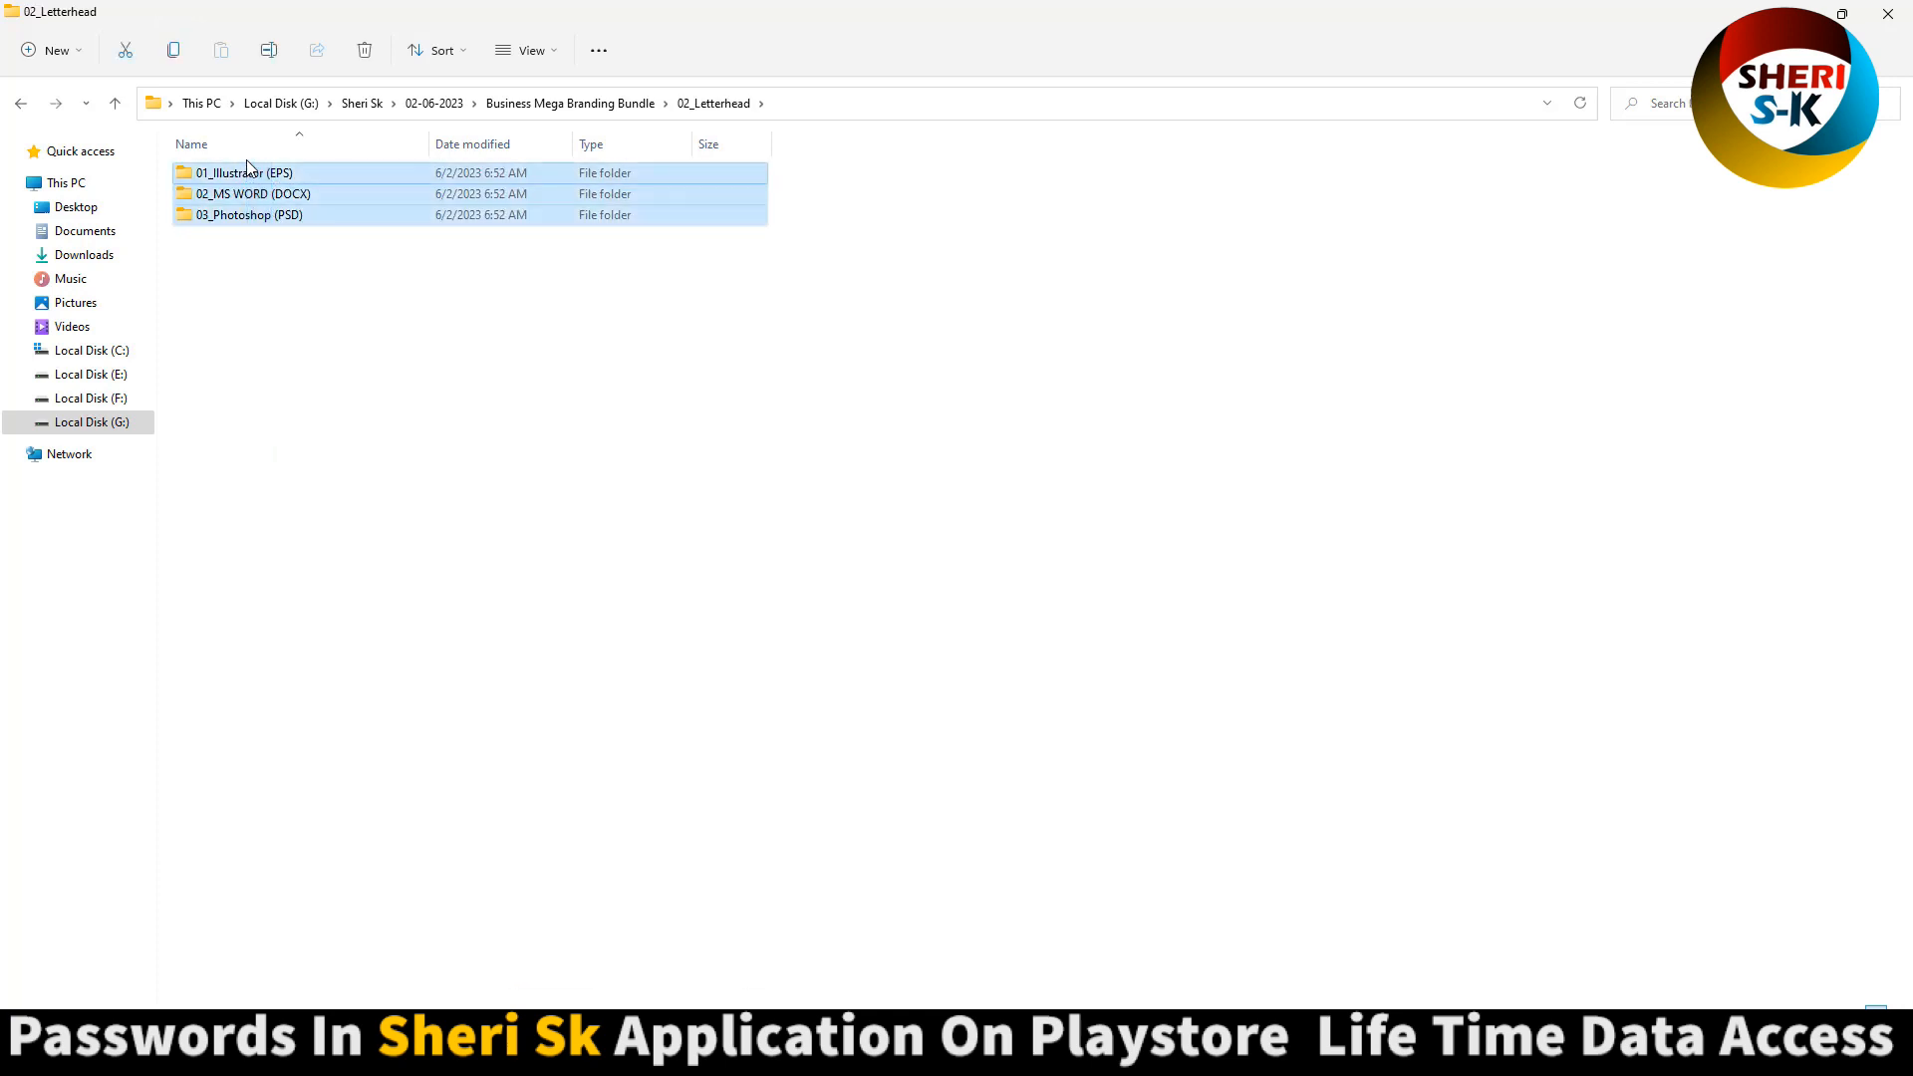
pyautogui.click(253, 193)
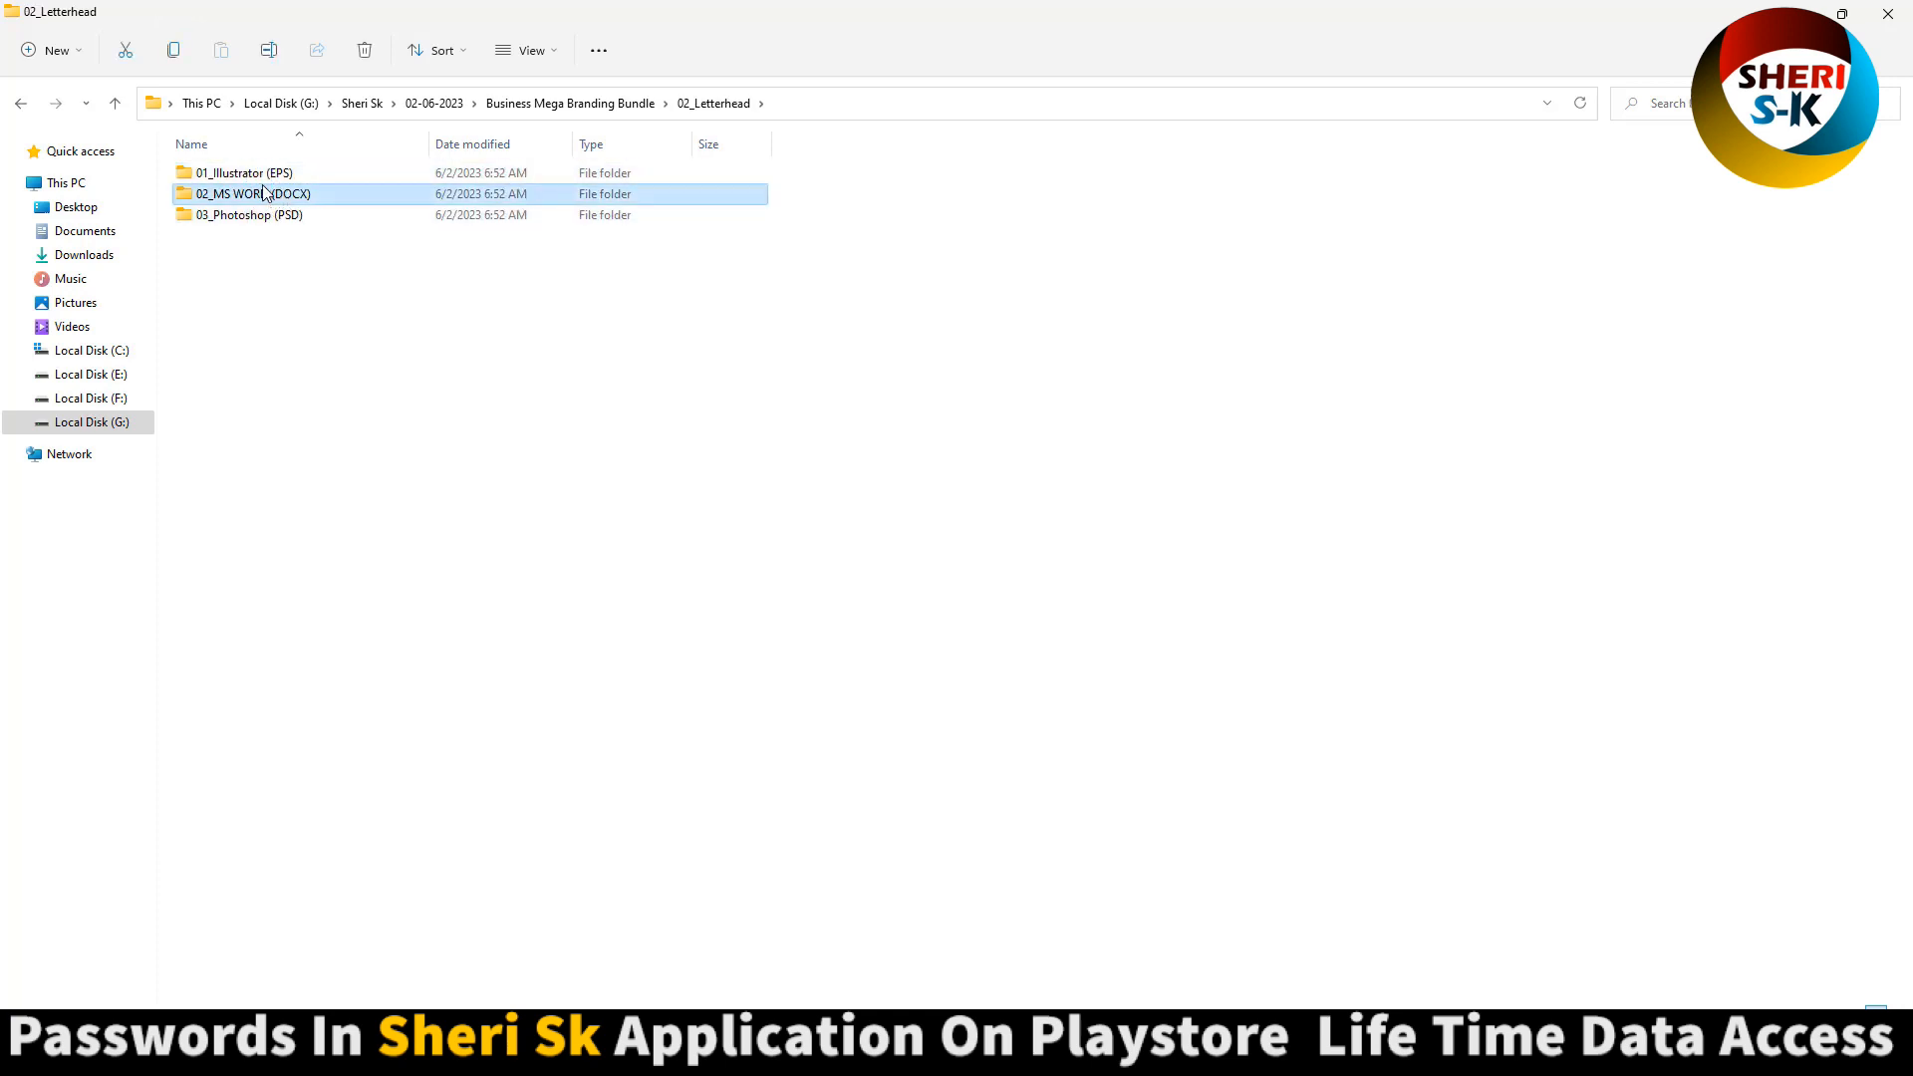
pyautogui.moveTo(253, 194)
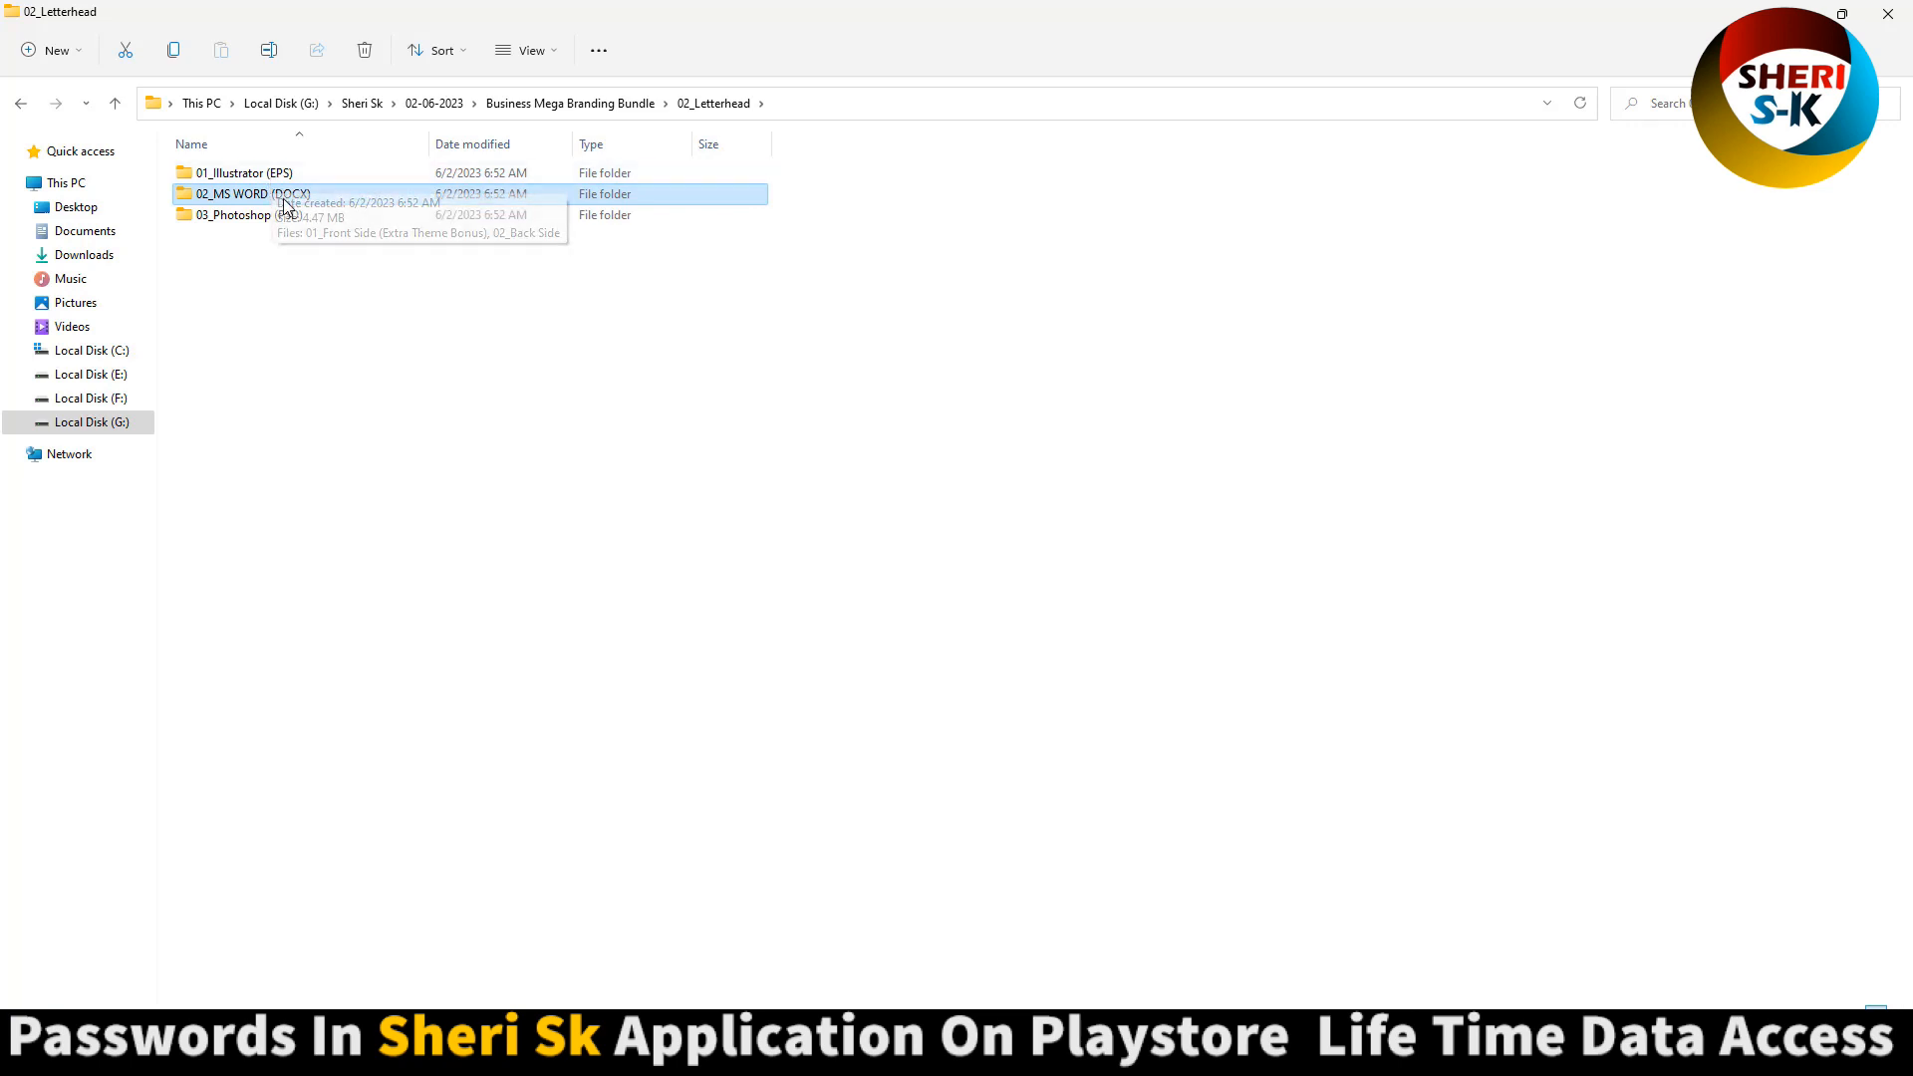
pyautogui.click(249, 215)
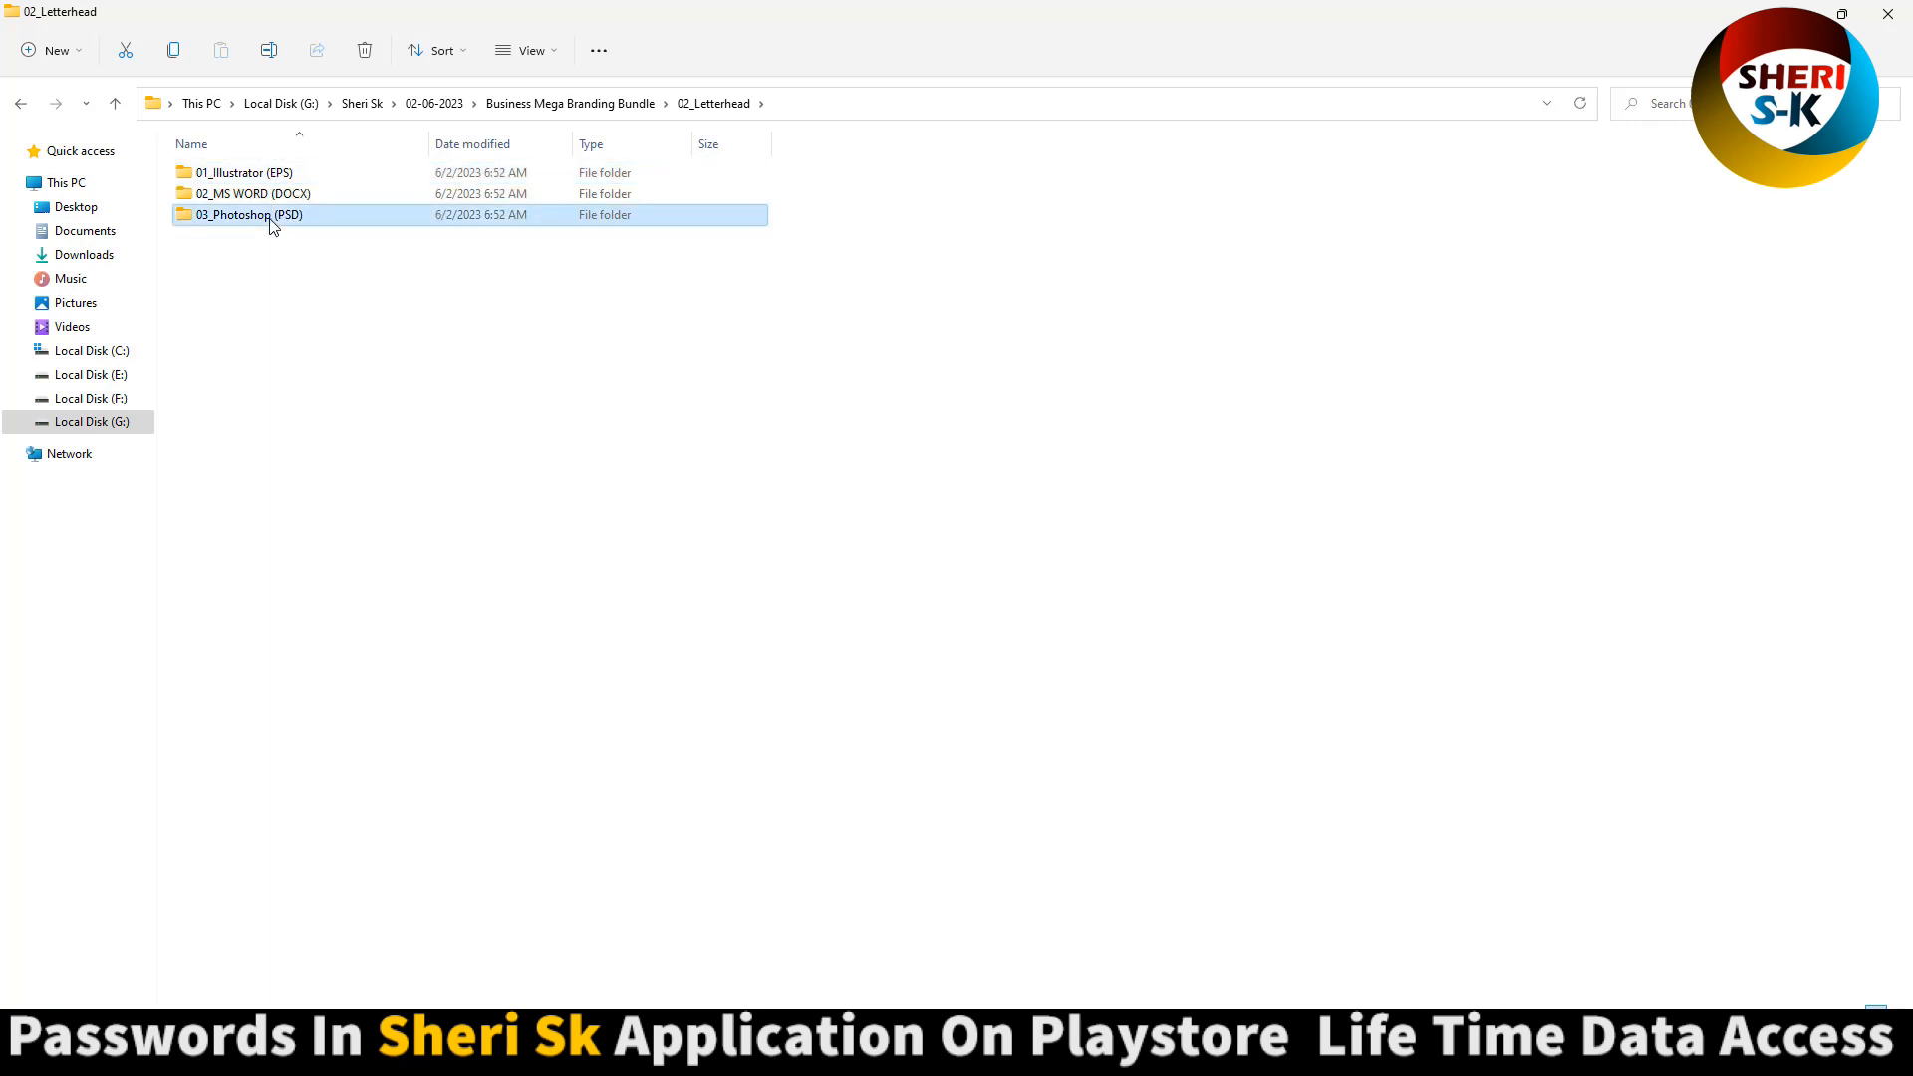
pyautogui.doubleClick(249, 215)
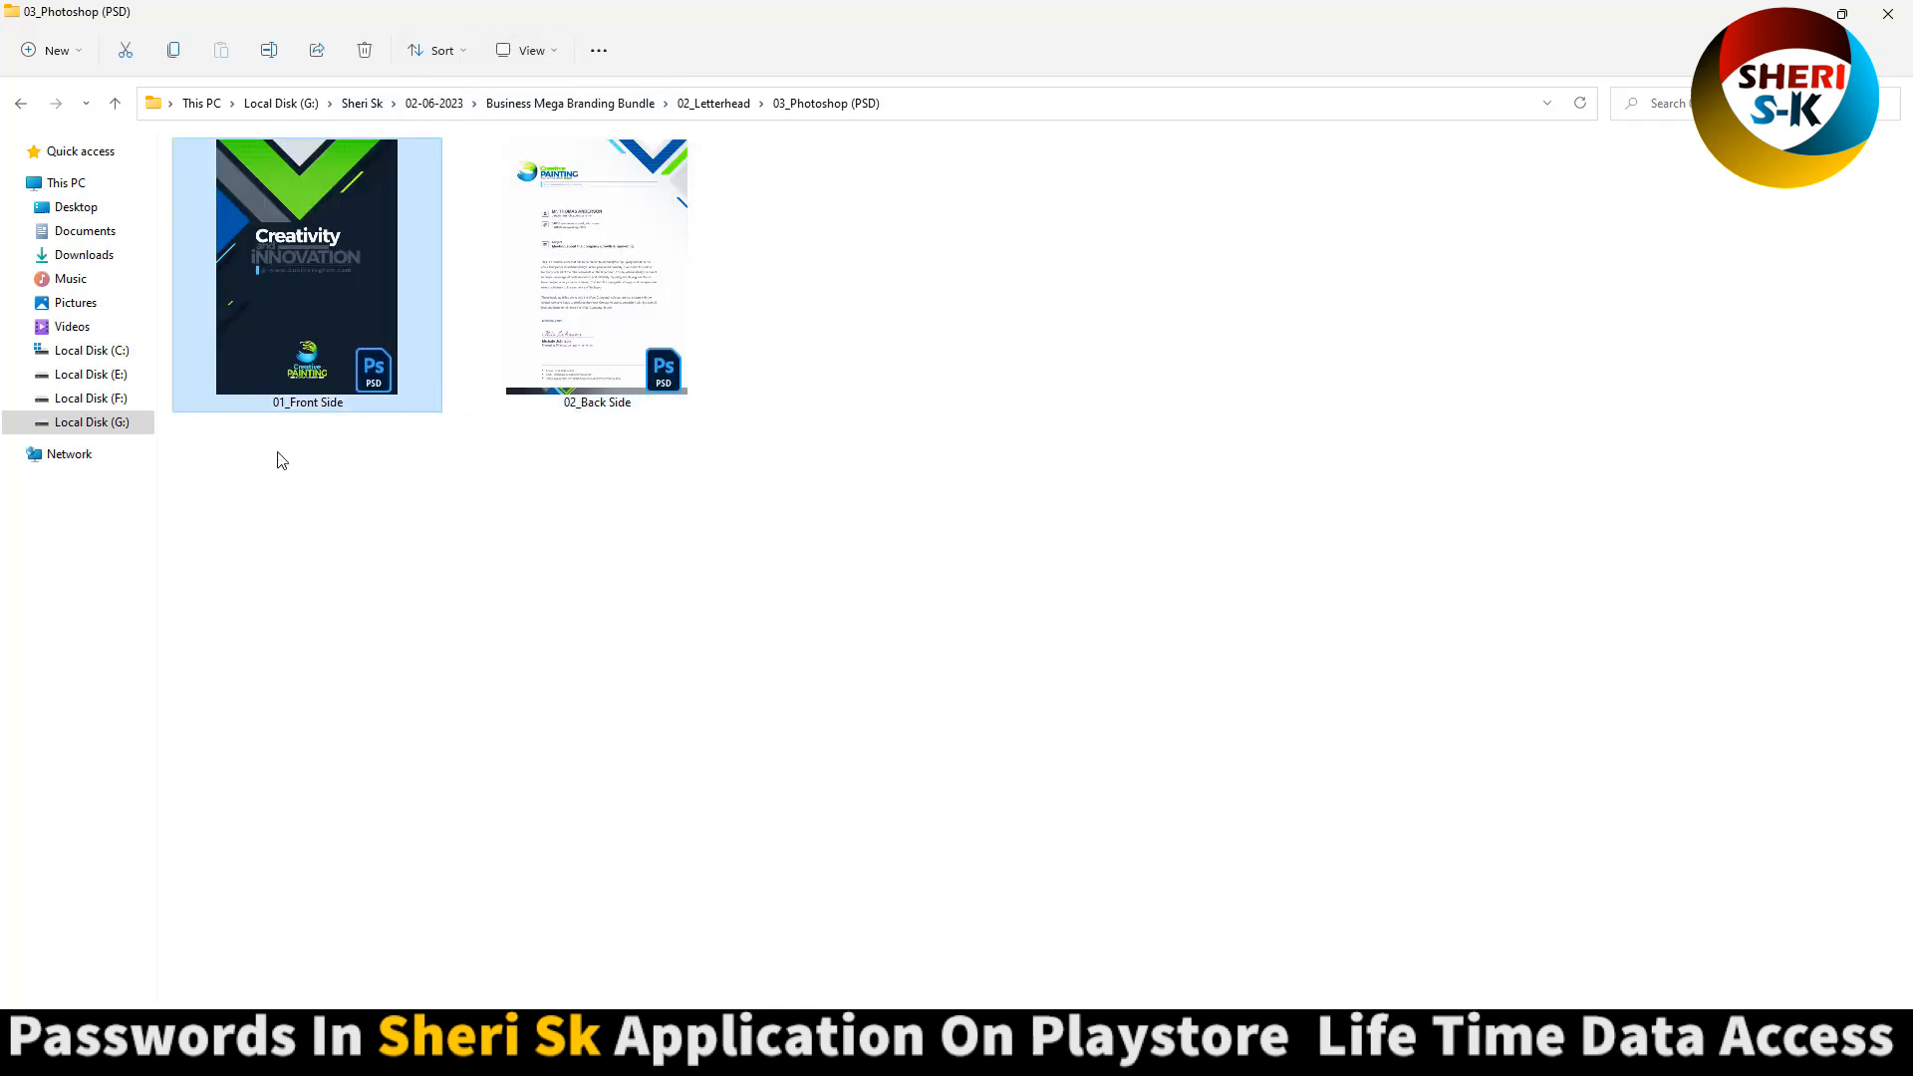
pyautogui.click(596, 269)
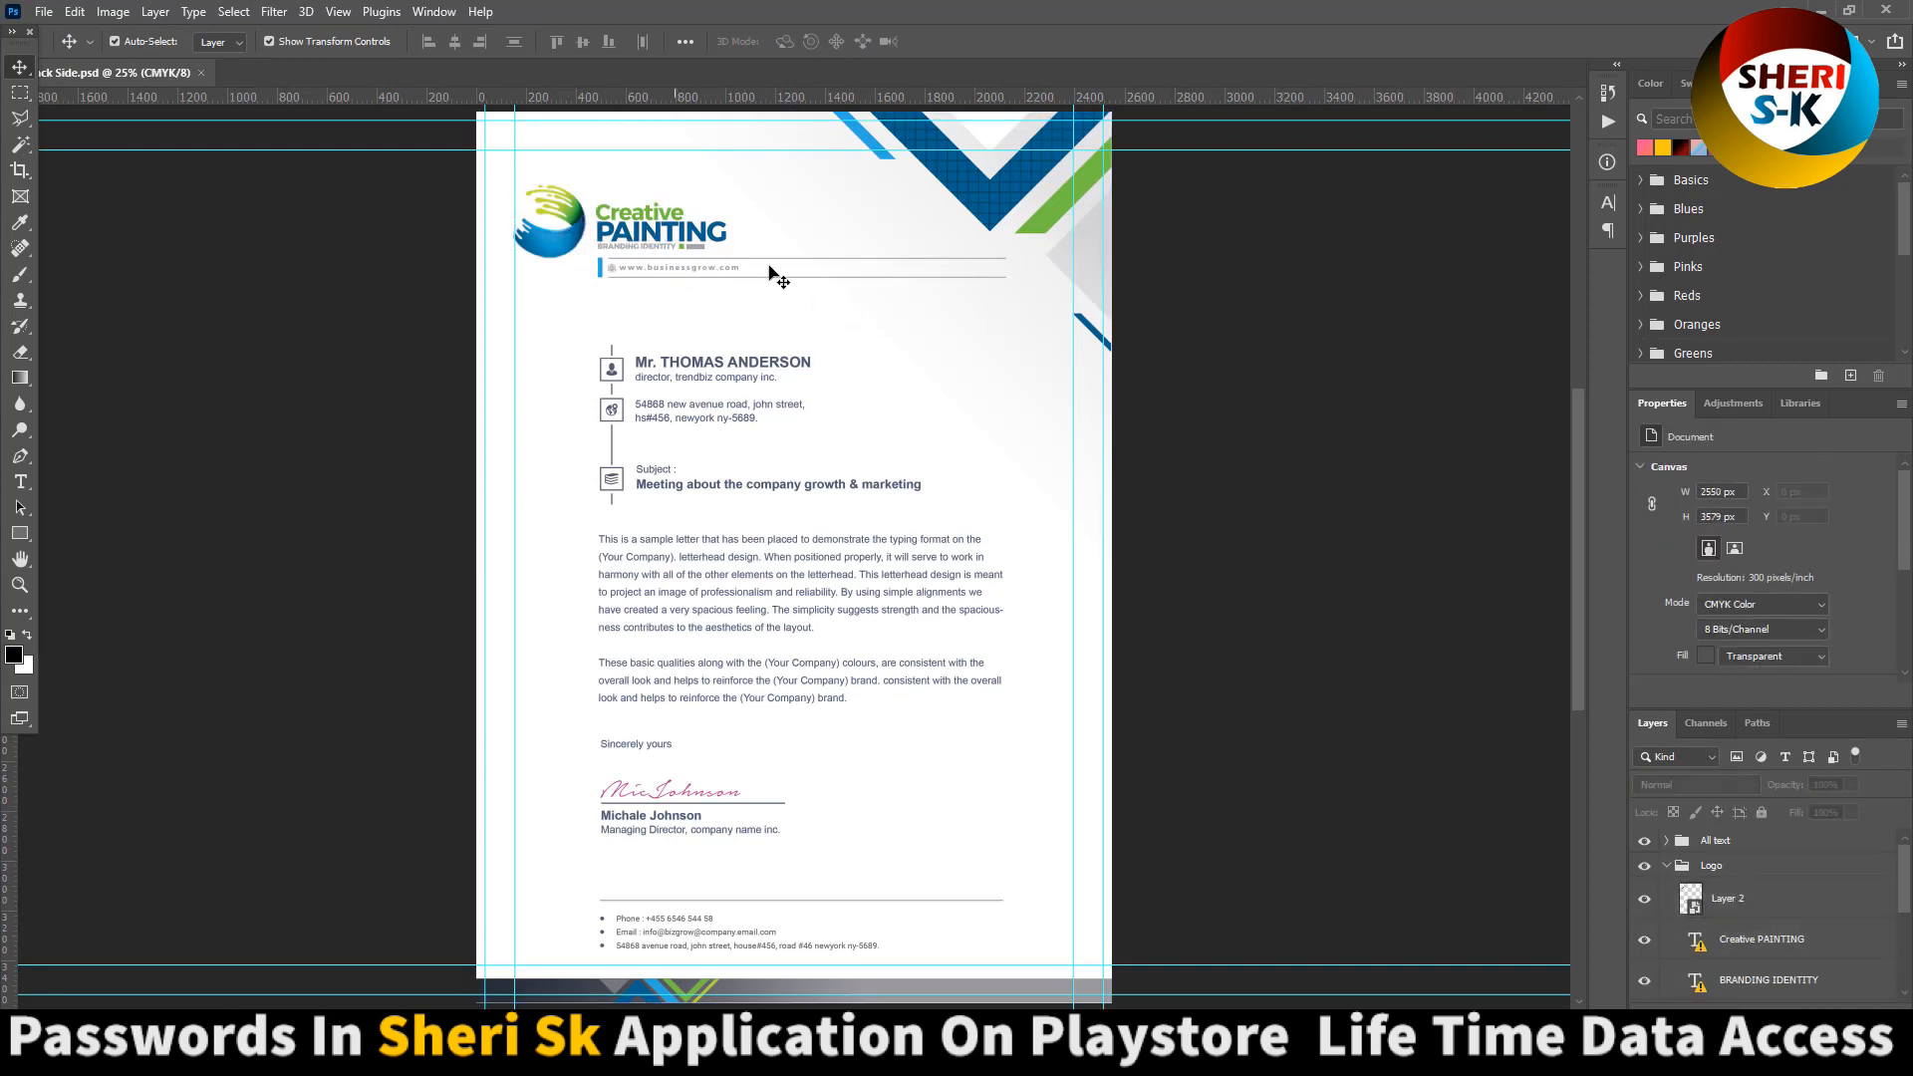
# - Scroll down over the Creative Painting letterhead back side in Photoshop
pyautogui.scroll(-3)
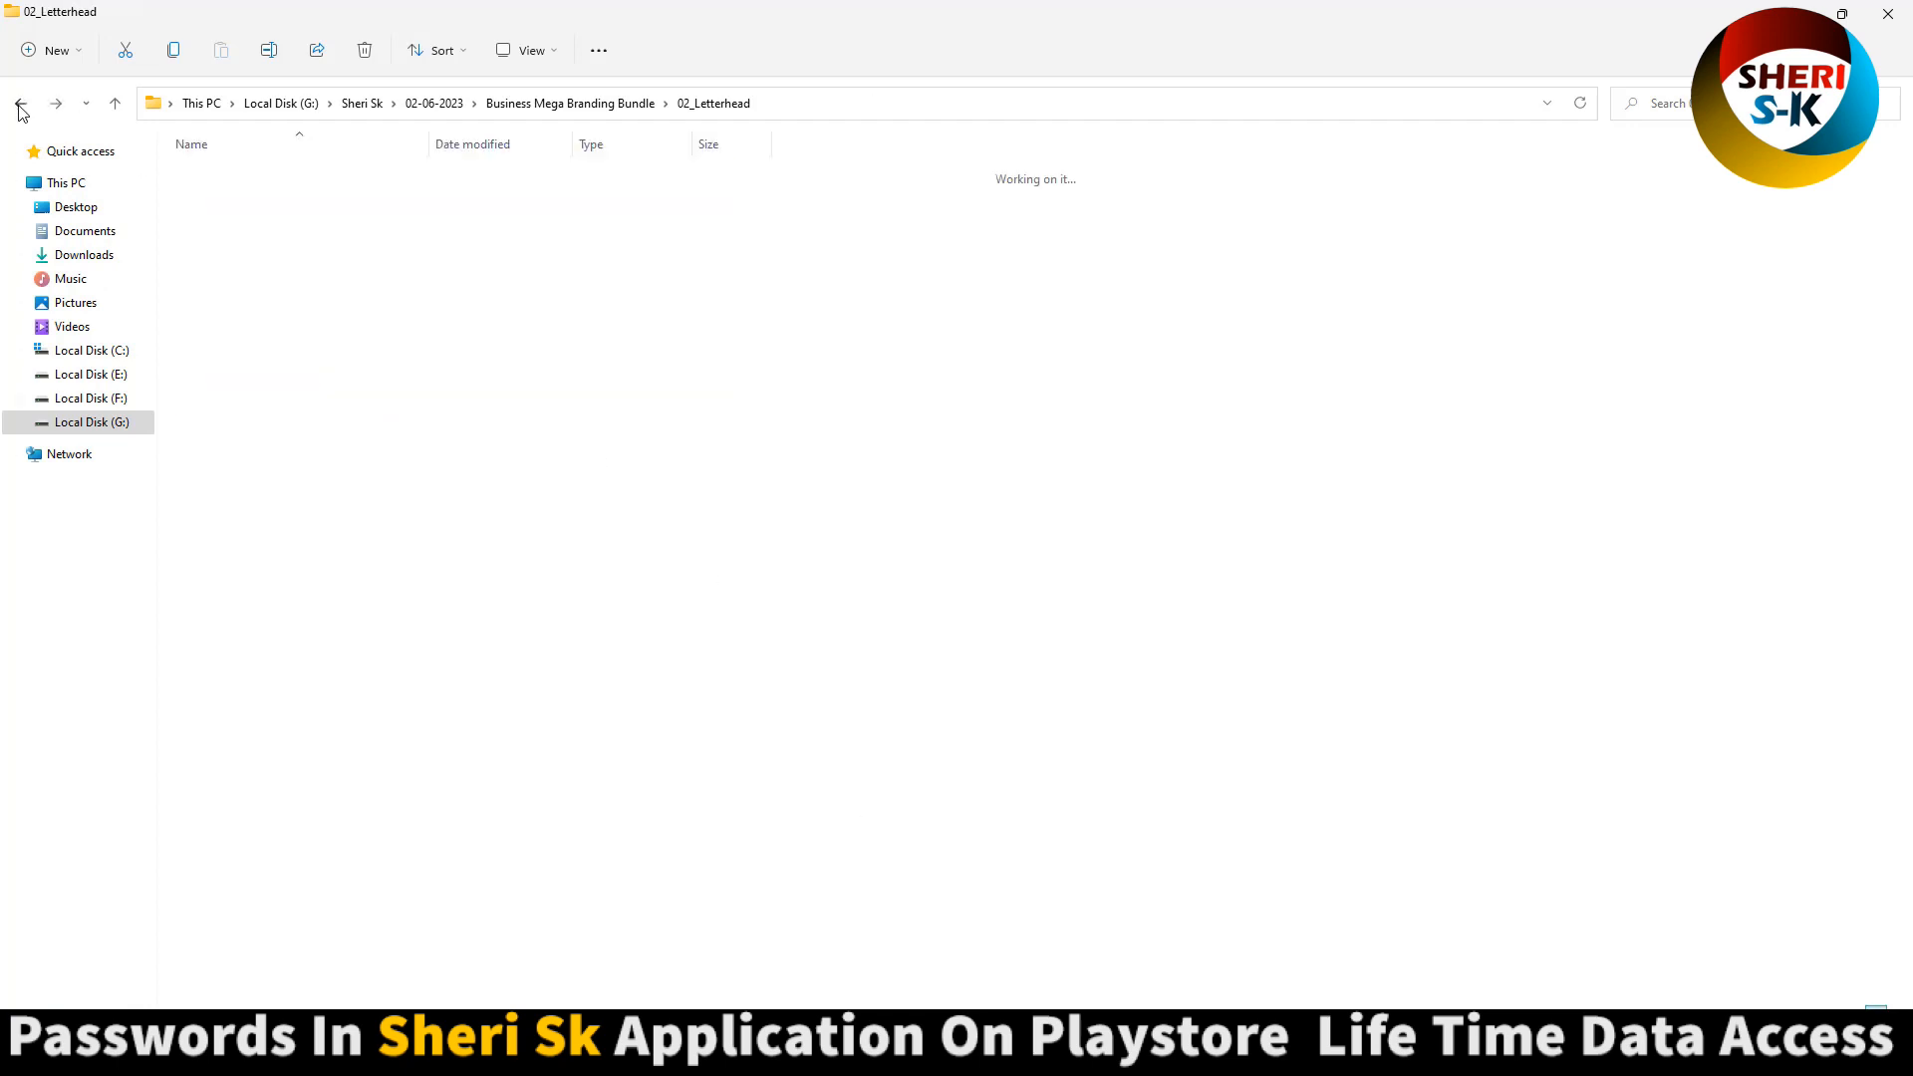
# - Go up to the bundle list, enter 09_Certificate's Photoshop folder, and open 01_Landscape Version
pyautogui.click(20, 101)
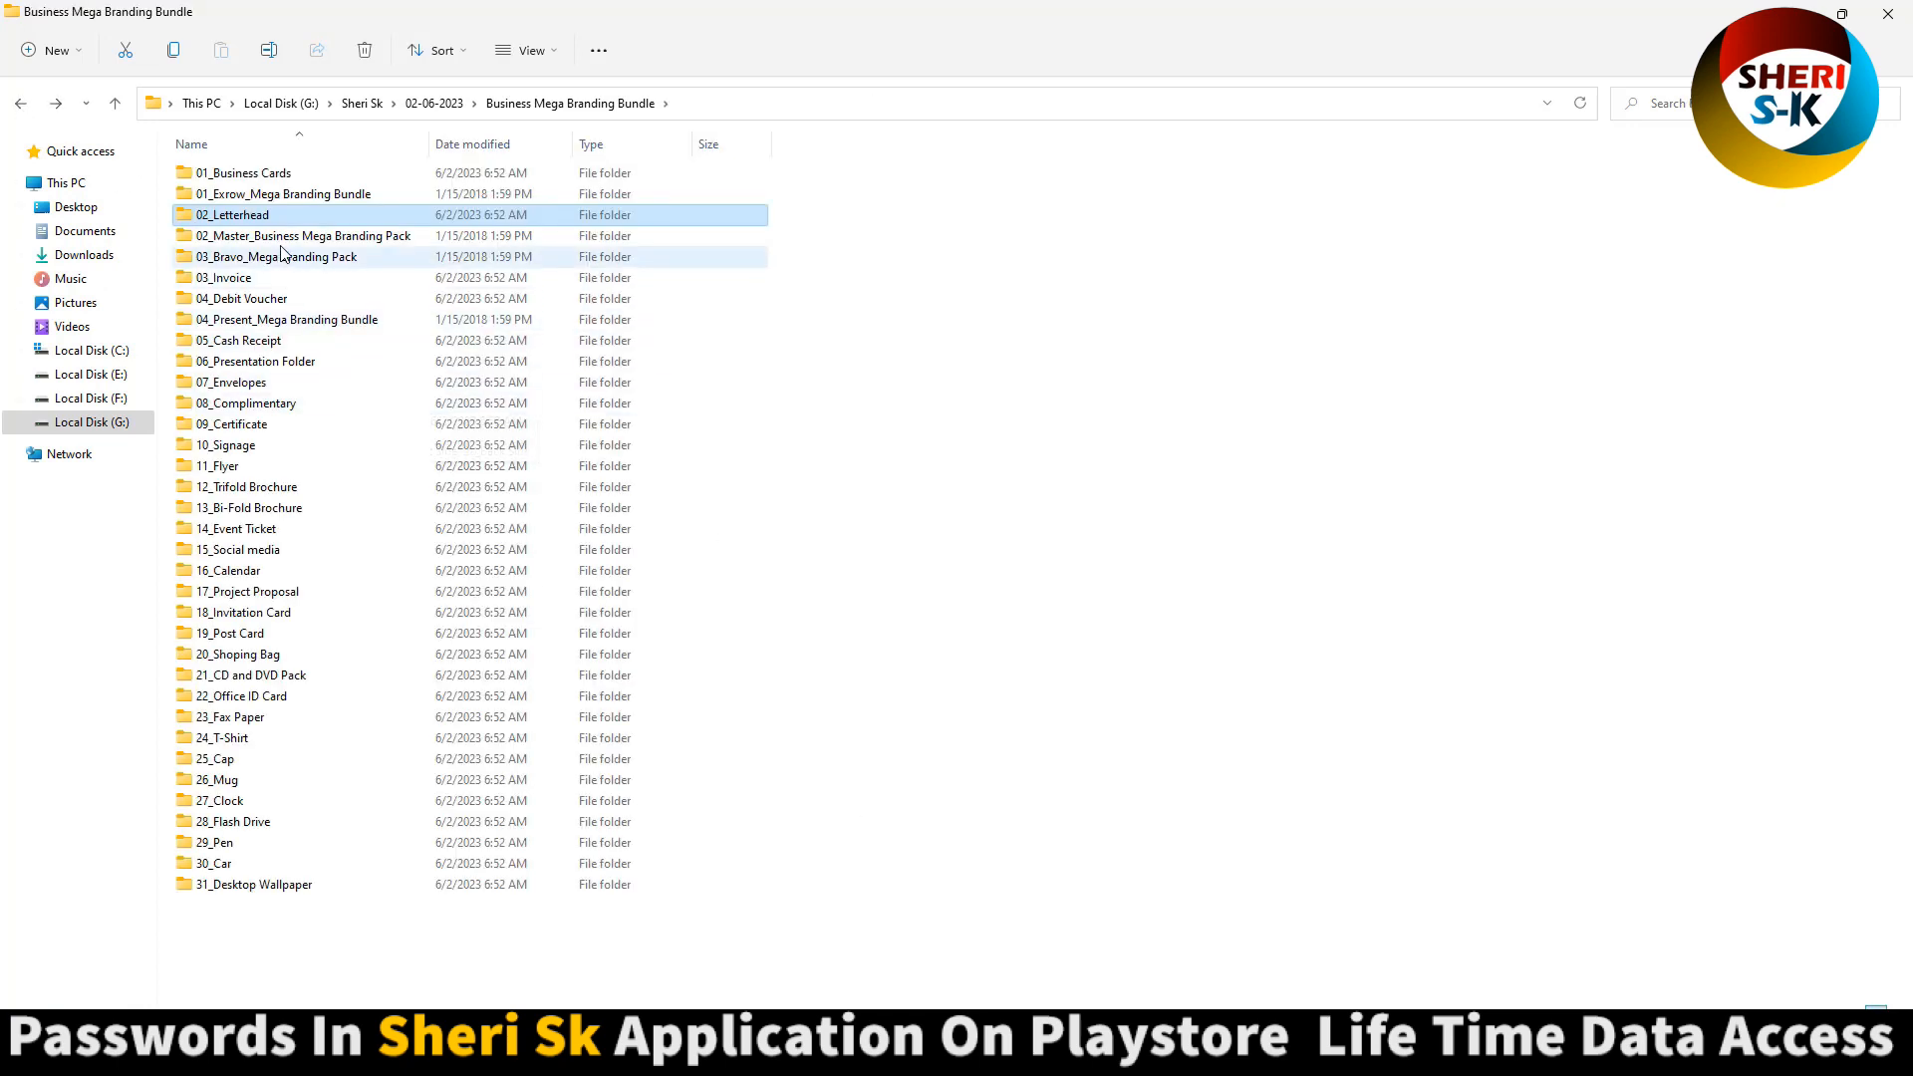
pyautogui.click(221, 466)
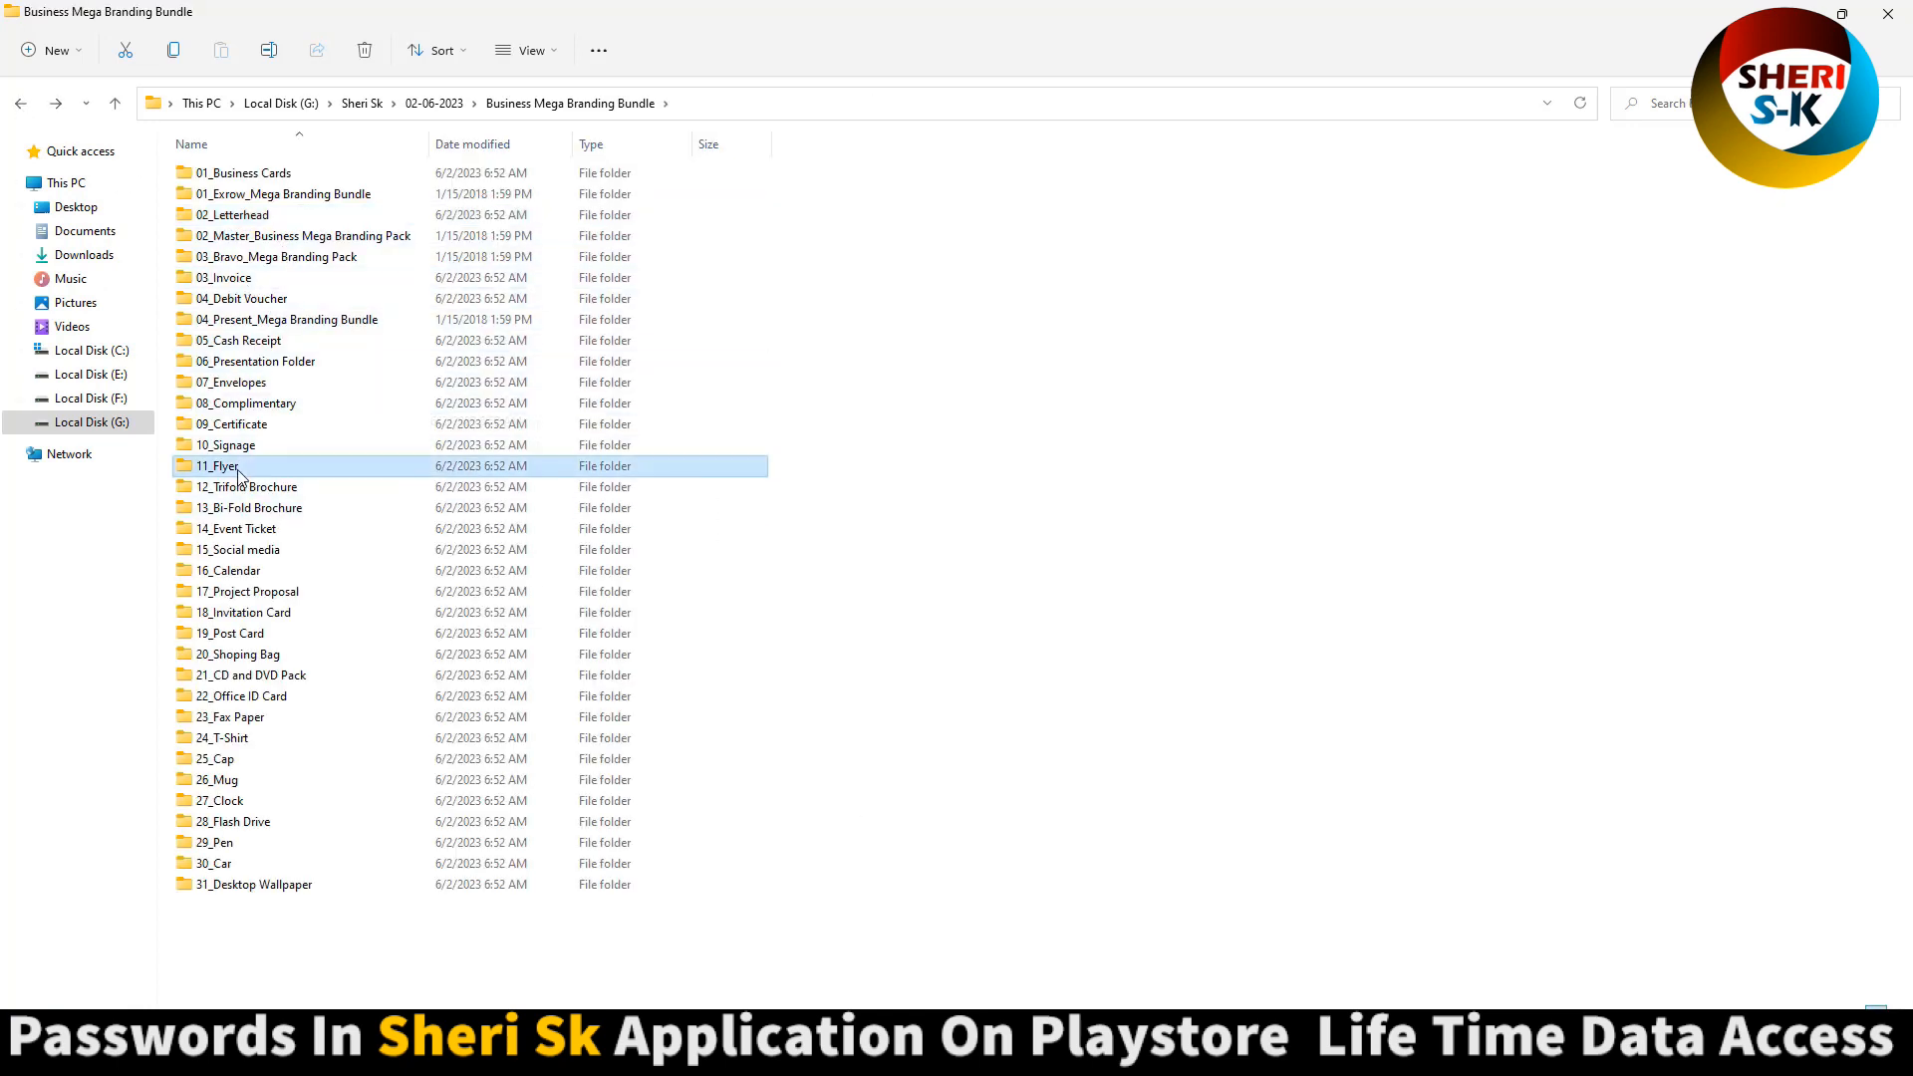
pyautogui.doubleClick(234, 422)
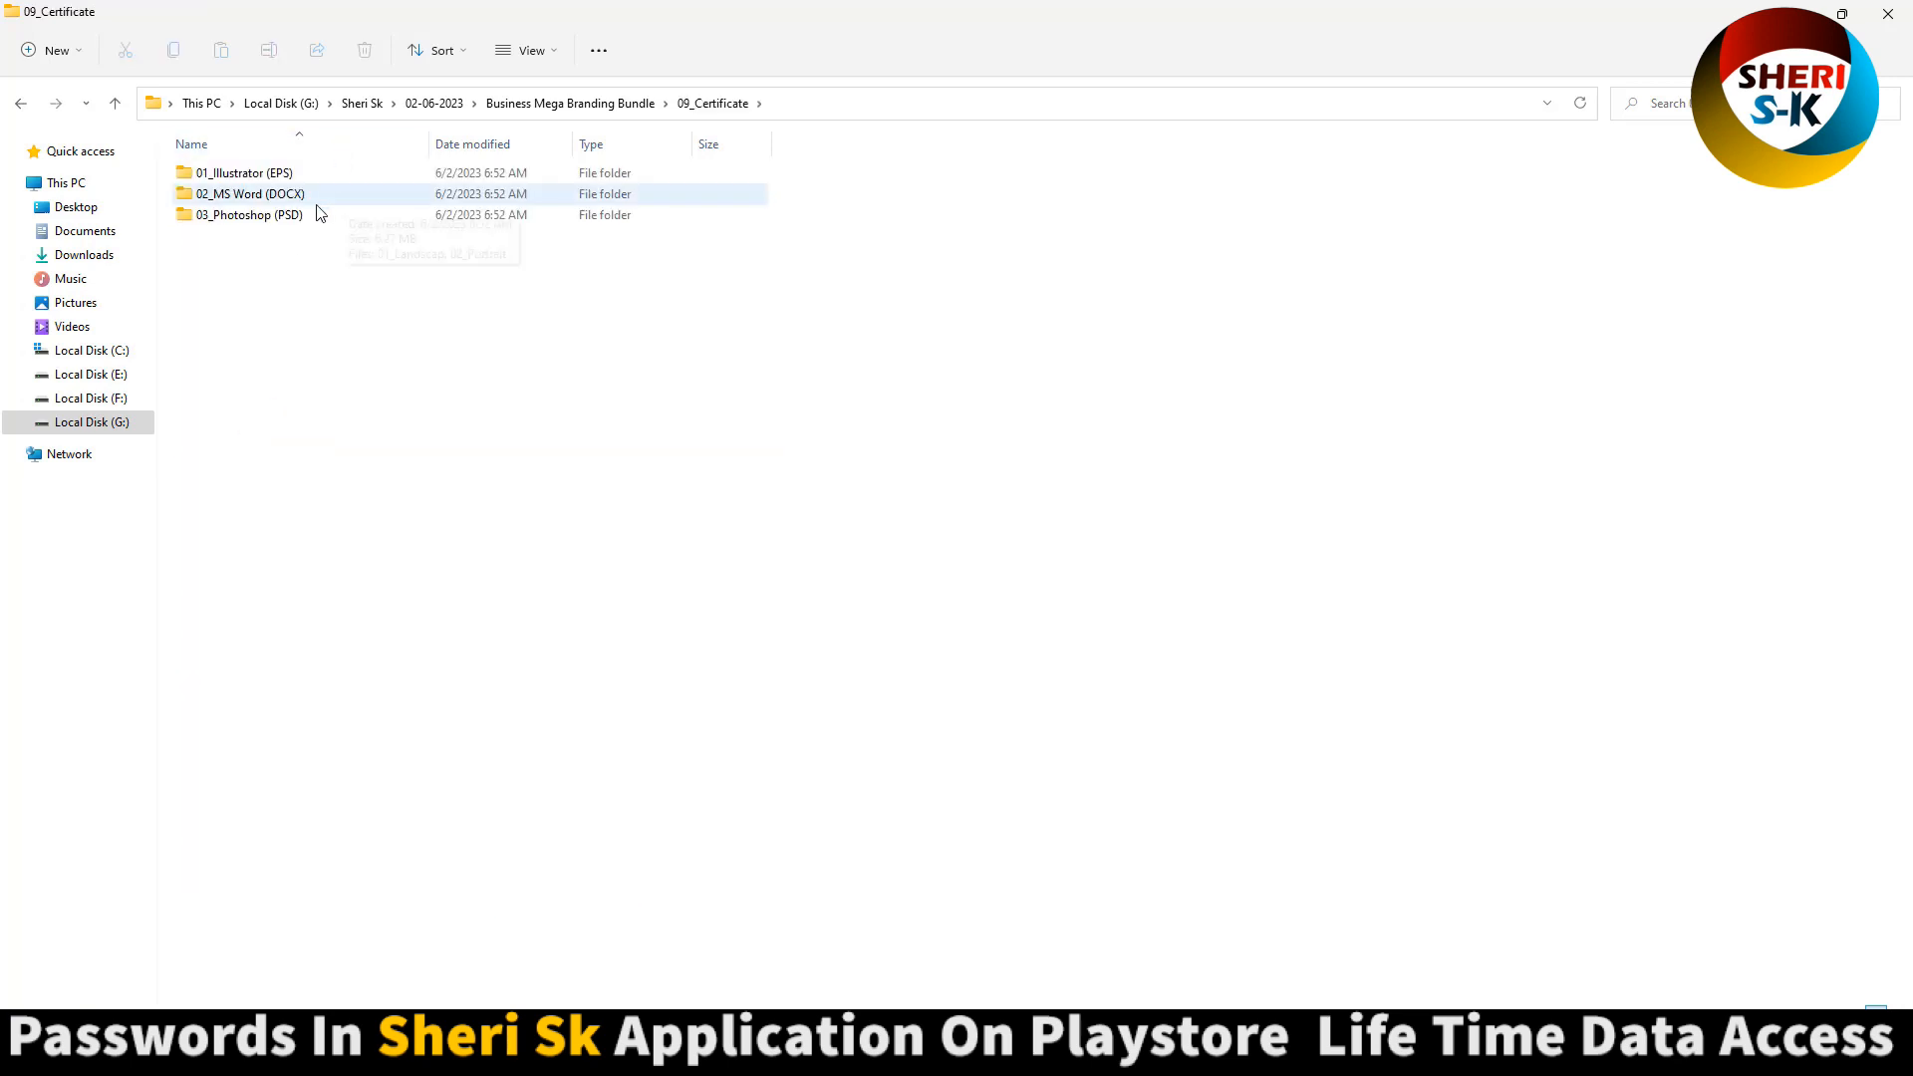
pyautogui.click(247, 215)
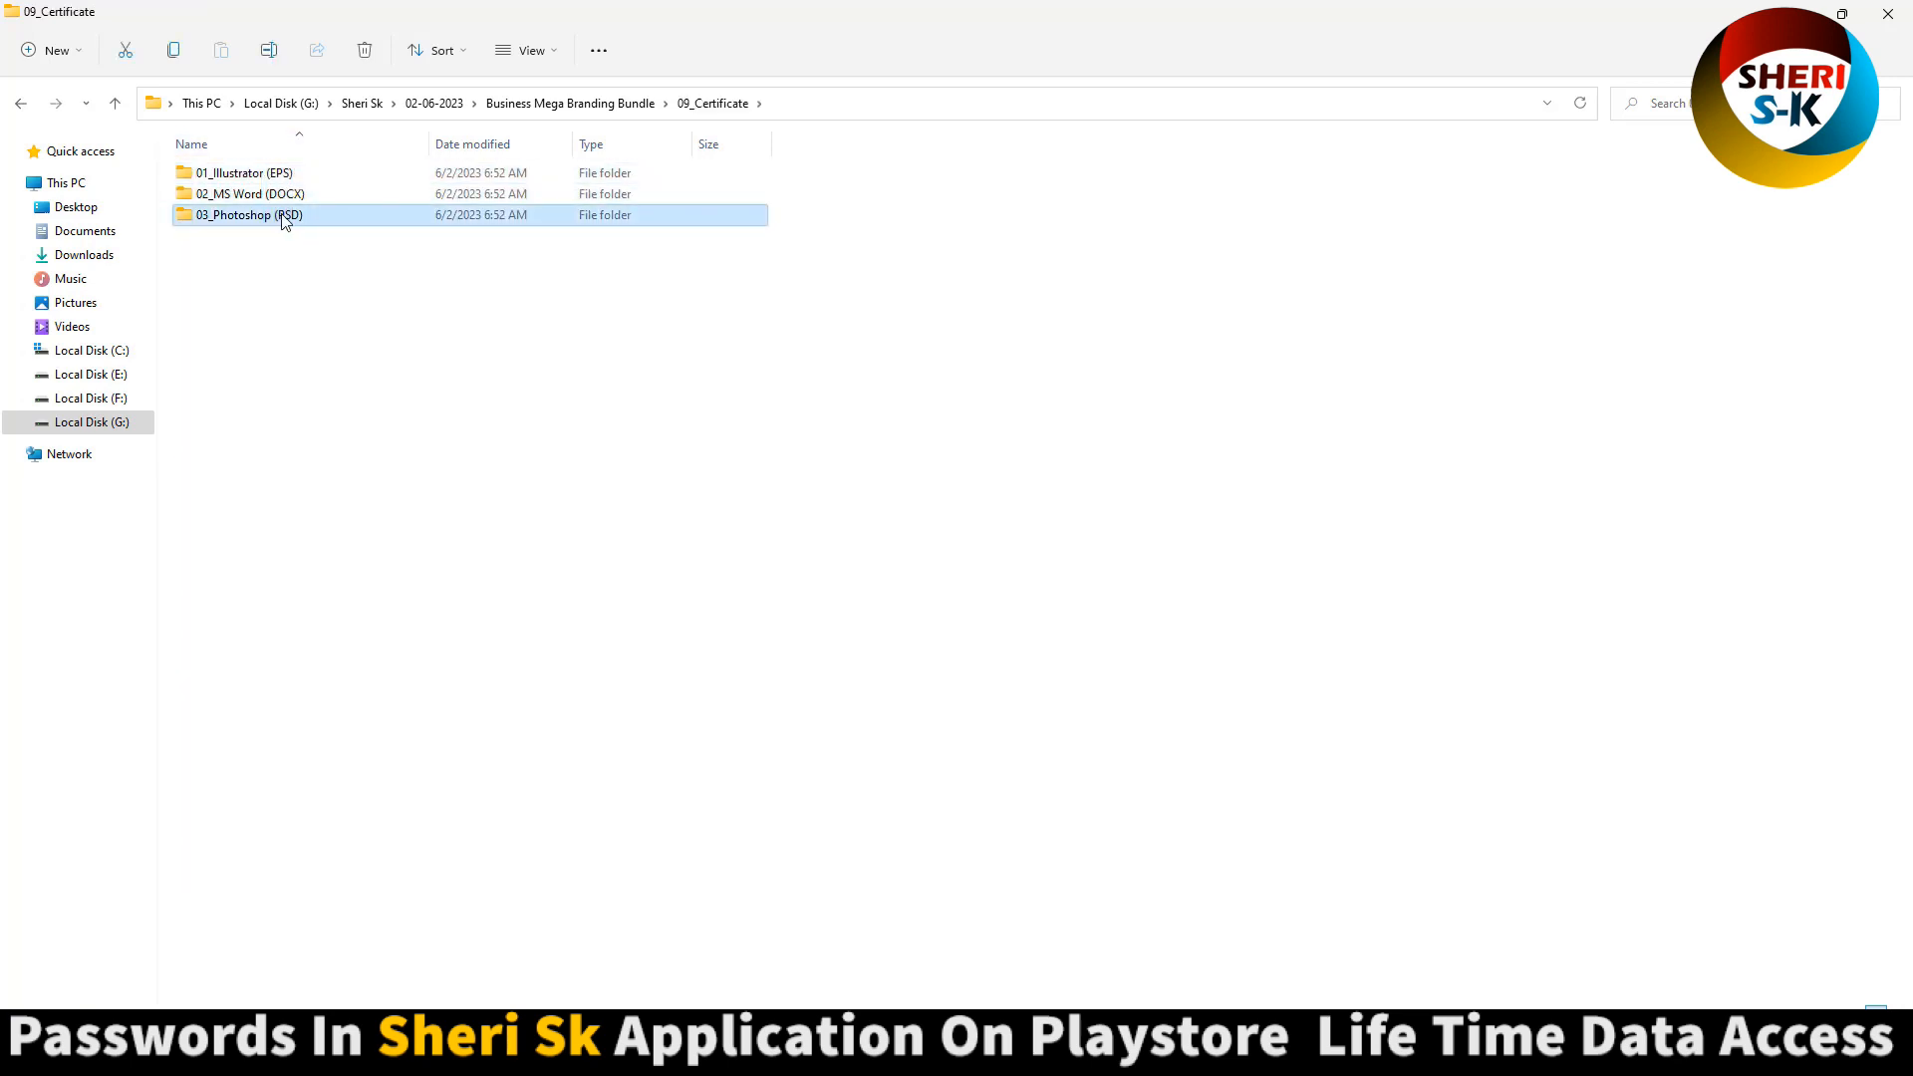
pyautogui.doubleClick(247, 215)
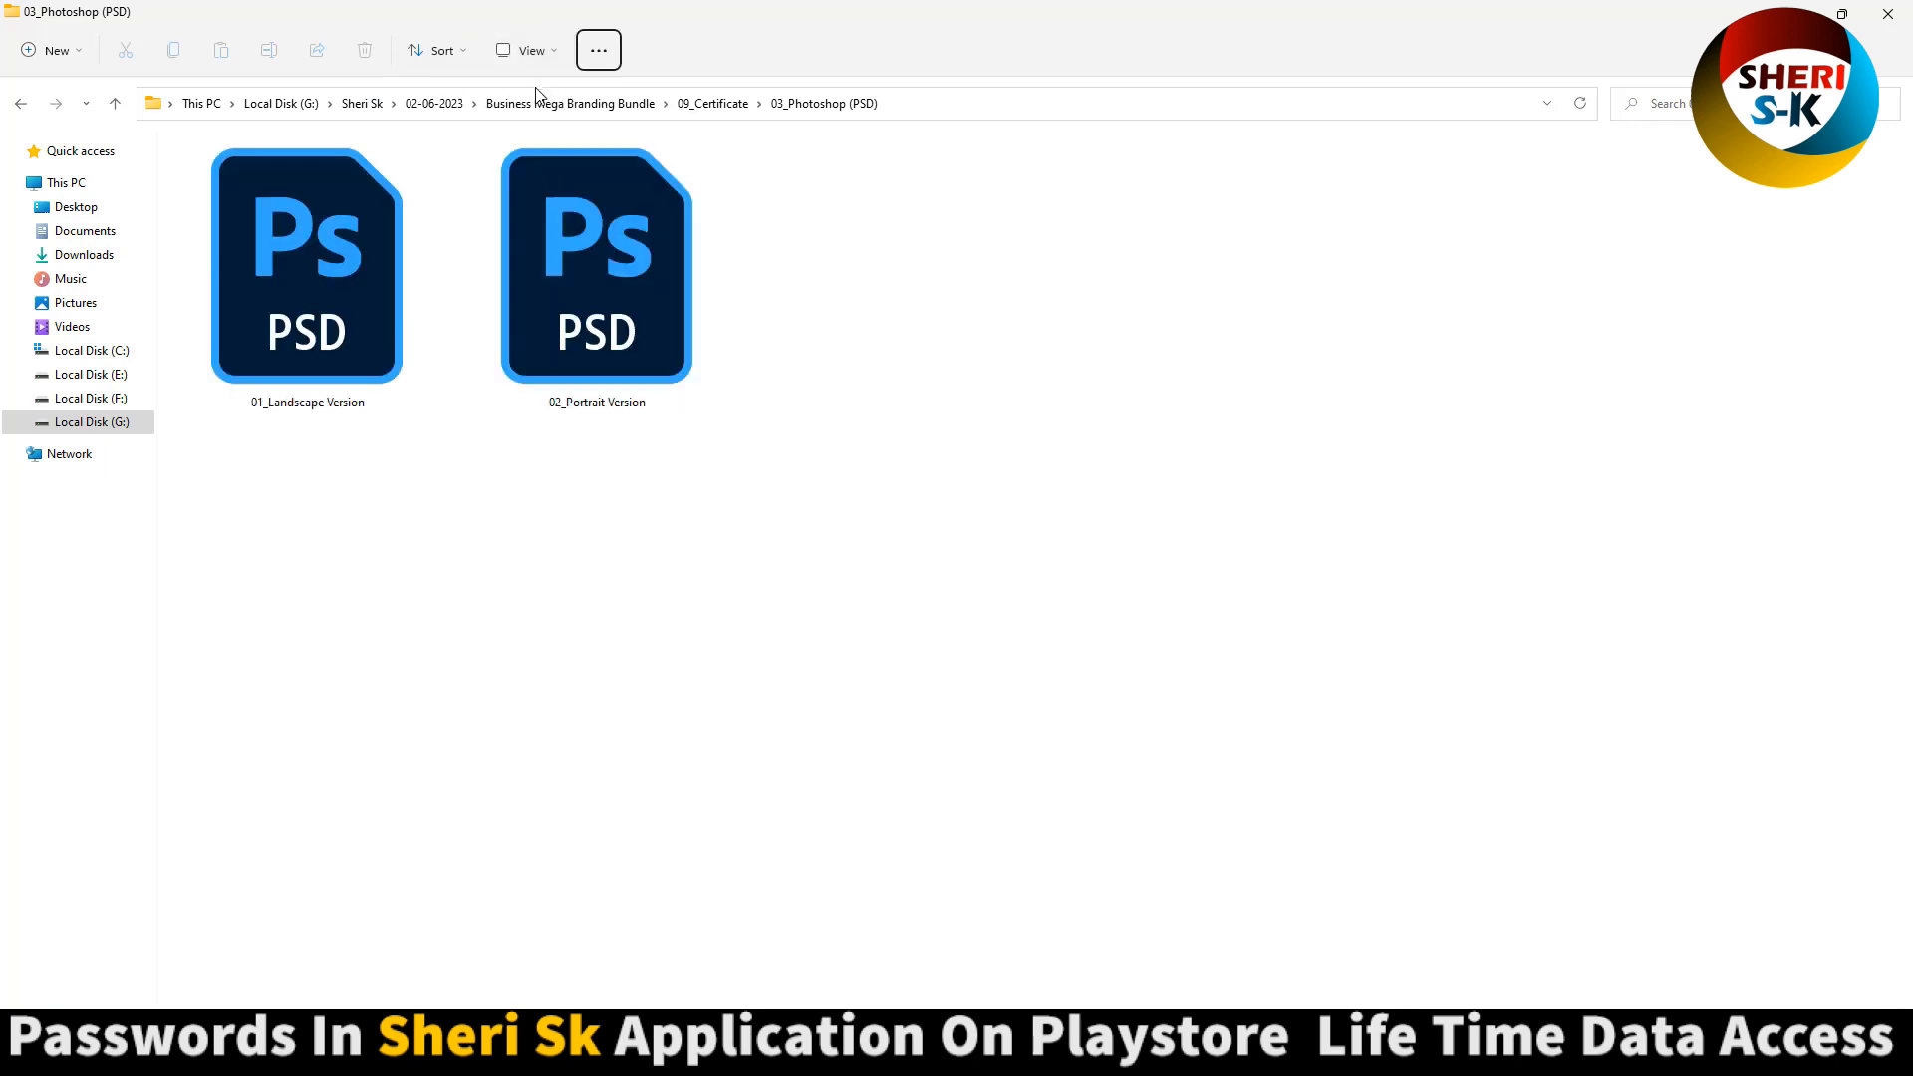
pyautogui.click(595, 265)
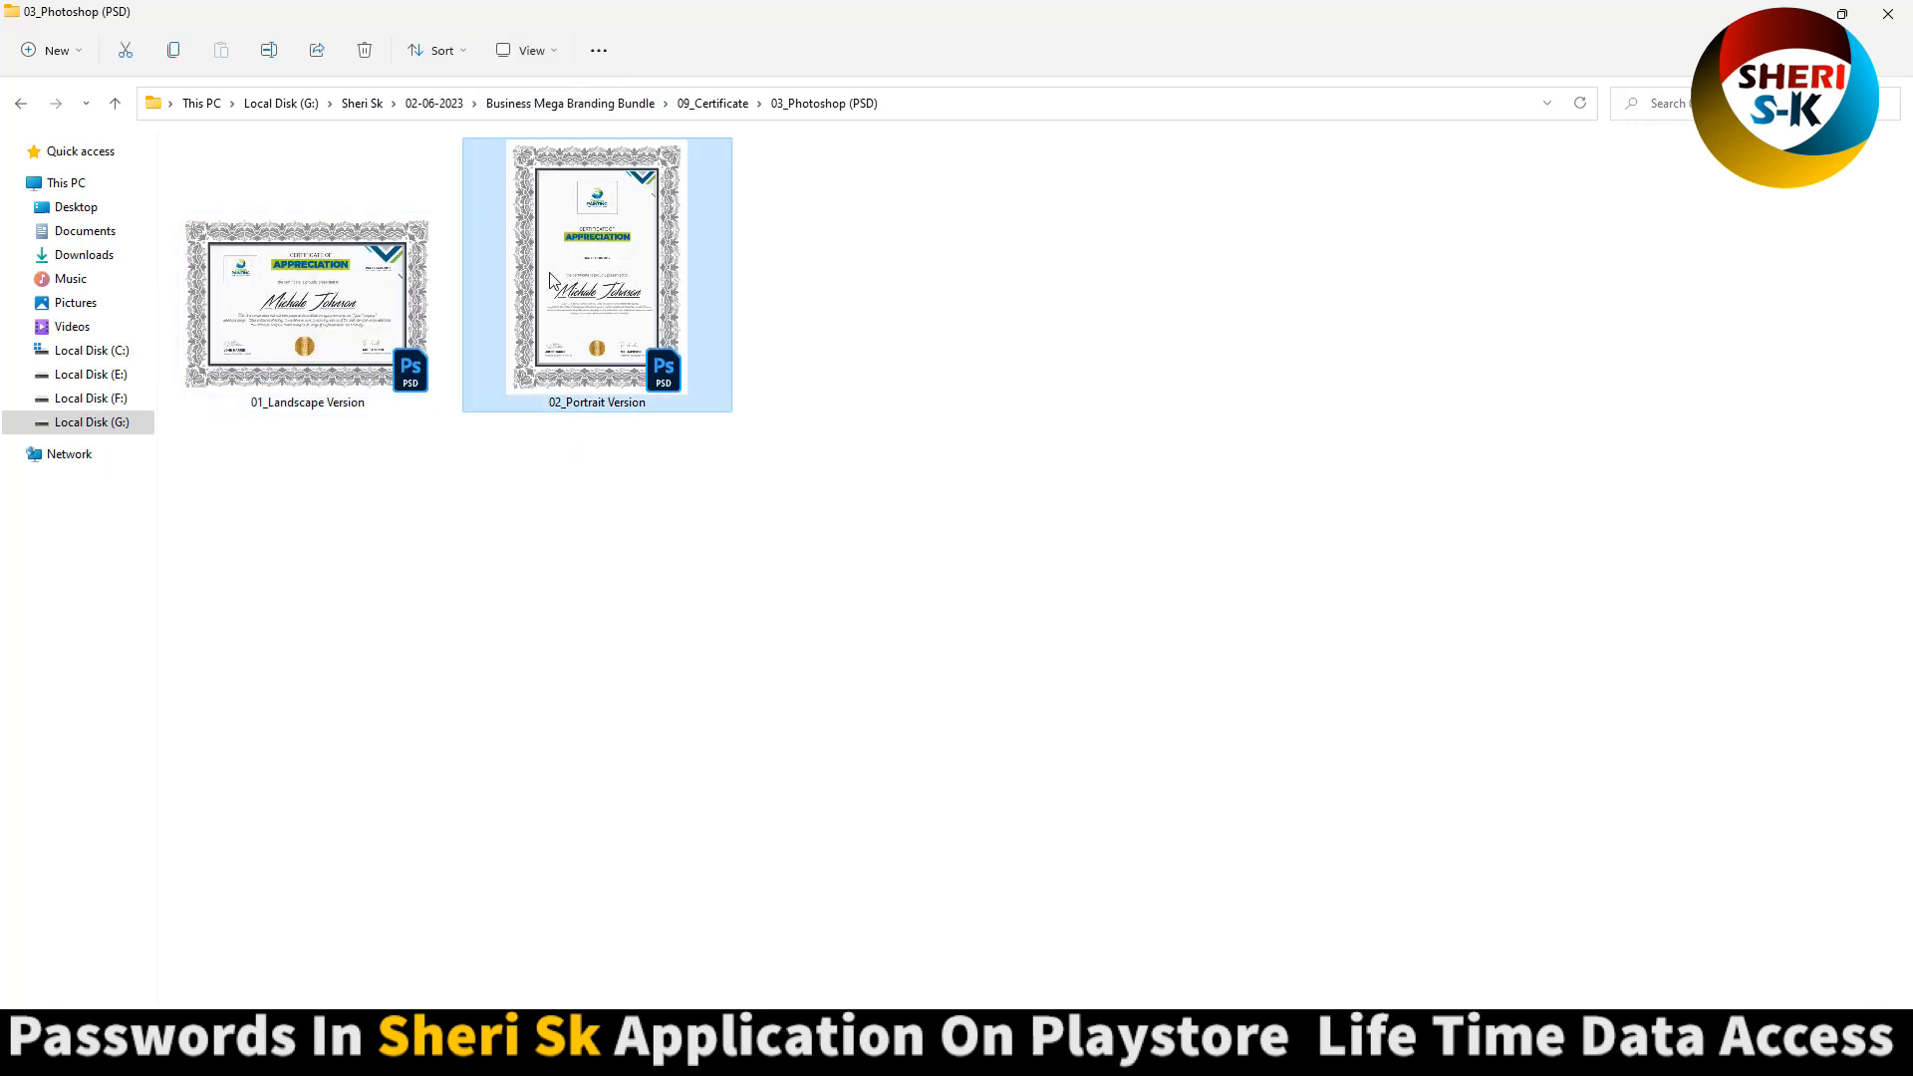
pyautogui.click(307, 305)
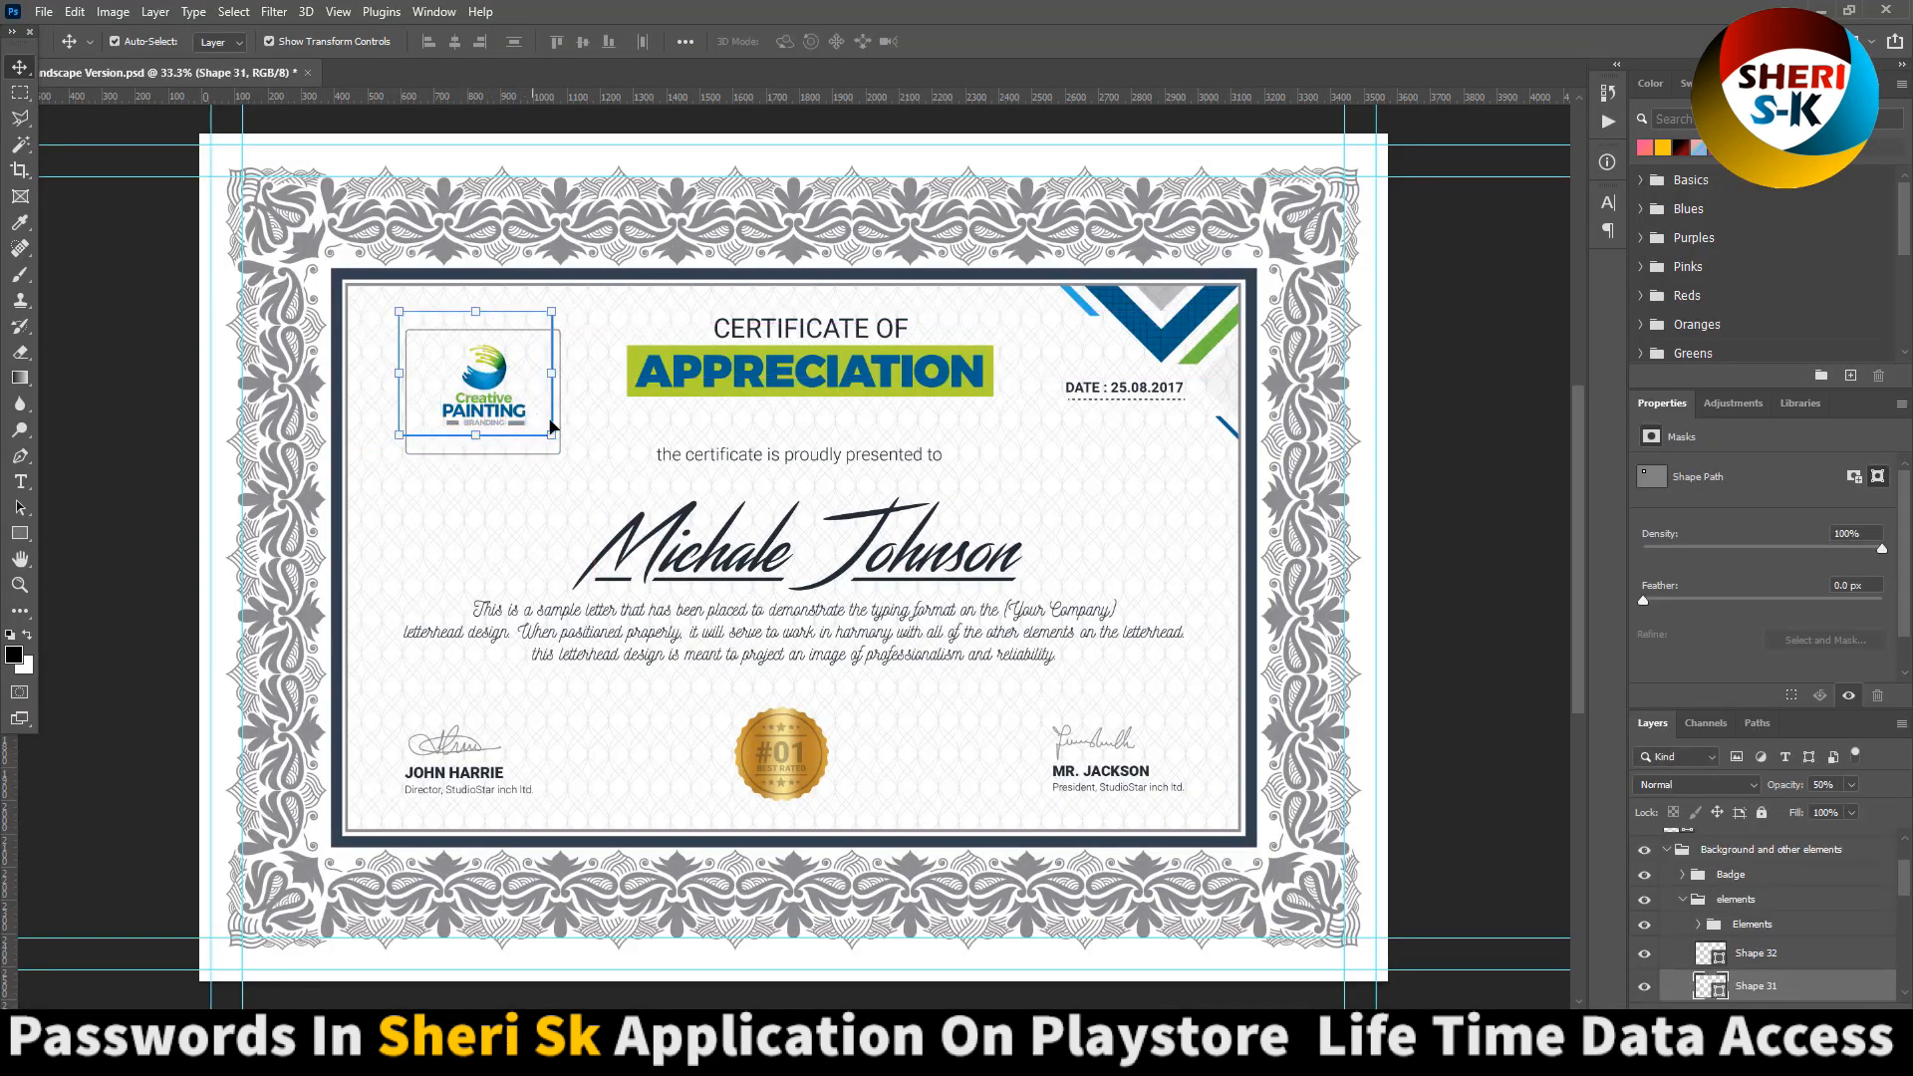
# - Inspect the logo and sample text layers, then unlock the certificate's Background layer
pyautogui.click(809, 373)
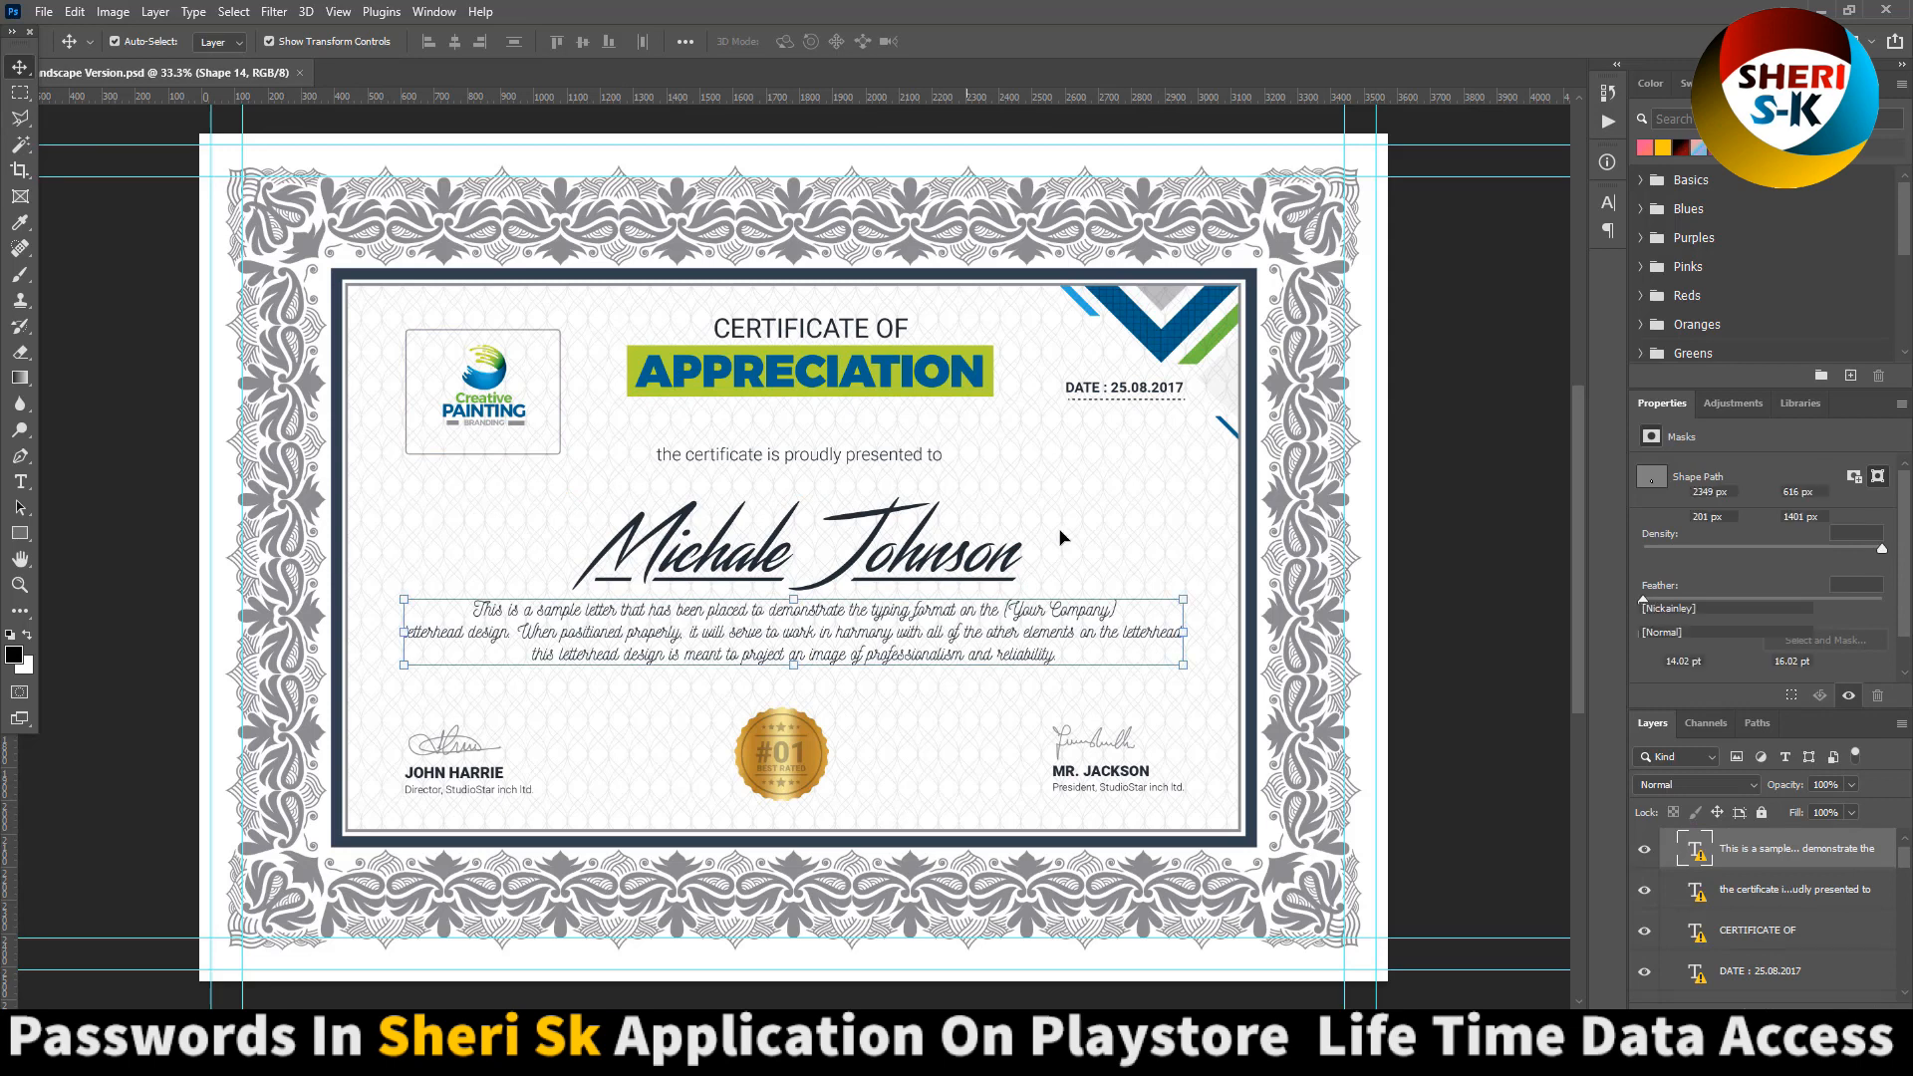
pyautogui.click(1644, 989)
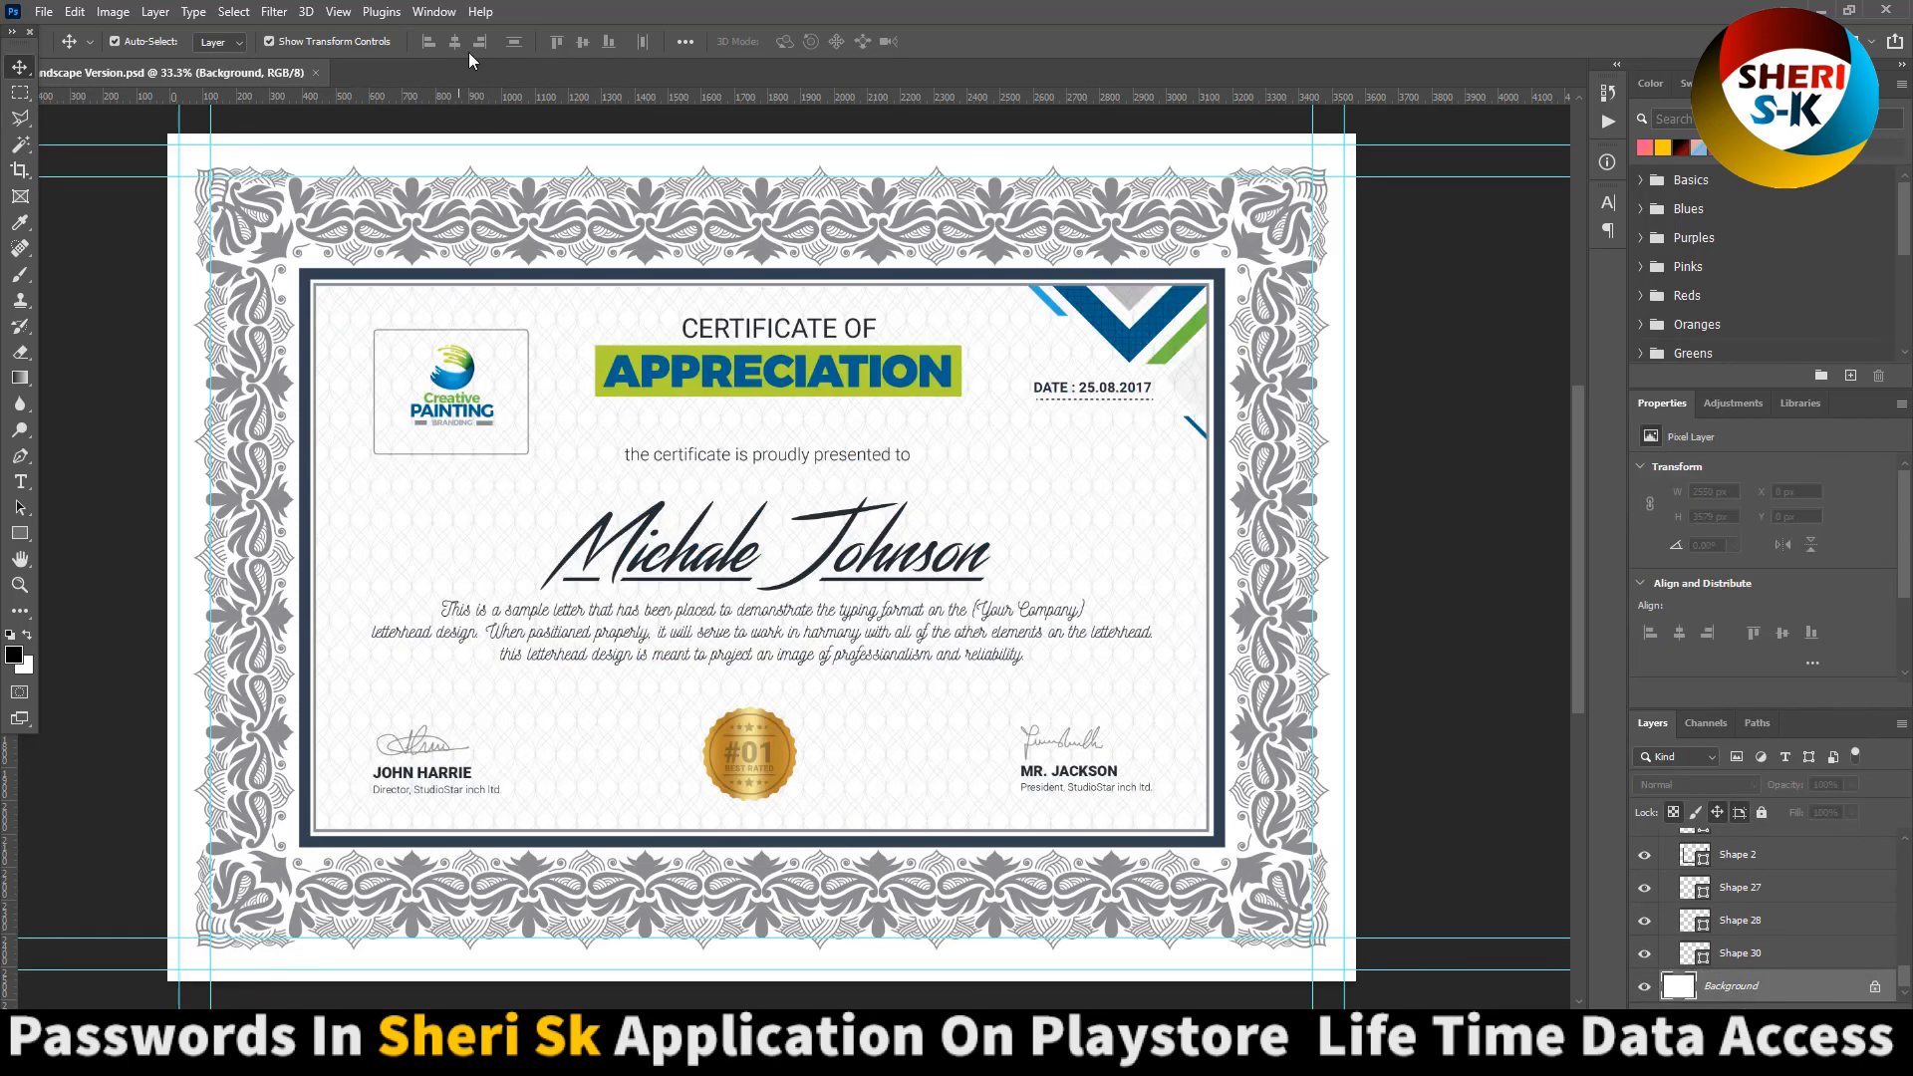
pyautogui.click(1713, 813)
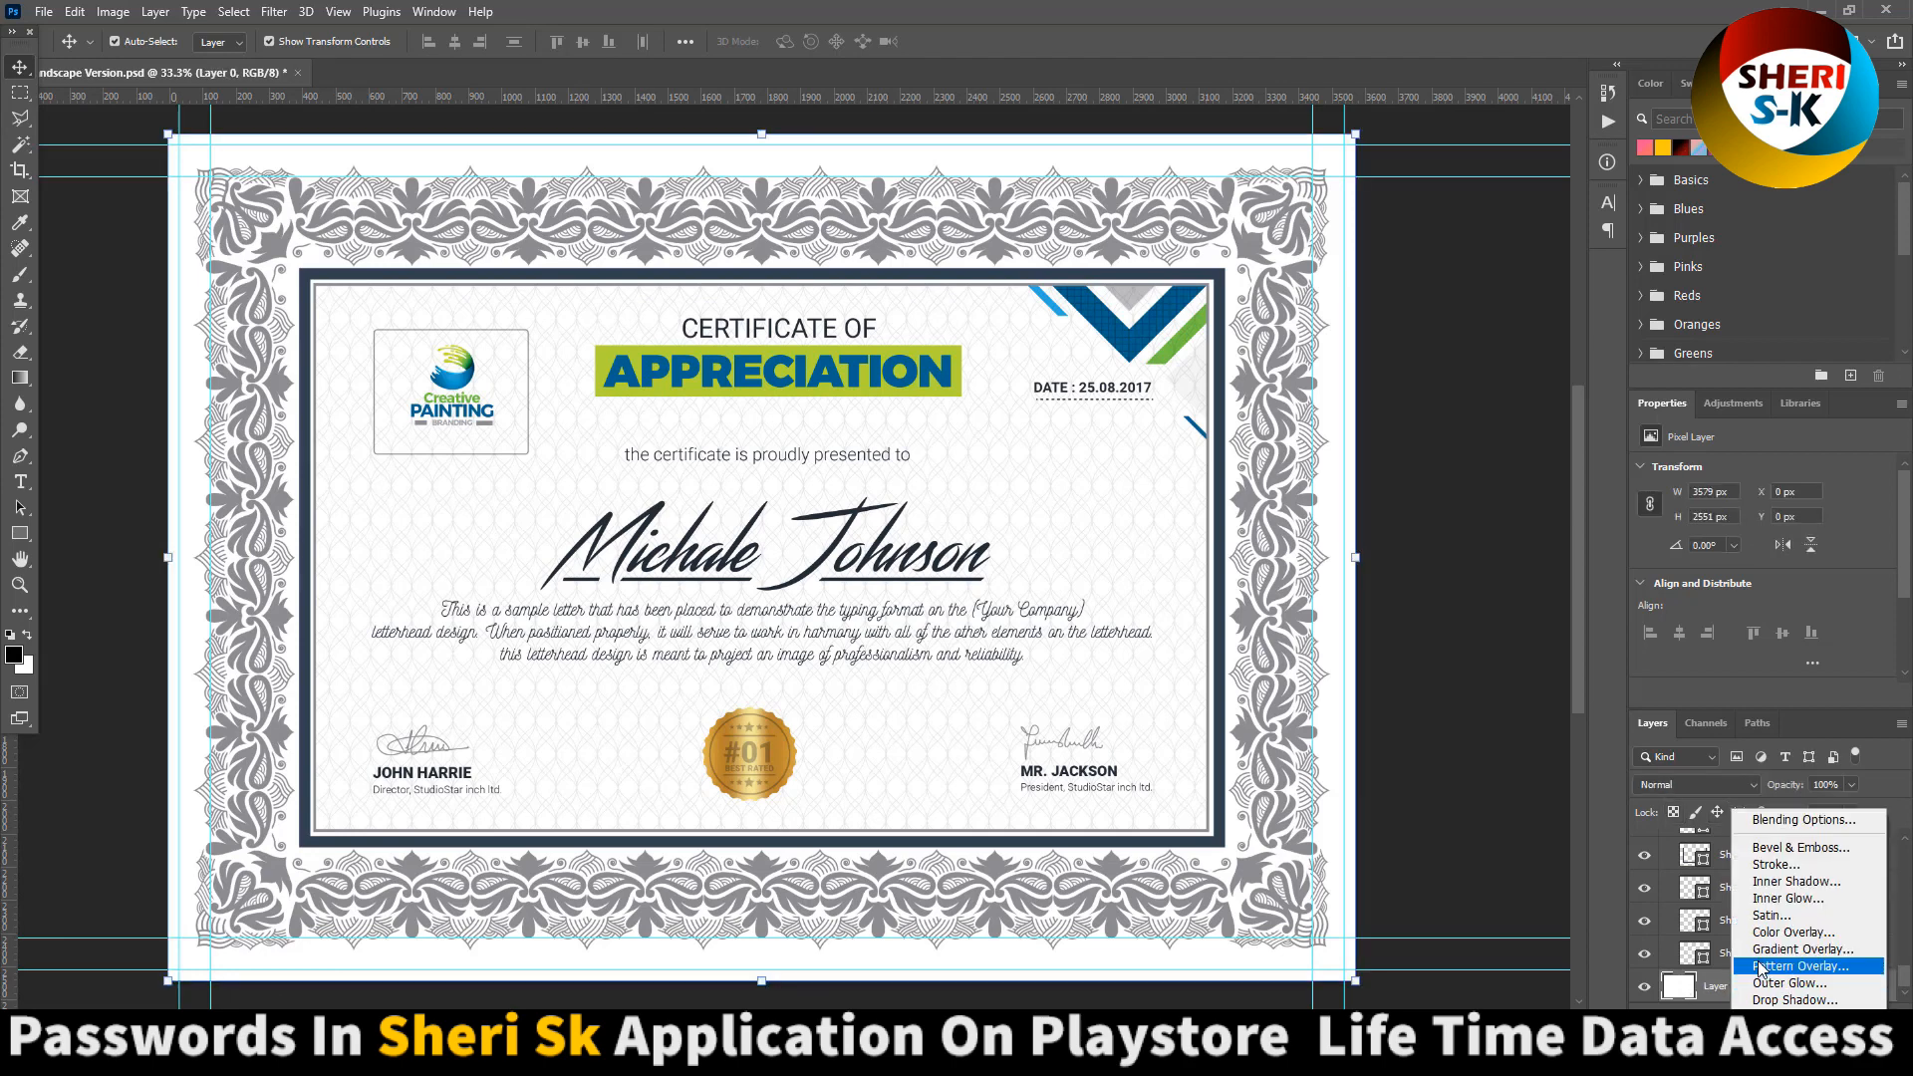
# - Add a yellow Color Overlay to the background and fade its opacity to a faint cream
pyautogui.click(1795, 930)
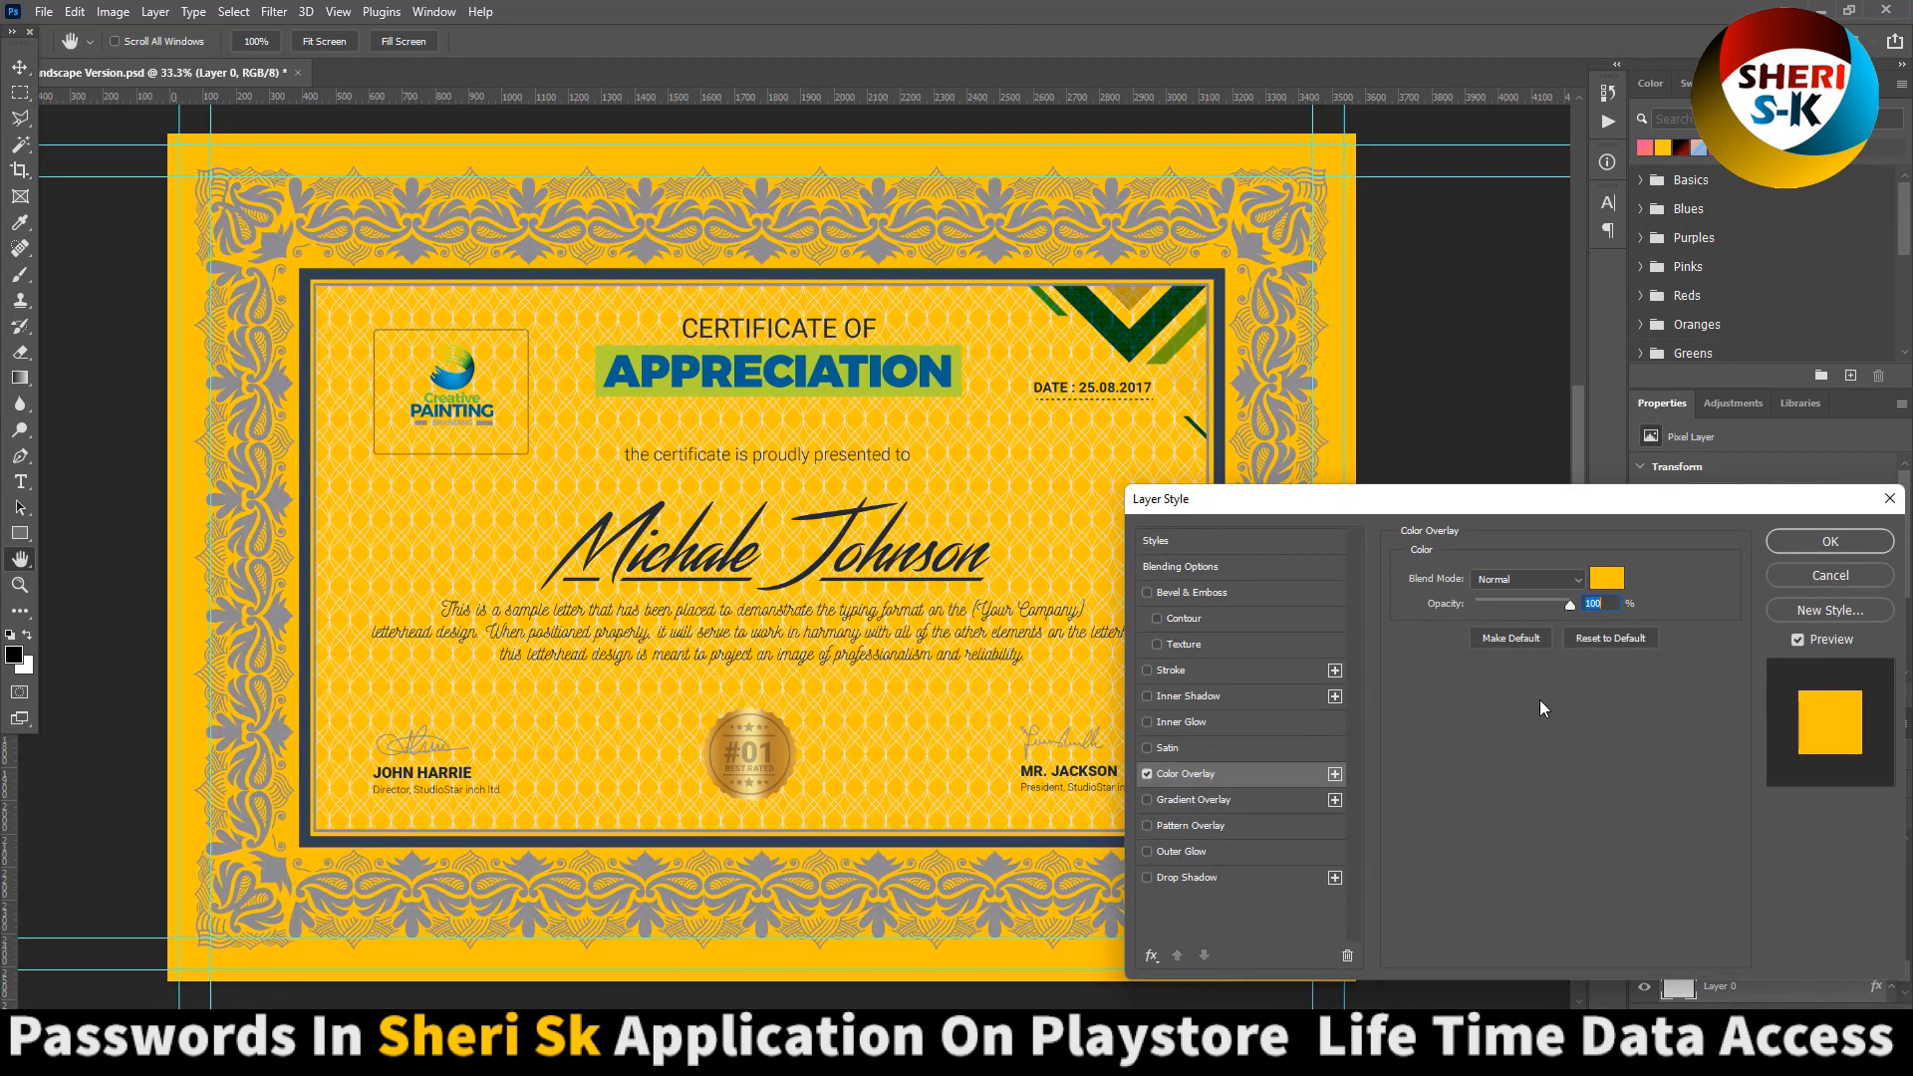
pyautogui.moveTo(1574, 602); pyautogui.dragTo(1522, 601)
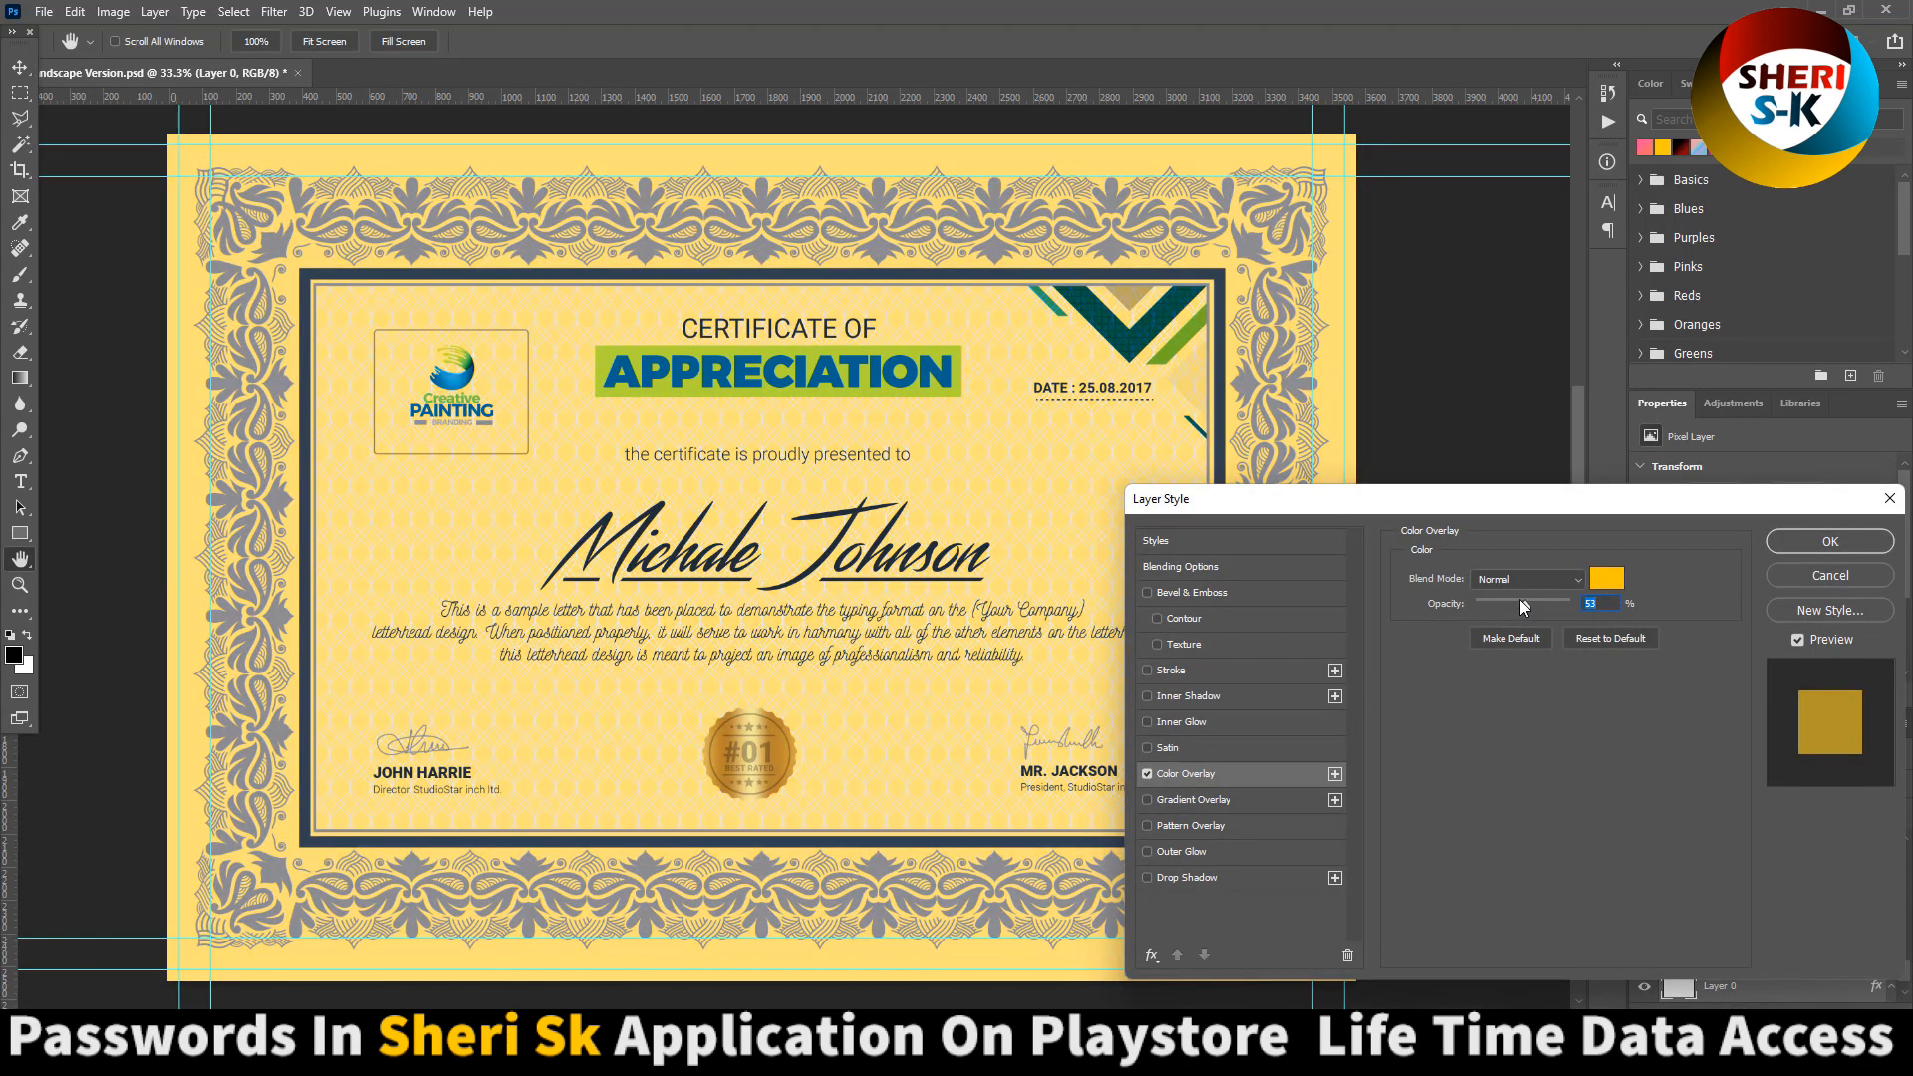
pyautogui.moveTo(1520, 600); pyautogui.dragTo(1512, 600)
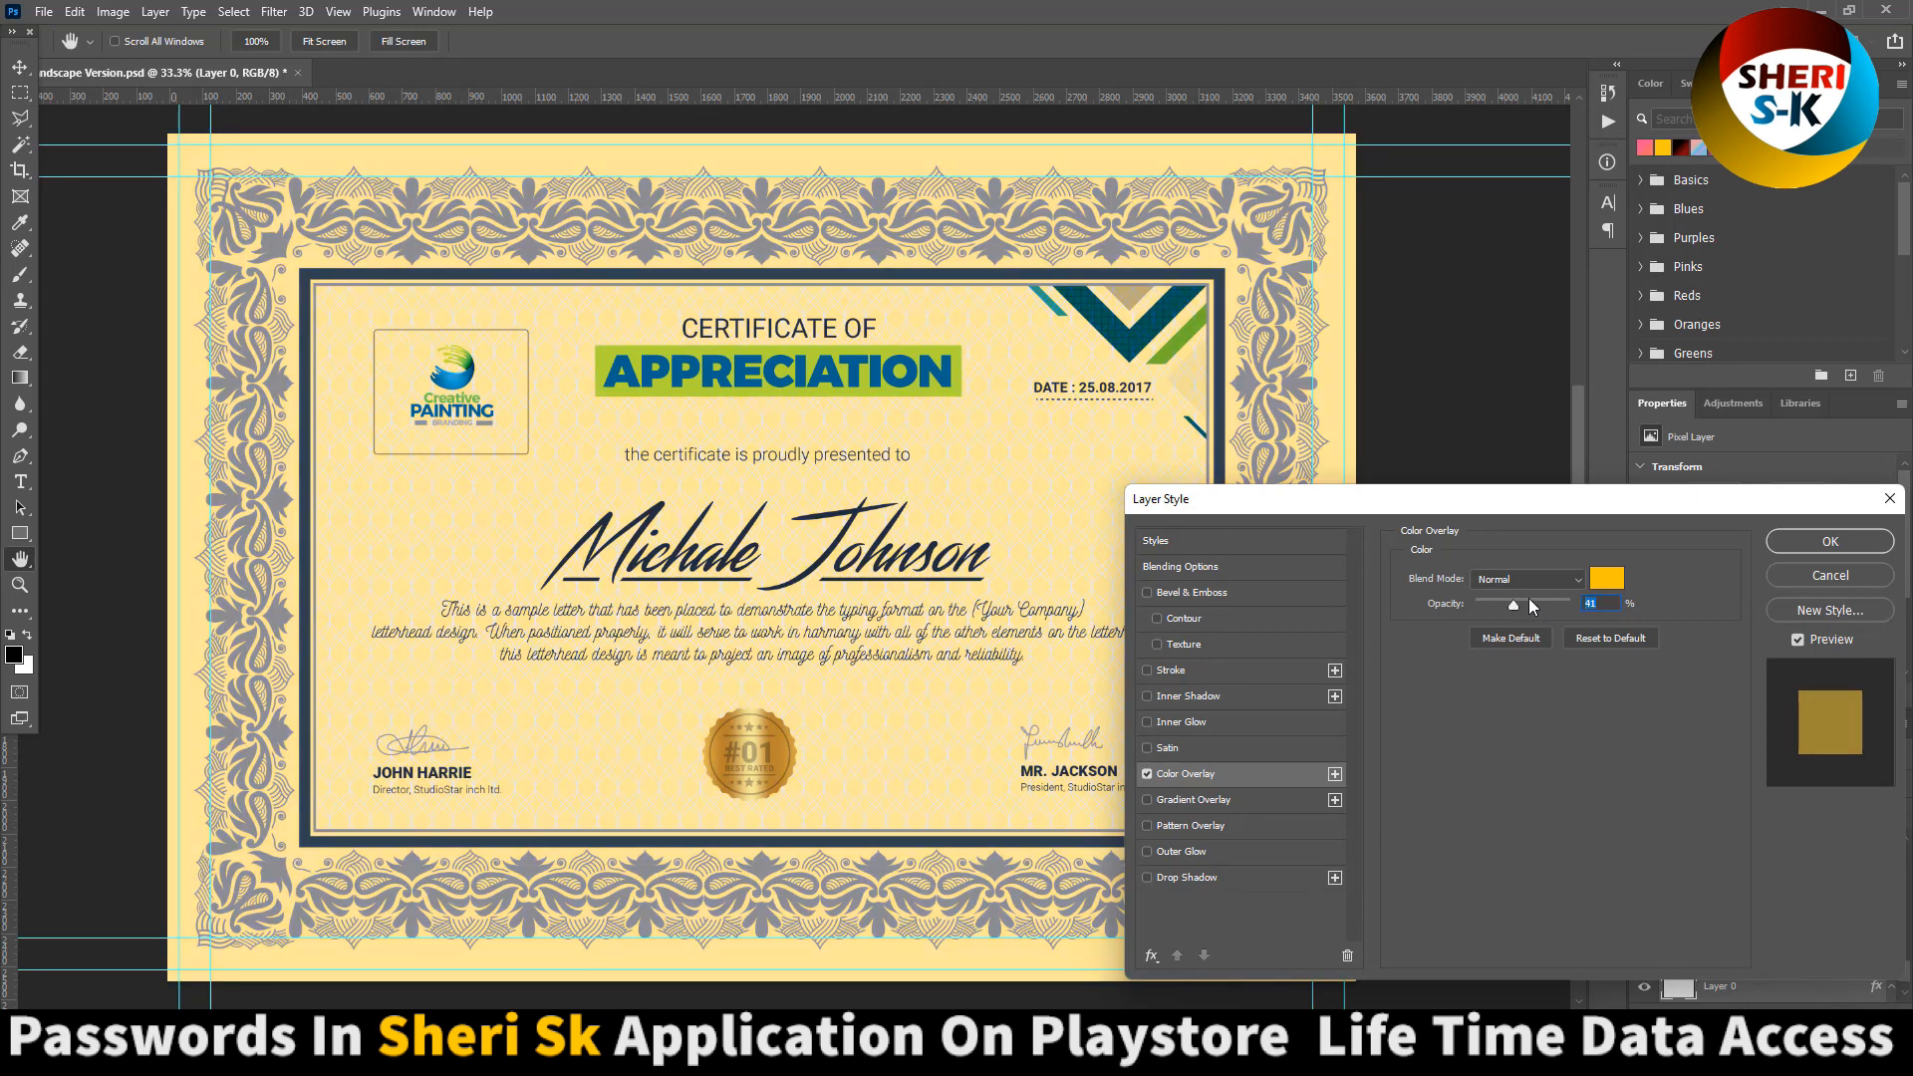
pyautogui.moveTo(1512, 601); pyautogui.dragTo(1489, 601)
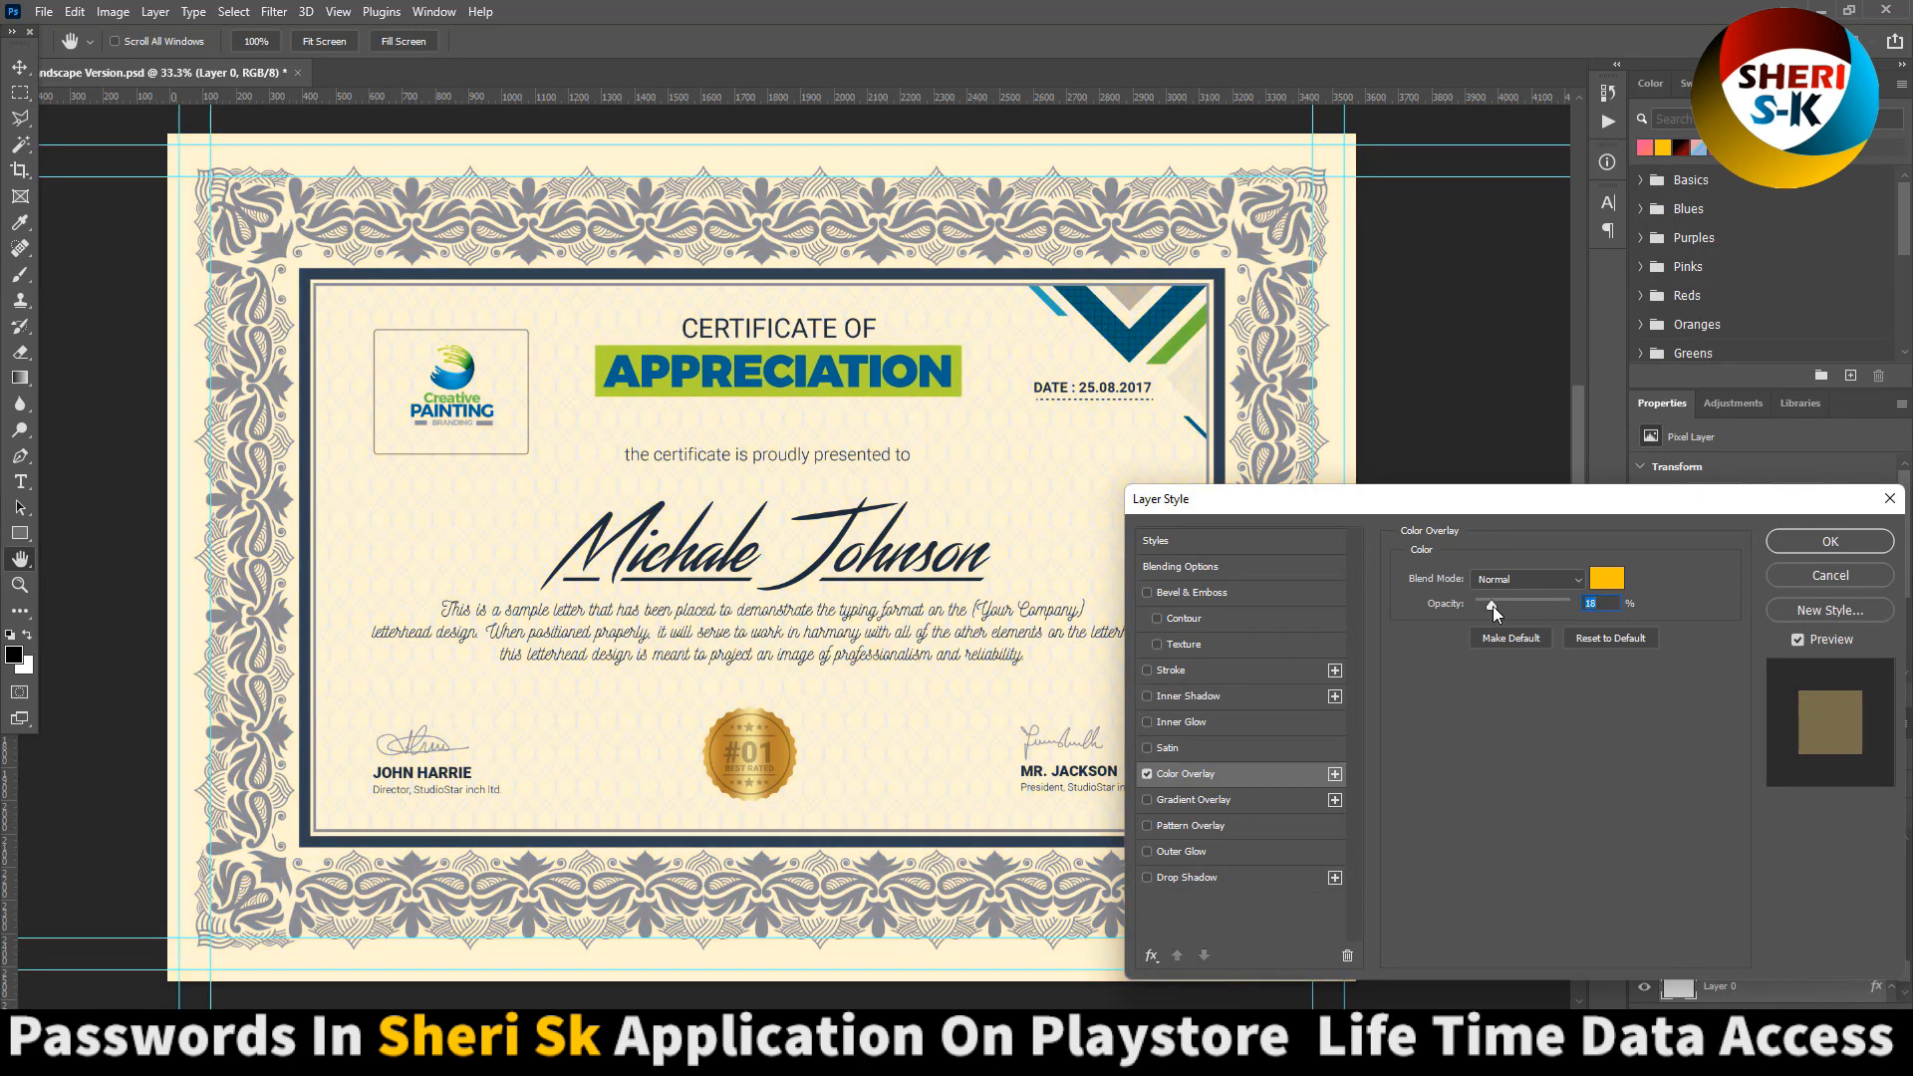
# - Close the certificate without saving and return to the Business Mega Branding Bundle folder
pyautogui.click(1827, 540)
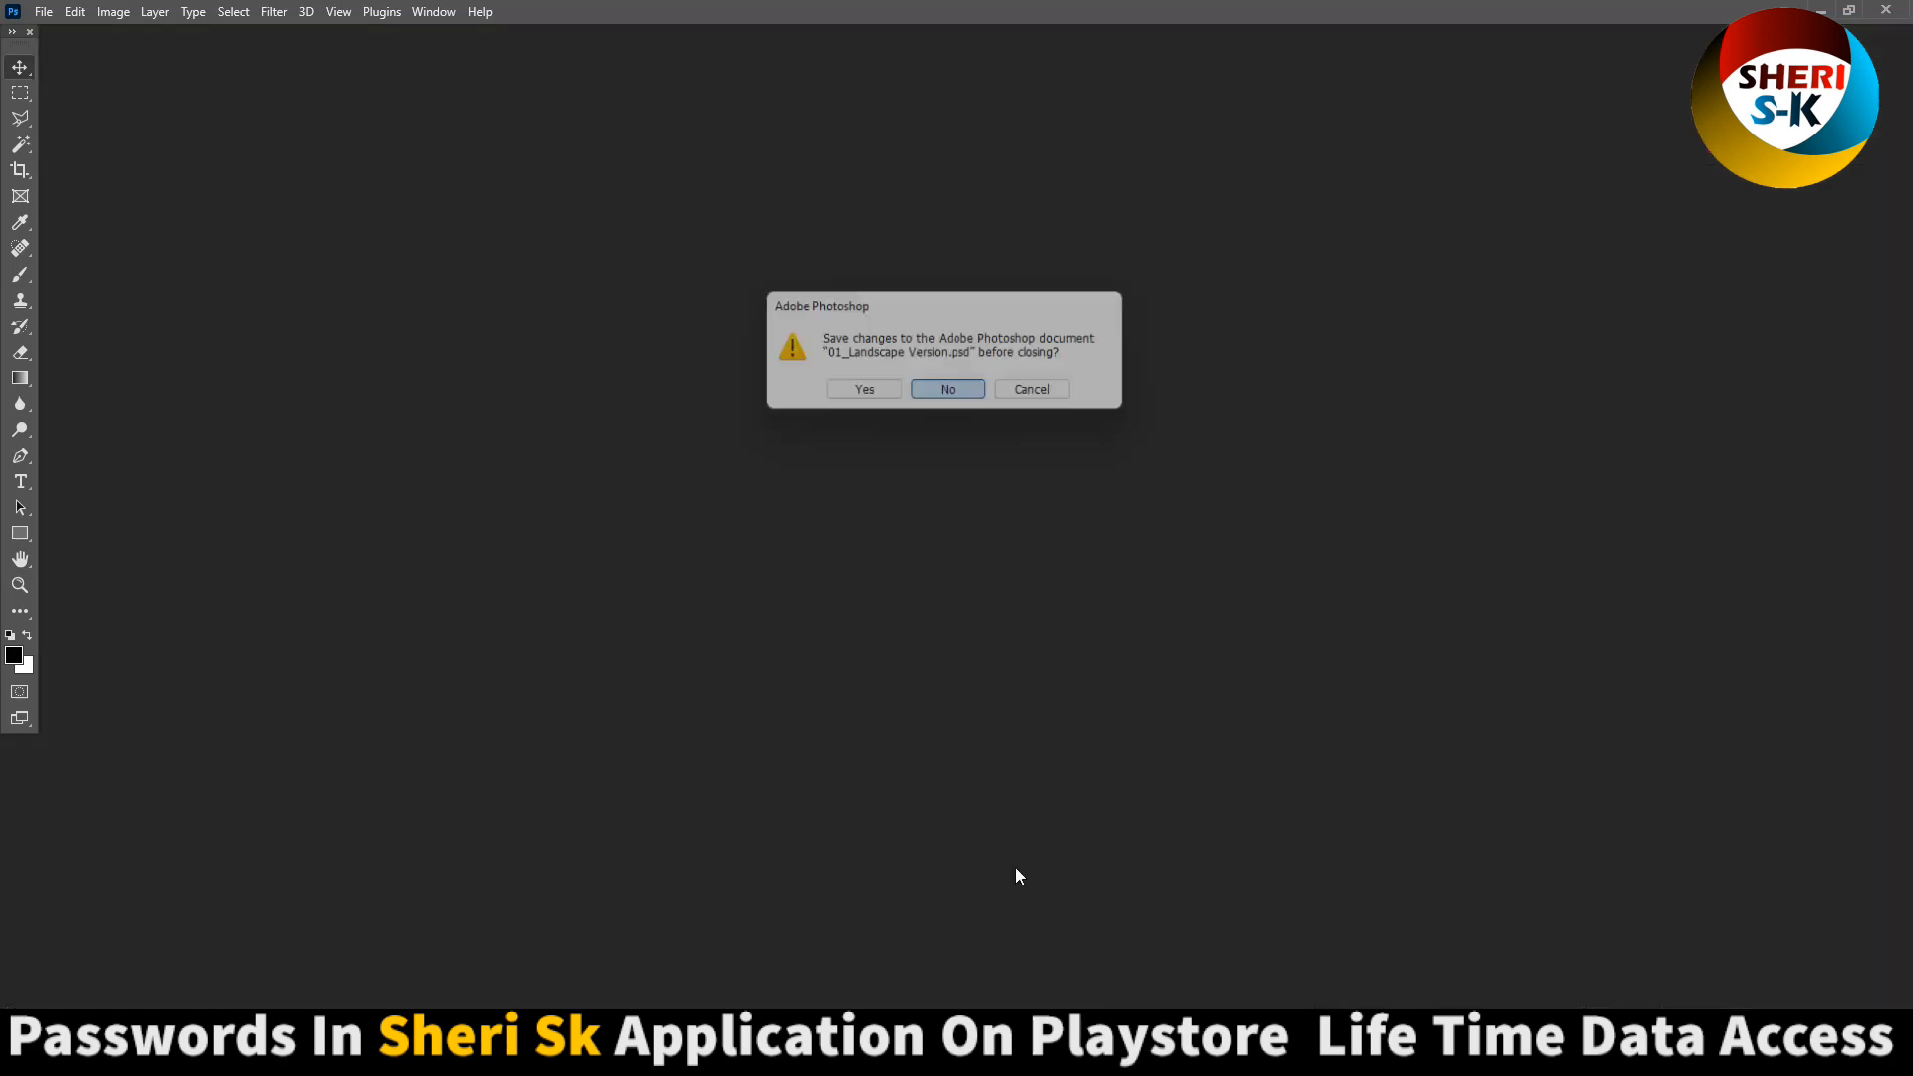
pyautogui.click(947, 388)
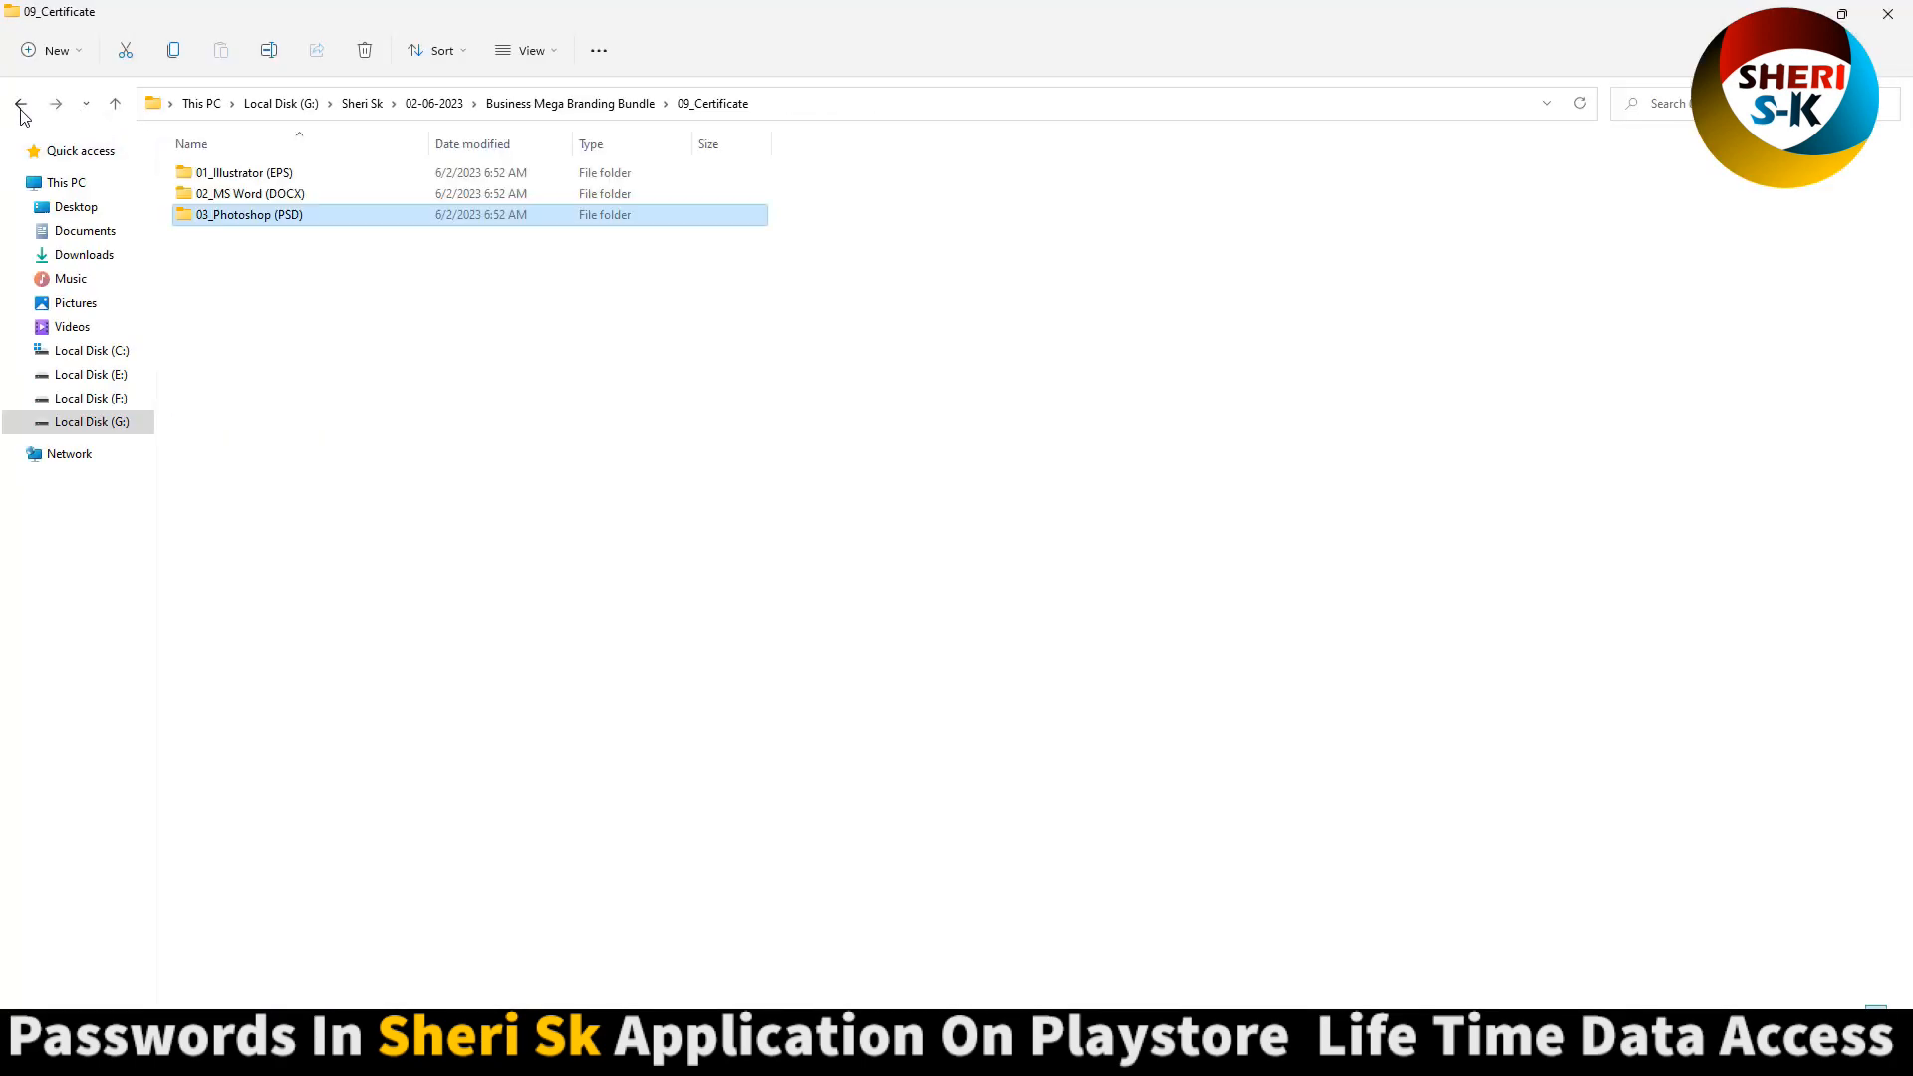
pyautogui.click(19, 101)
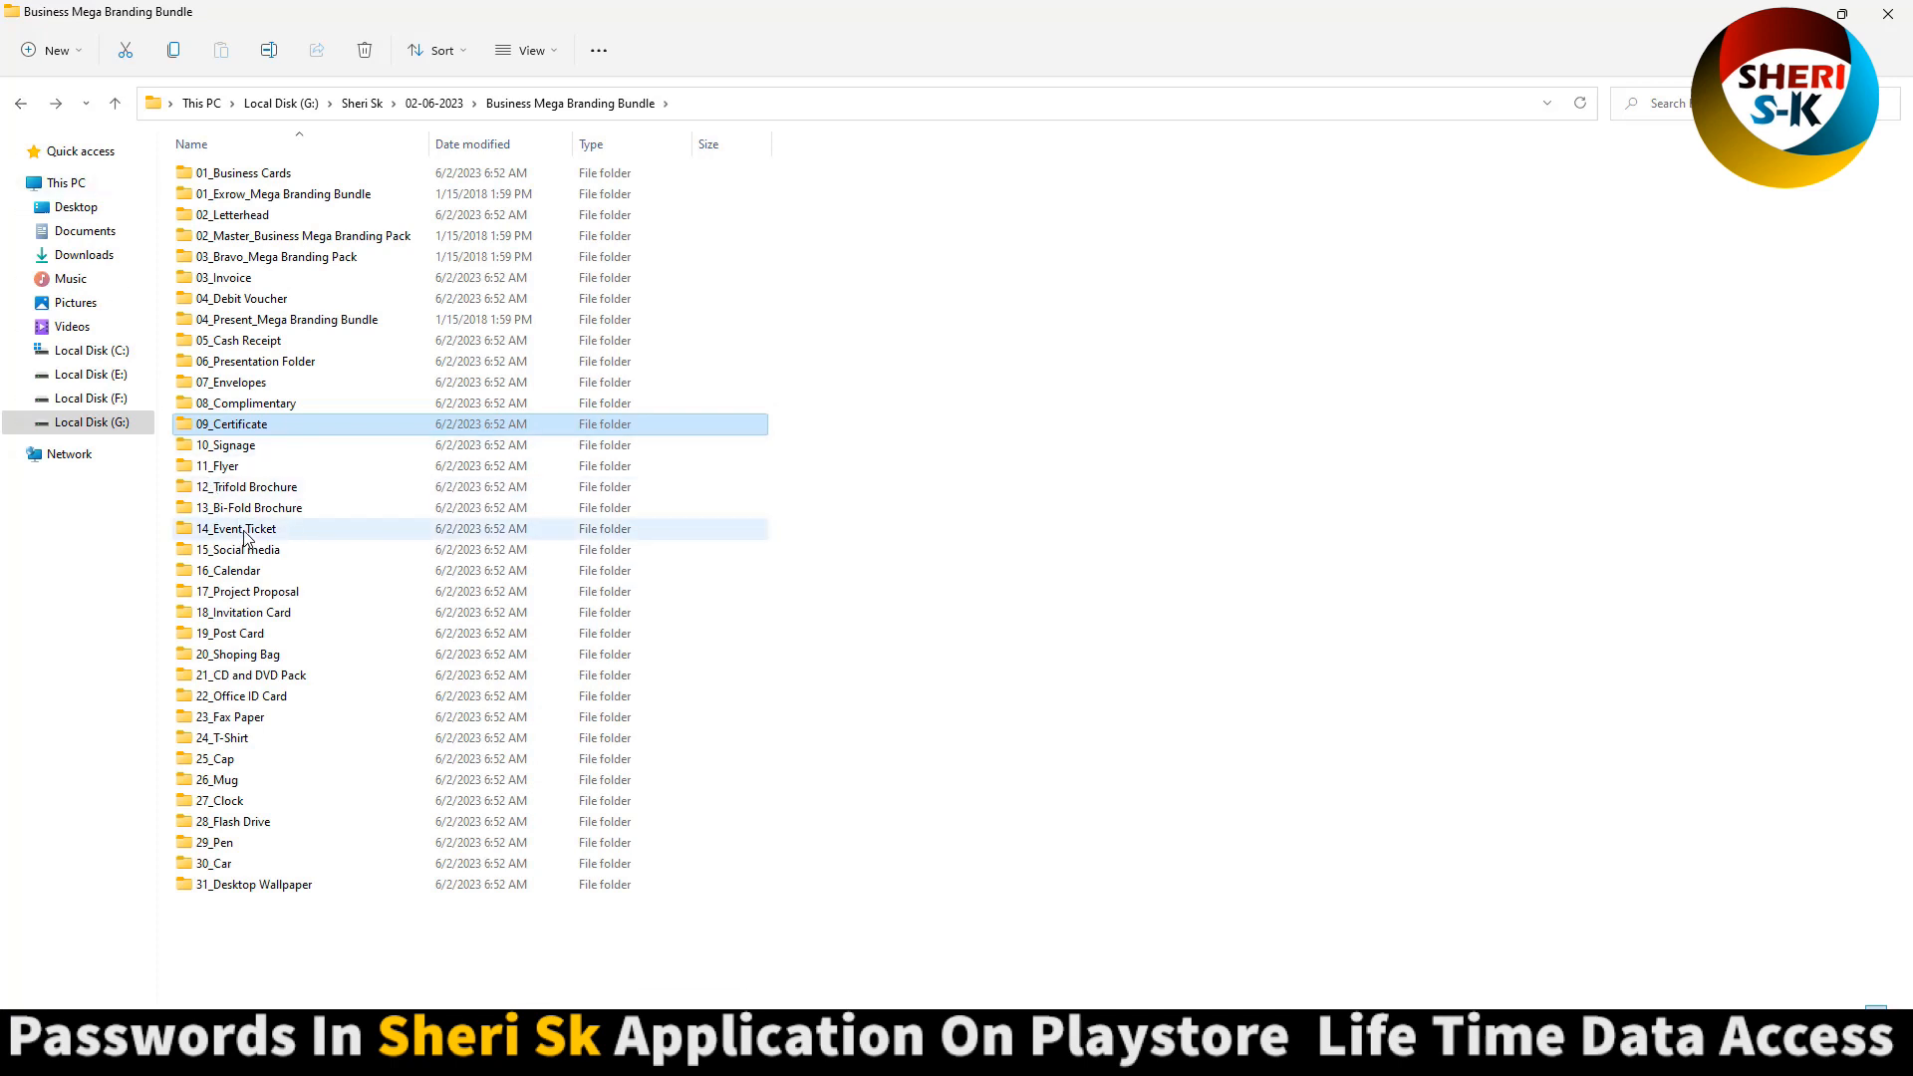
pyautogui.doubleClick(237, 528)
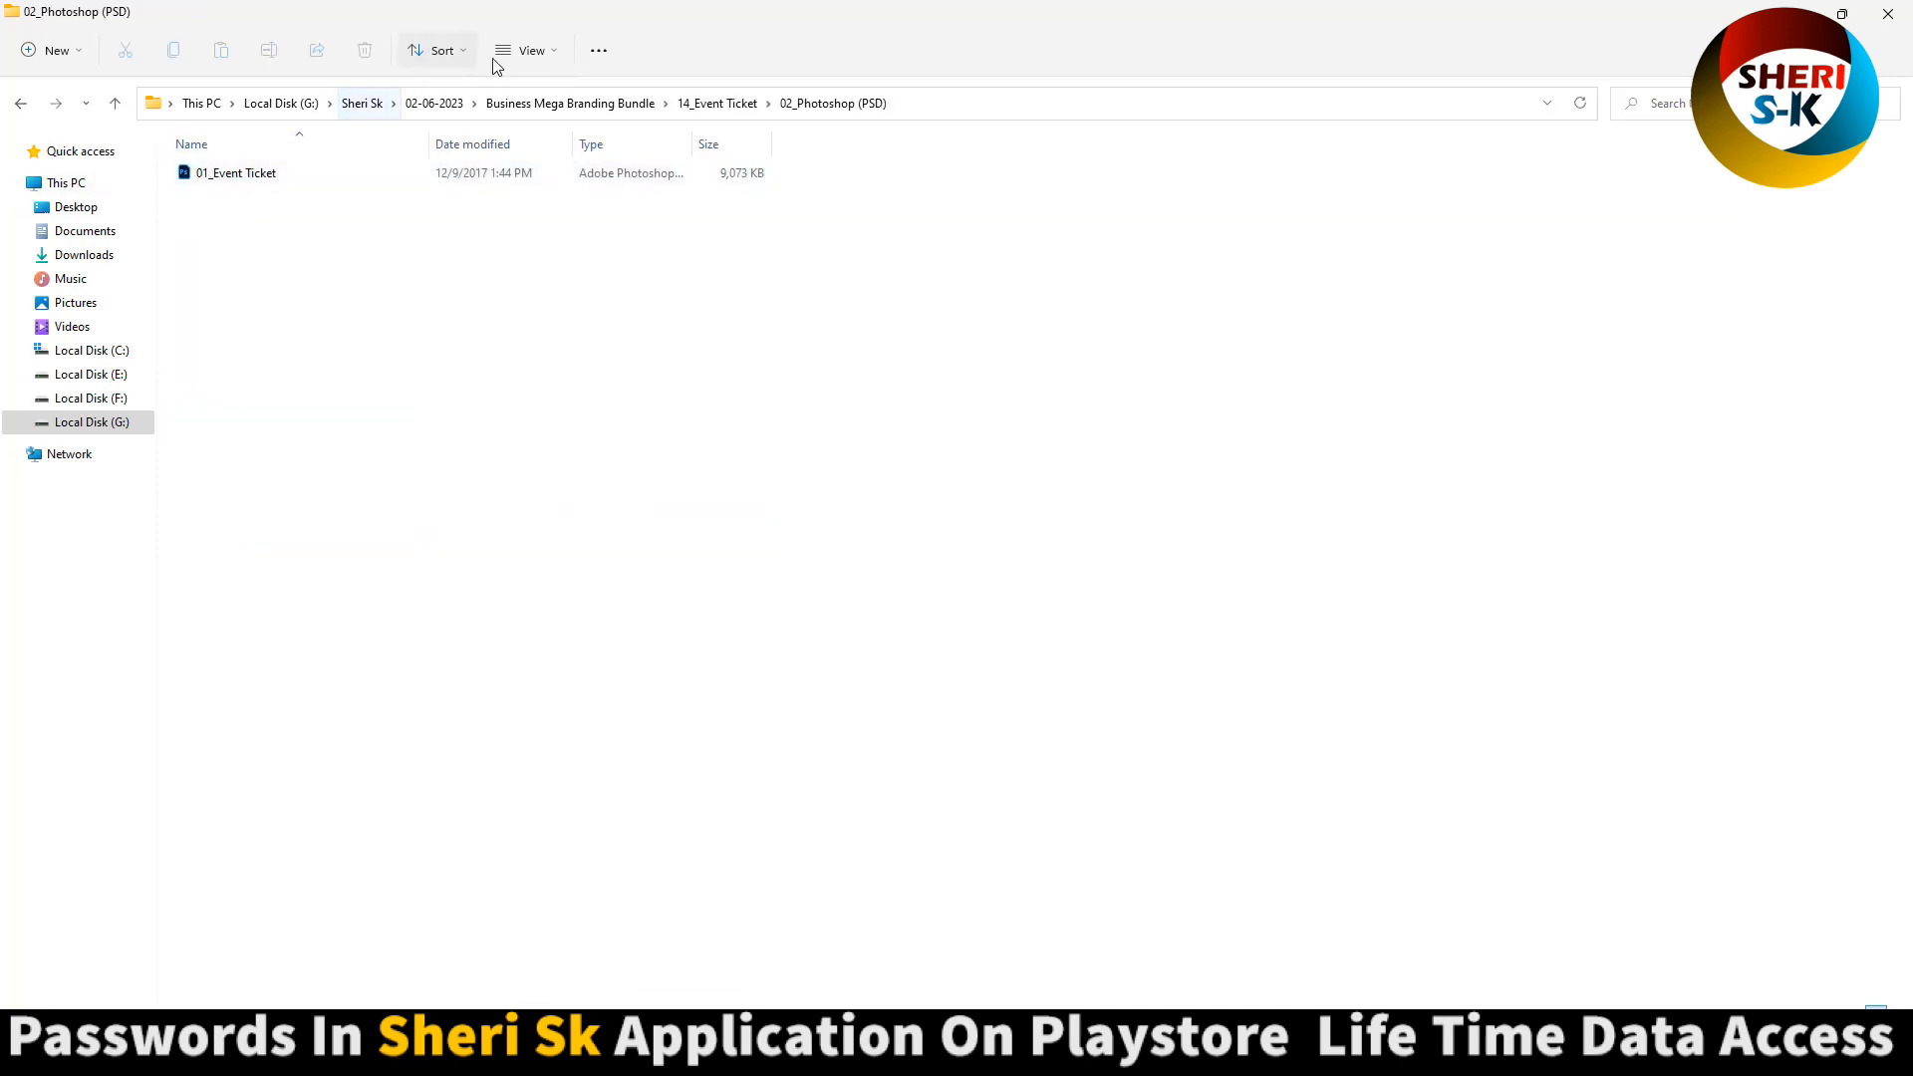
pyautogui.click(526, 50)
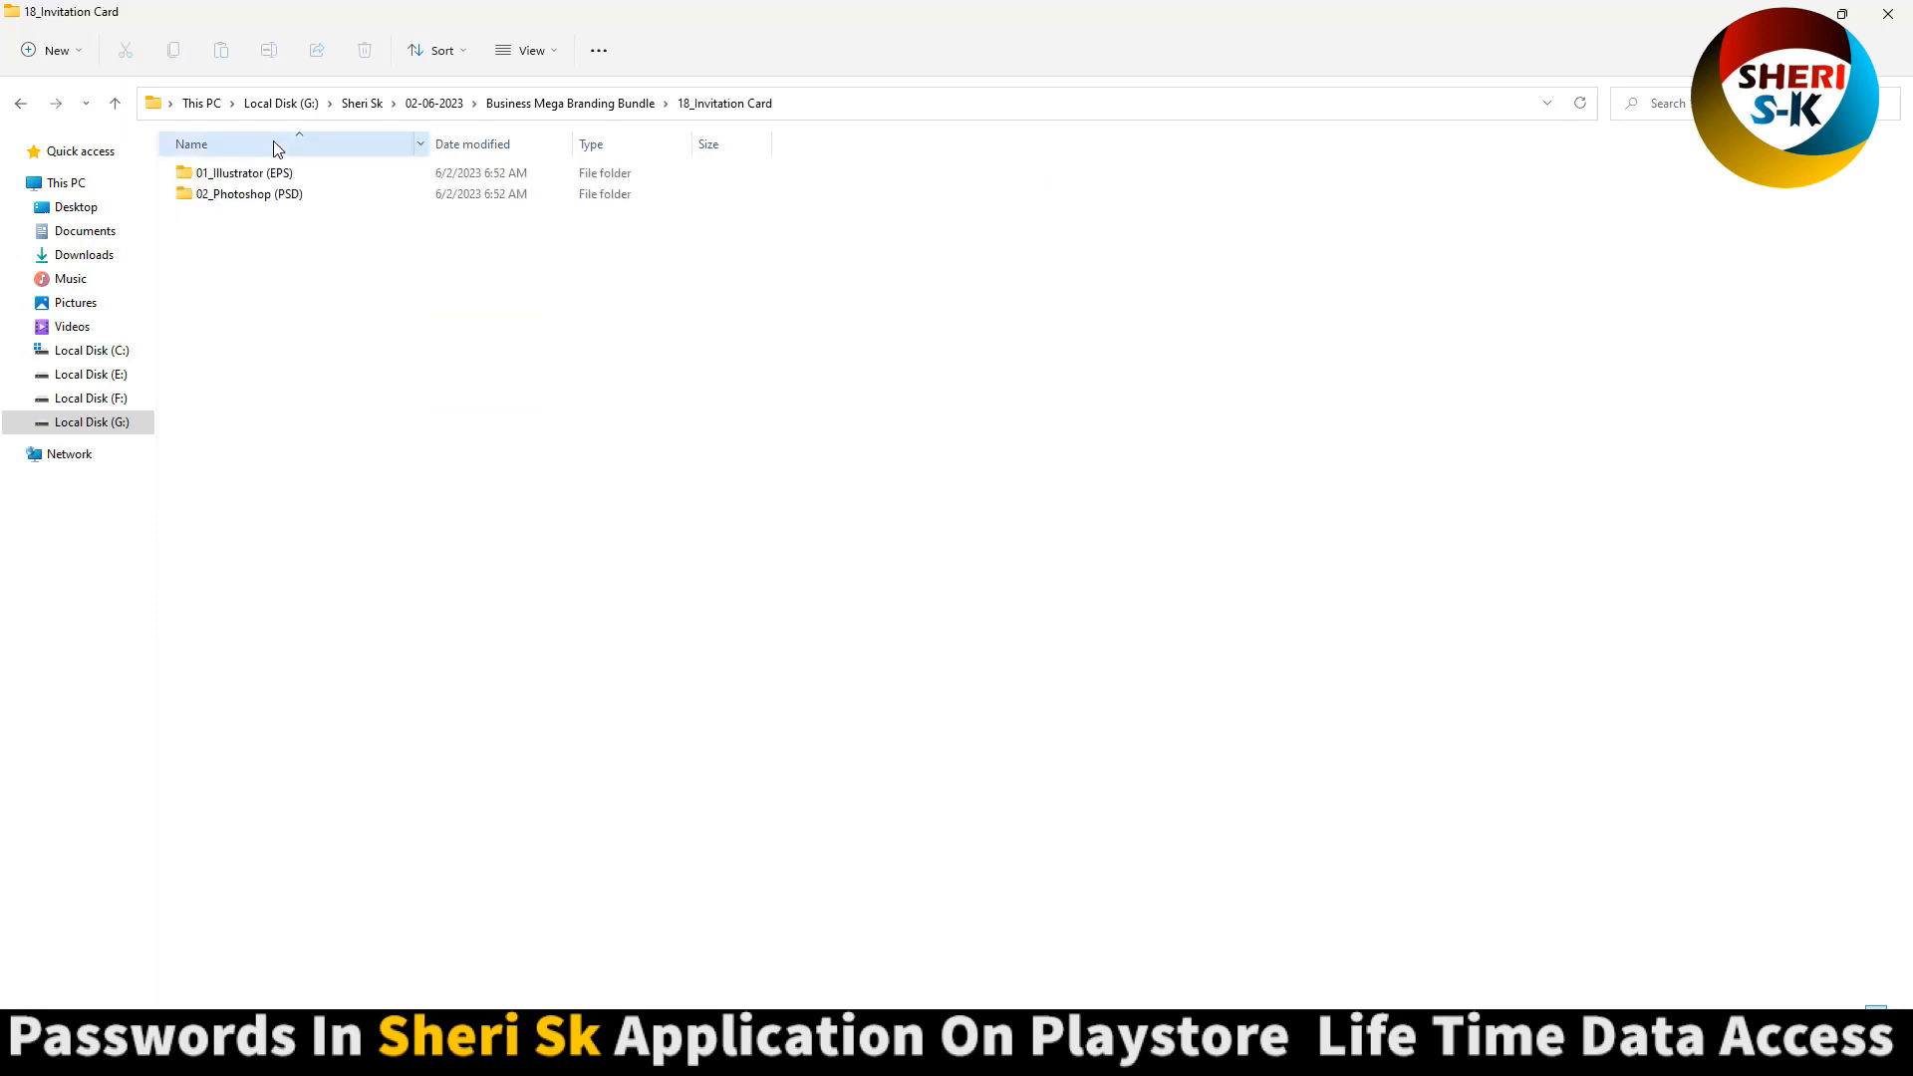
pyautogui.doubleClick(249, 193)
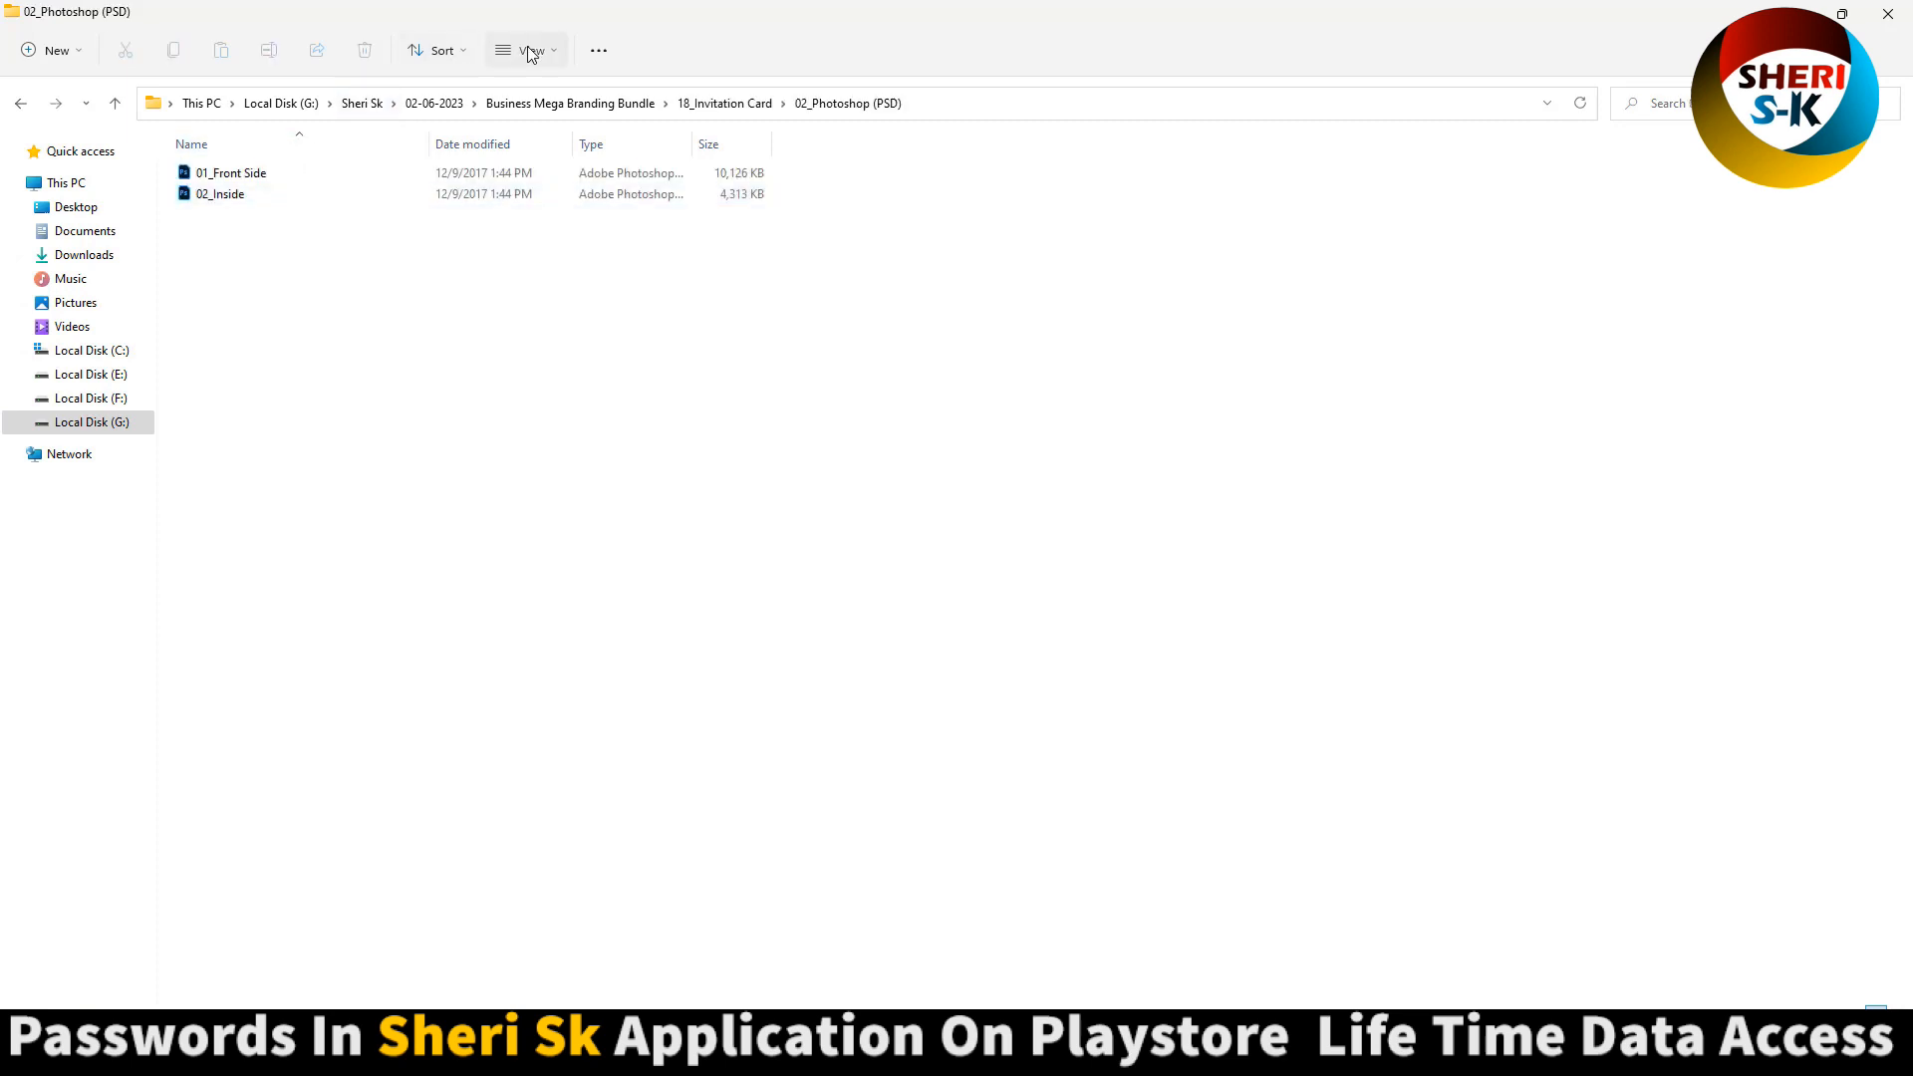
pyautogui.click(524, 50)
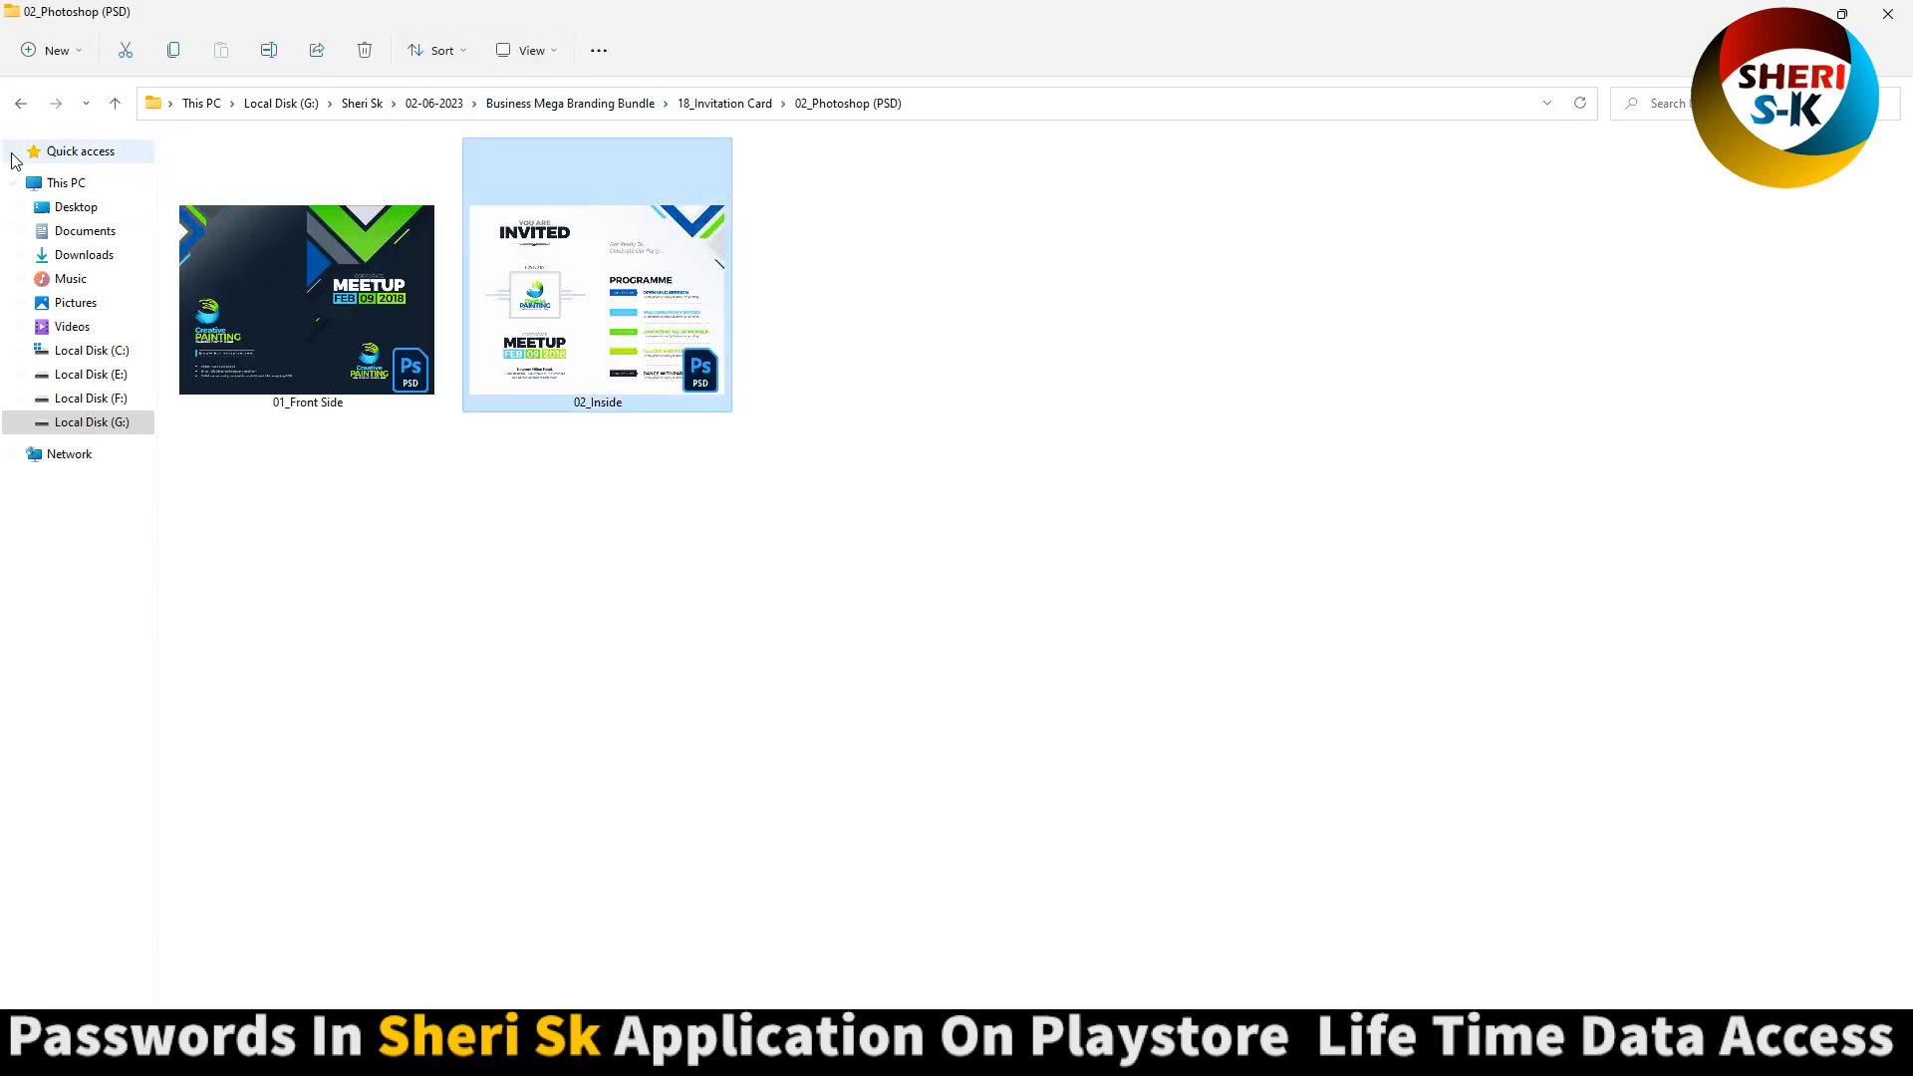
pyautogui.click(569, 102)
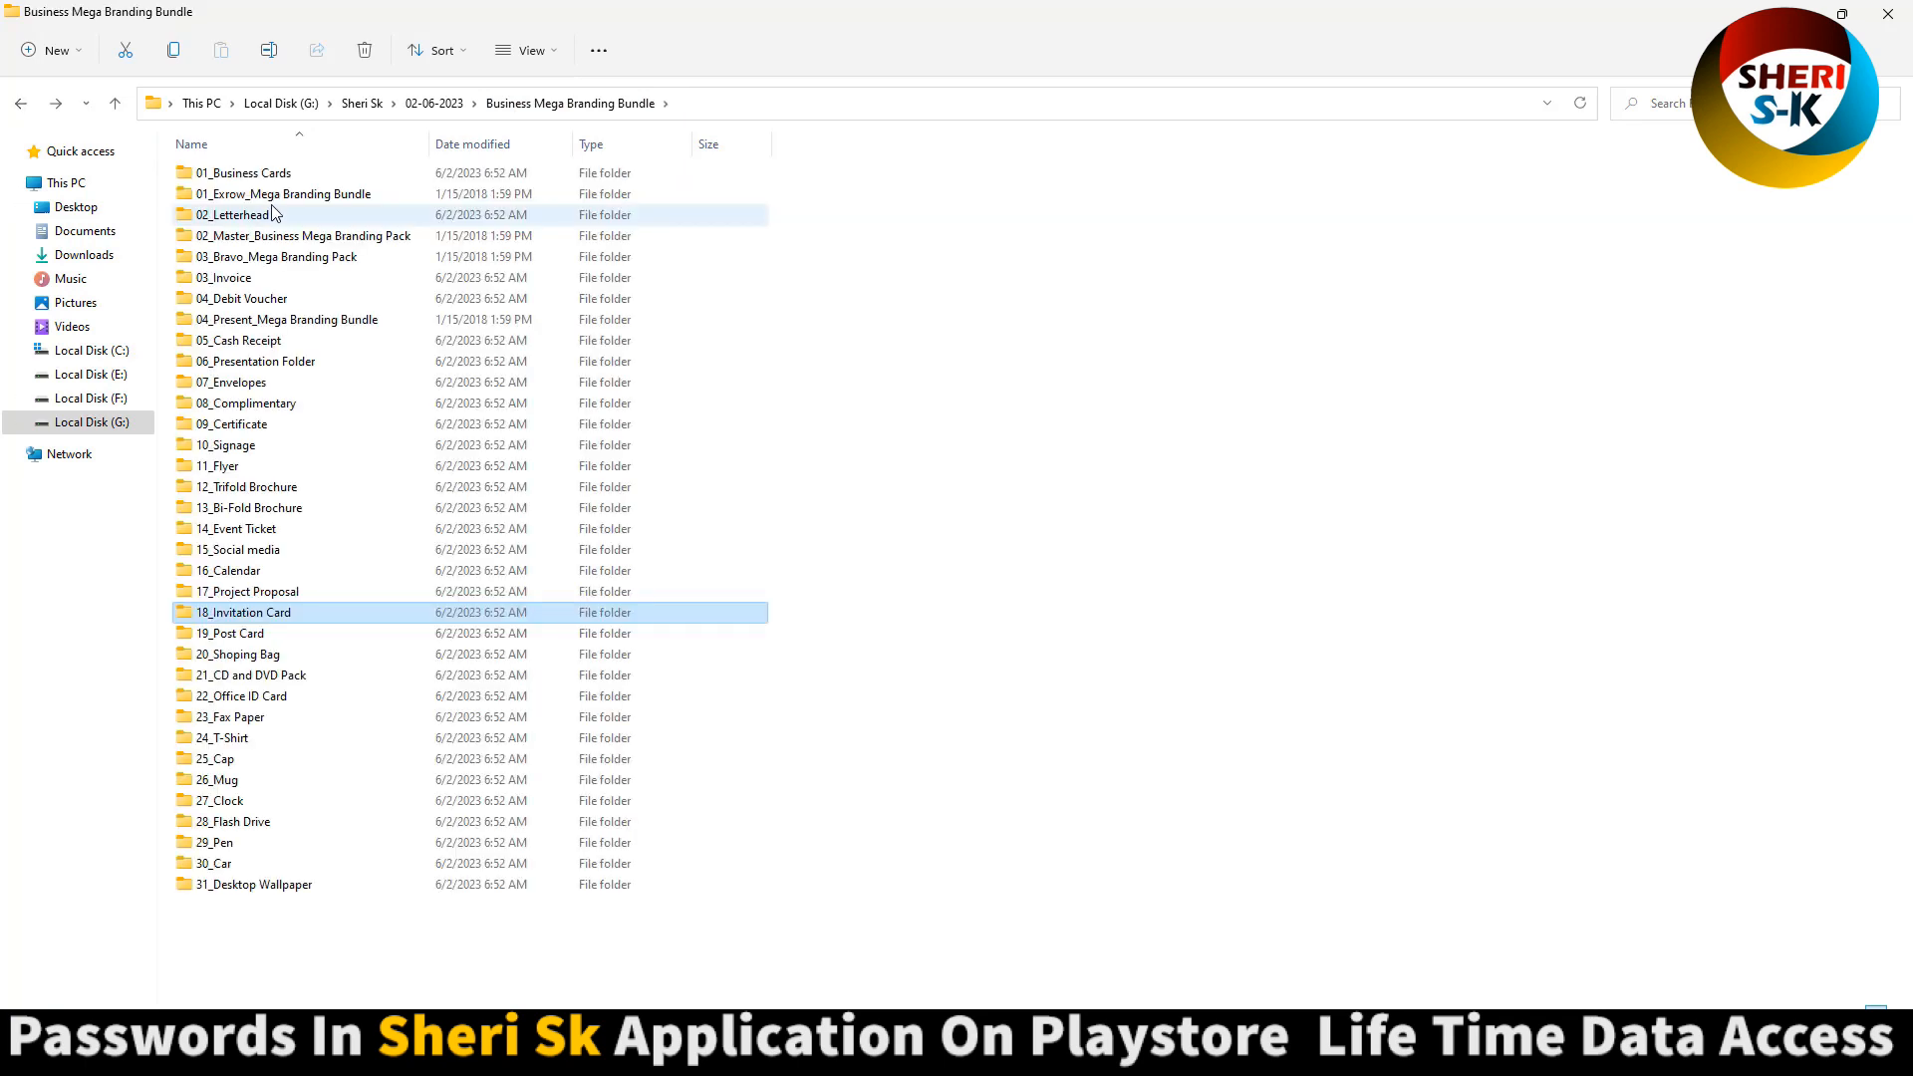
pyautogui.doubleClick(285, 193)
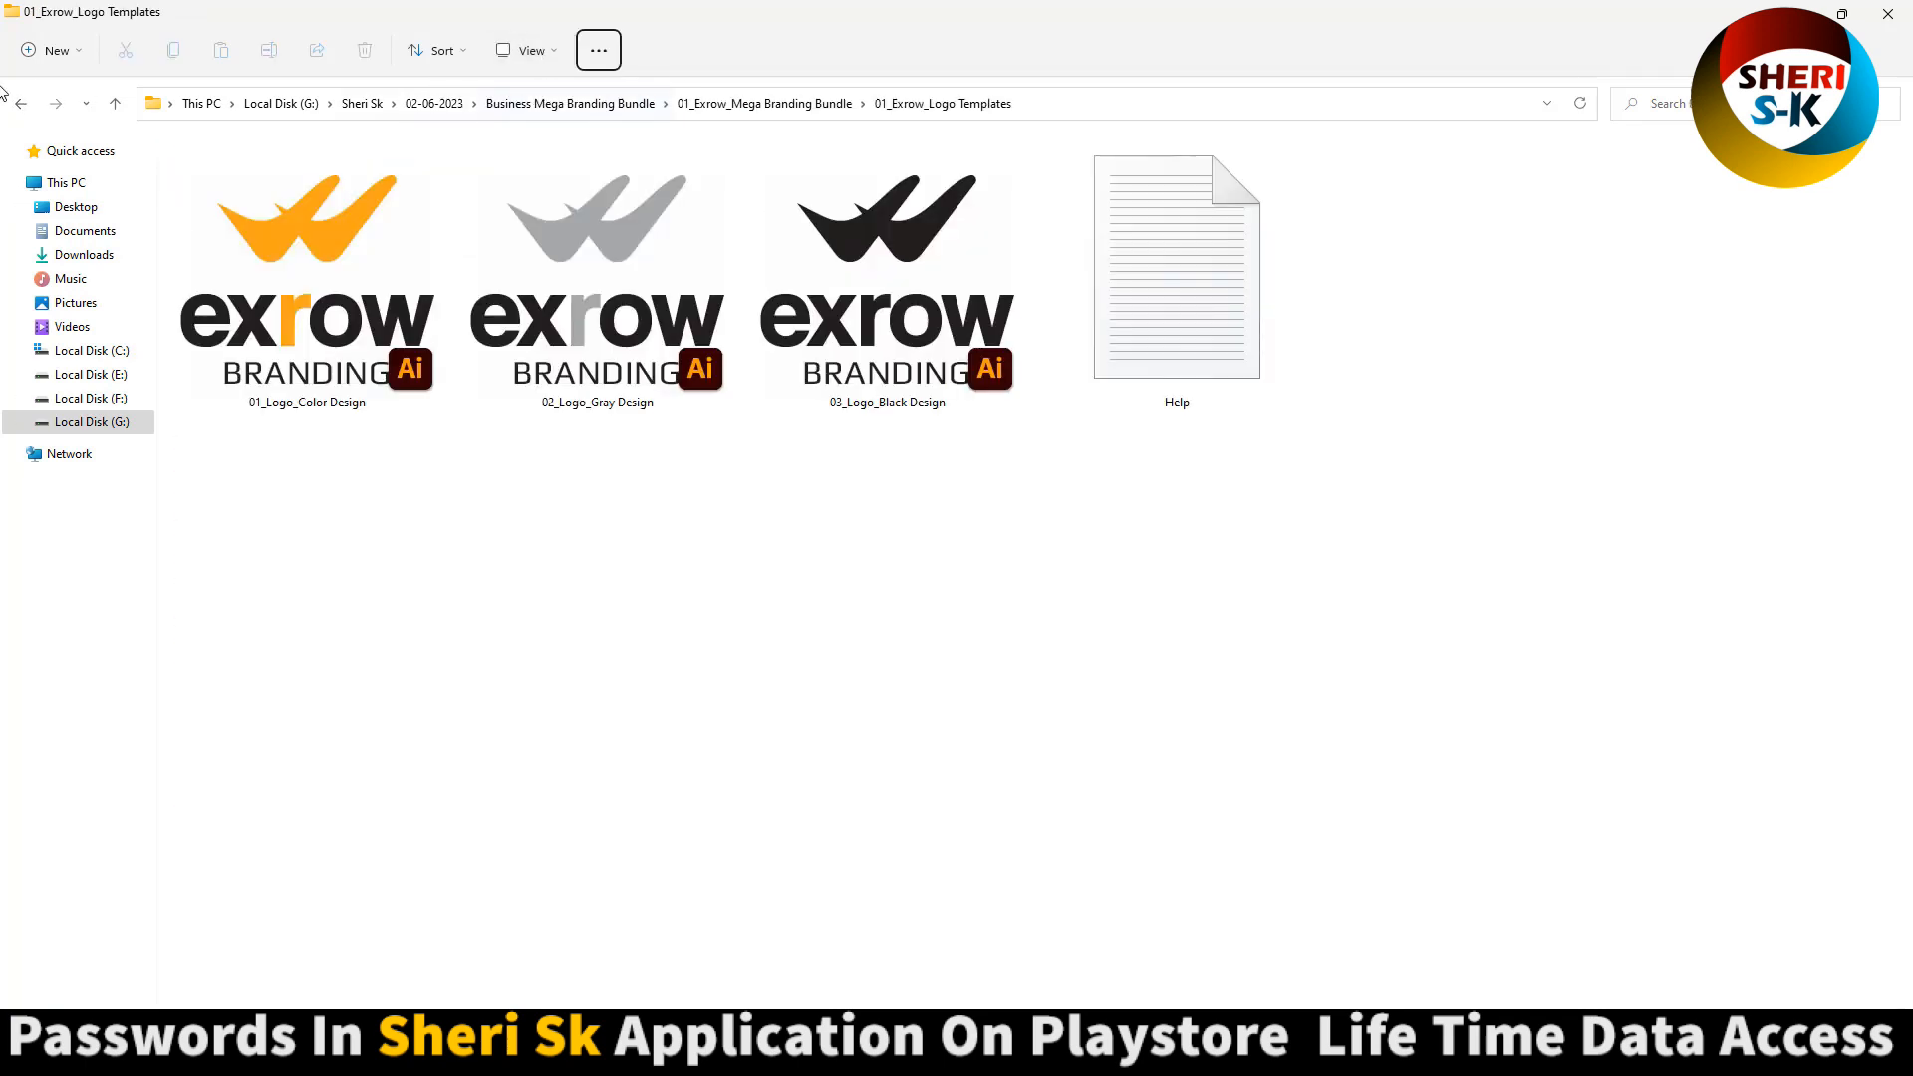
pyautogui.click(20, 102)
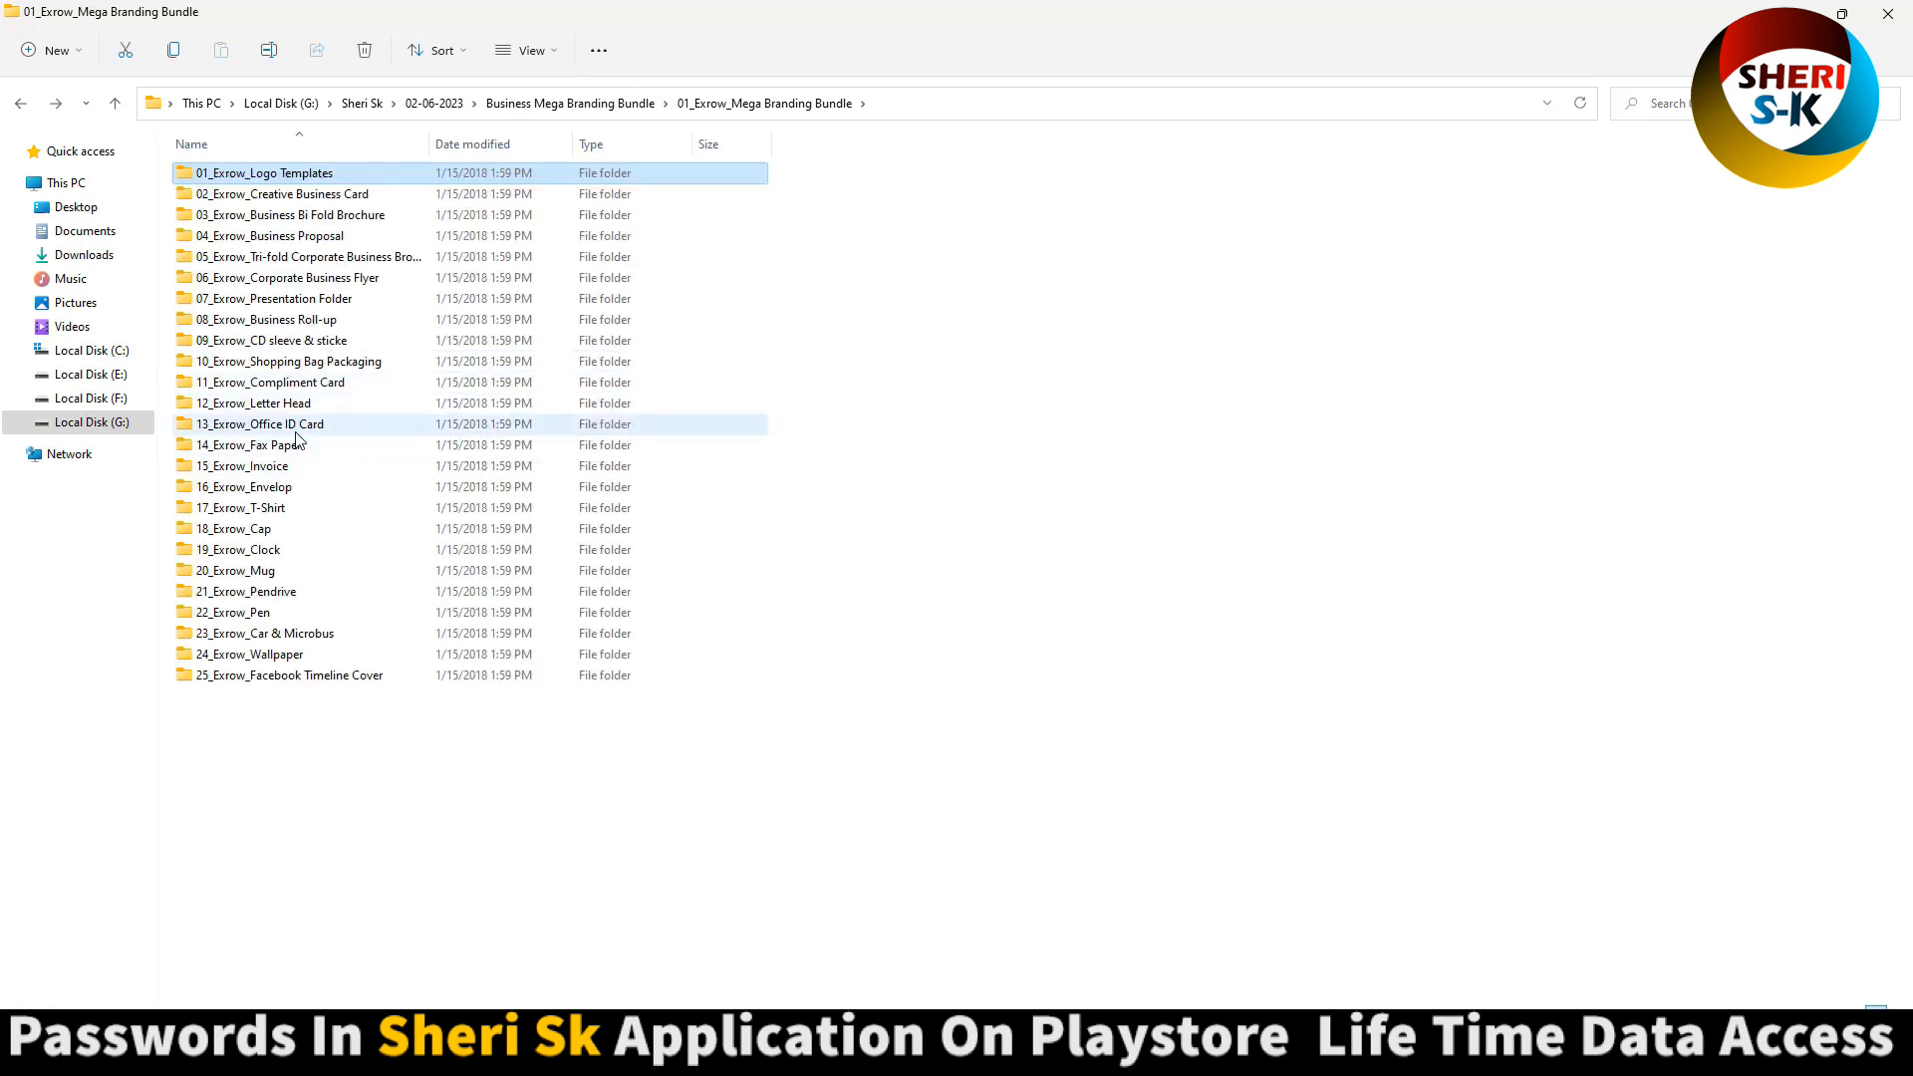
pyautogui.doubleClick(259, 422)
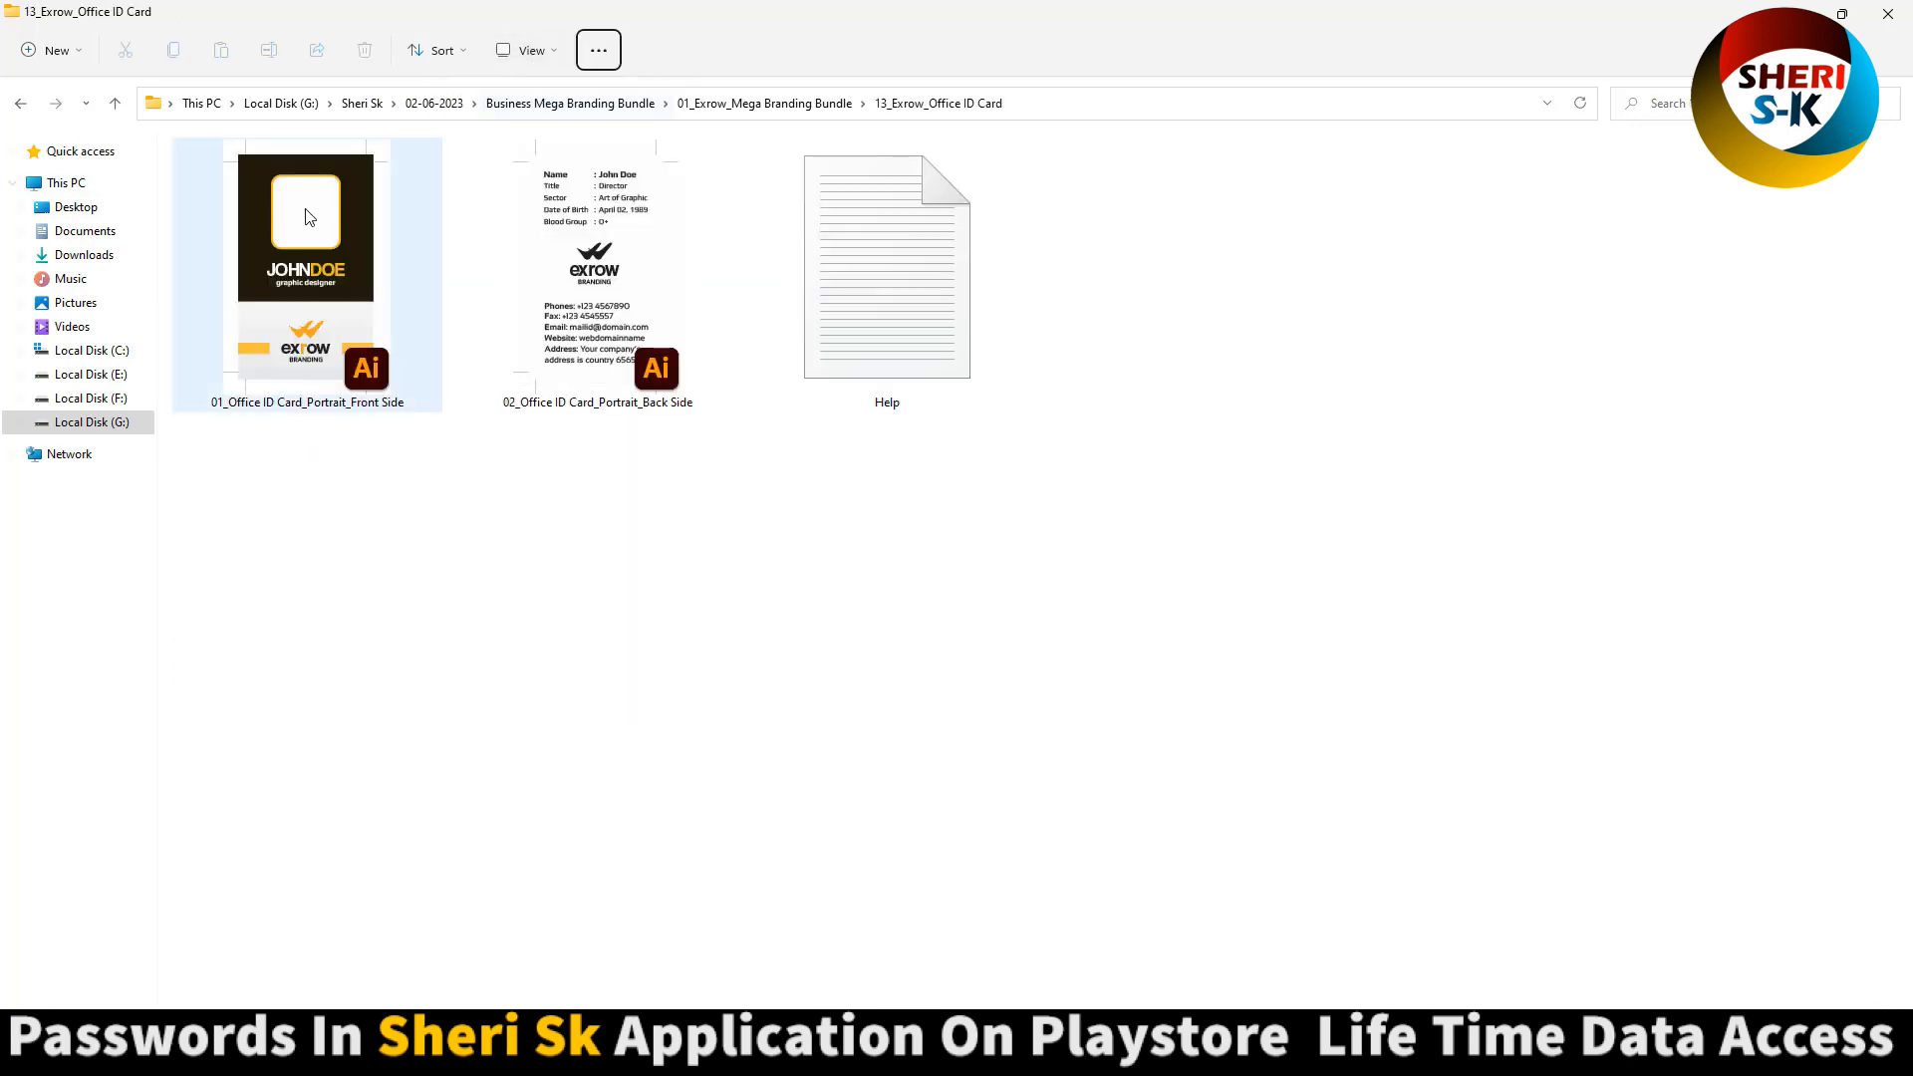
pyautogui.click(20, 101)
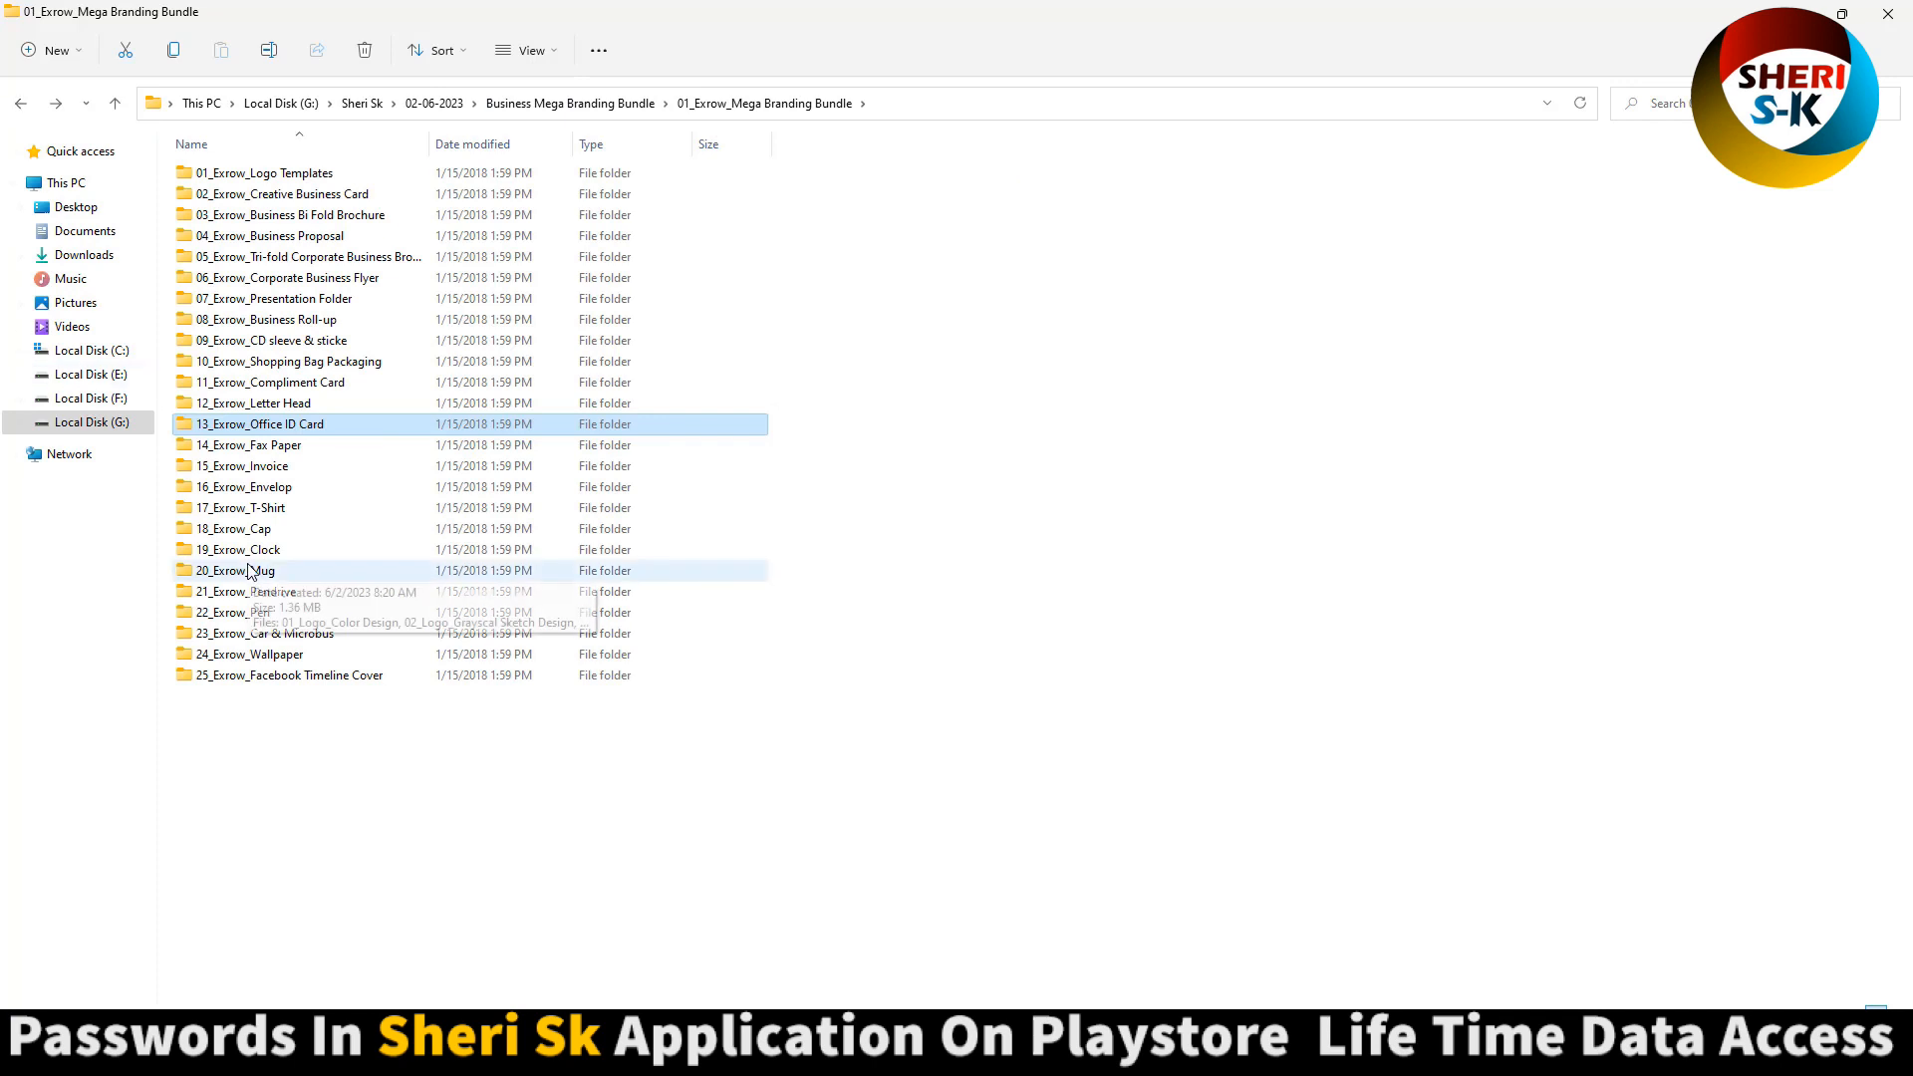
pyautogui.doubleClick(234, 570)
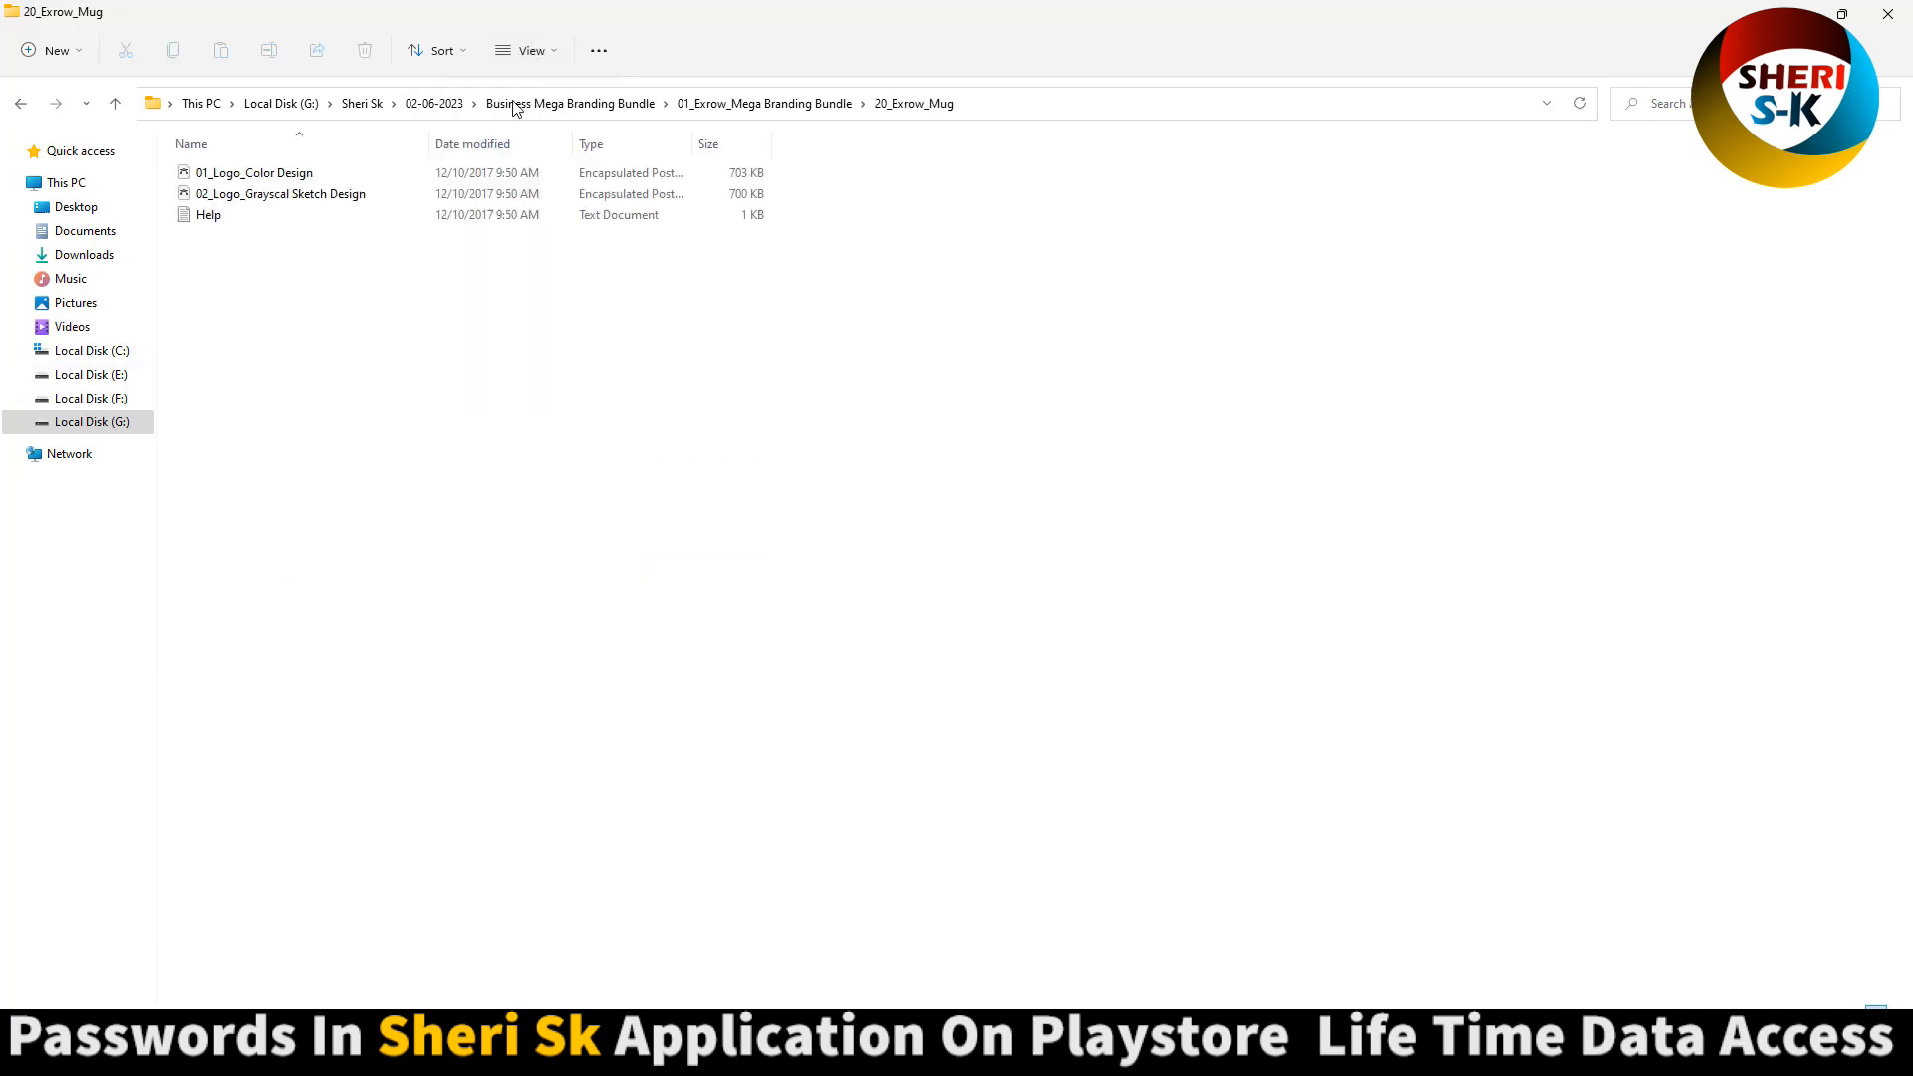
pyautogui.click(20, 102)
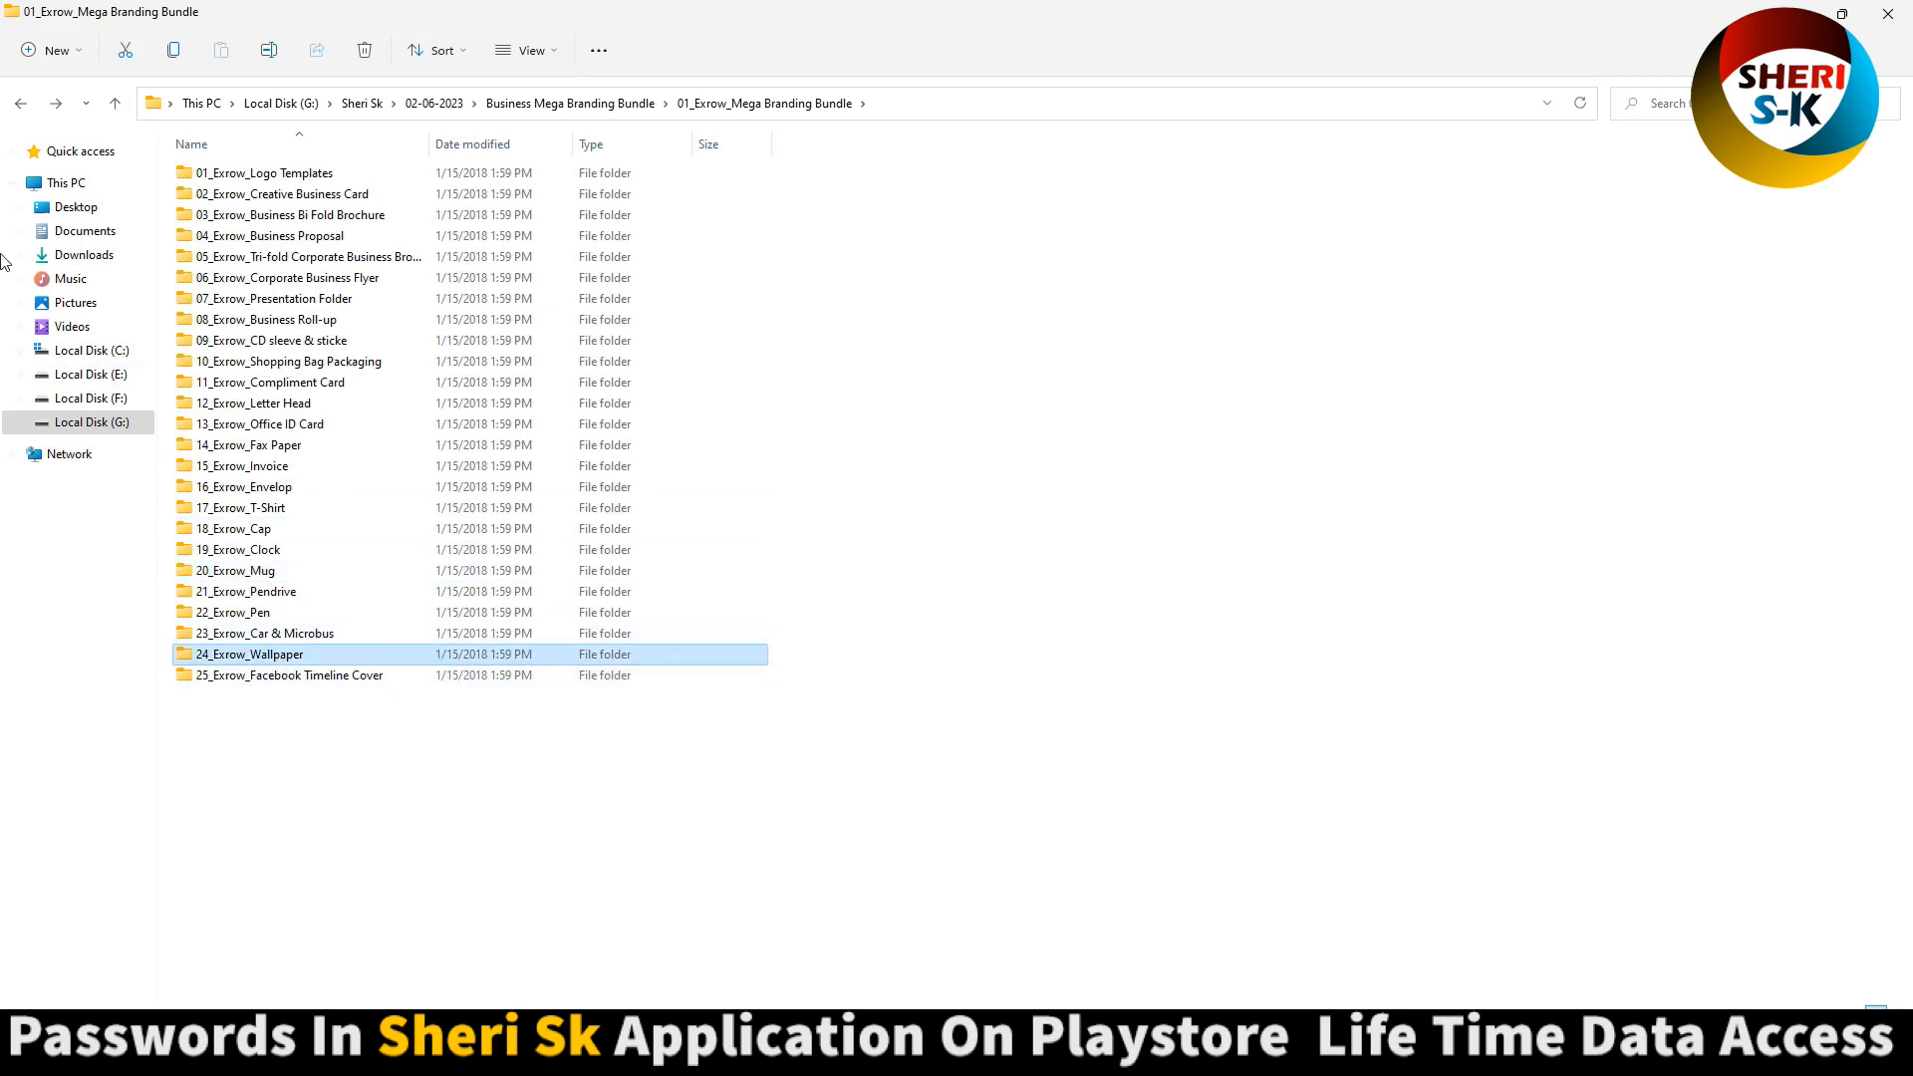
pyautogui.click(243, 508)
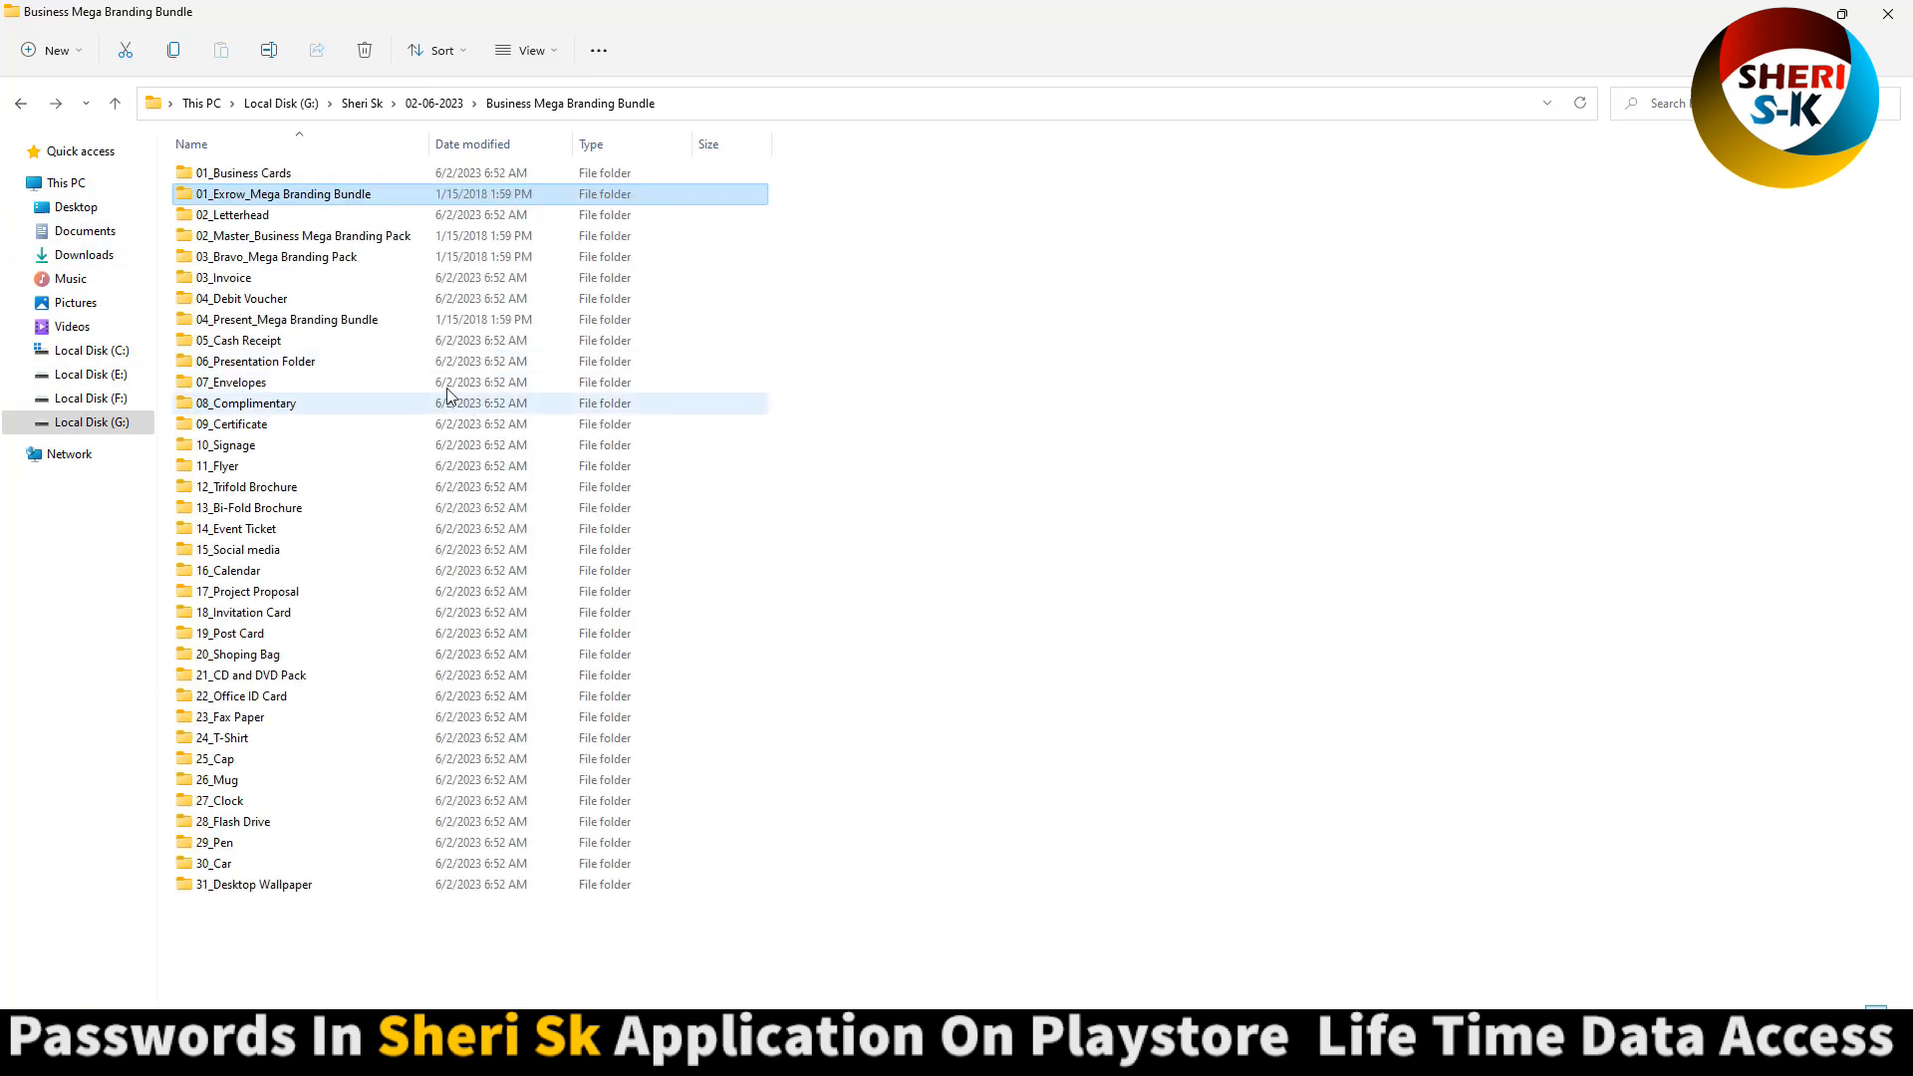
# - Browse the Master pack's template and 14_Master_Invoice folders as large thumbnails, then return to the bundle root
pyautogui.doubleClick(303, 235)
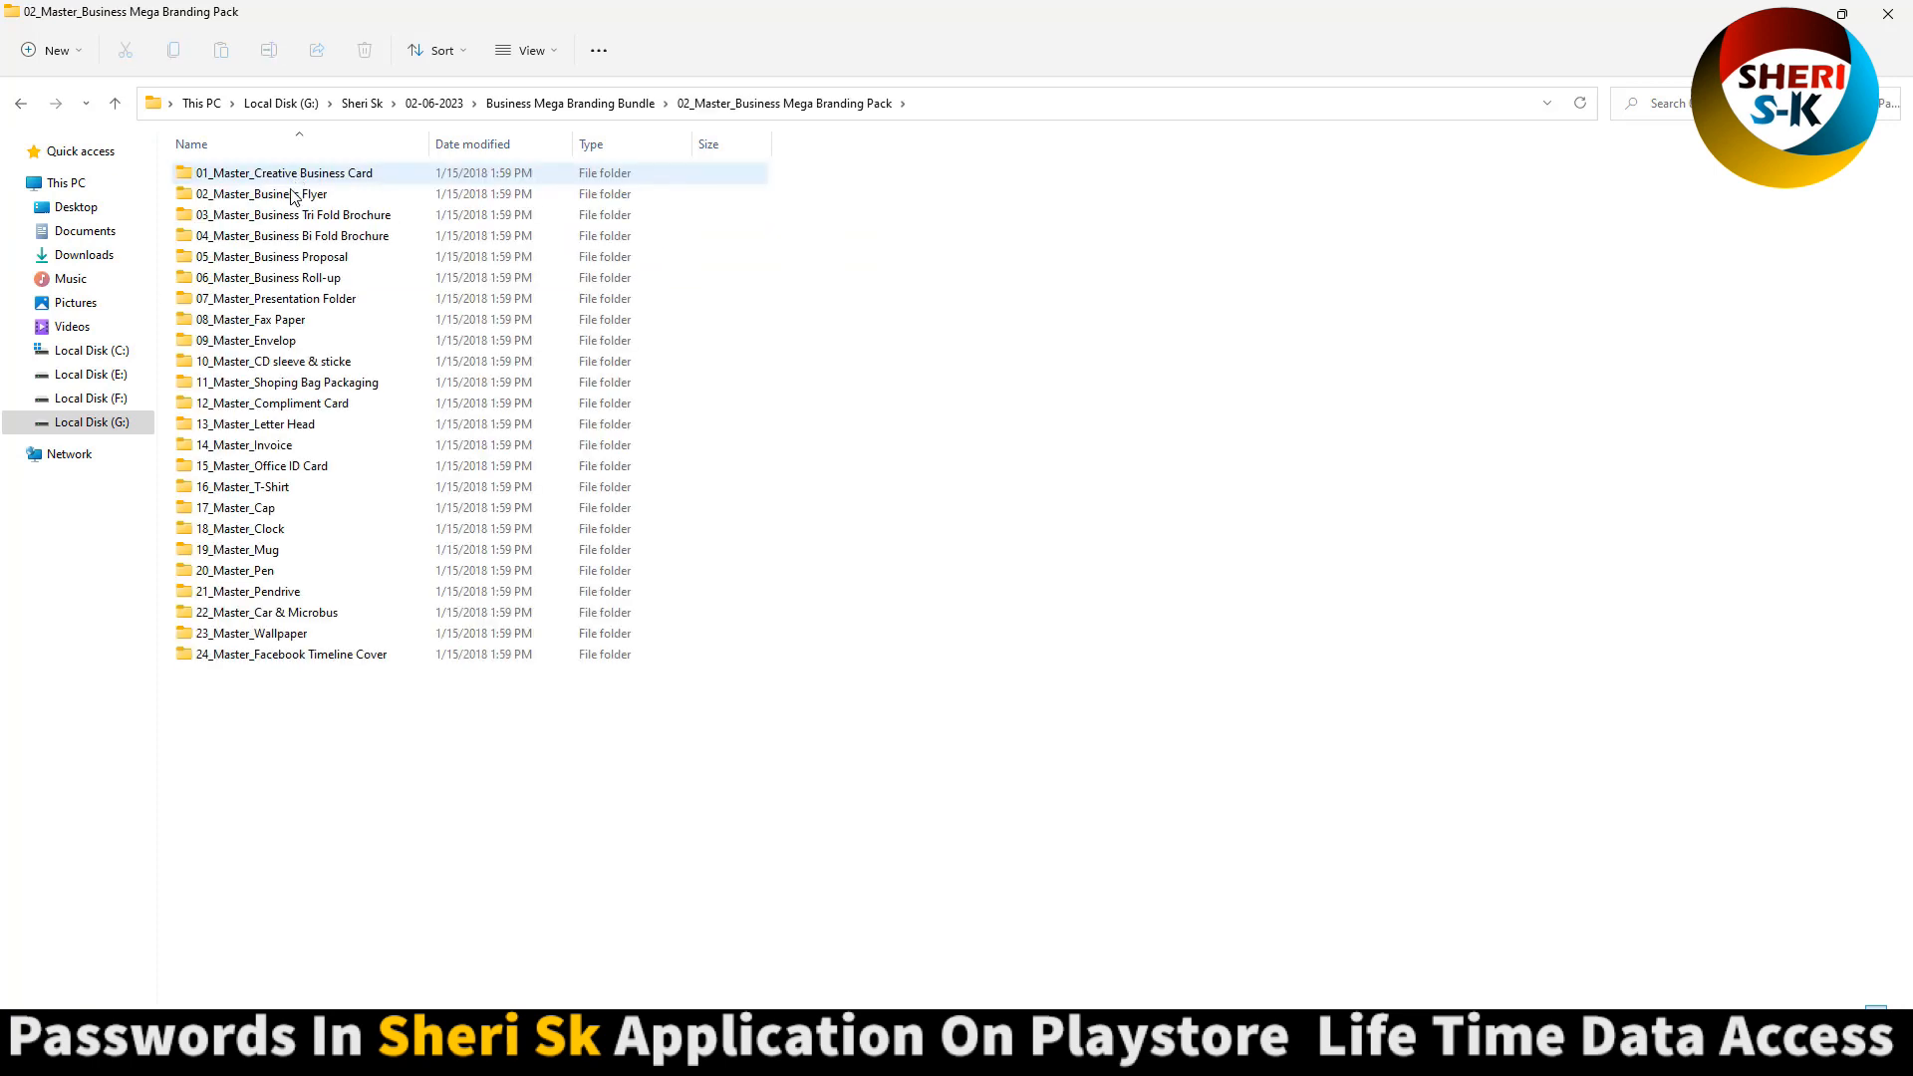
pyautogui.doubleClick(259, 194)
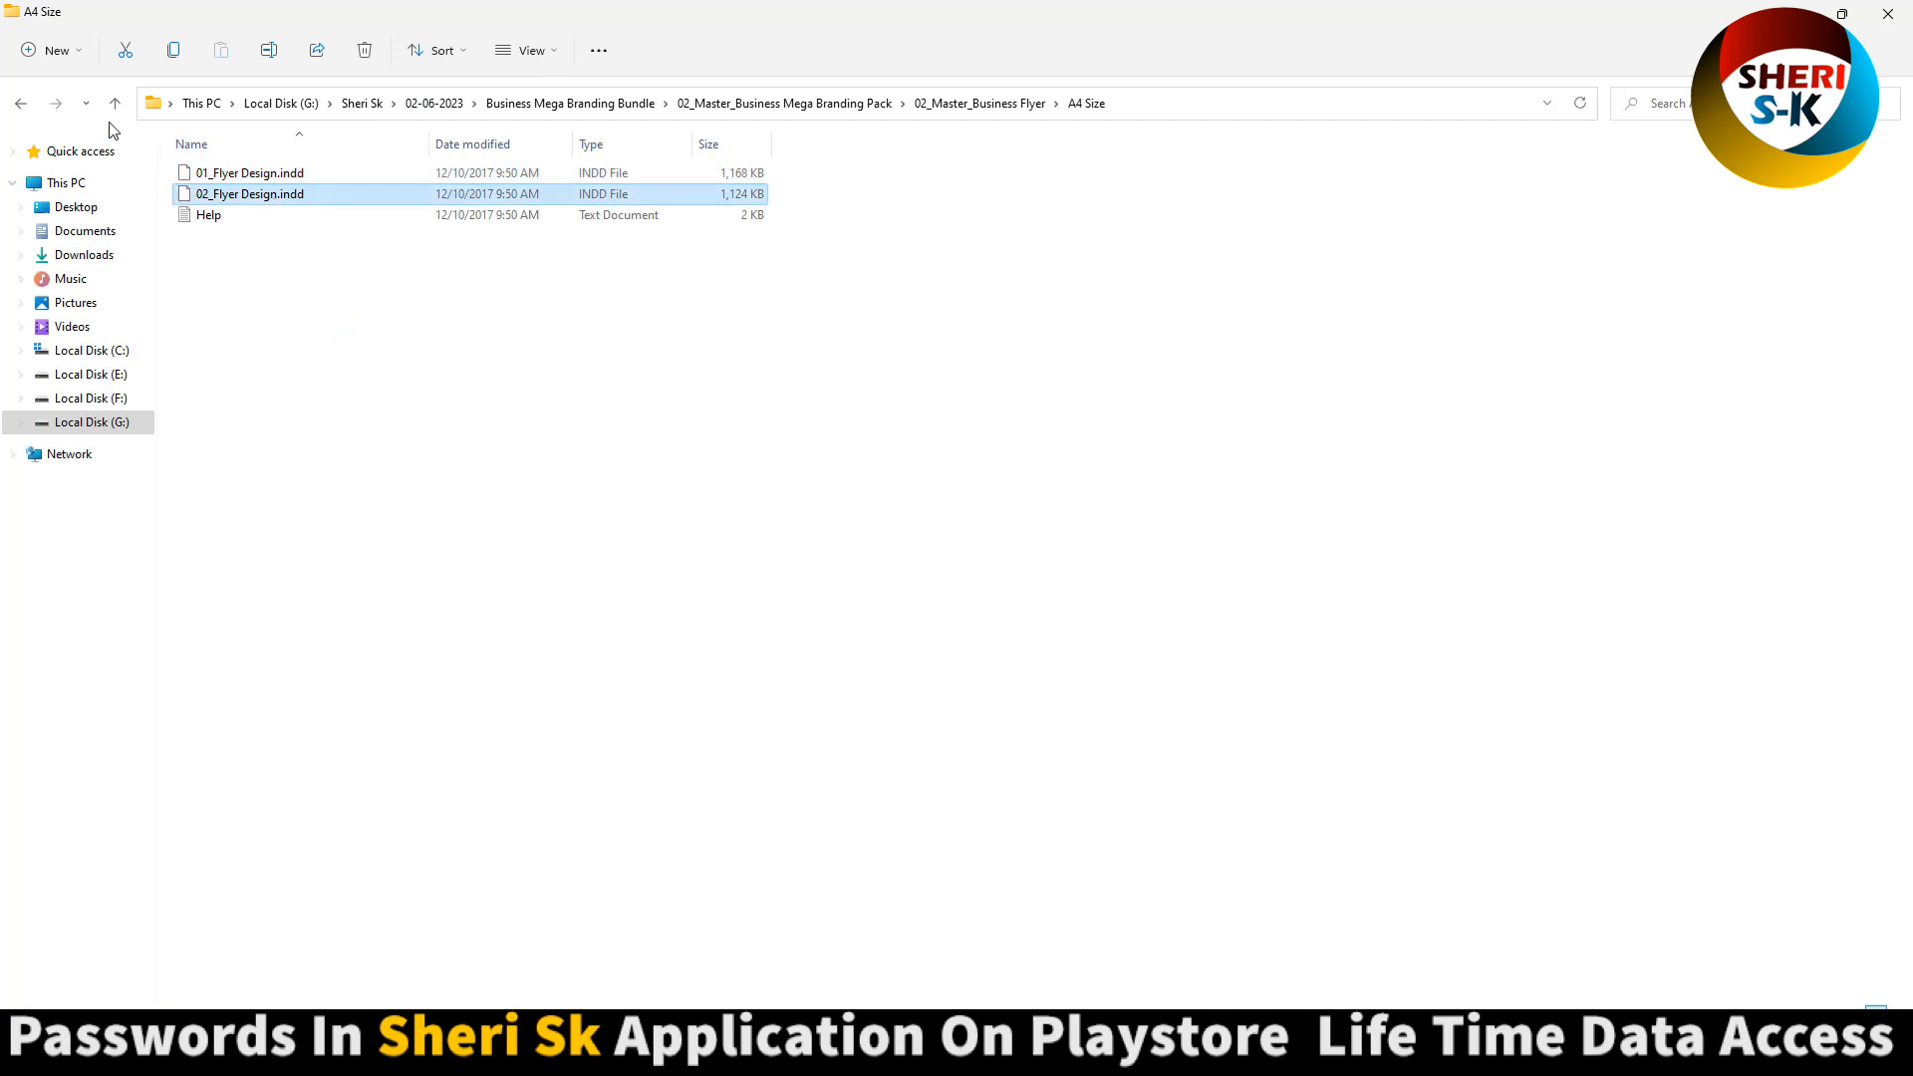
pyautogui.click(113, 102)
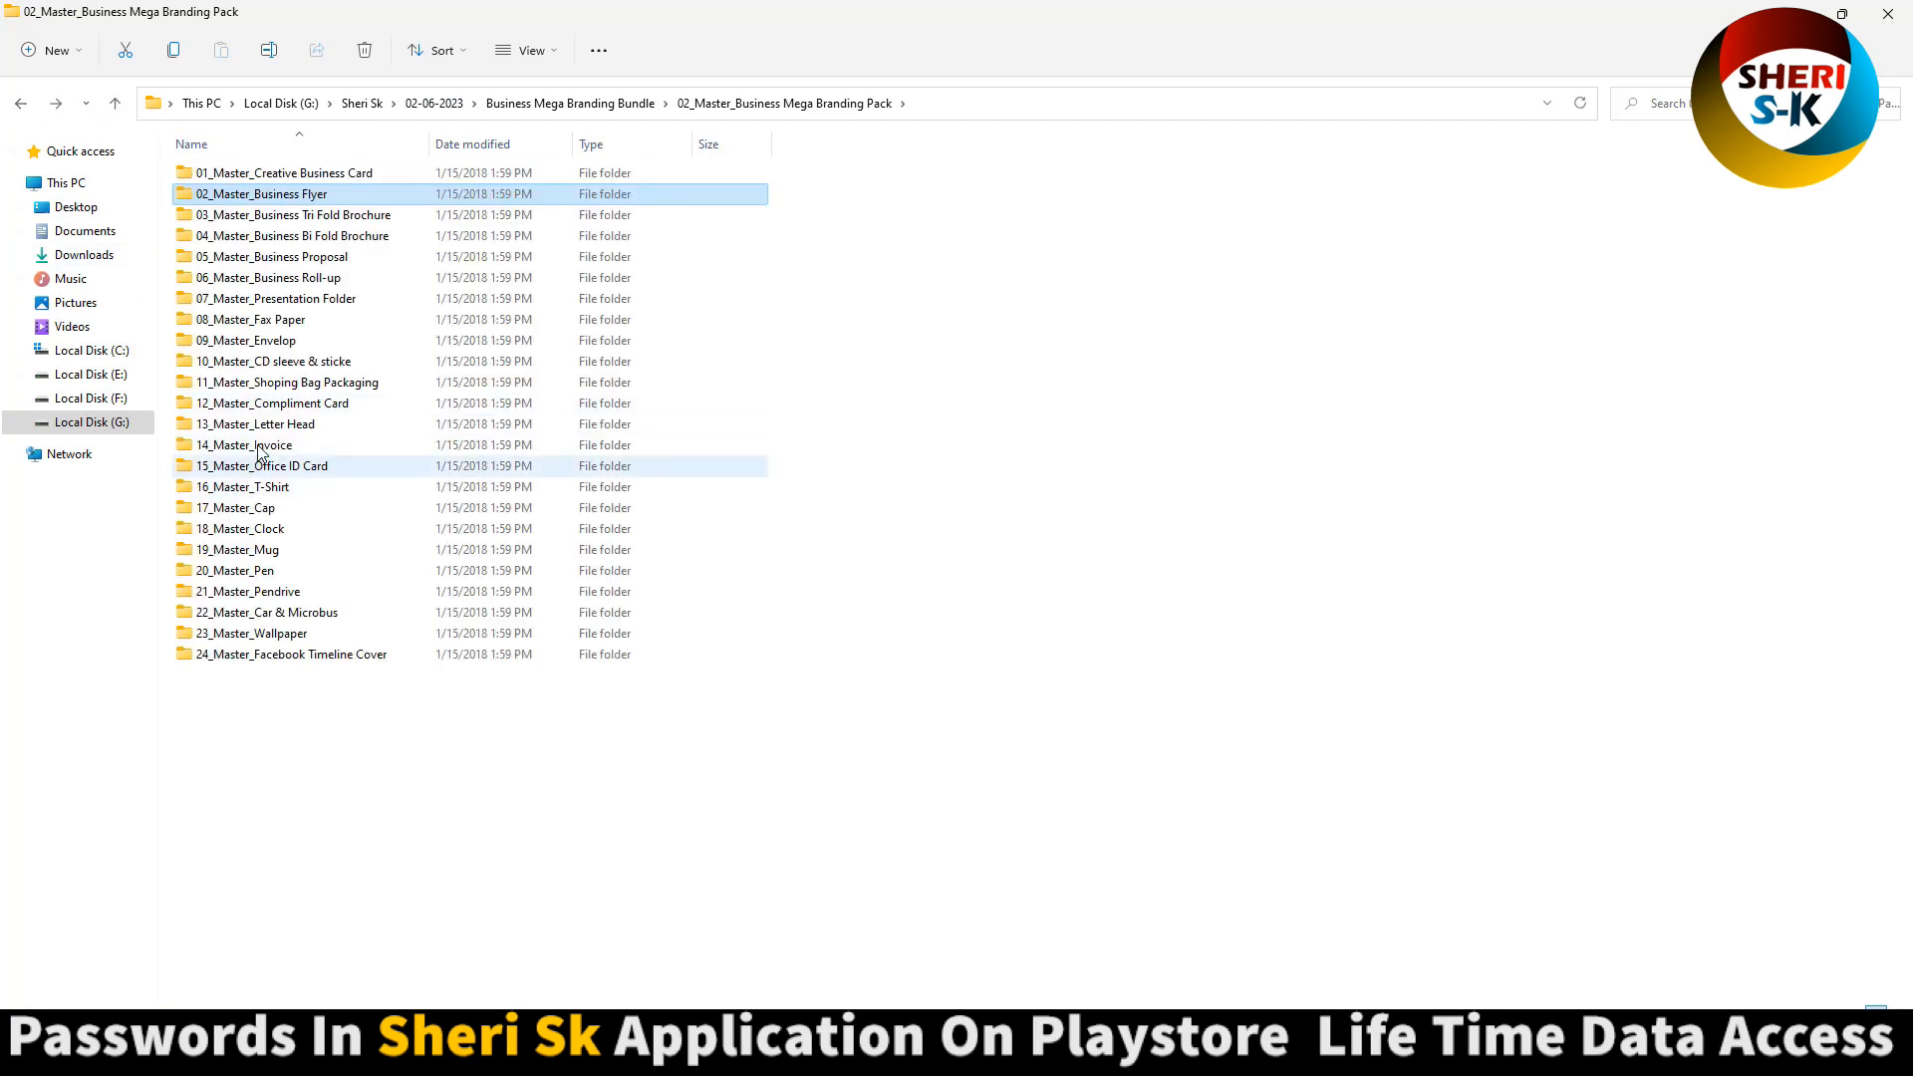
pyautogui.doubleClick(249, 444)
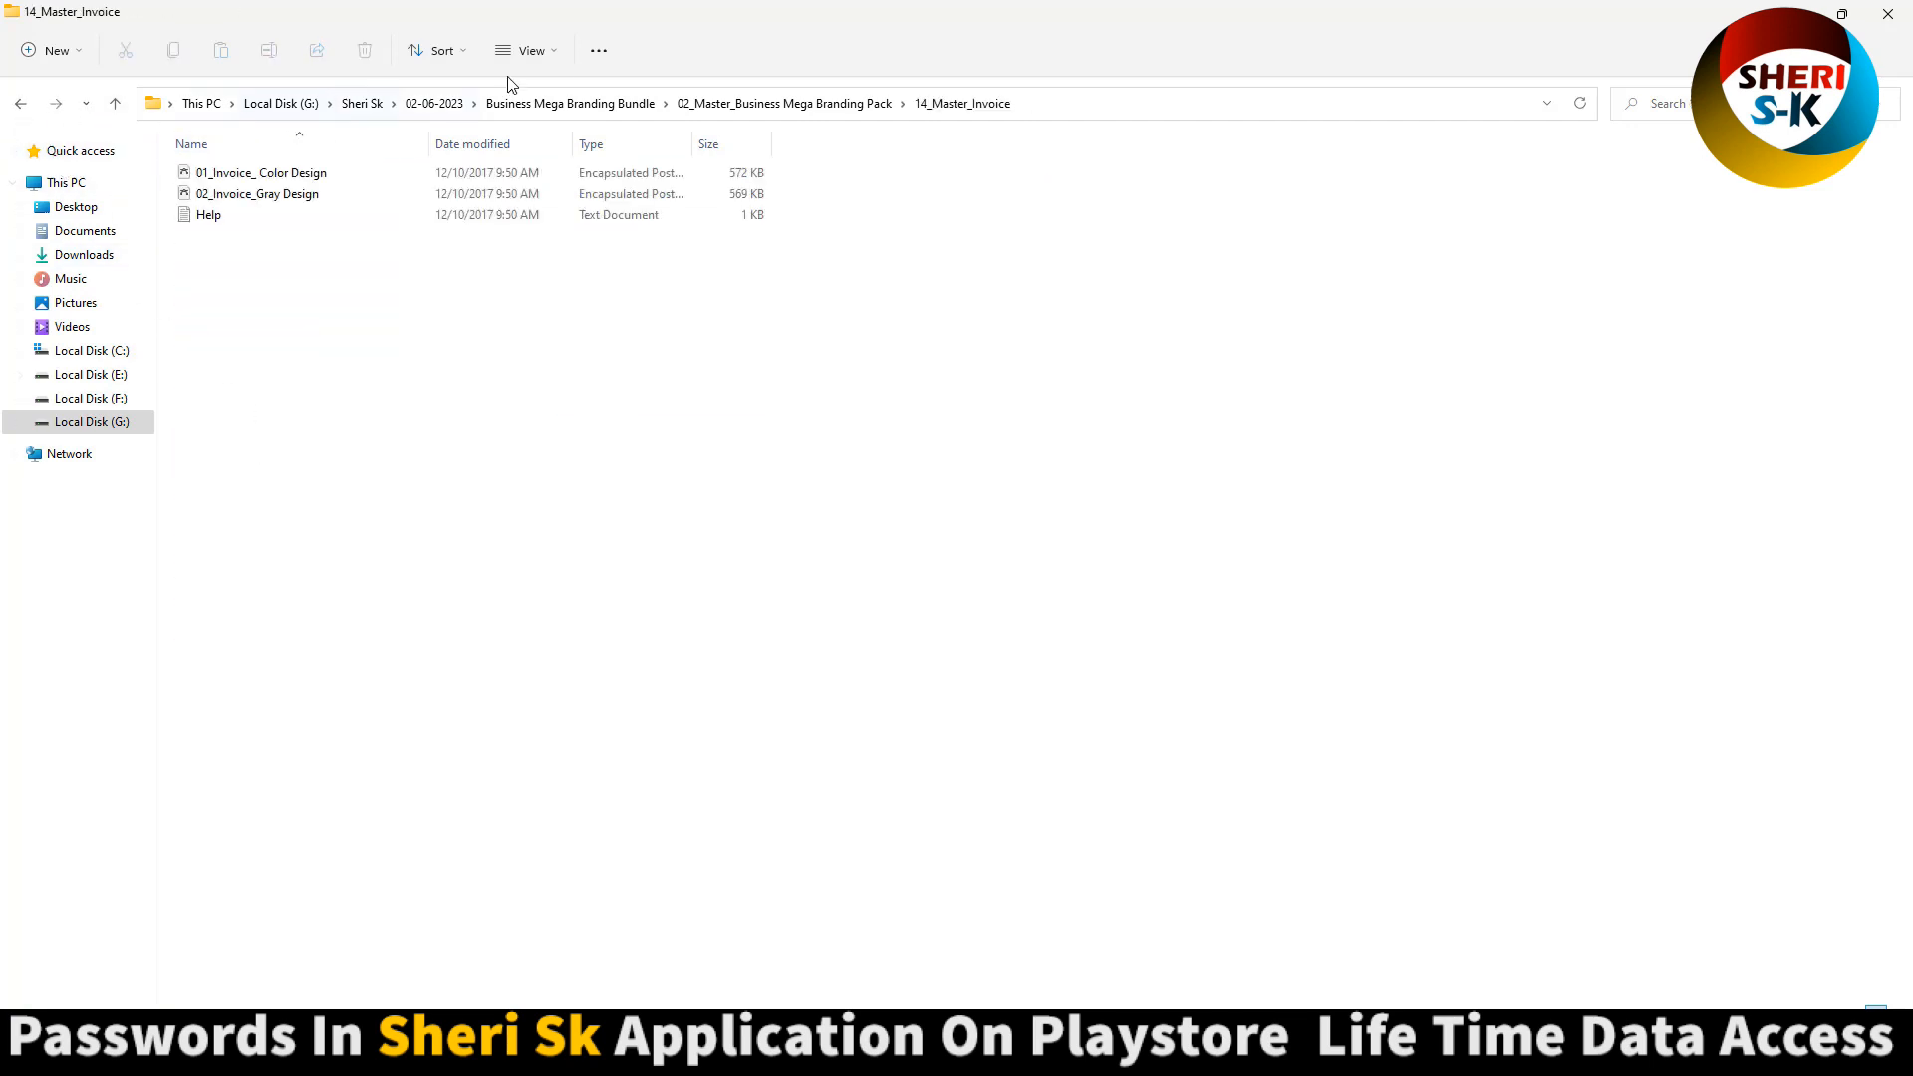
pyautogui.click(524, 50)
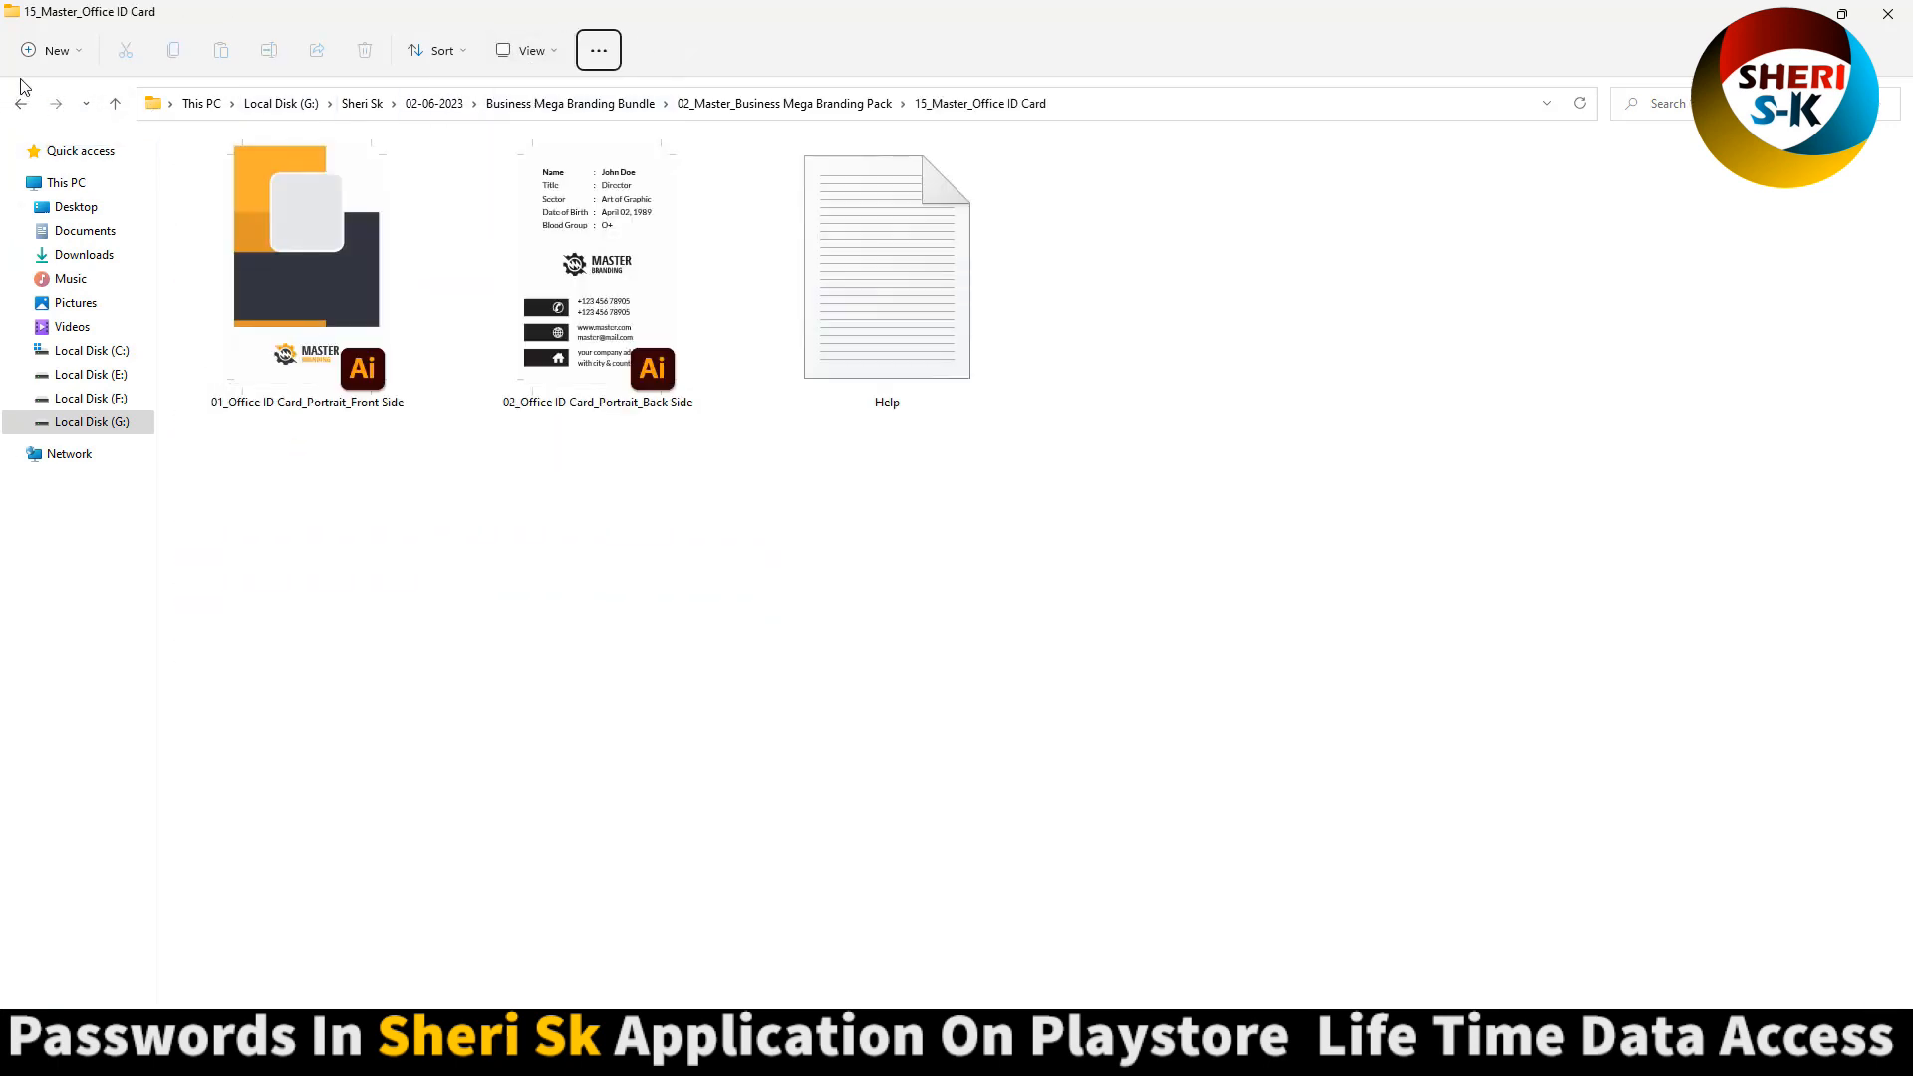
pyautogui.click(20, 102)
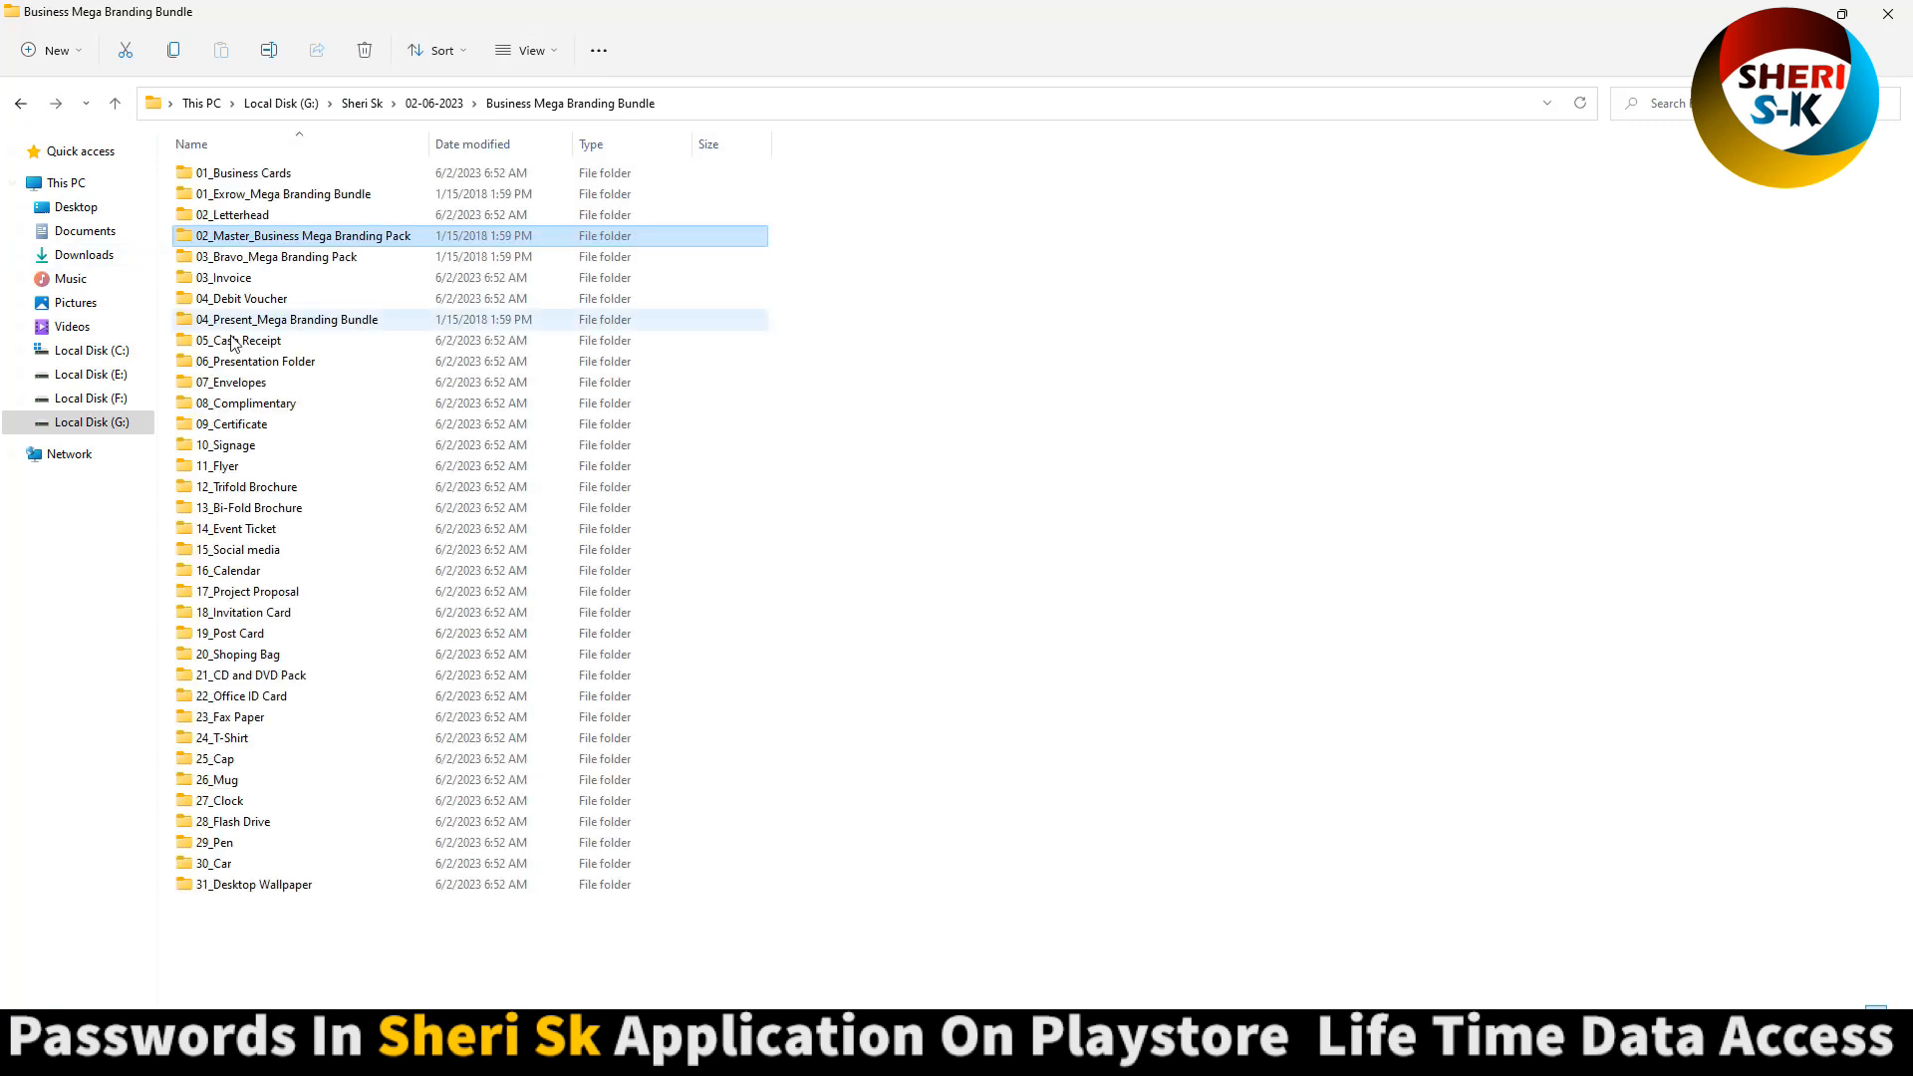
pyautogui.doubleClick(277, 257)
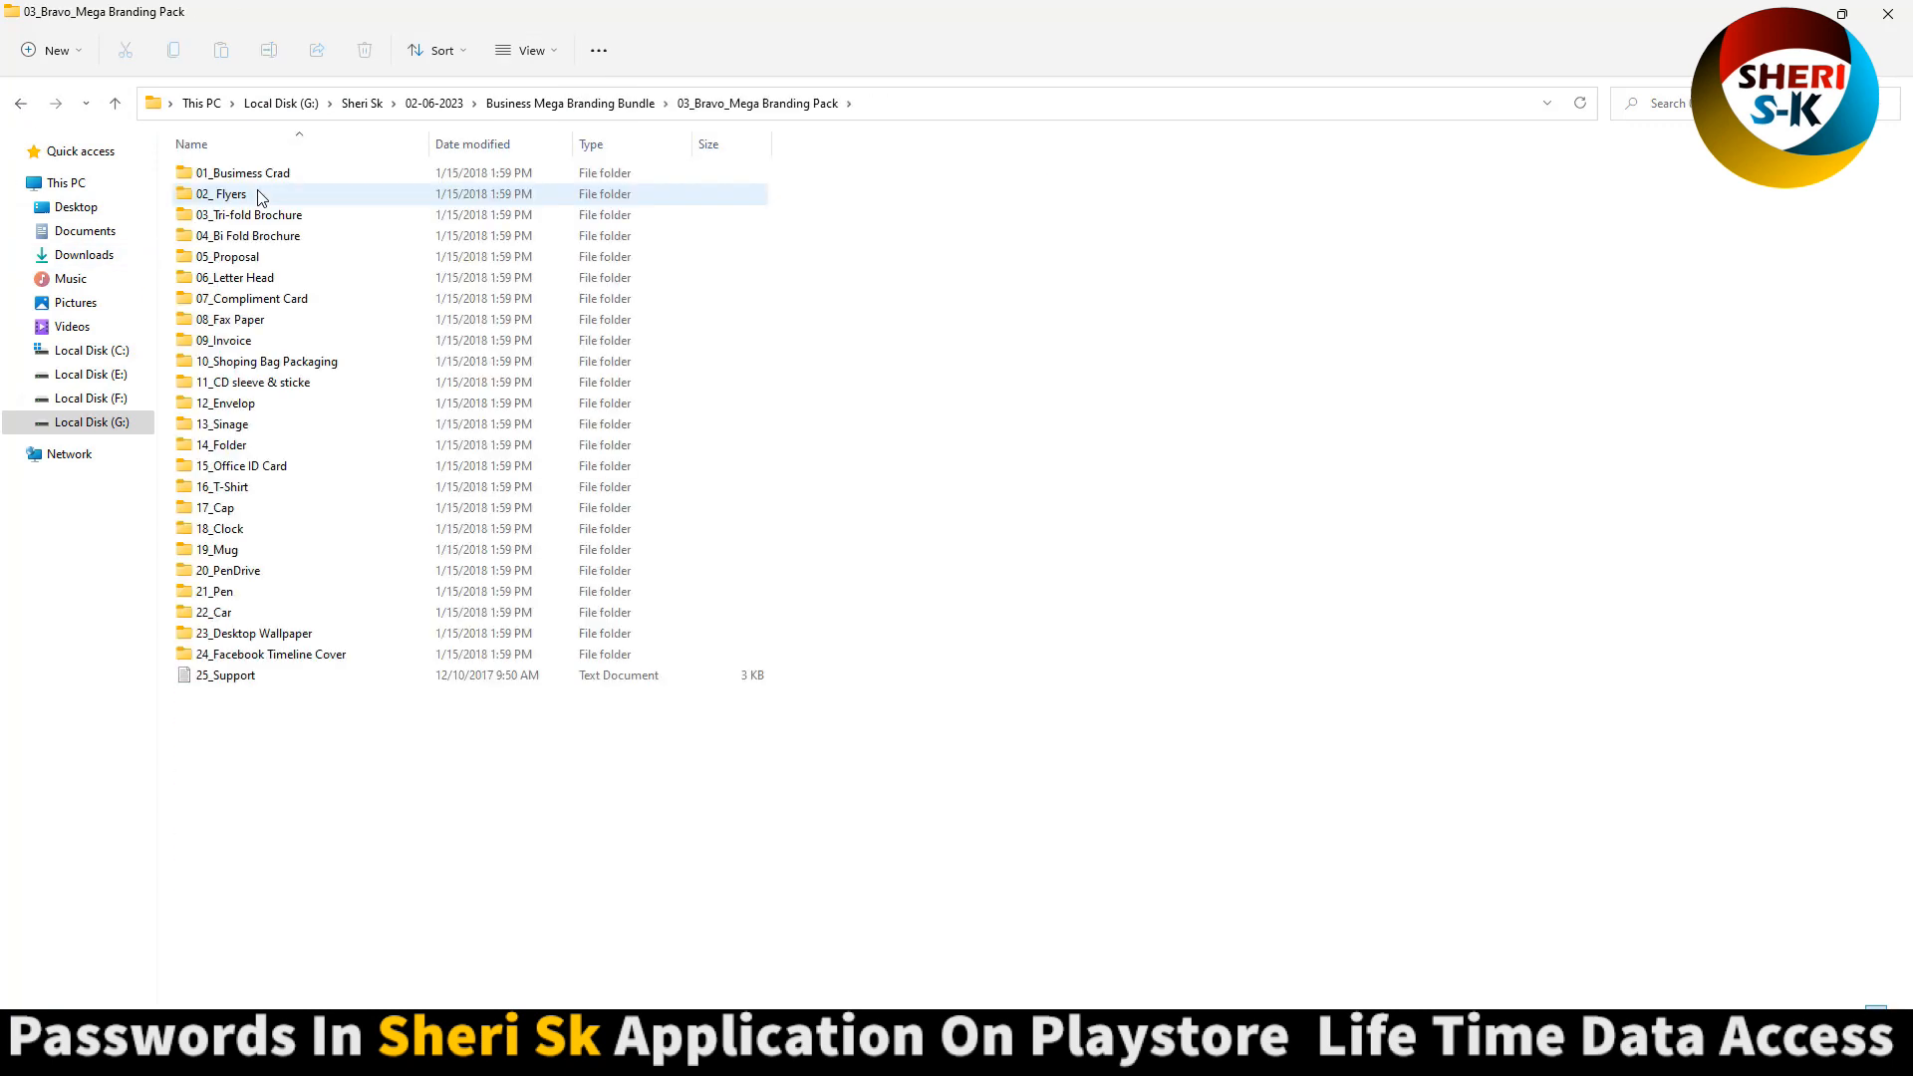
pyautogui.doubleClick(244, 172)
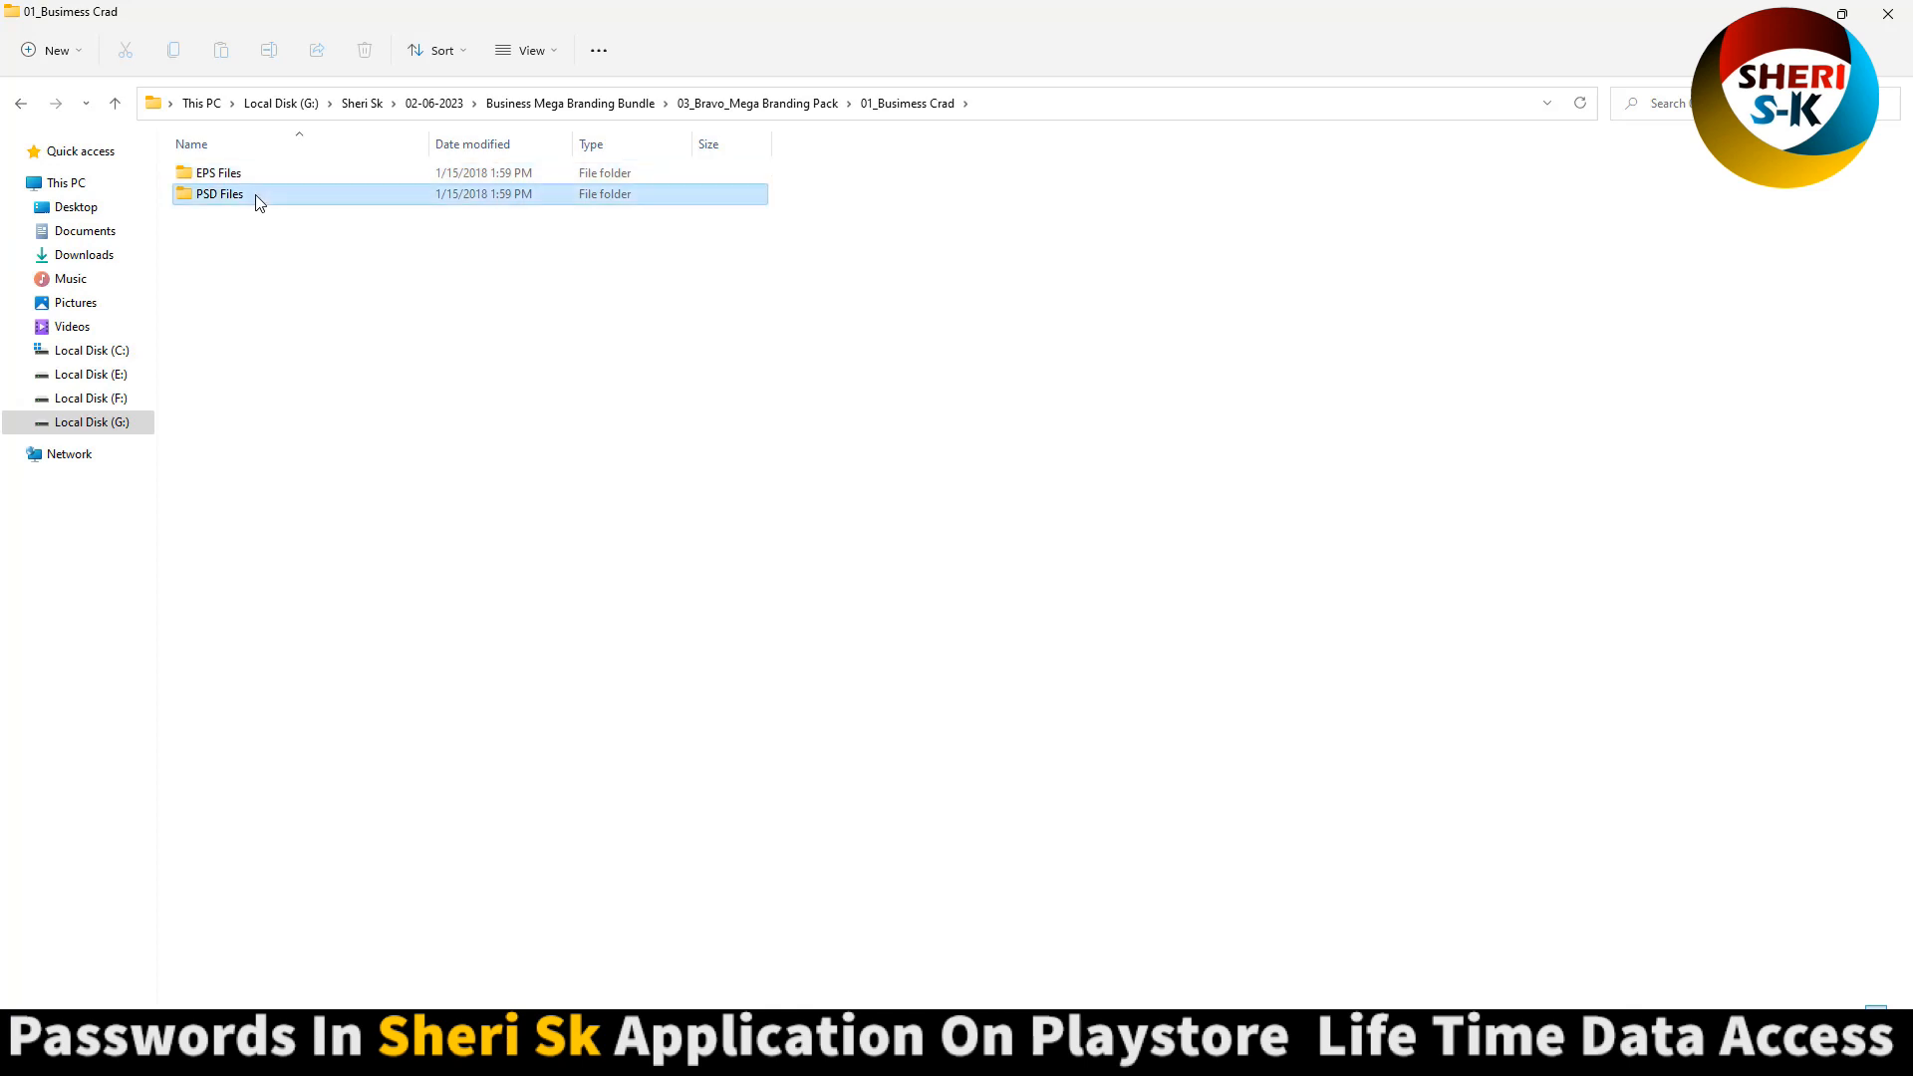
pyautogui.doubleClick(219, 193)
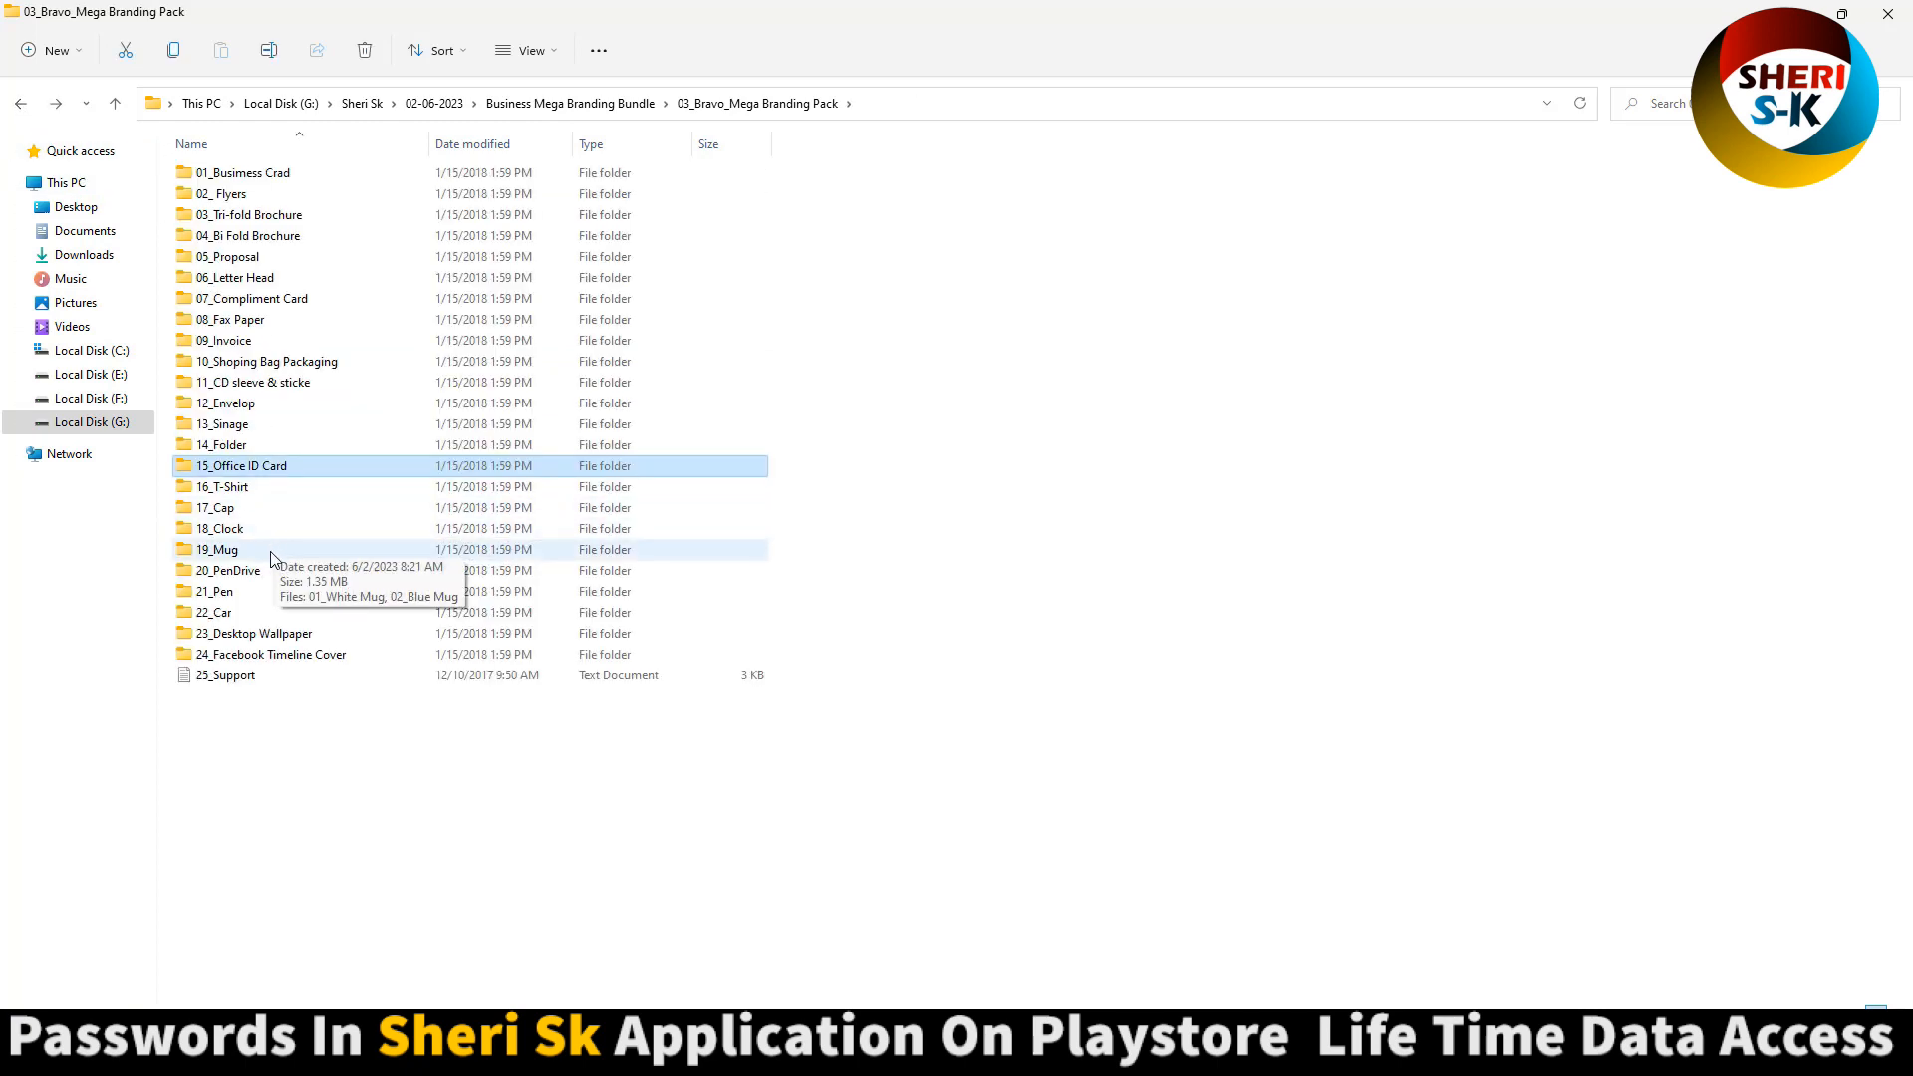
pyautogui.doubleClick(231, 570)
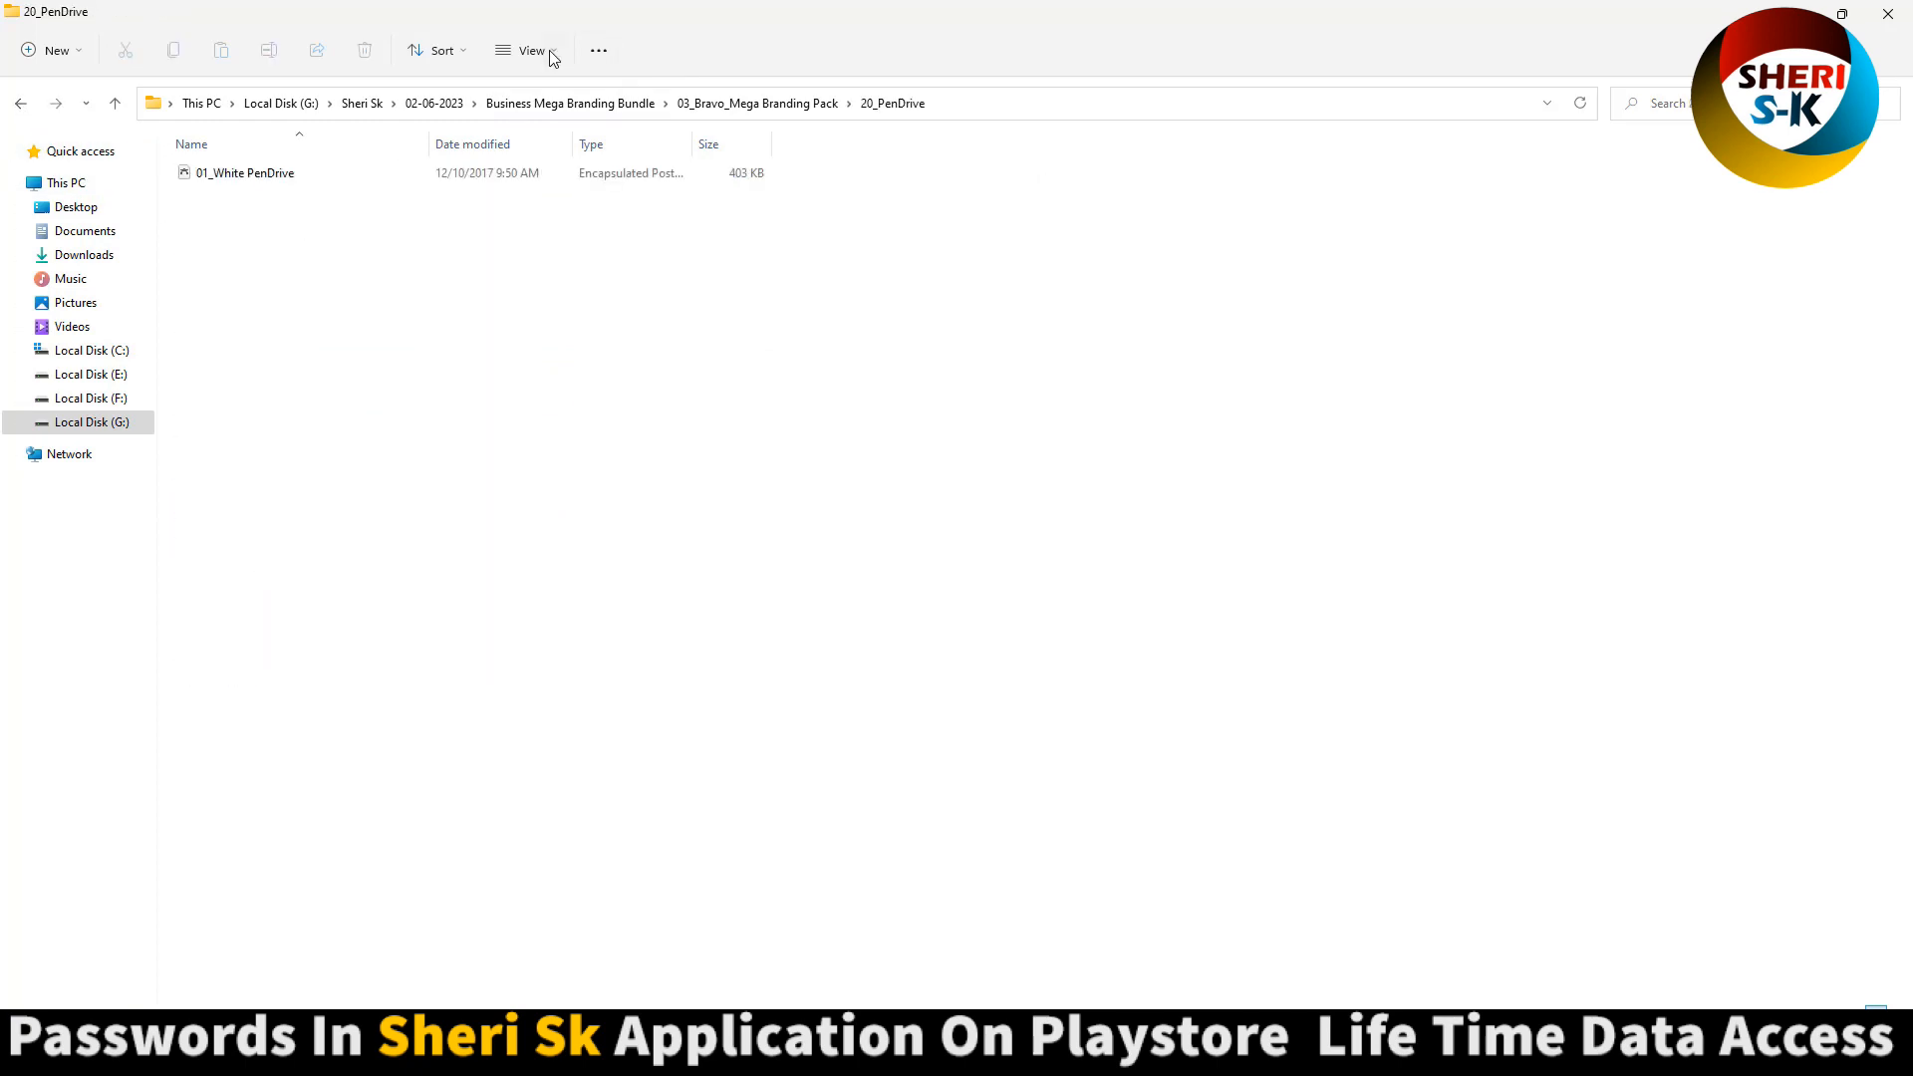
pyautogui.click(522, 50)
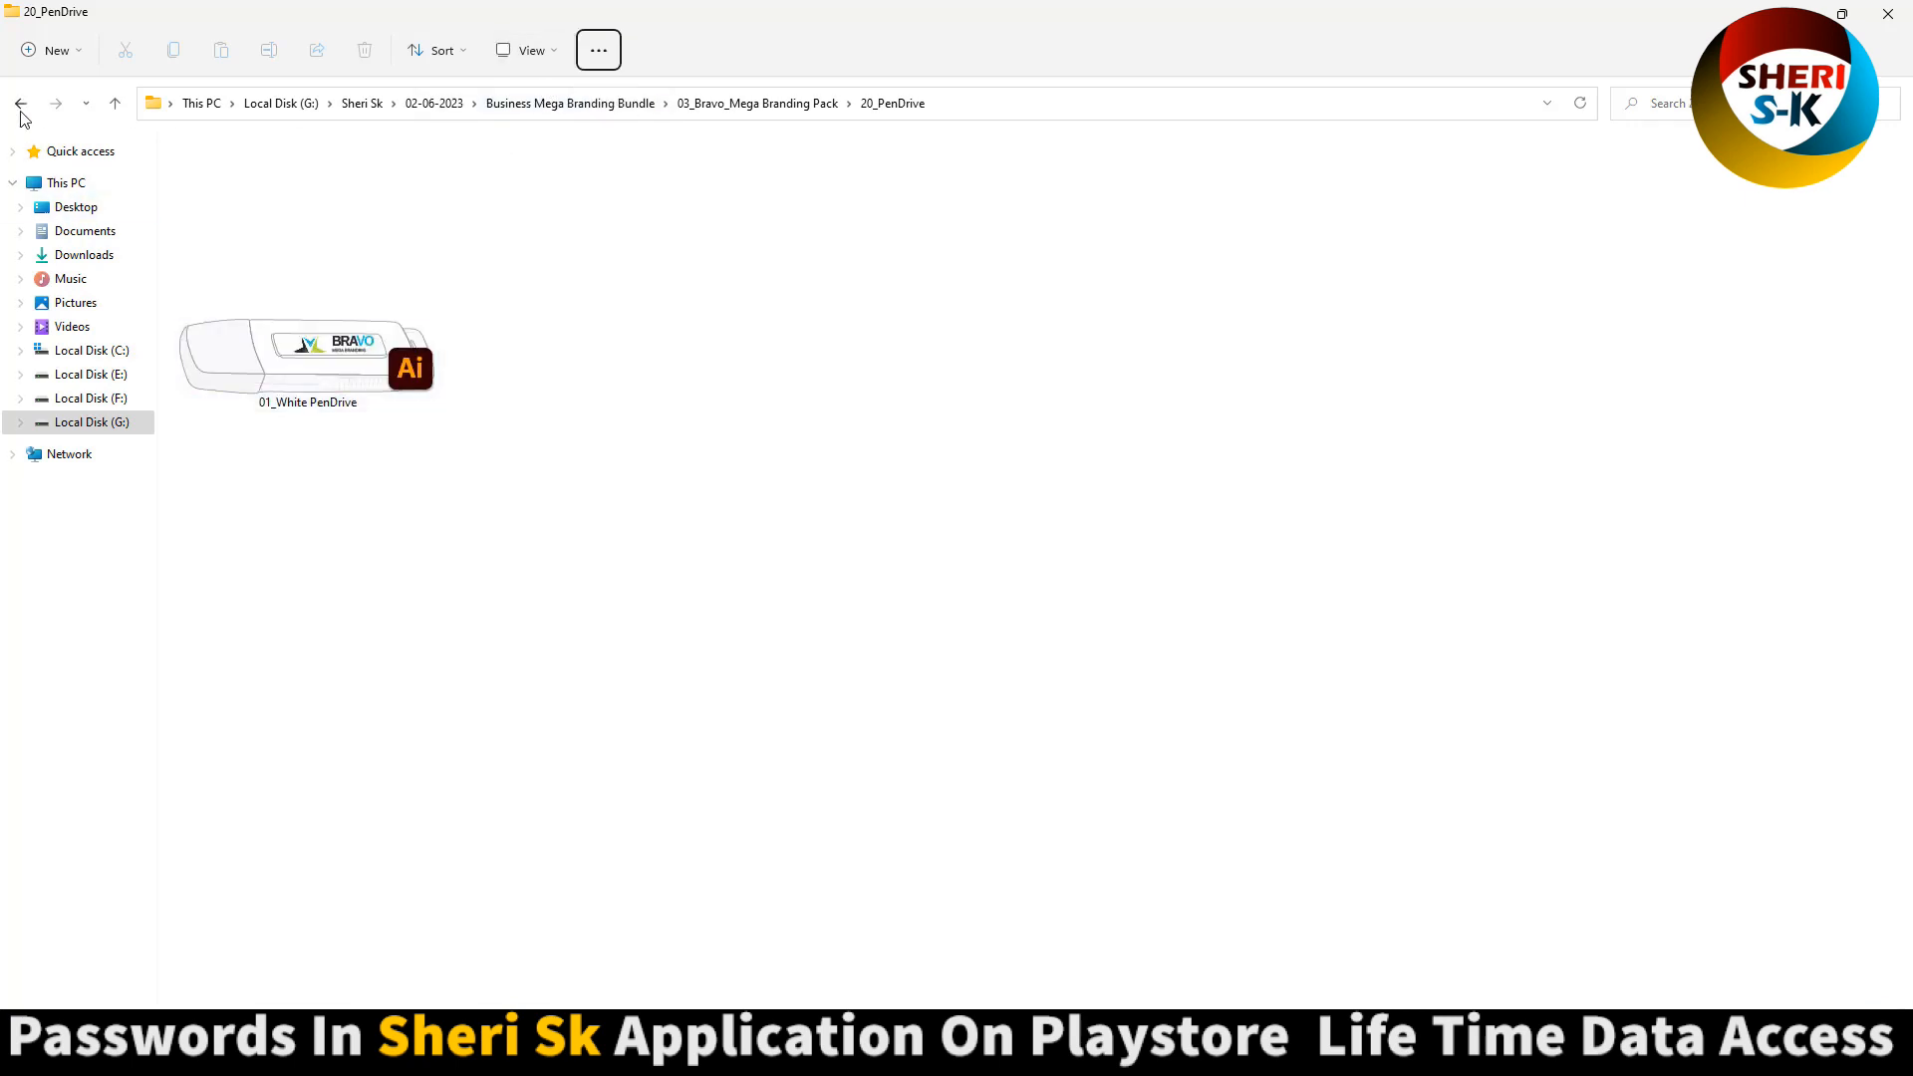
pyautogui.click(20, 102)
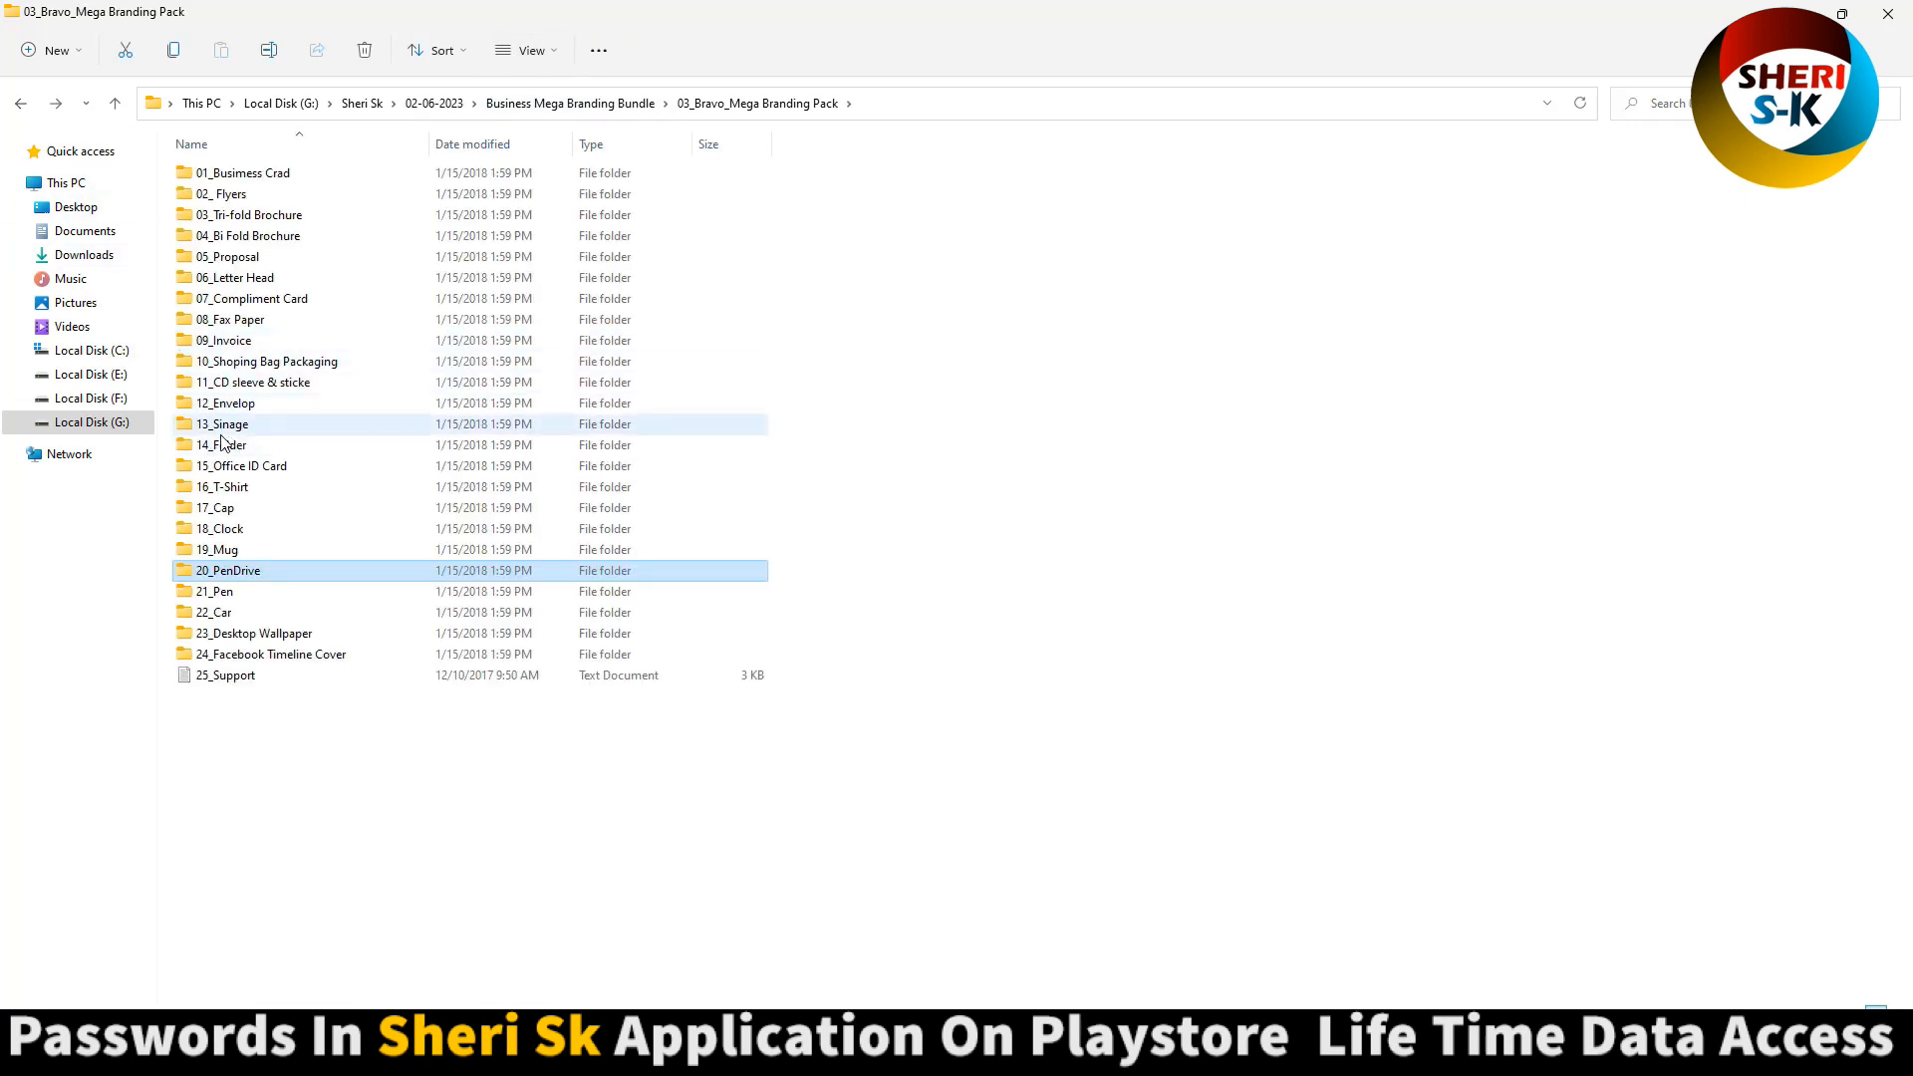
pyautogui.doubleClick(223, 444)
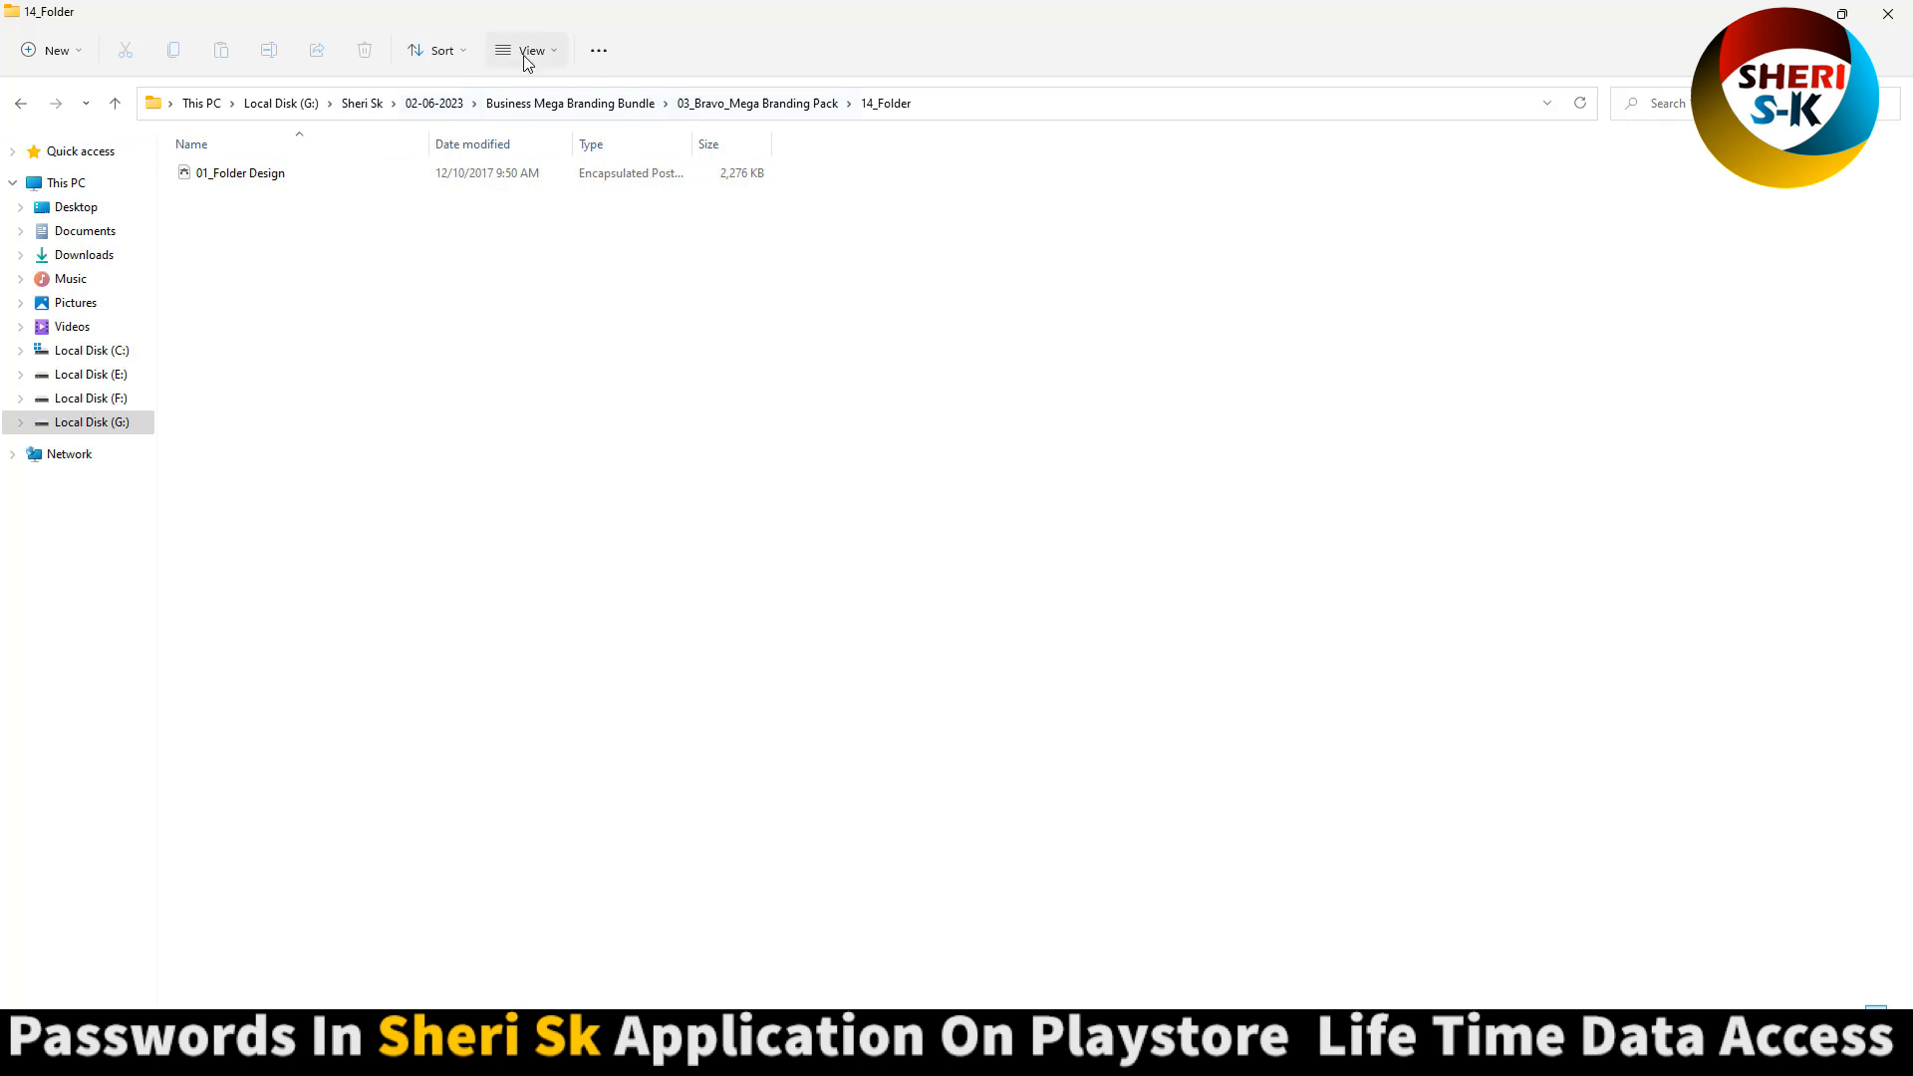
pyautogui.click(524, 50)
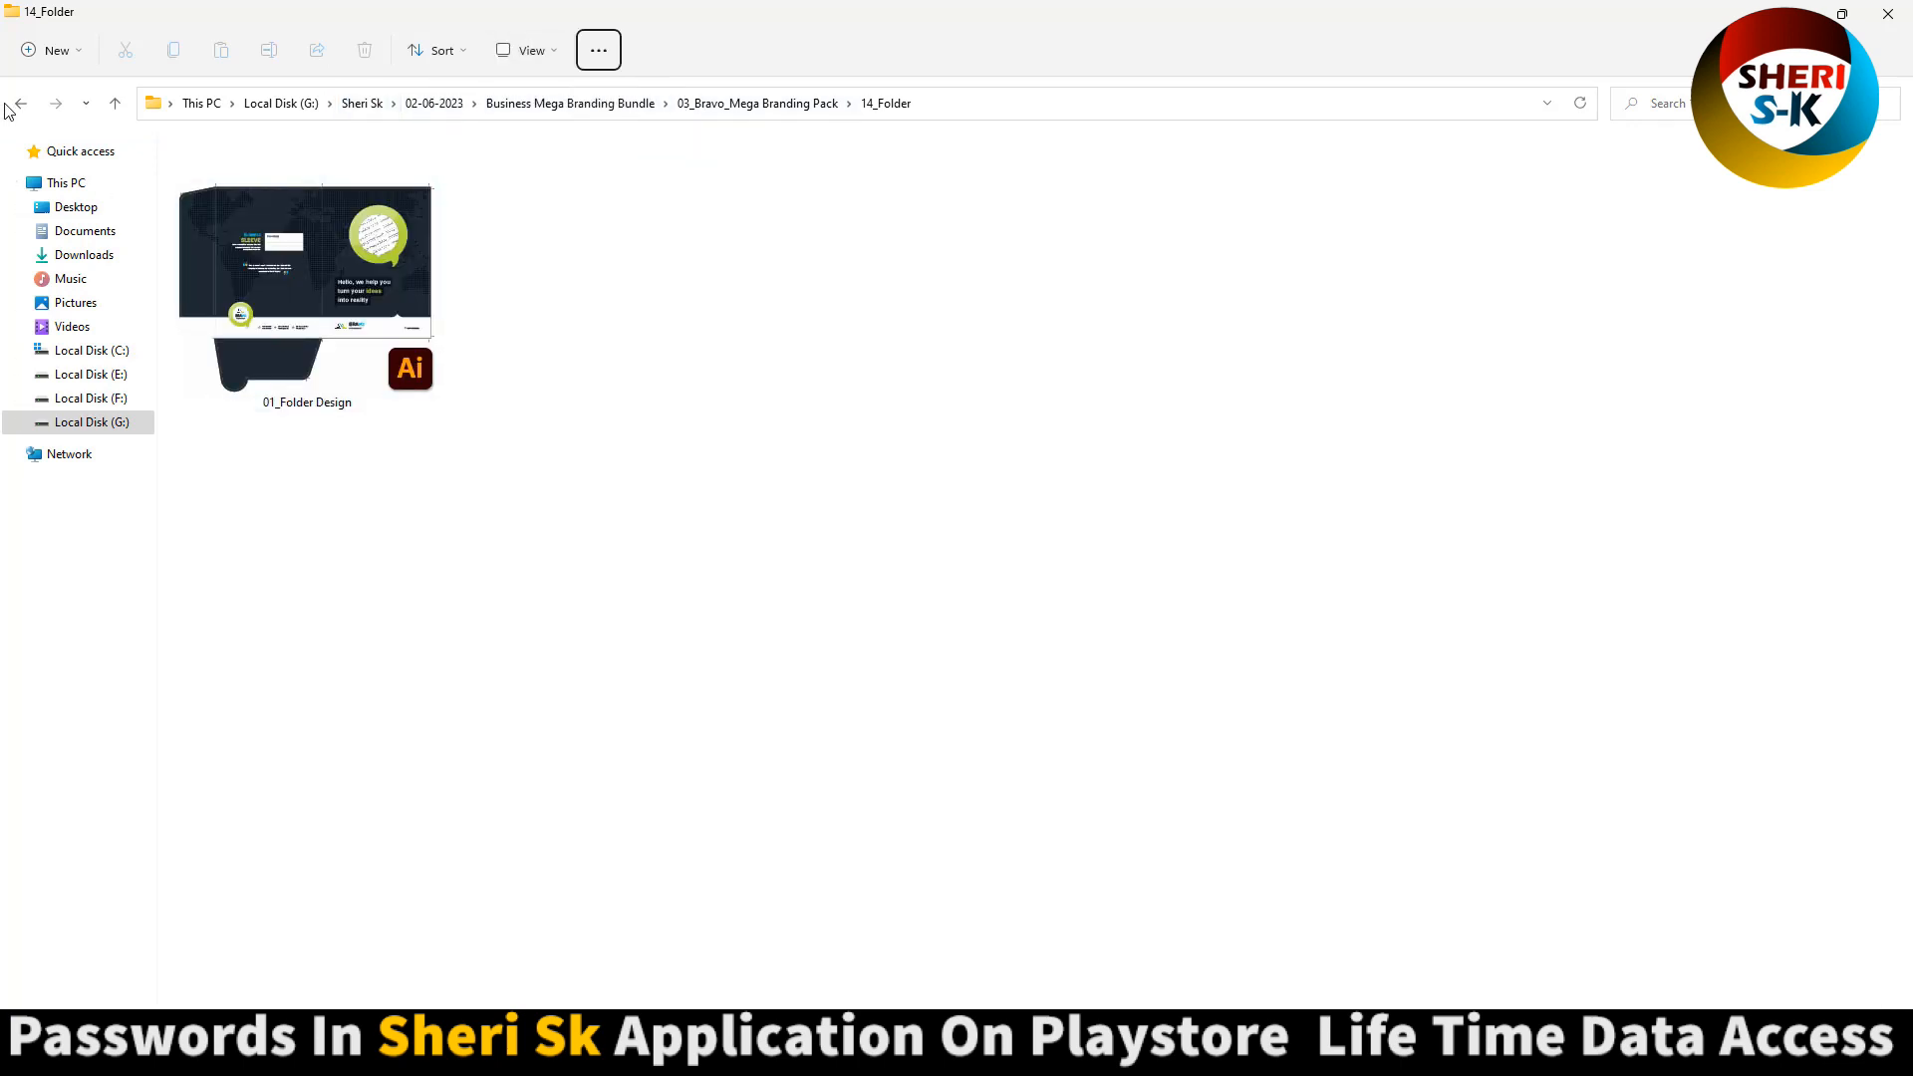
pyautogui.click(16, 101)
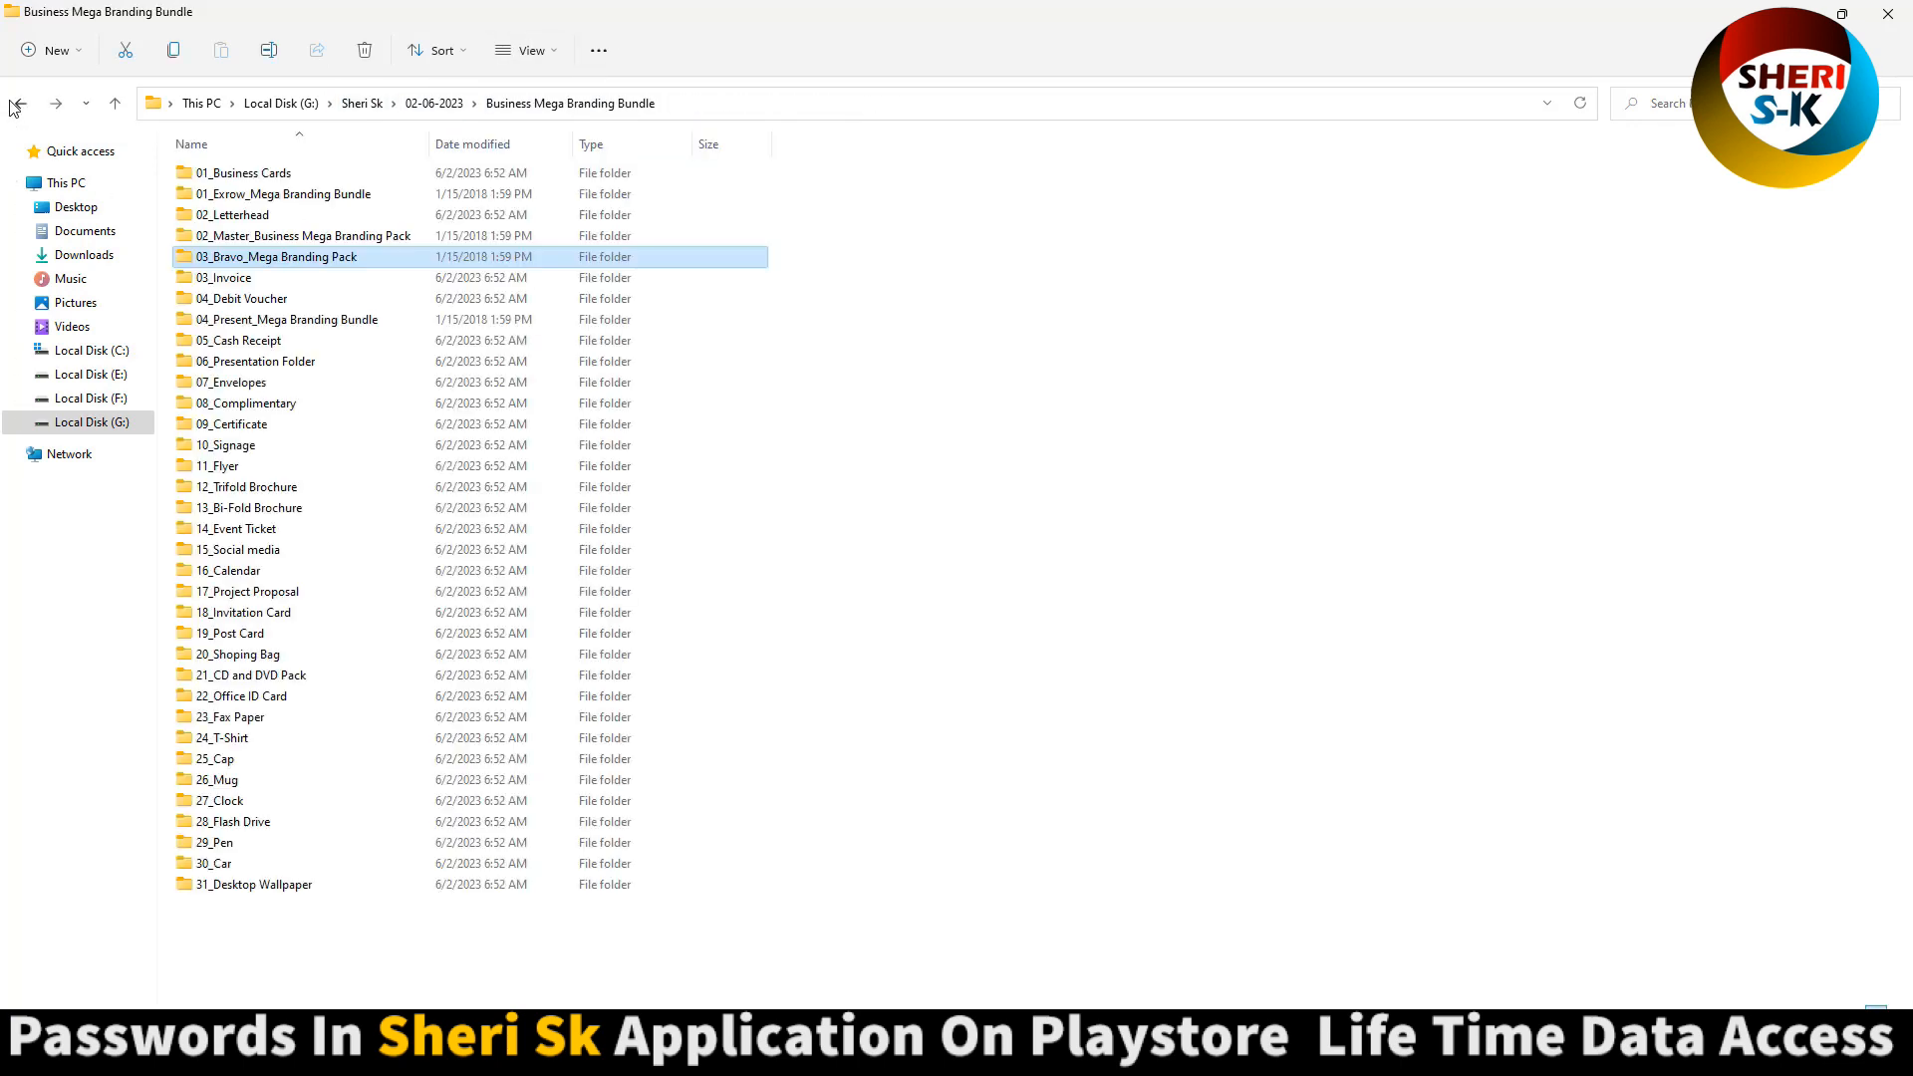
pyautogui.doubleClick(227, 570)
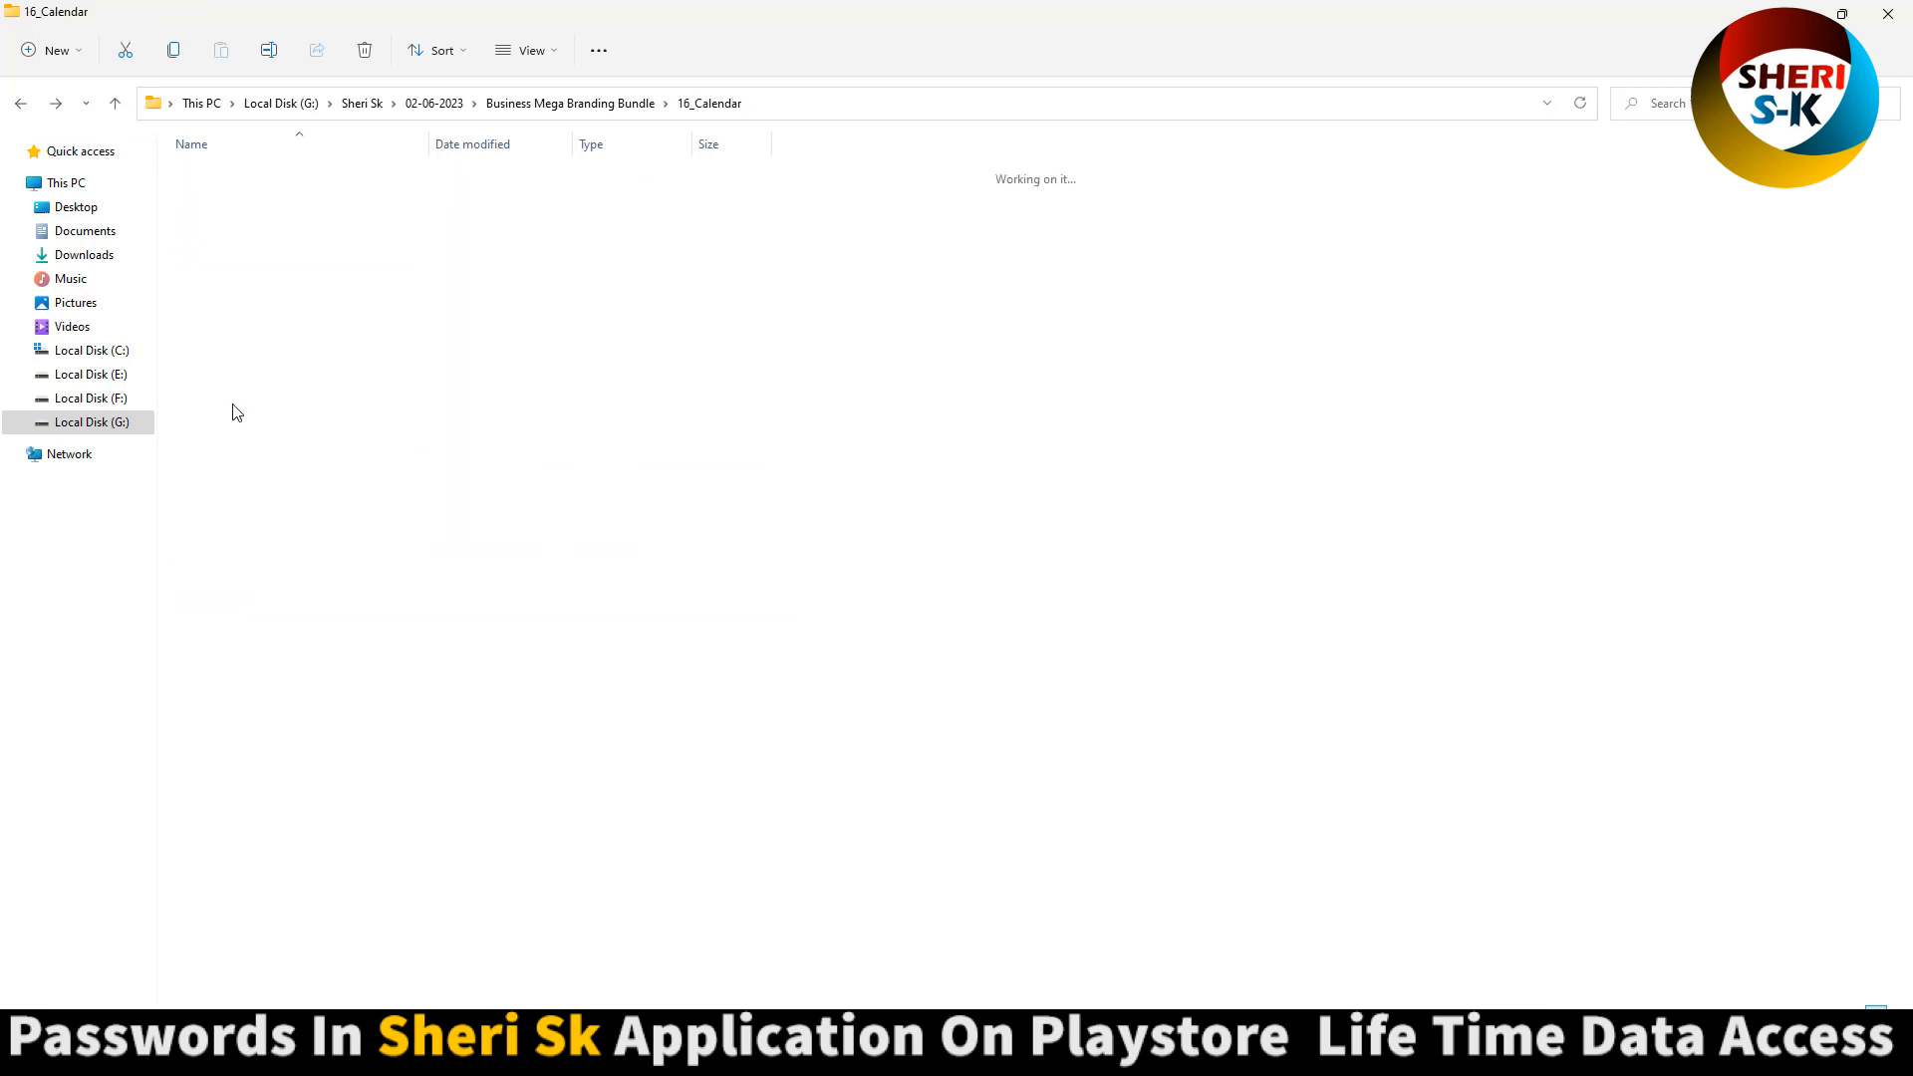
pyautogui.click(526, 49)
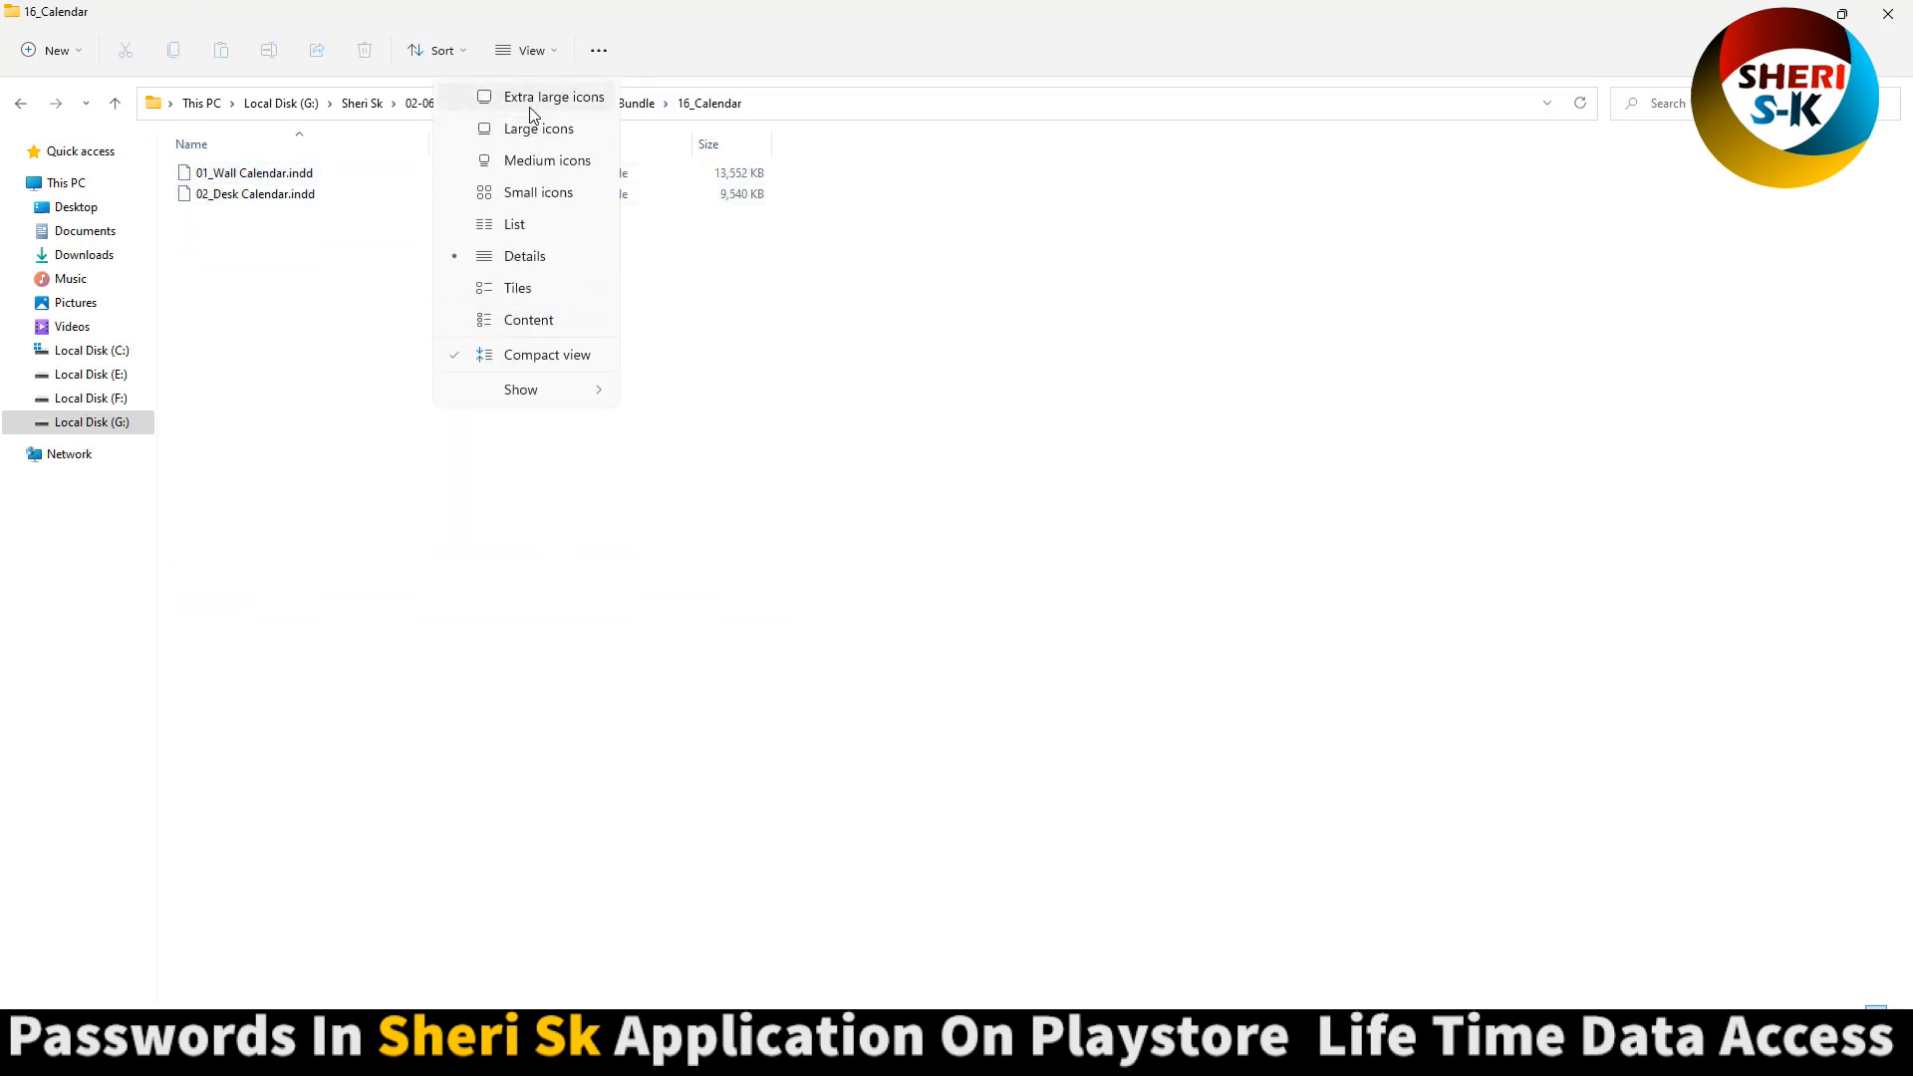
pyautogui.click(538, 128)
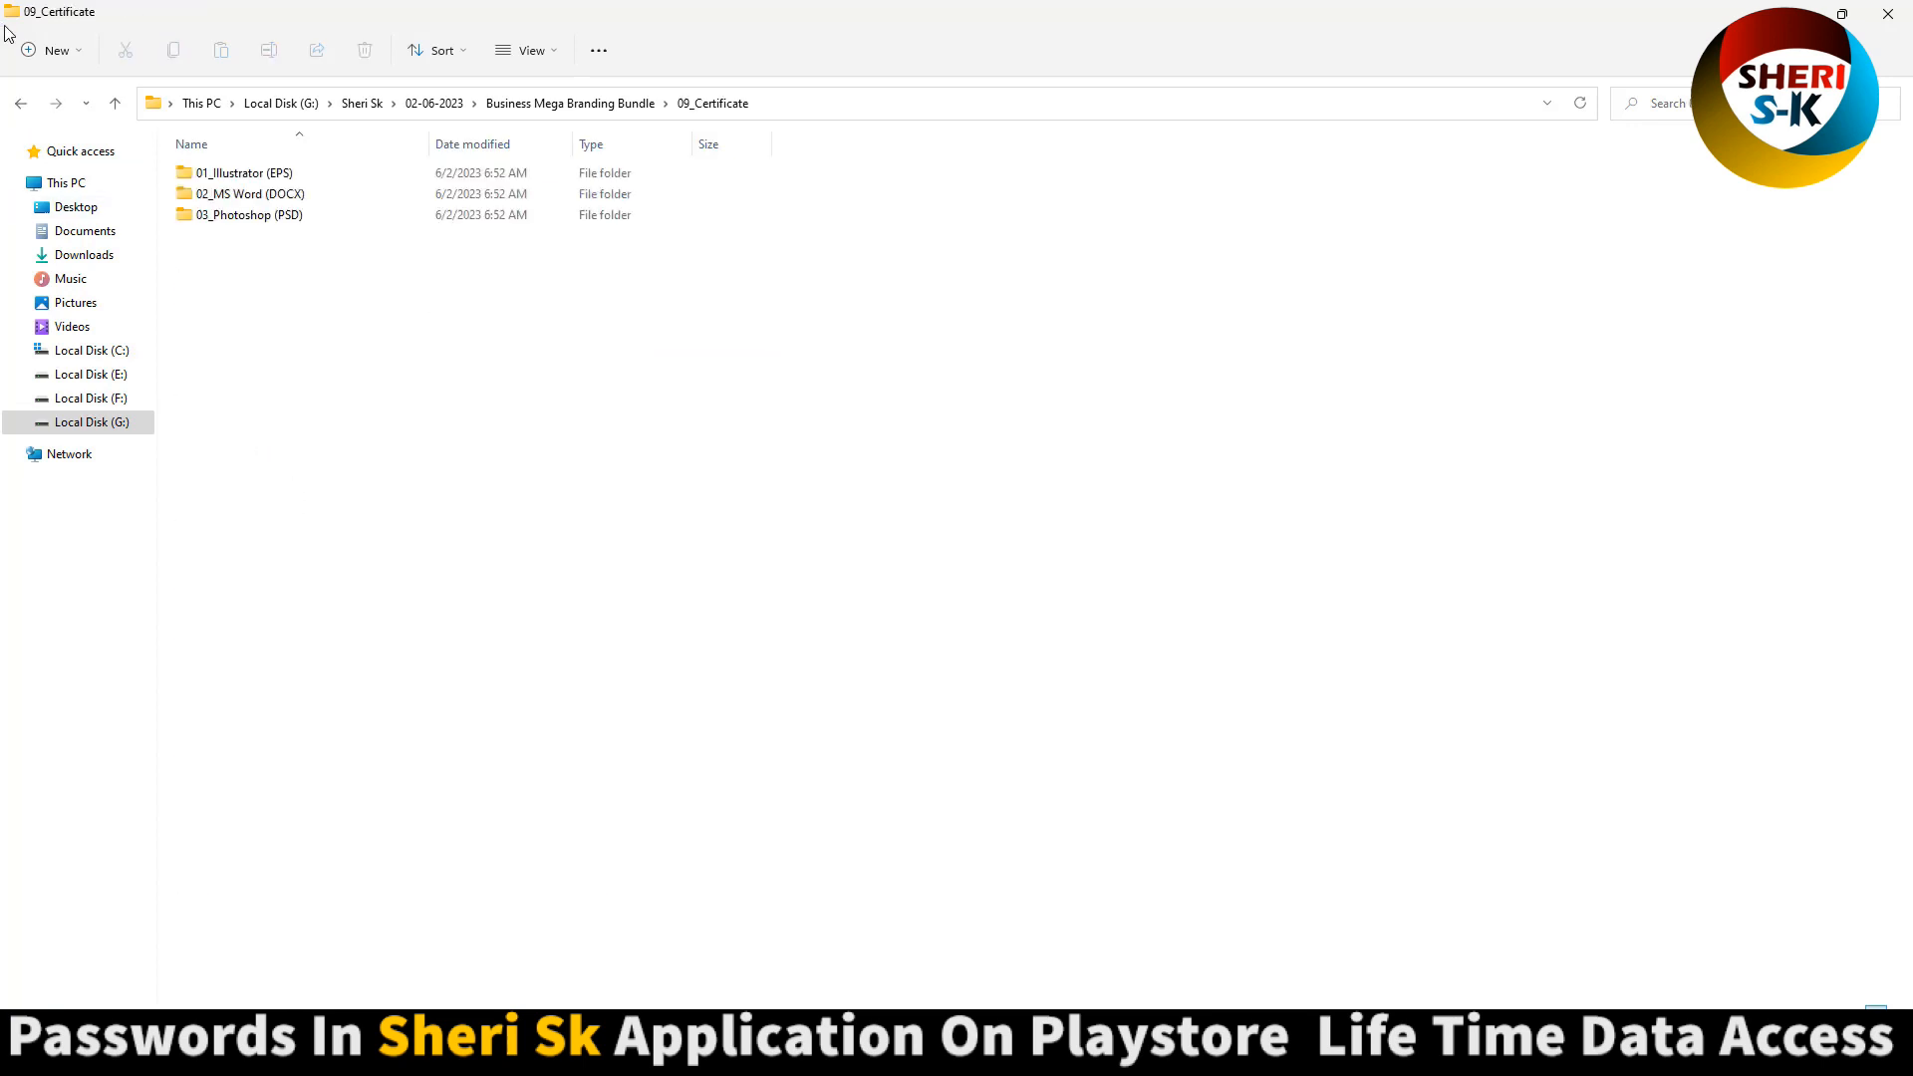
pyautogui.click(116, 102)
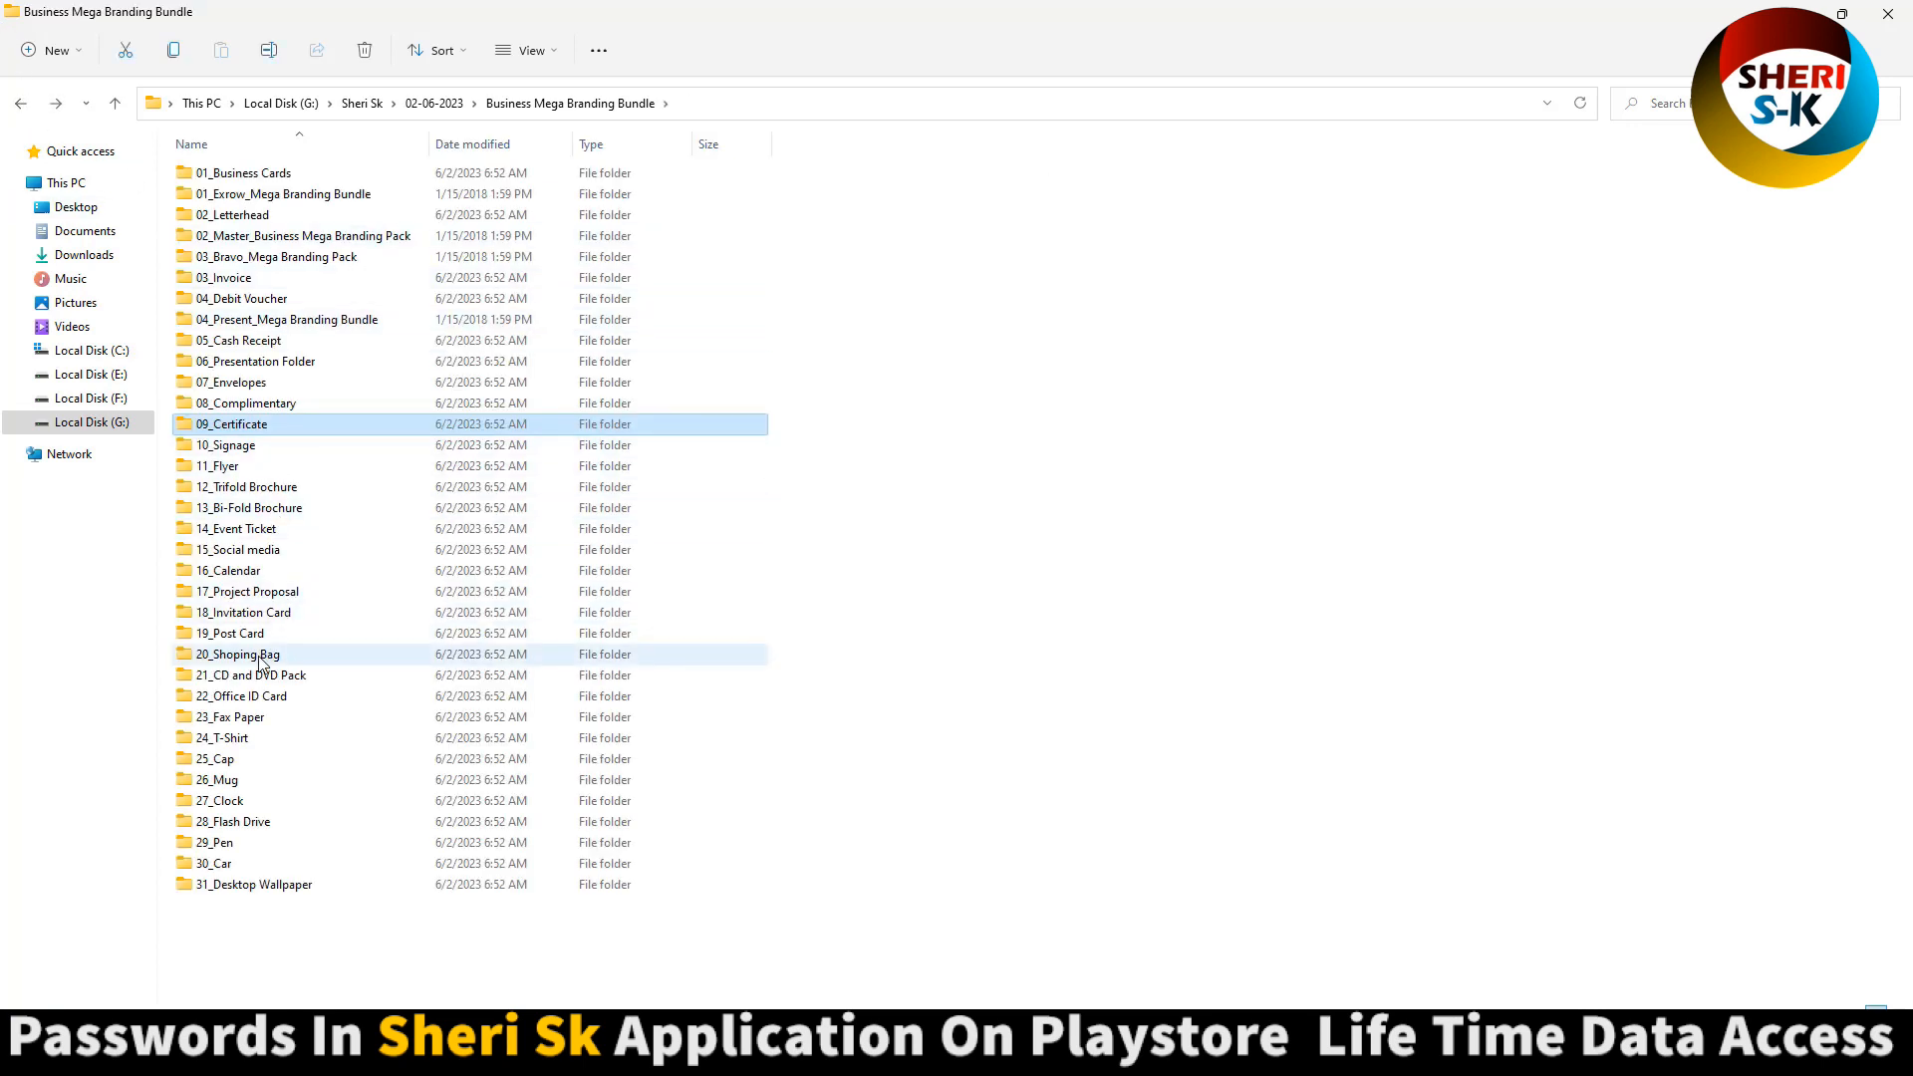
pyautogui.doubleClick(237, 653)
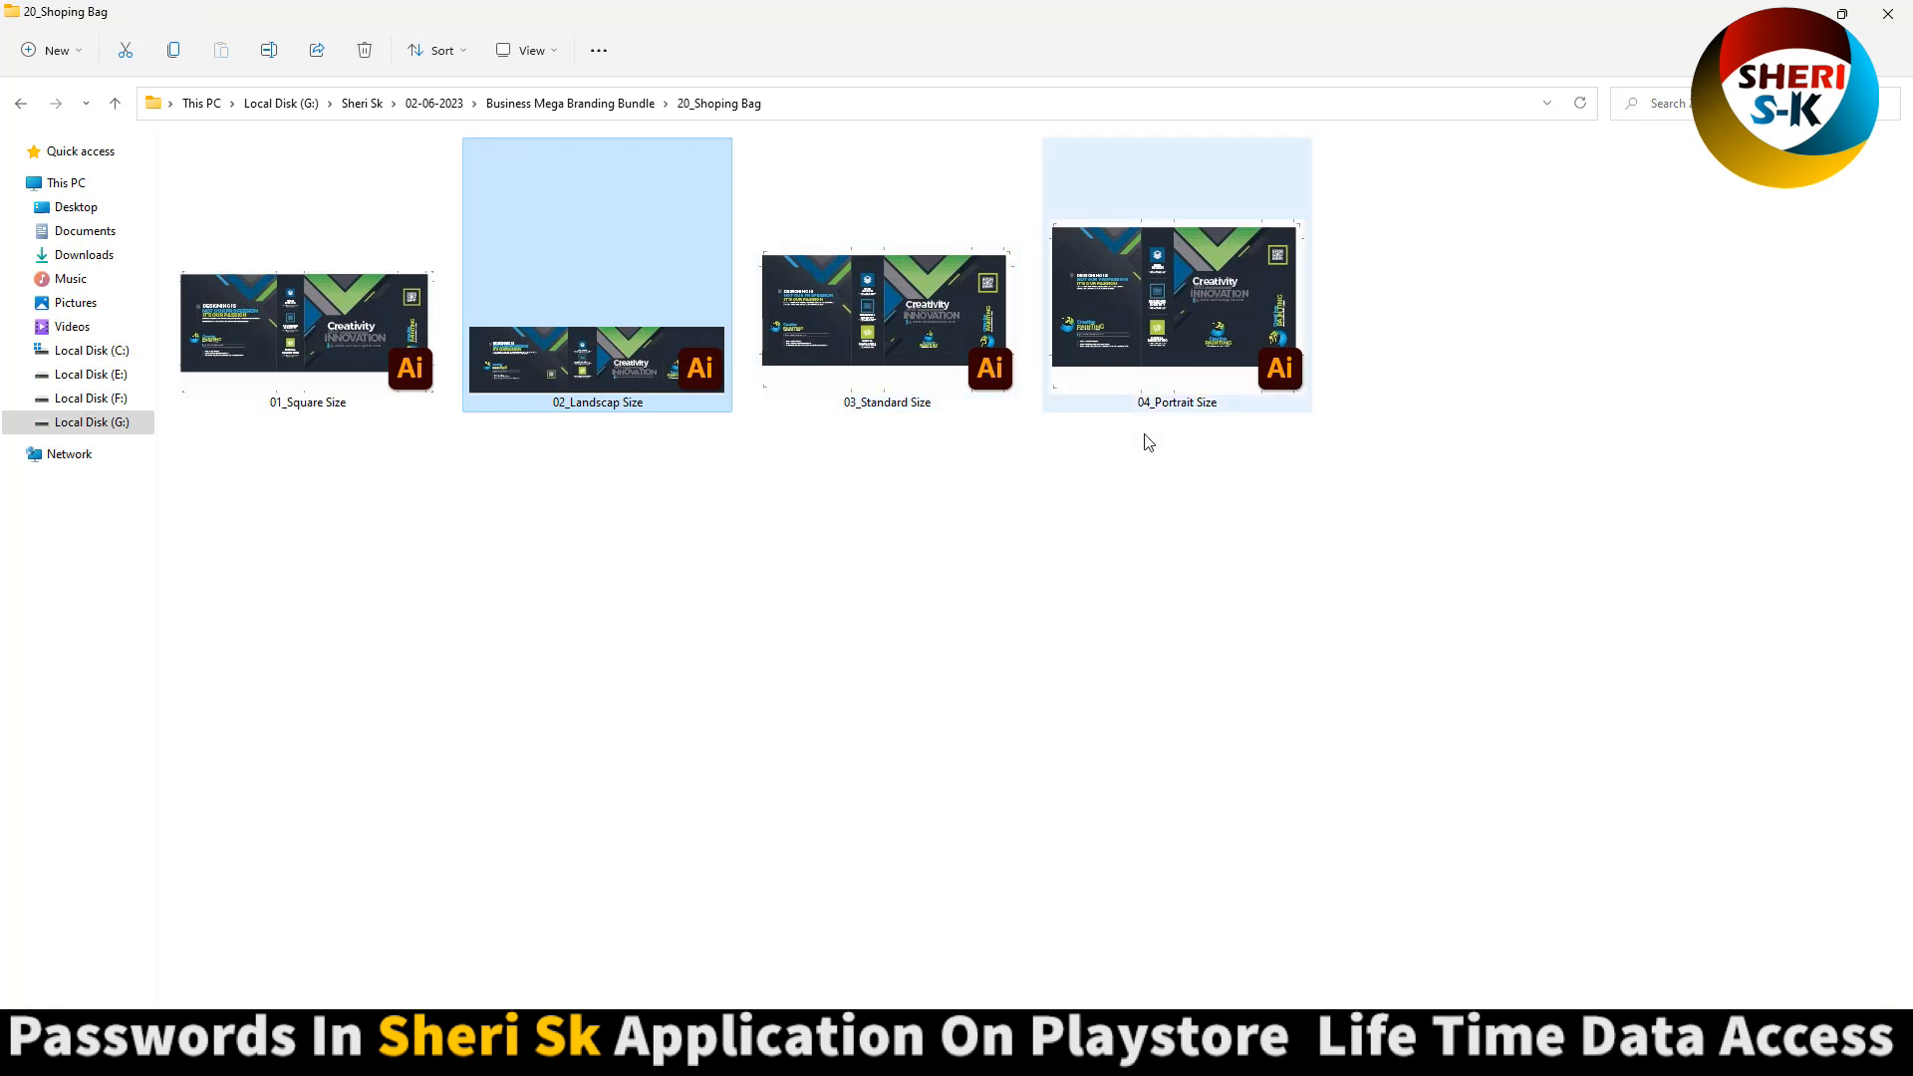
pyautogui.click(20, 101)
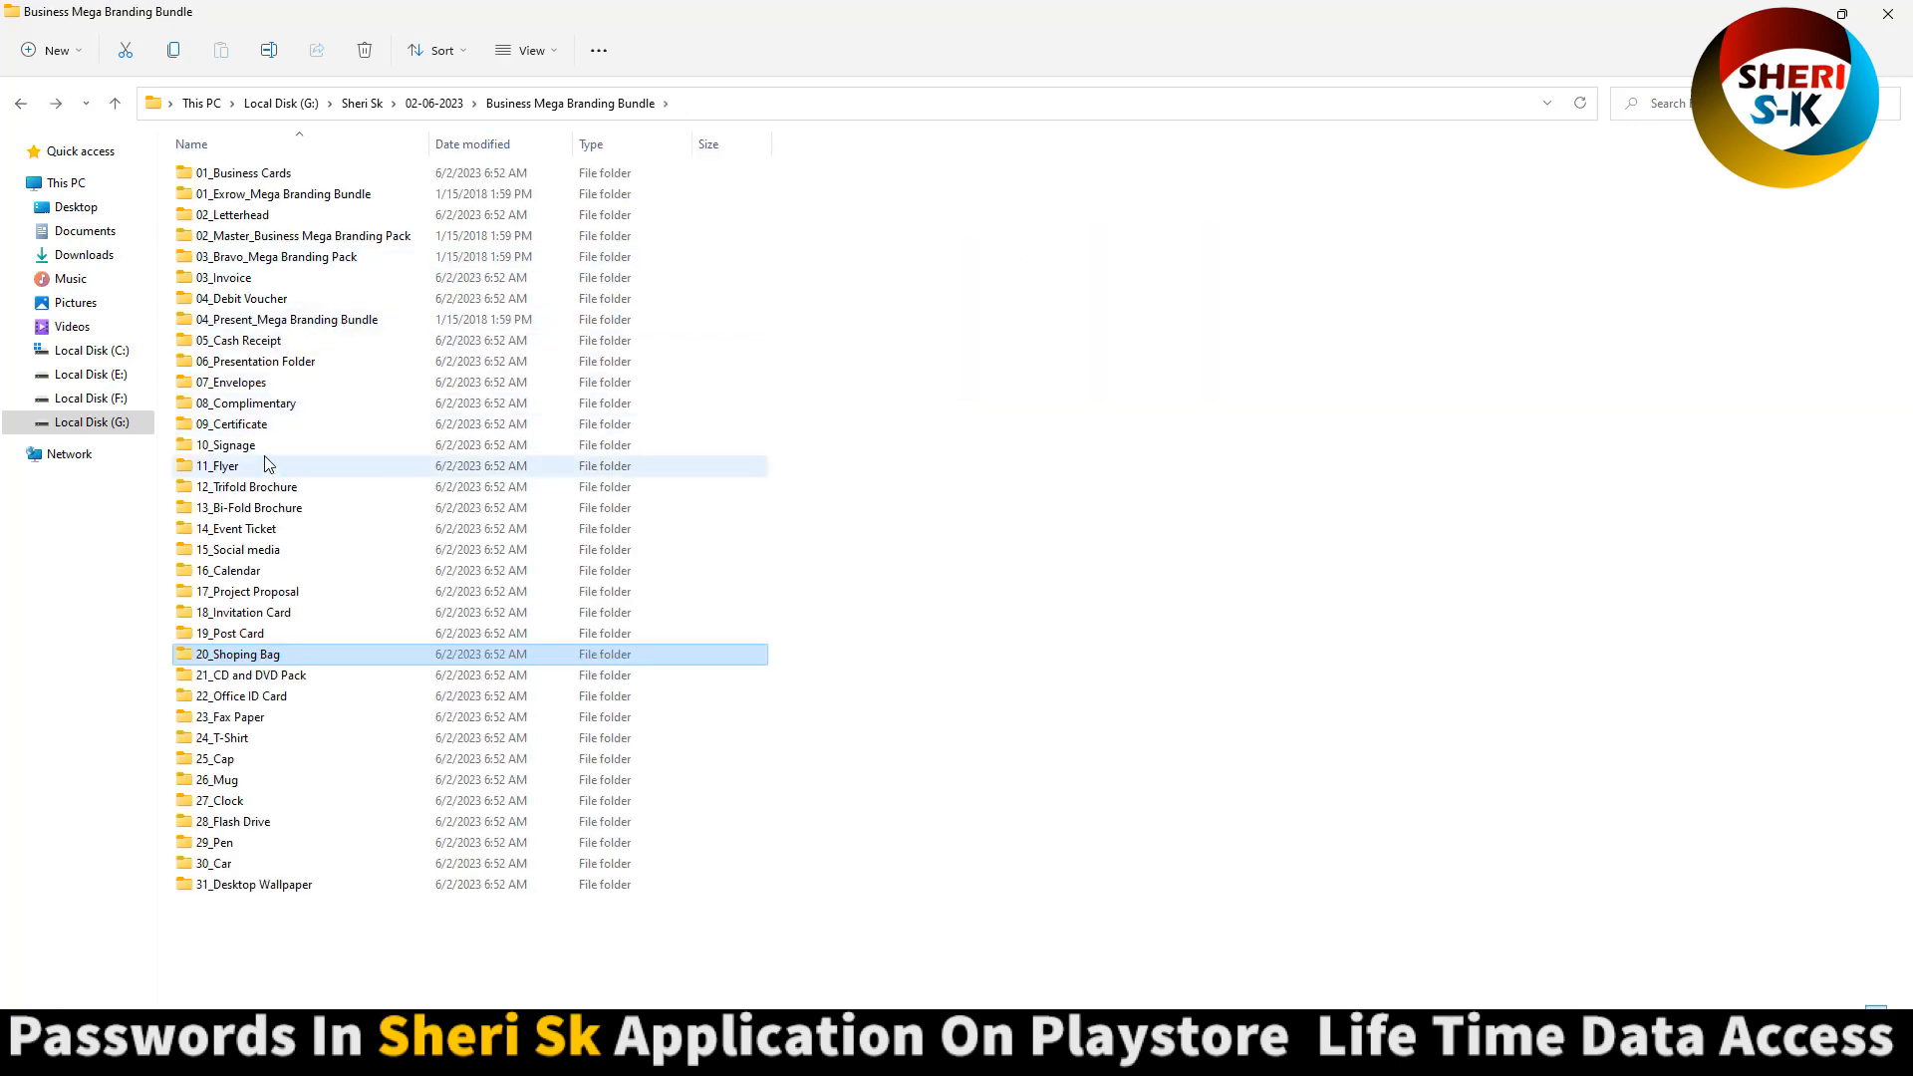
pyautogui.doubleClick(249, 486)
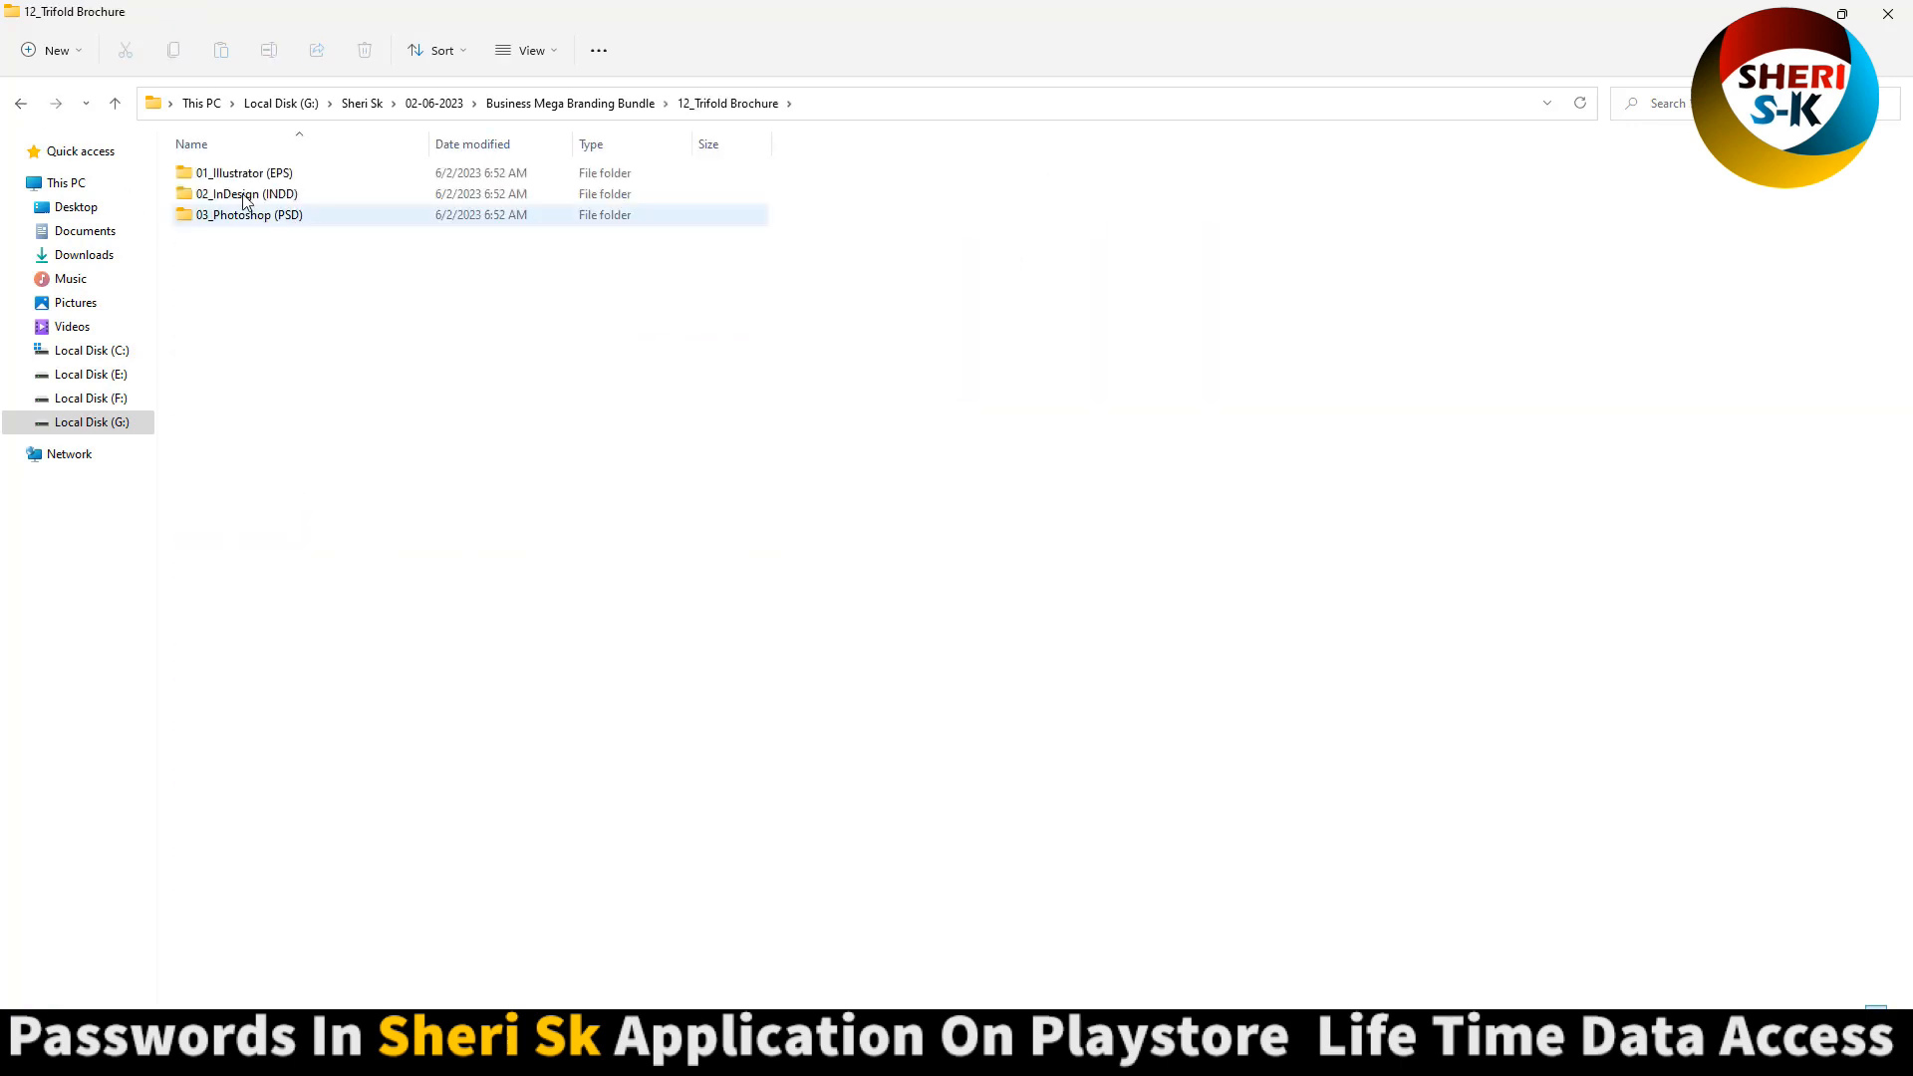
pyautogui.doubleClick(249, 215)
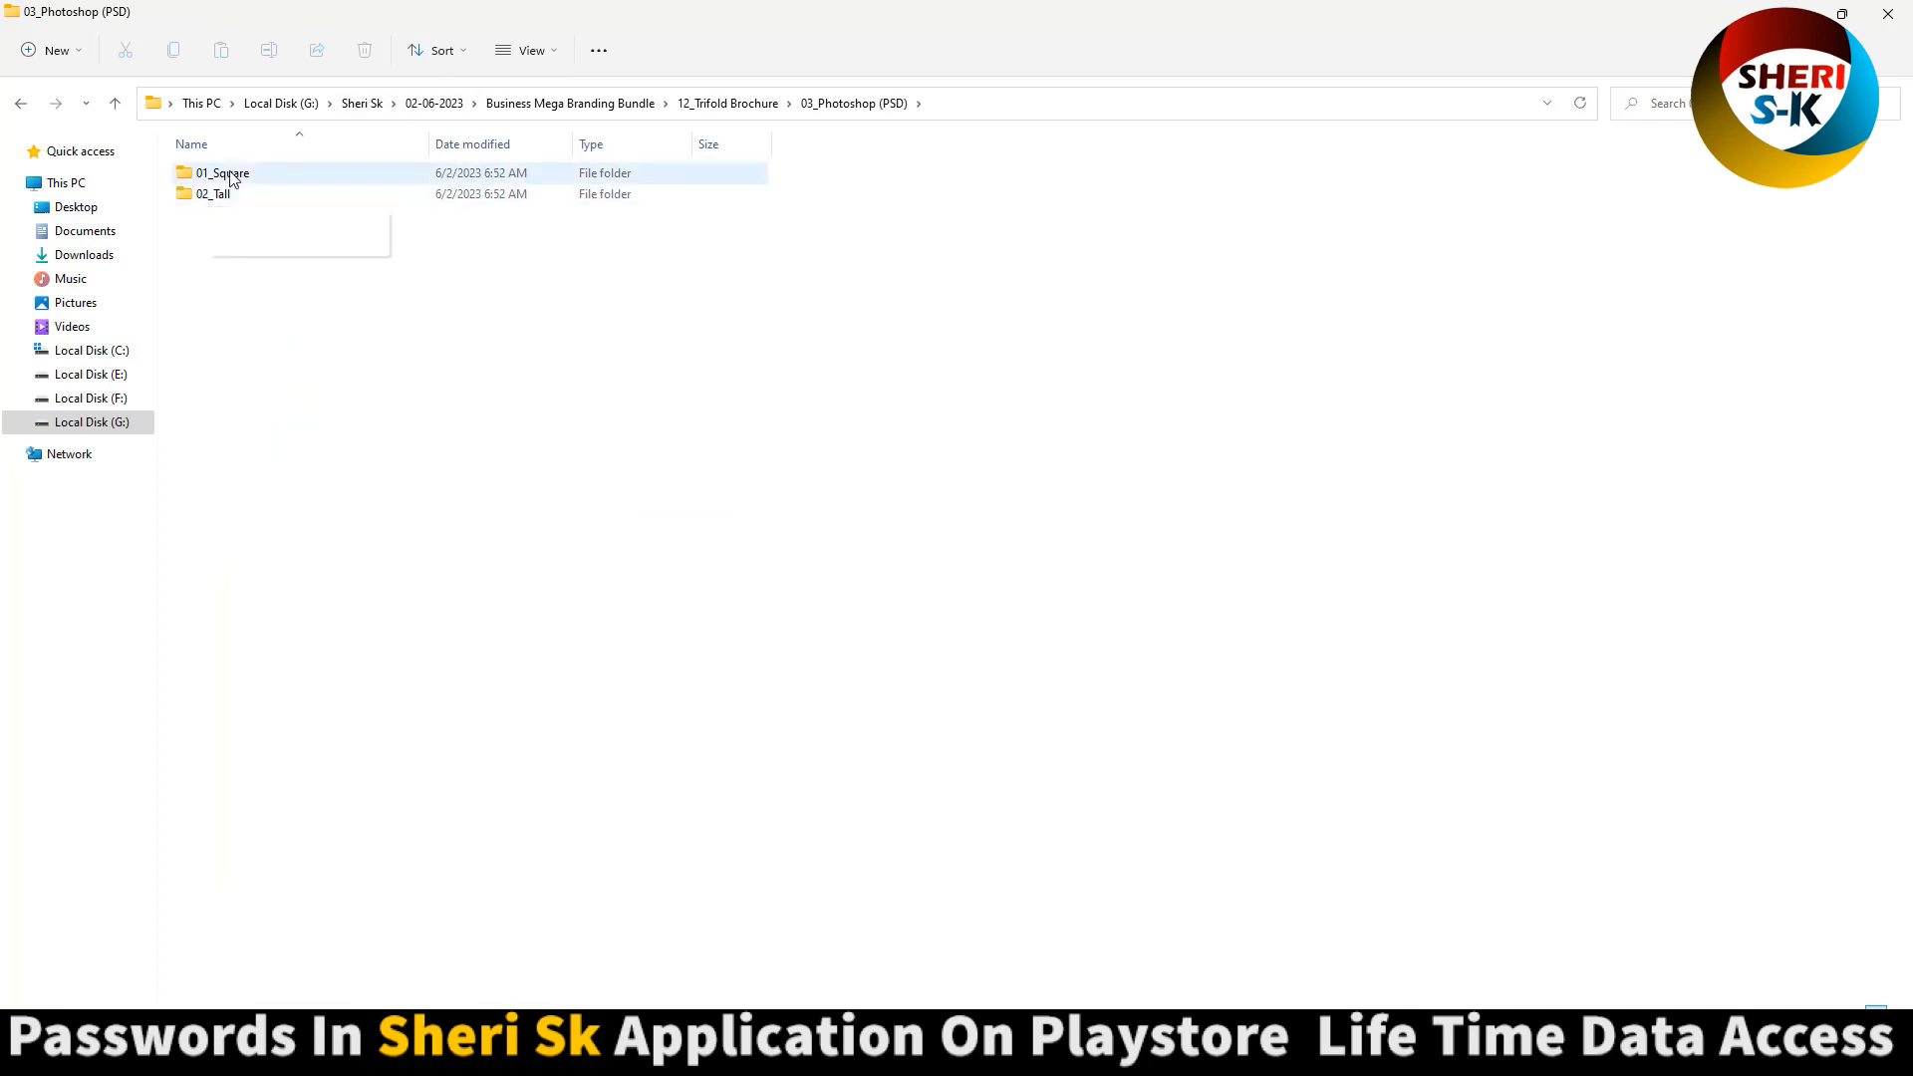
pyautogui.doubleClick(221, 171)
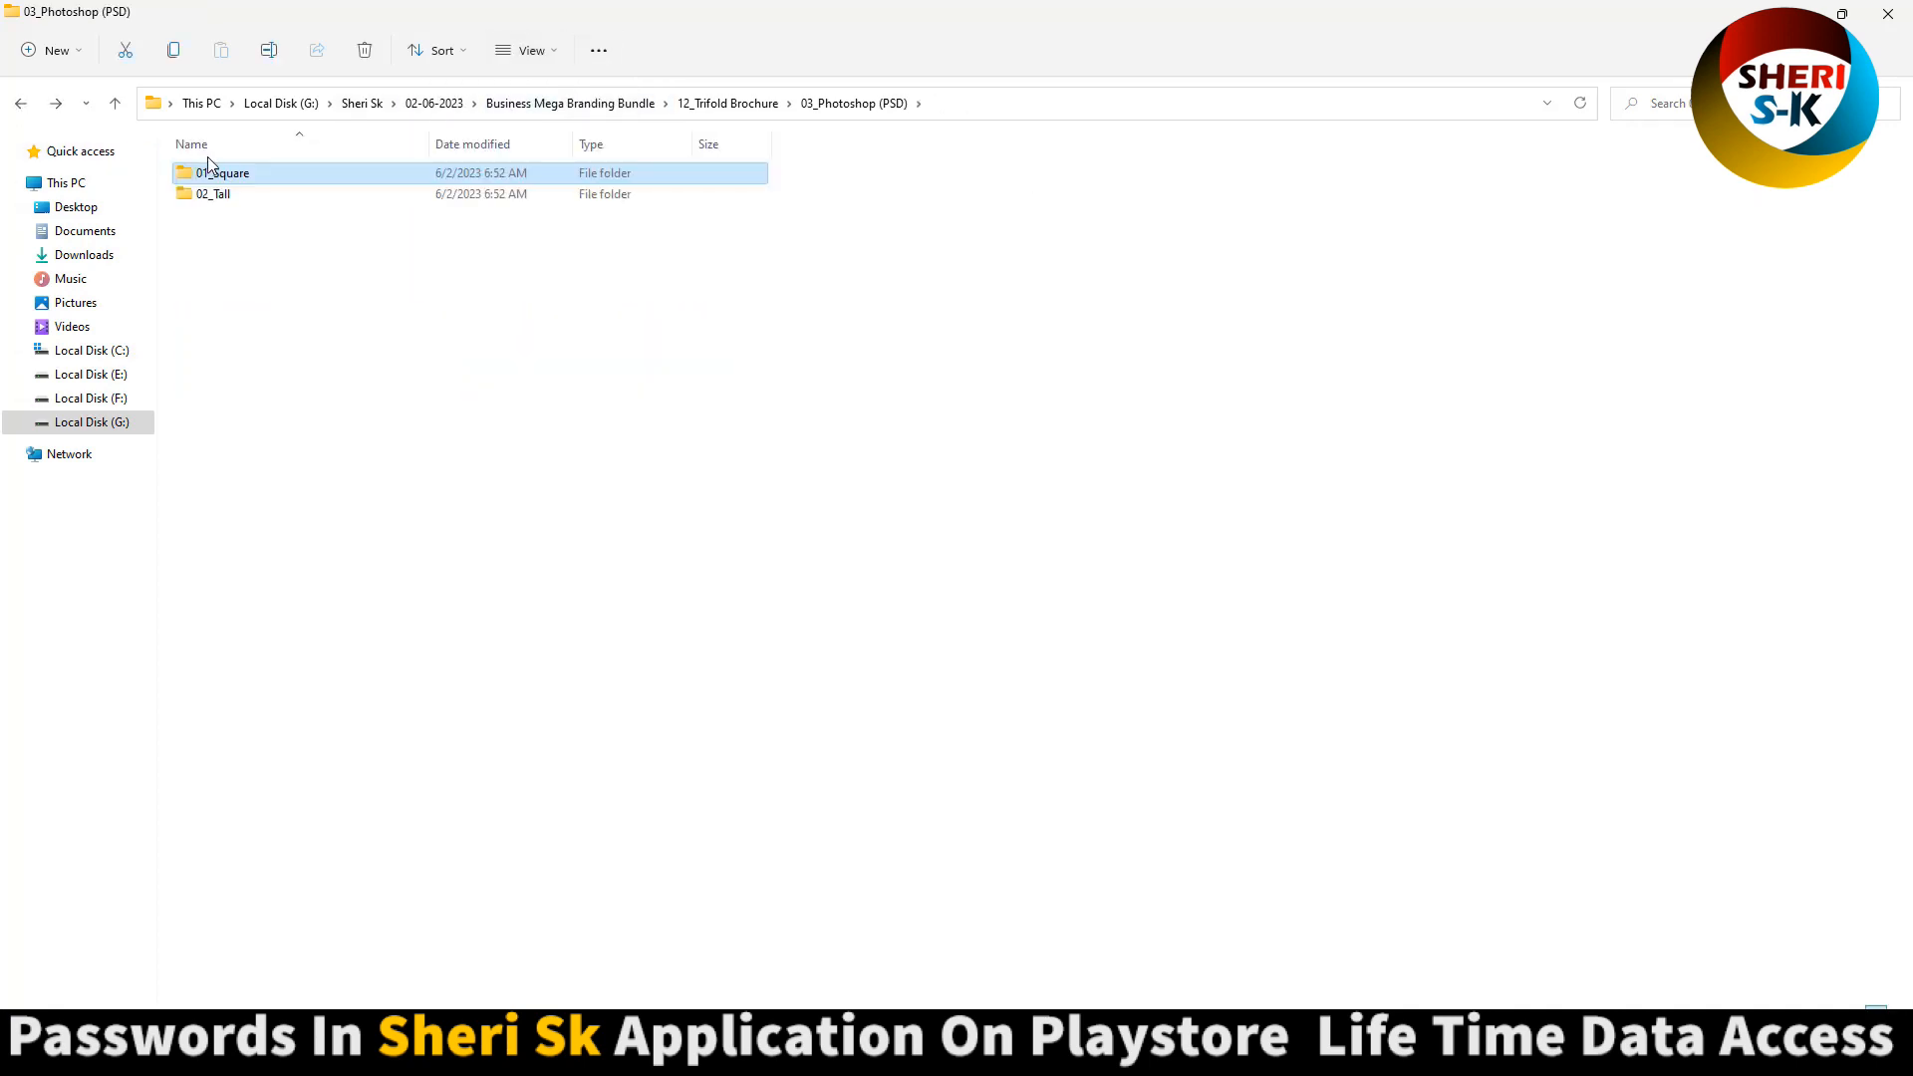
pyautogui.doubleClick(221, 171)
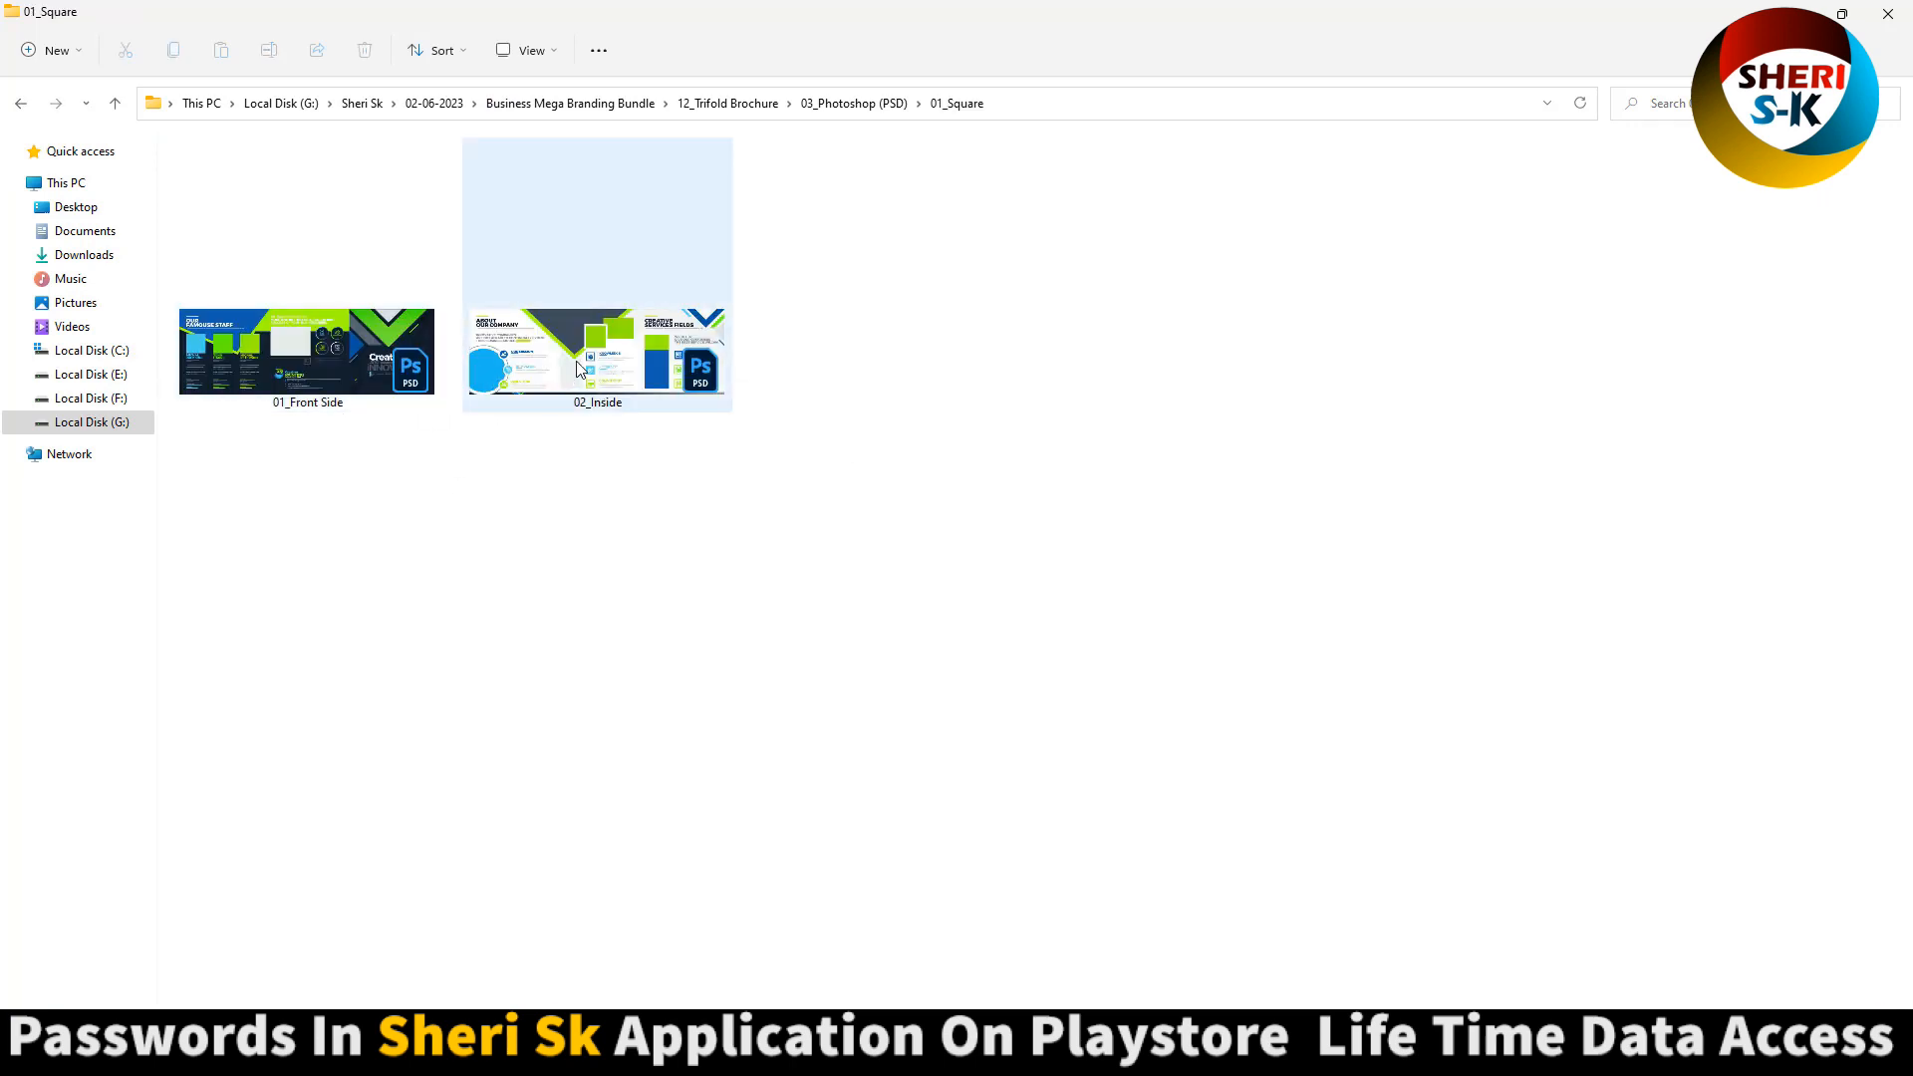
pyautogui.doubleClick(596, 355)
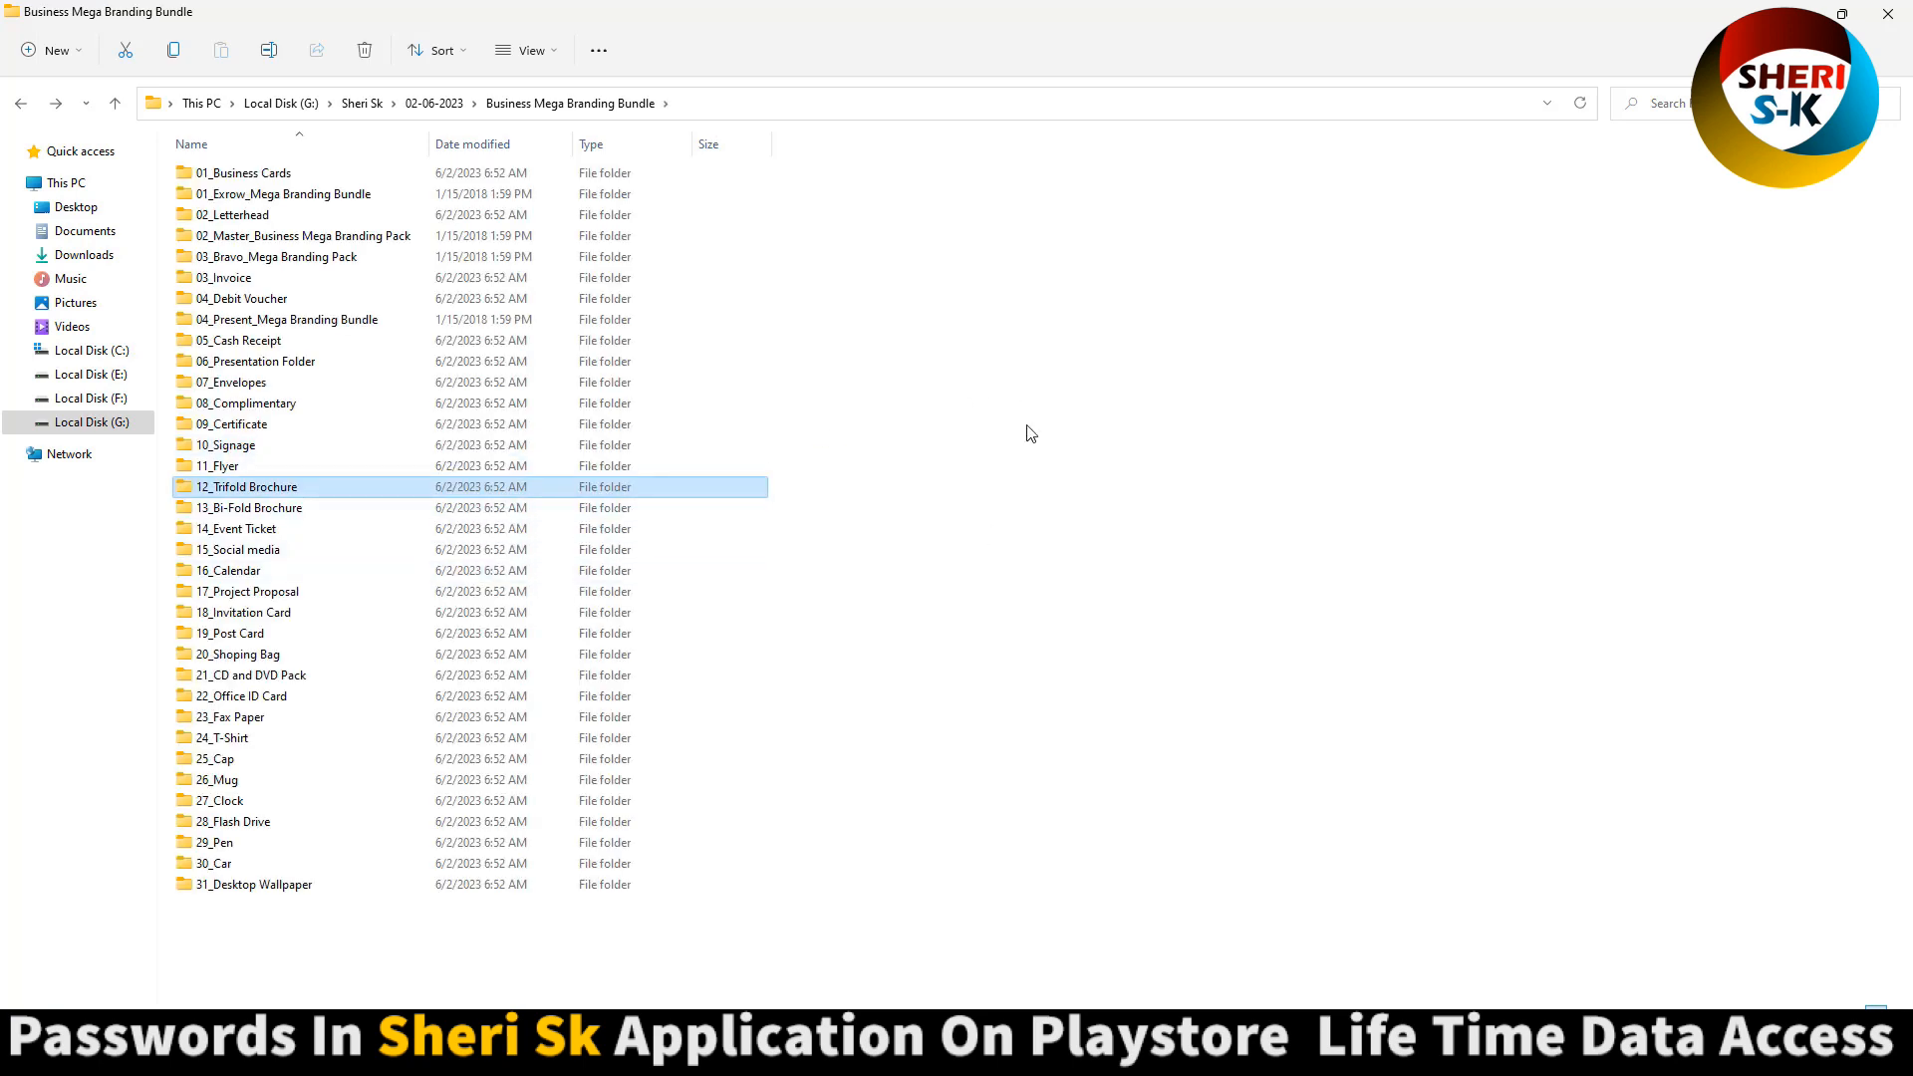
pyautogui.press('ctrl+a')
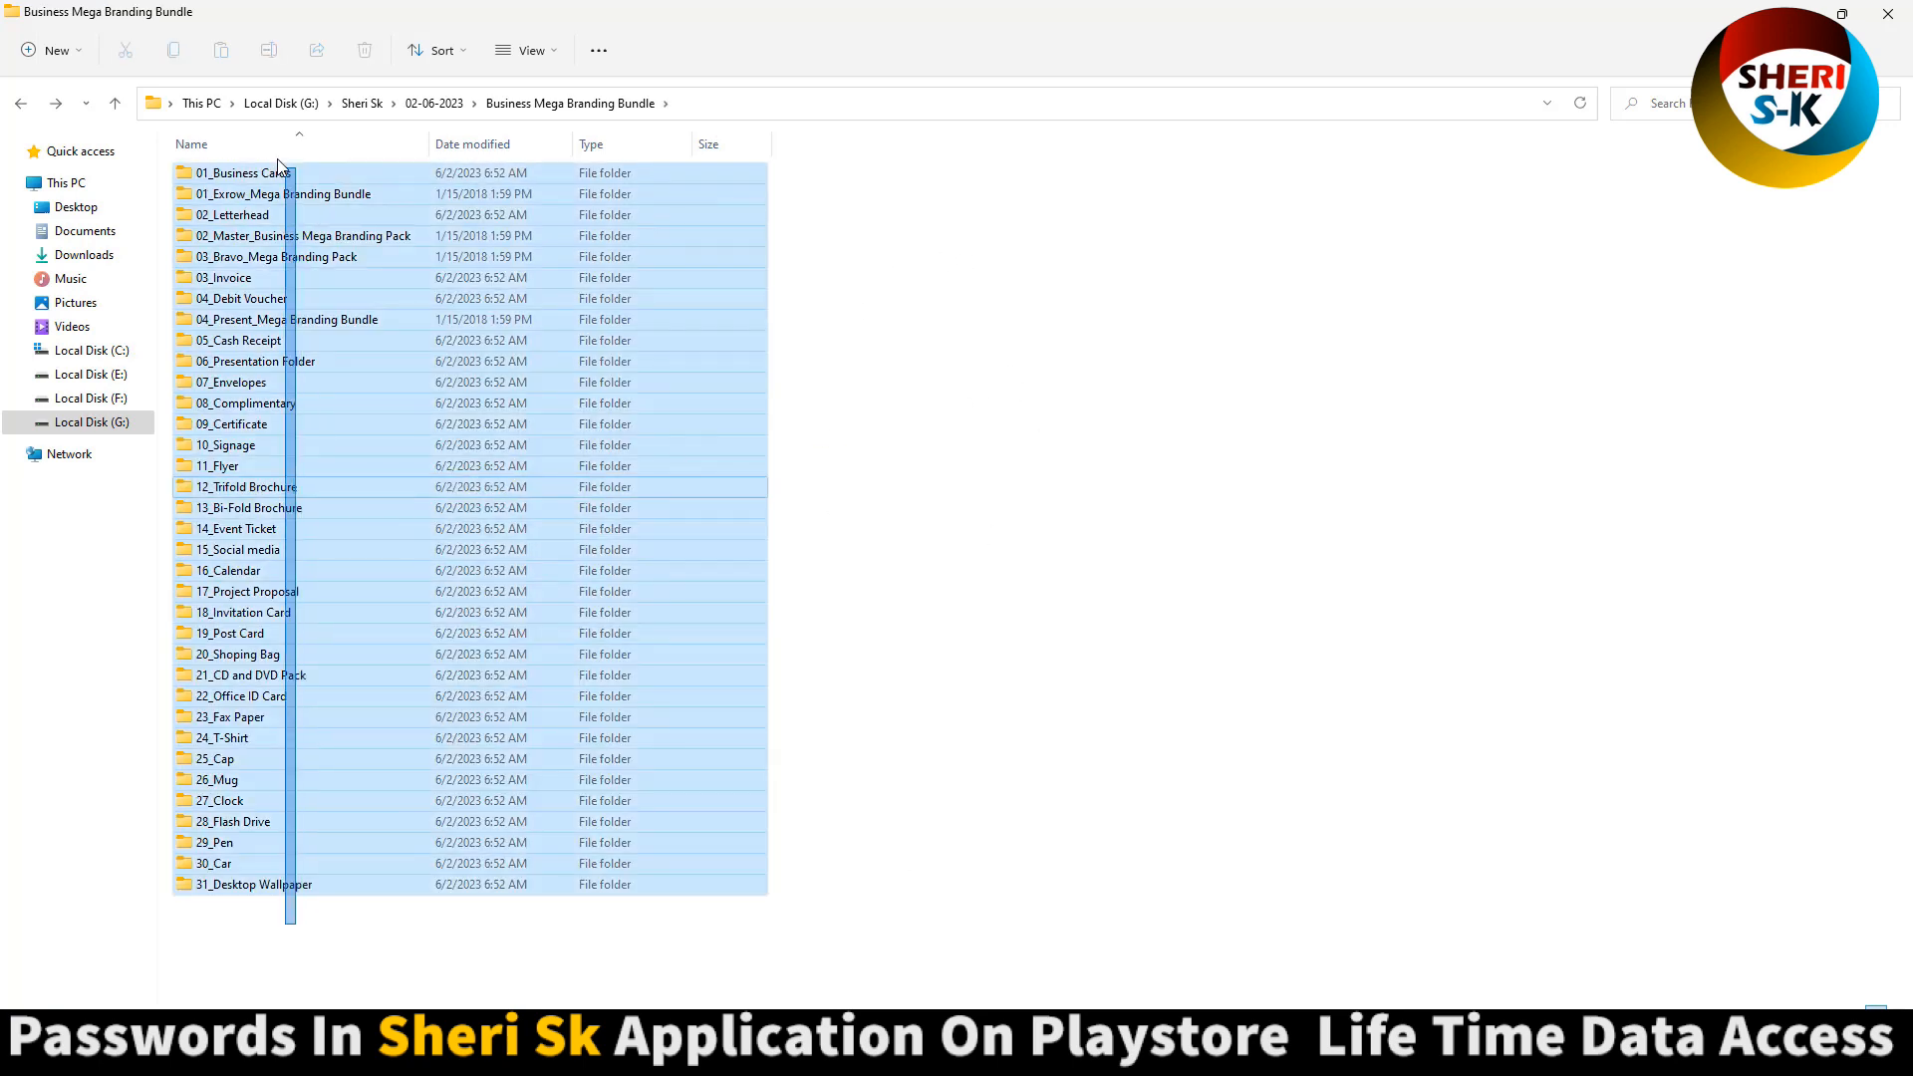
pyautogui.click(1090, 341)
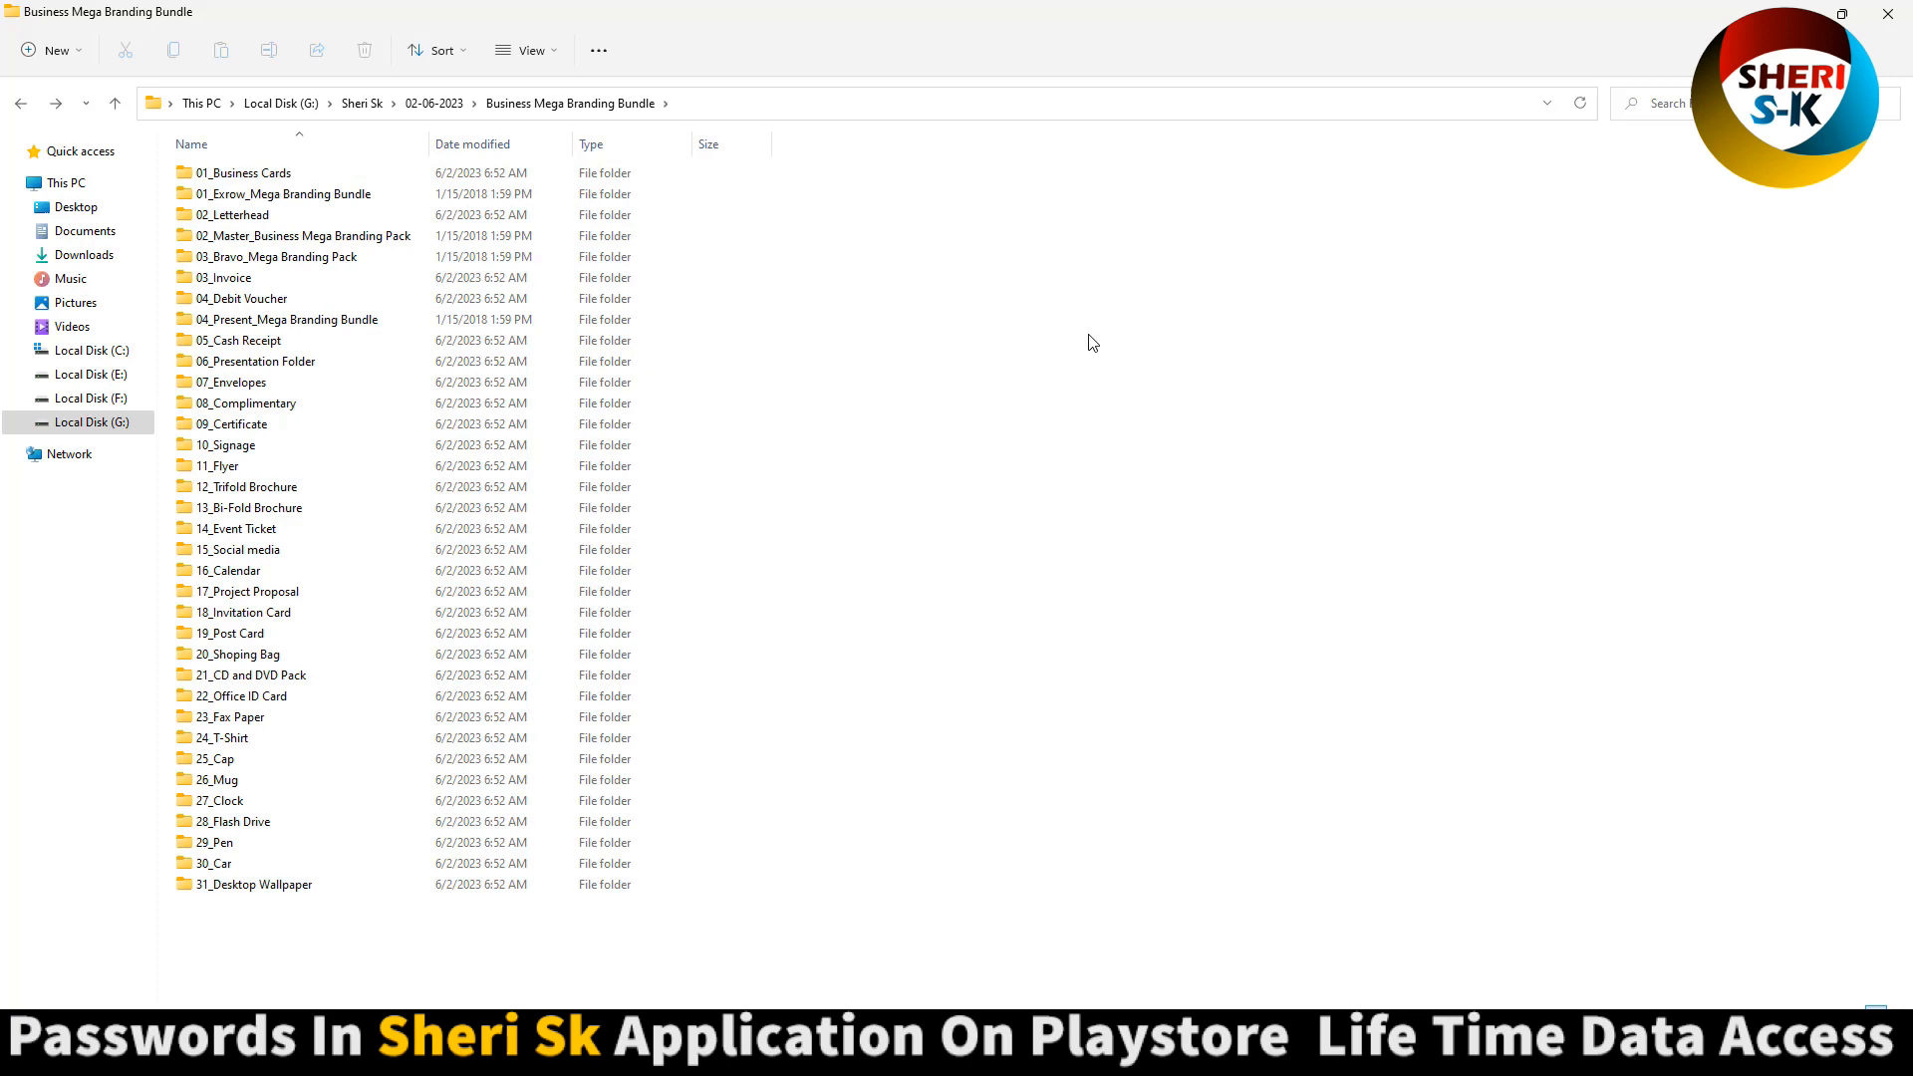